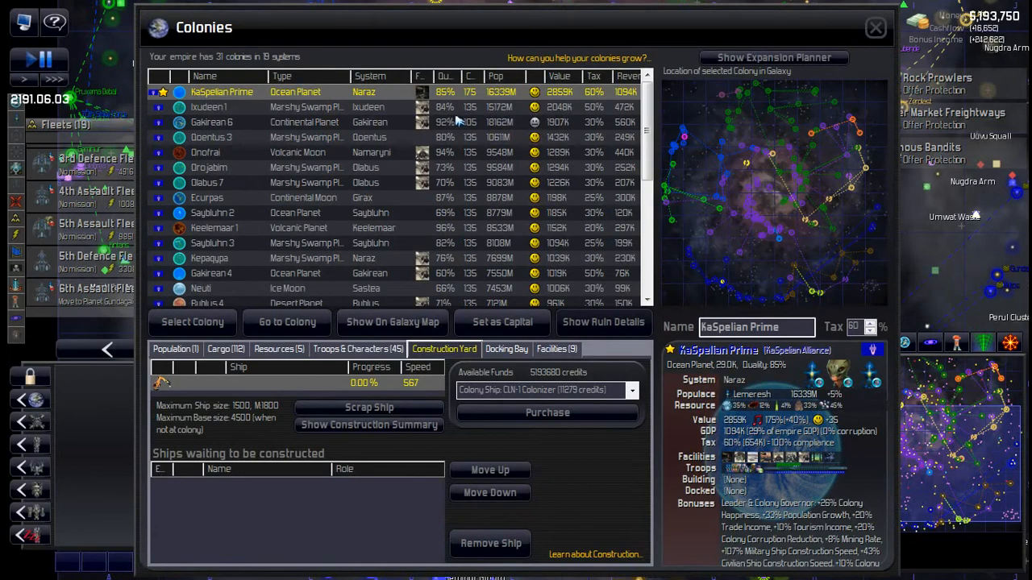
# Select Gakirean 6 in the colony list and view its population satisfaction and tax concerns.
pyautogui.scroll(-3)
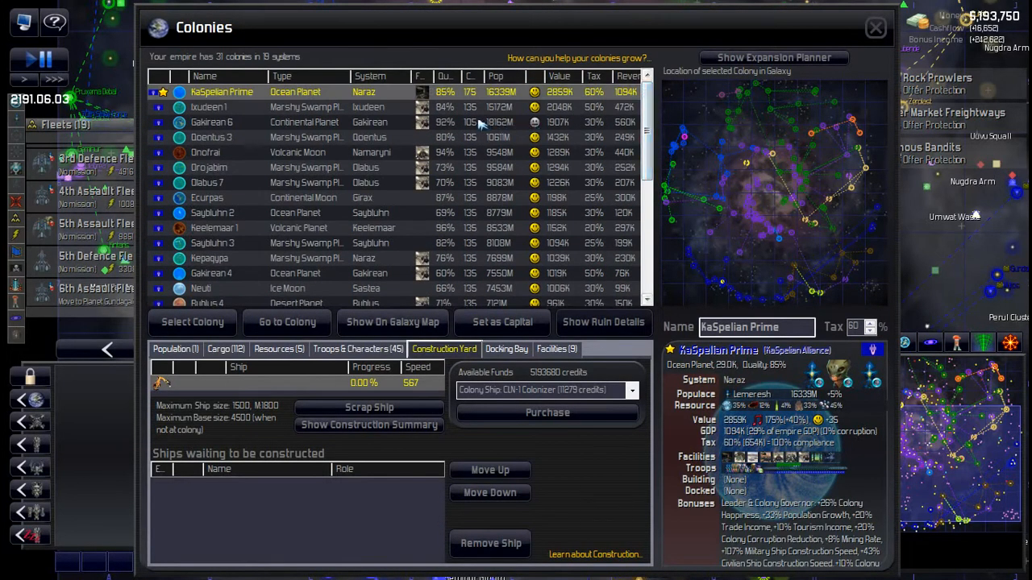
pyautogui.click(211, 122)
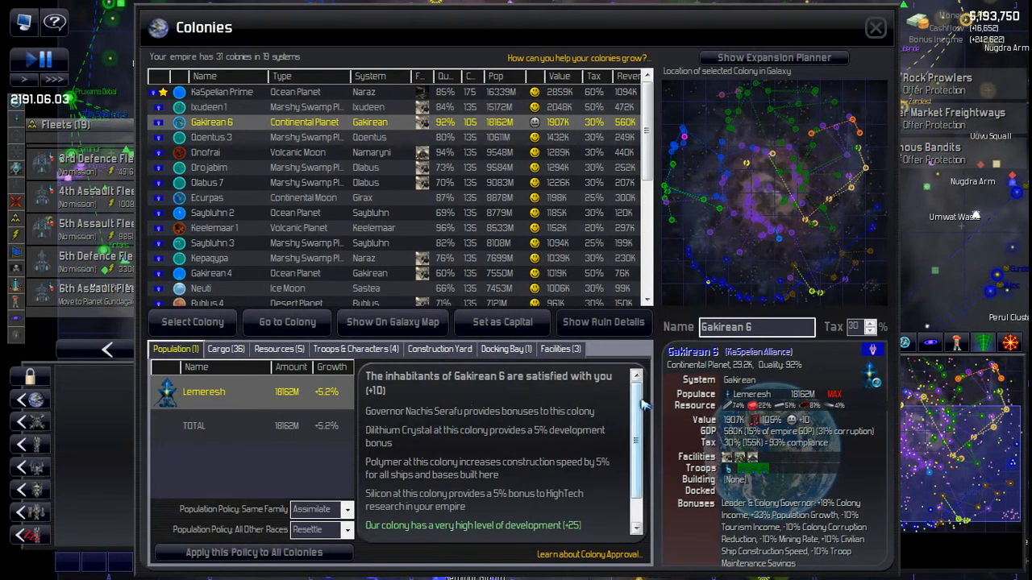
pyautogui.scroll(-3)
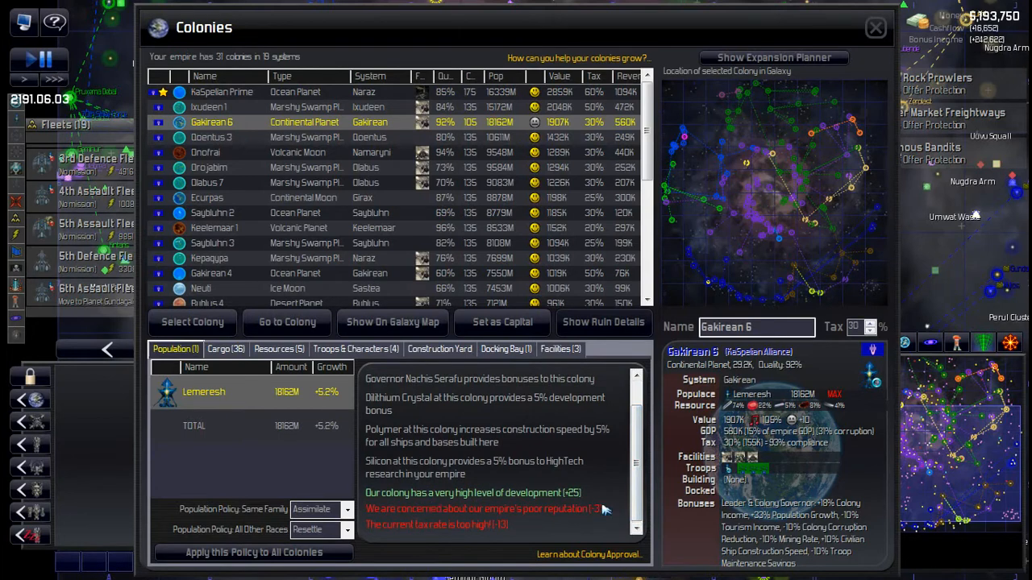
pyautogui.moveTo(514, 529)
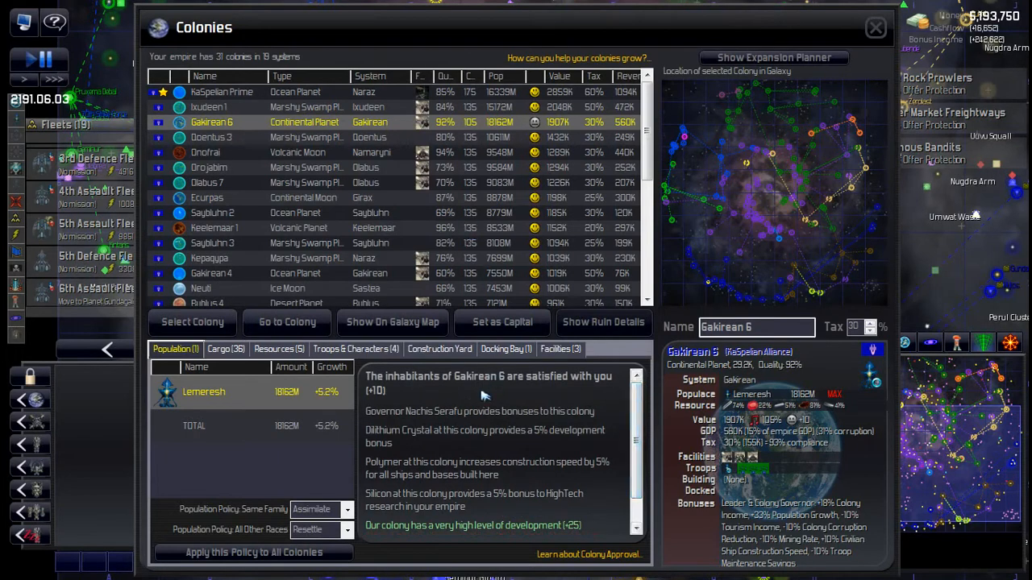
# Purchase a Small Space Port from Gakirean 6's Construction Yard.
pyautogui.click(439, 349)
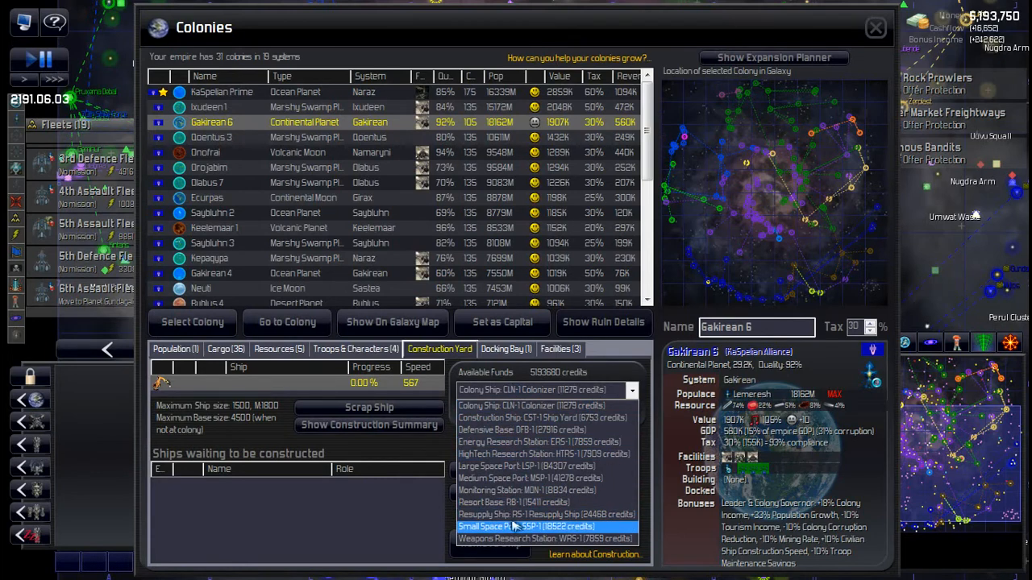
pyautogui.click(520, 525)
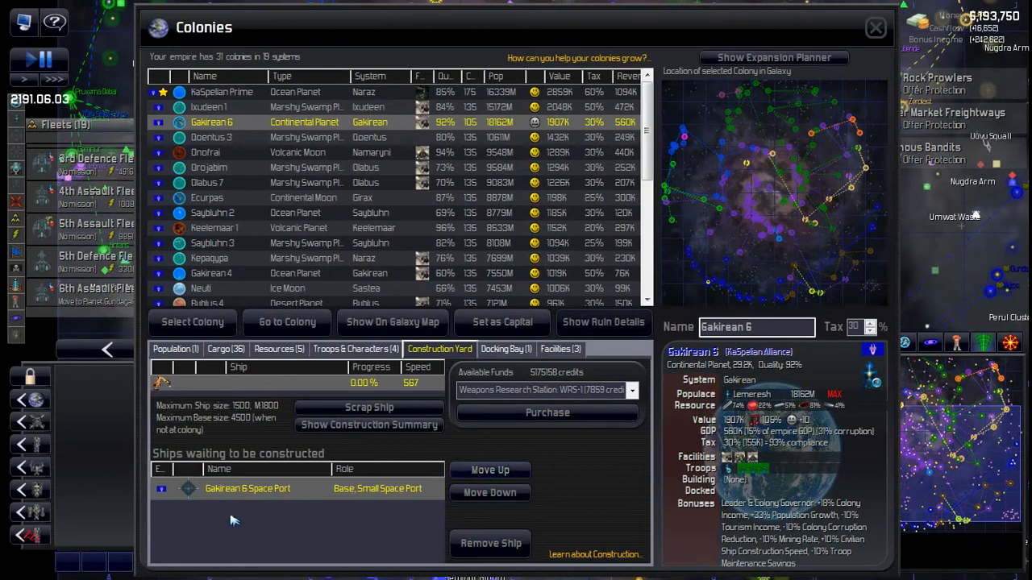
pyautogui.moveTo(799, 105)
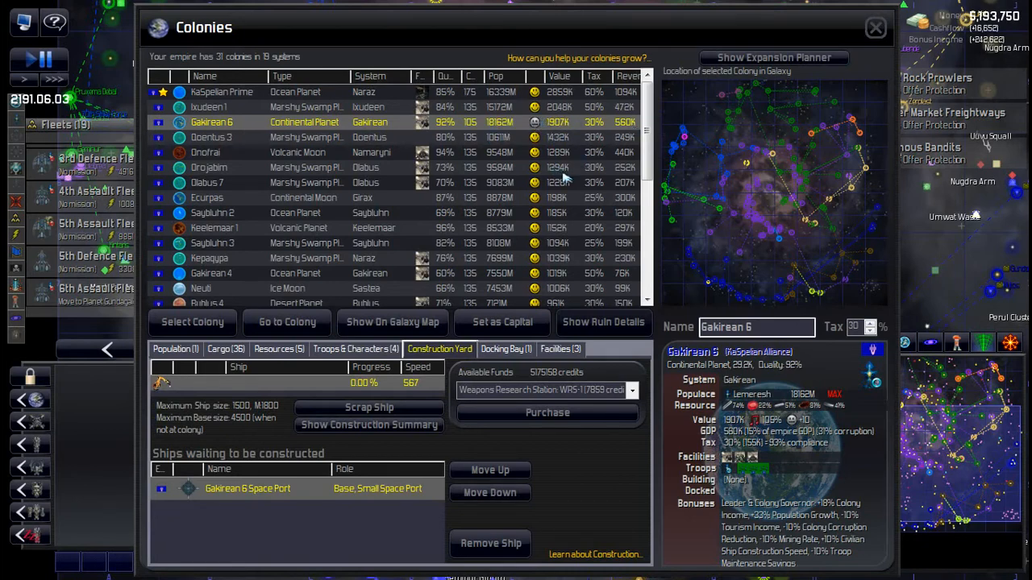
pyautogui.scroll(-3)
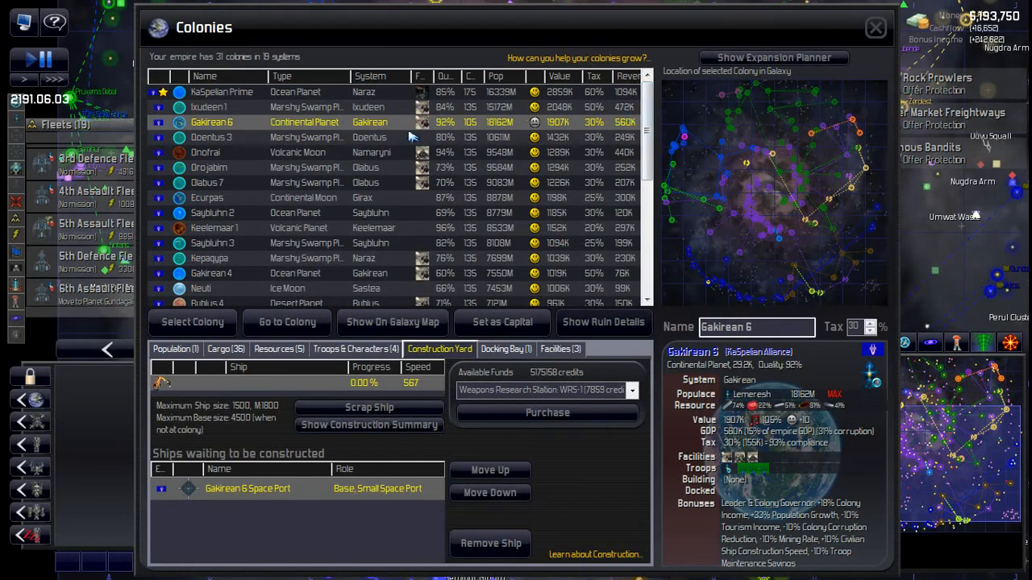
# Select Goentus 3 to inspect its colony details and empty construction queue.
pyautogui.click(211, 137)
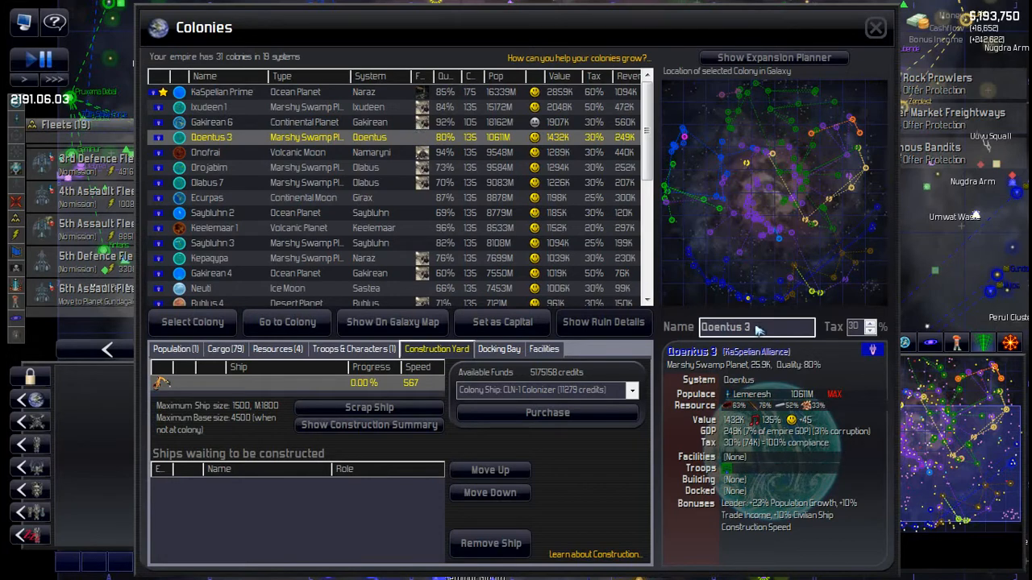
pyautogui.moveTo(745, 293)
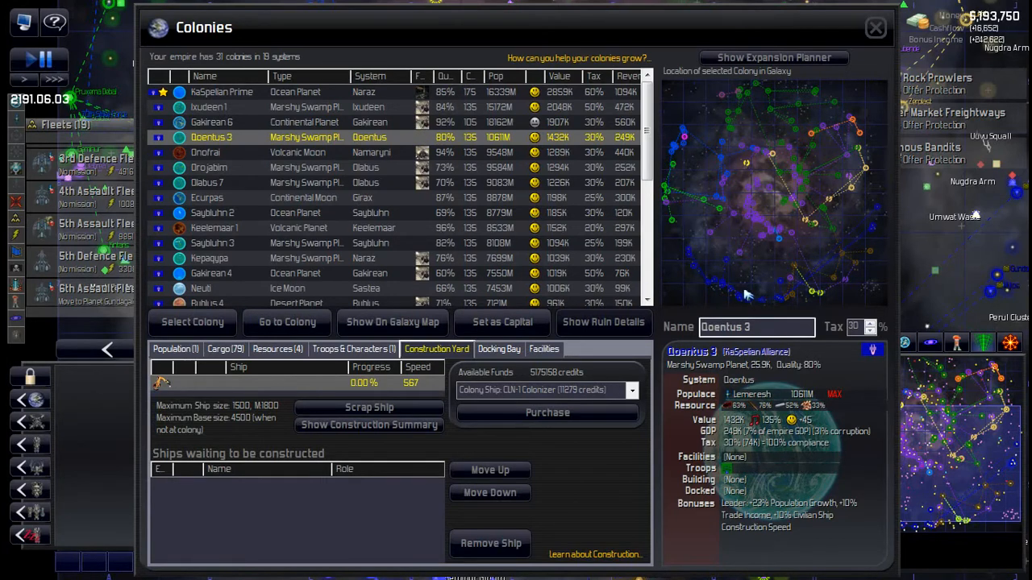
pyautogui.moveTo(767, 299)
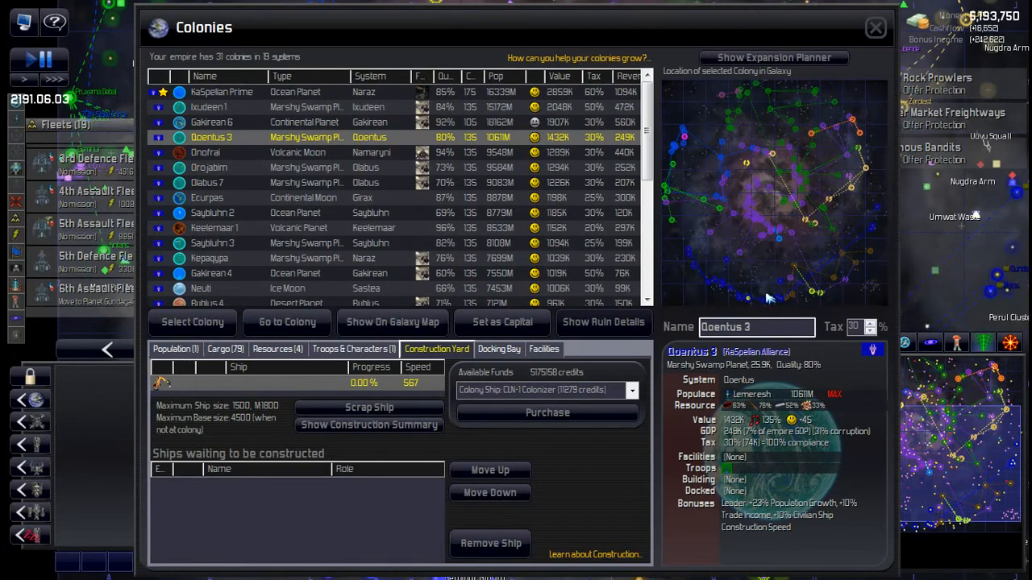
pyautogui.moveTo(726, 258)
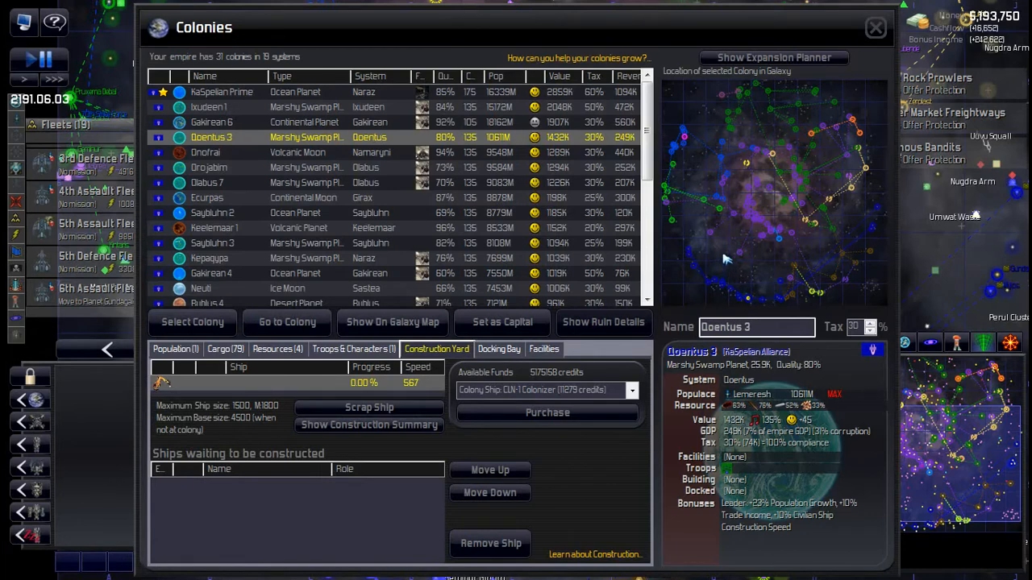
pyautogui.moveTo(625, 180)
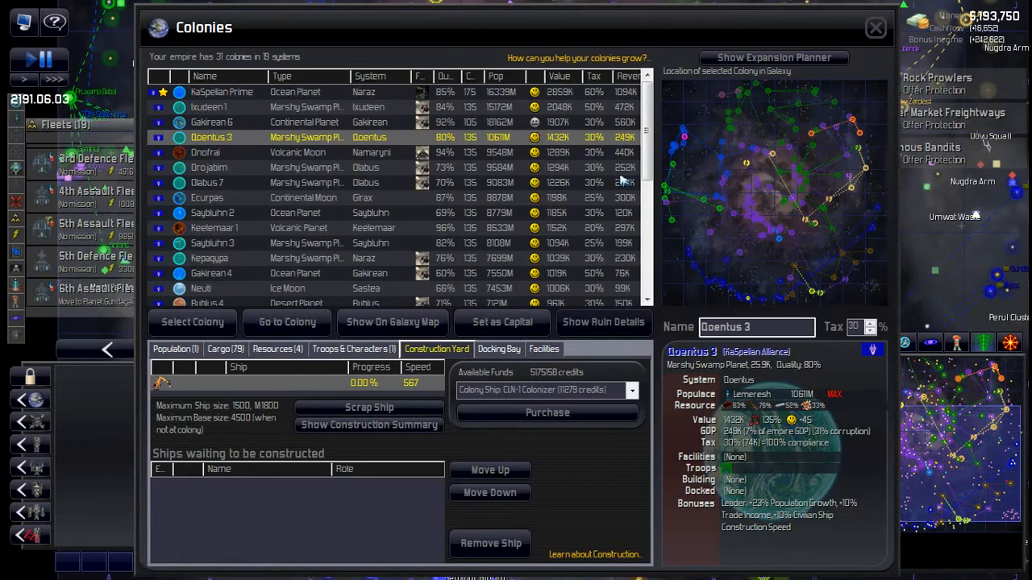
pyautogui.moveTo(384, 197)
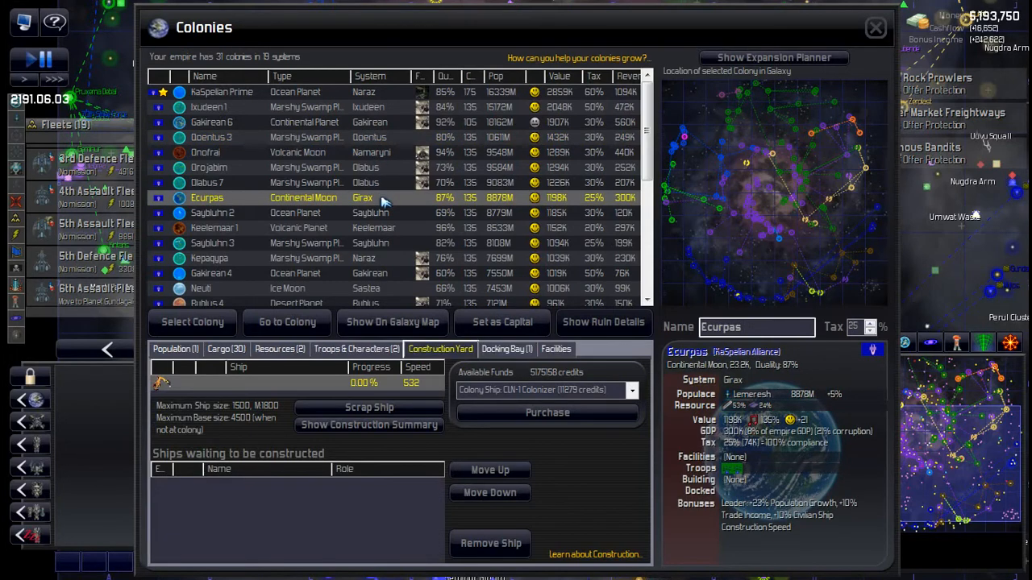
pyautogui.moveTo(374, 213)
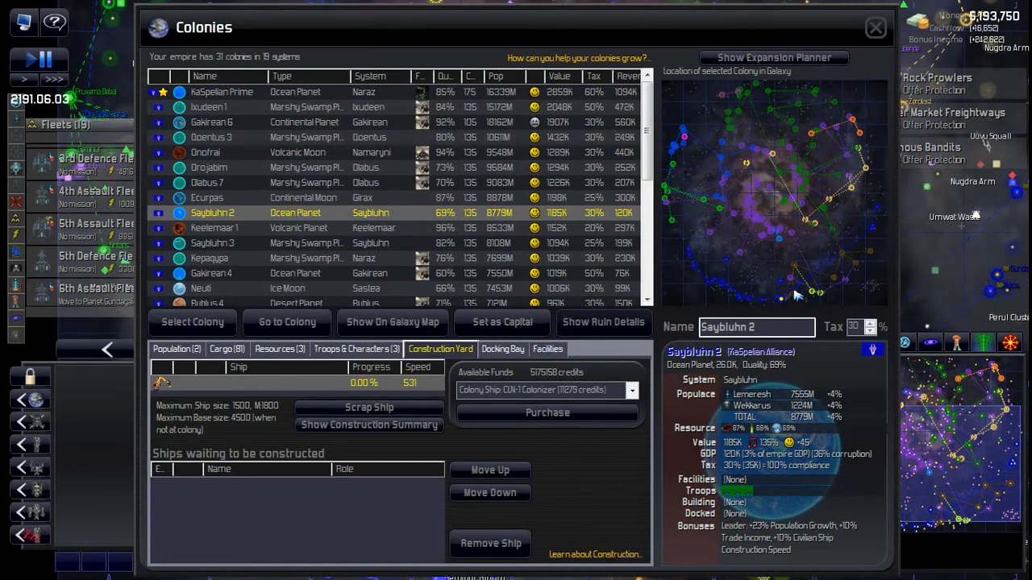
pyautogui.moveTo(796, 293)
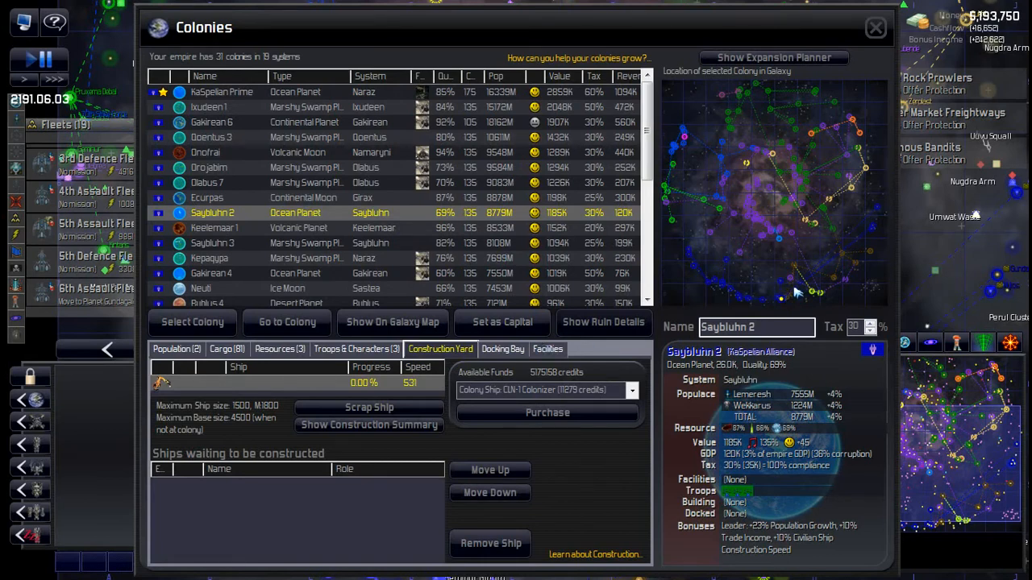
pyautogui.moveTo(793, 281)
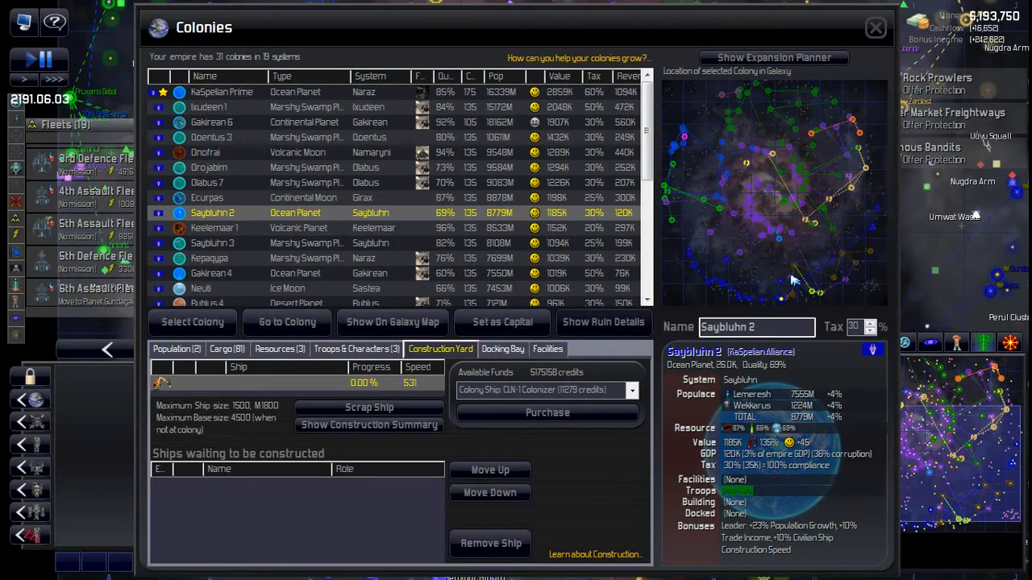
pyautogui.moveTo(797, 294)
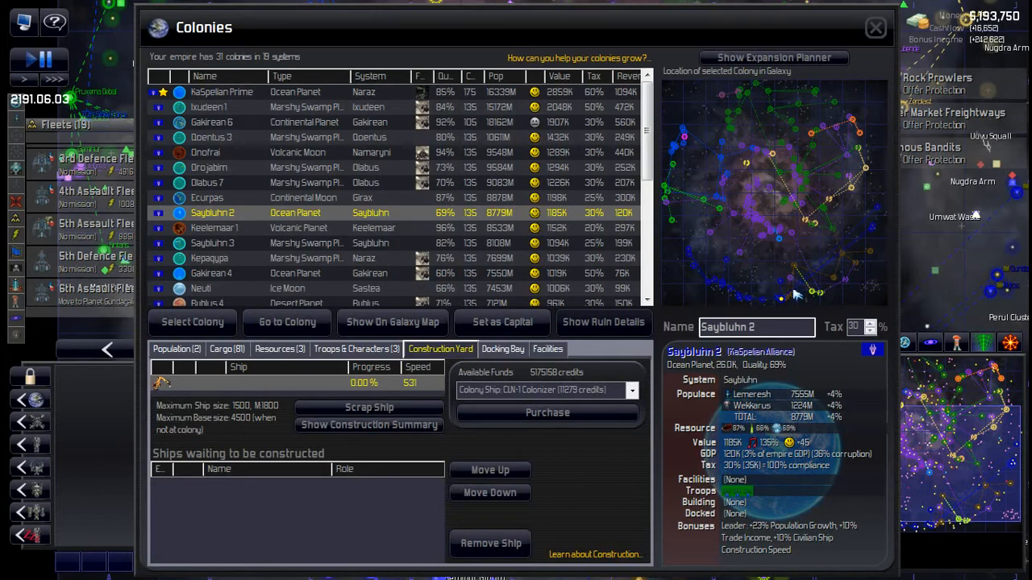
pyautogui.moveTo(795, 288)
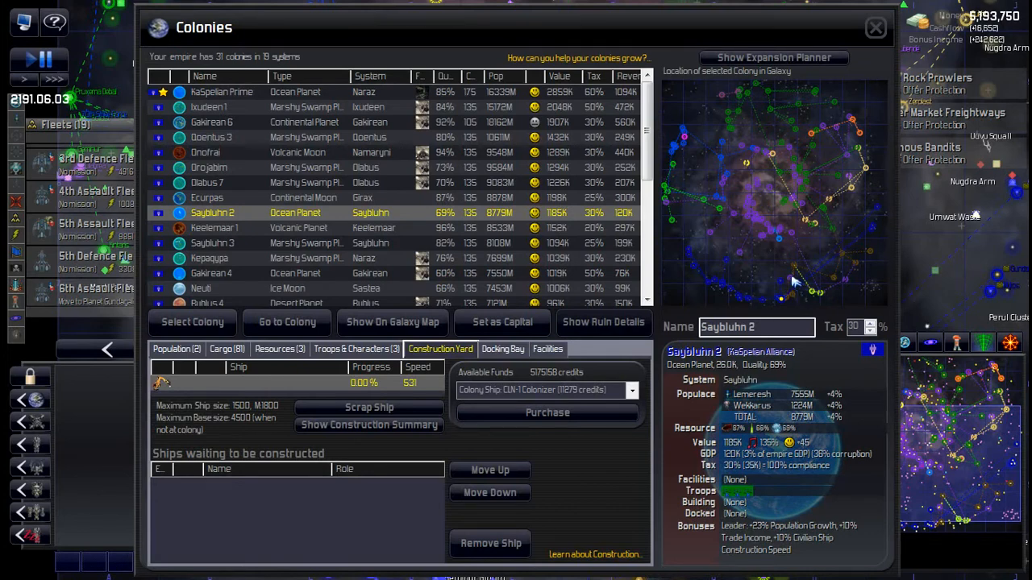
# Build a Planetary Shield and Fortified Bunker at Sayblunn 2, then view its garrisoned troops.
pyautogui.click(548, 348)
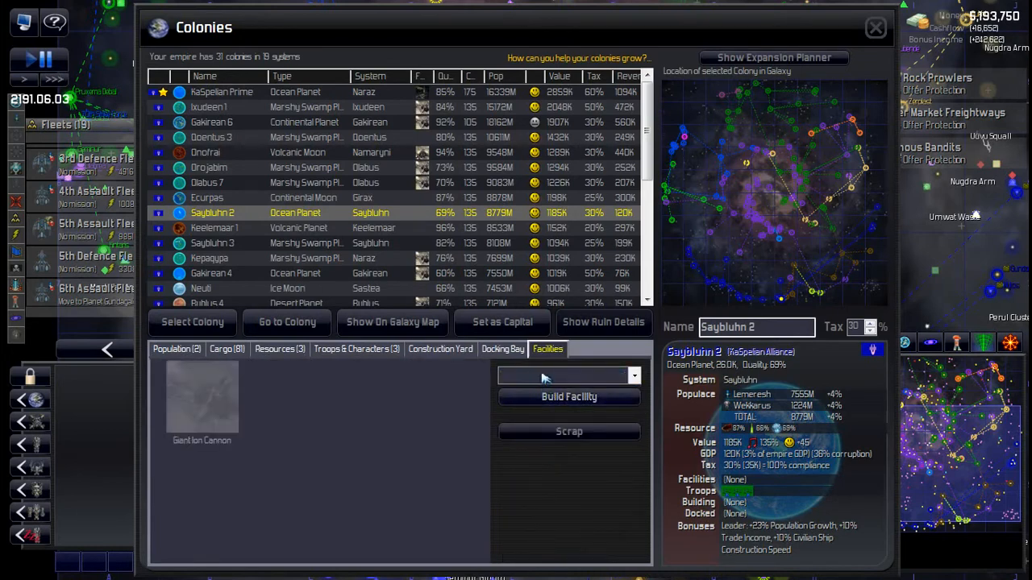
pyautogui.click(567, 375)
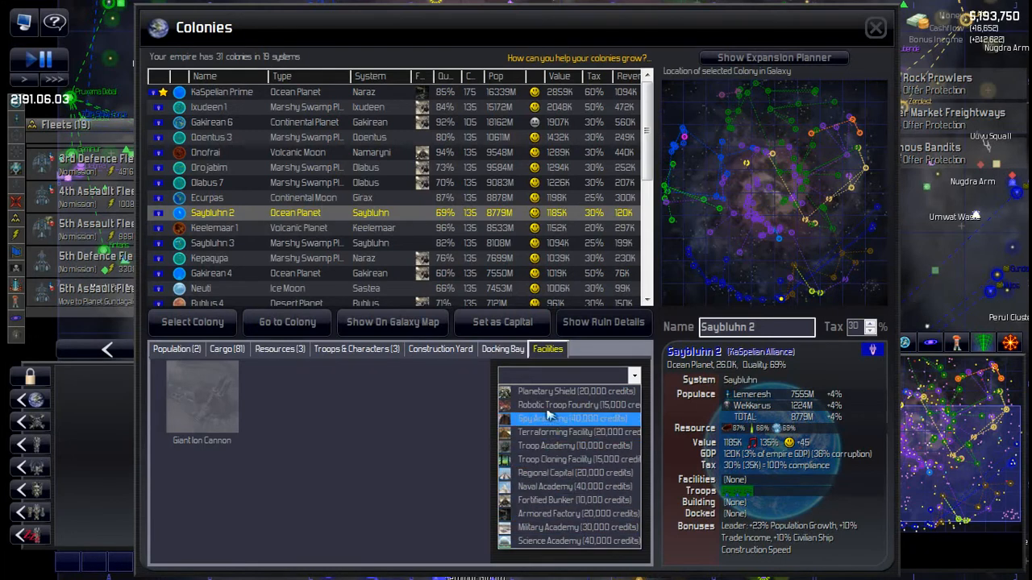
pyautogui.click(571, 390)
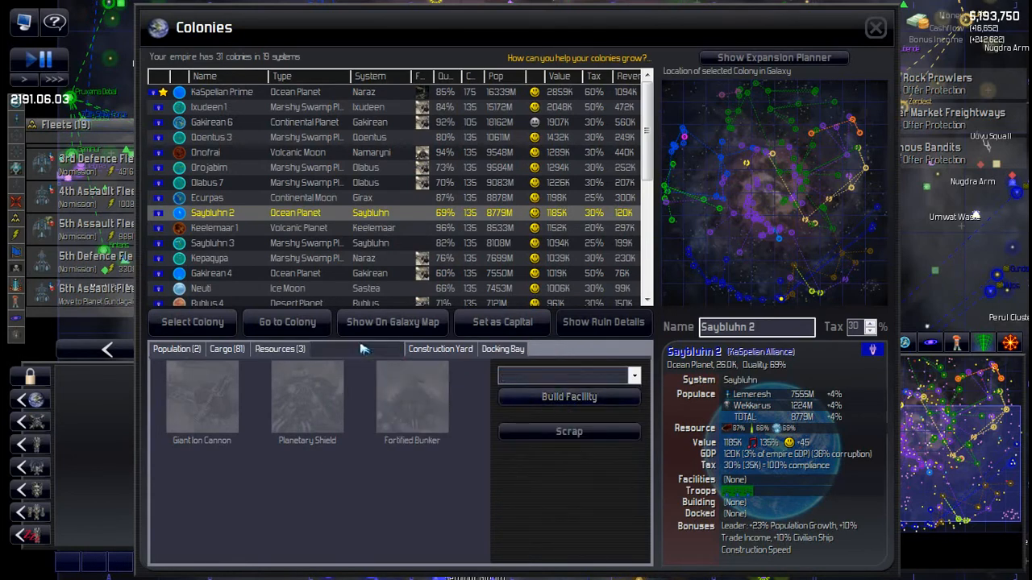
pyautogui.click(356, 348)
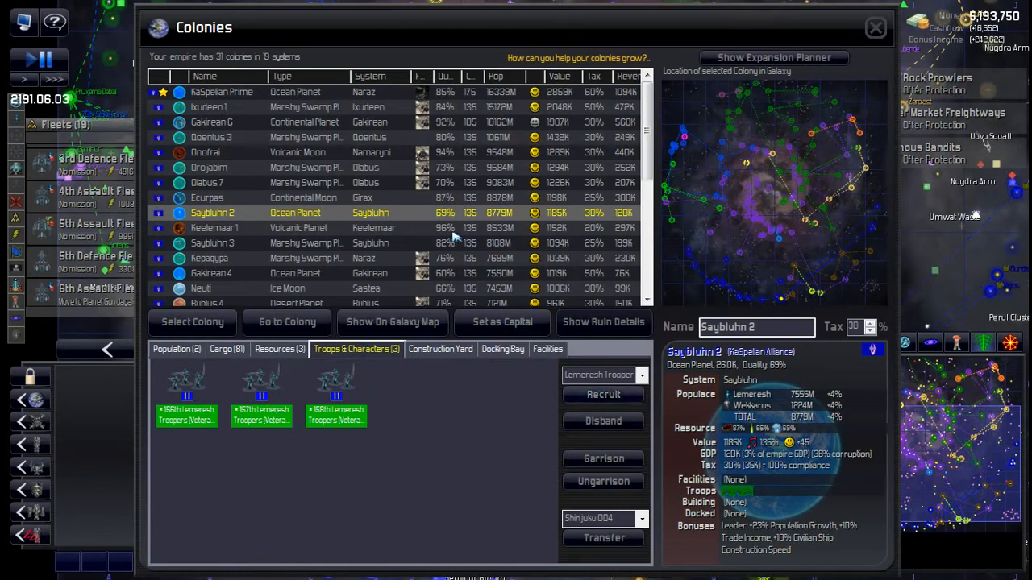
# Review Keelemaar 1's facilities and troops, then select Sceyzane to see its garrison.
pyautogui.click(226, 229)
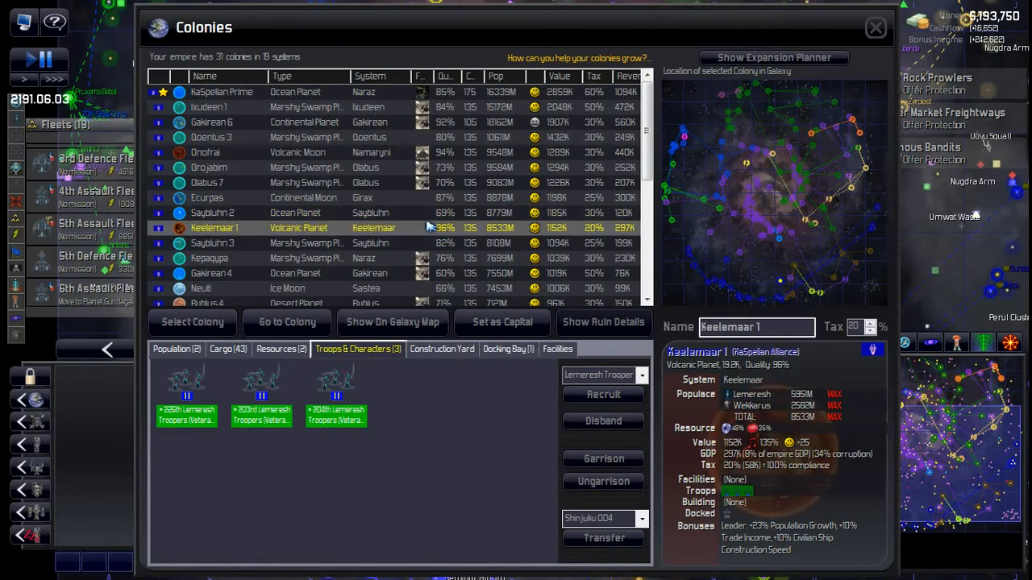
pyautogui.click(558, 349)
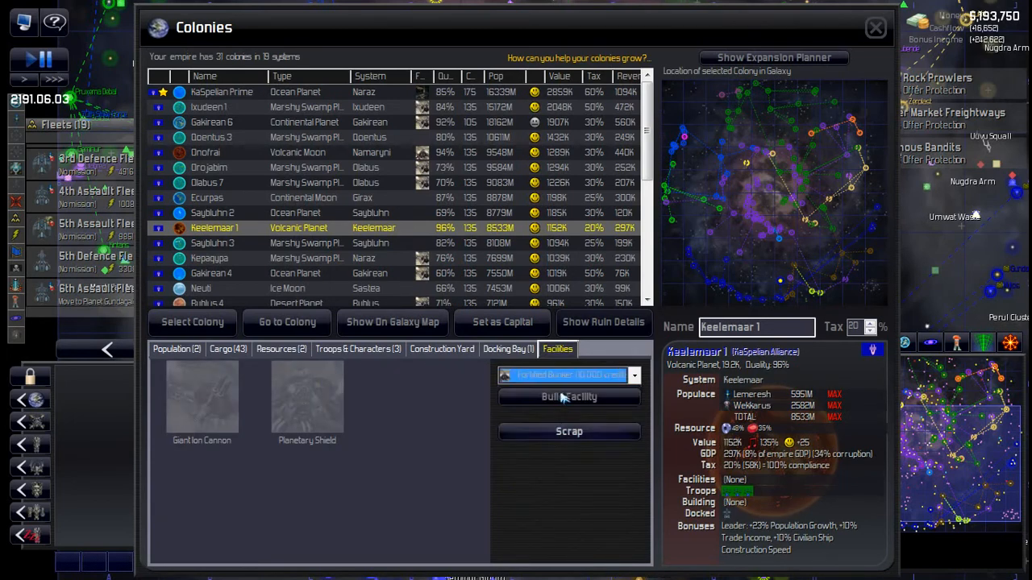
pyautogui.click(358, 348)
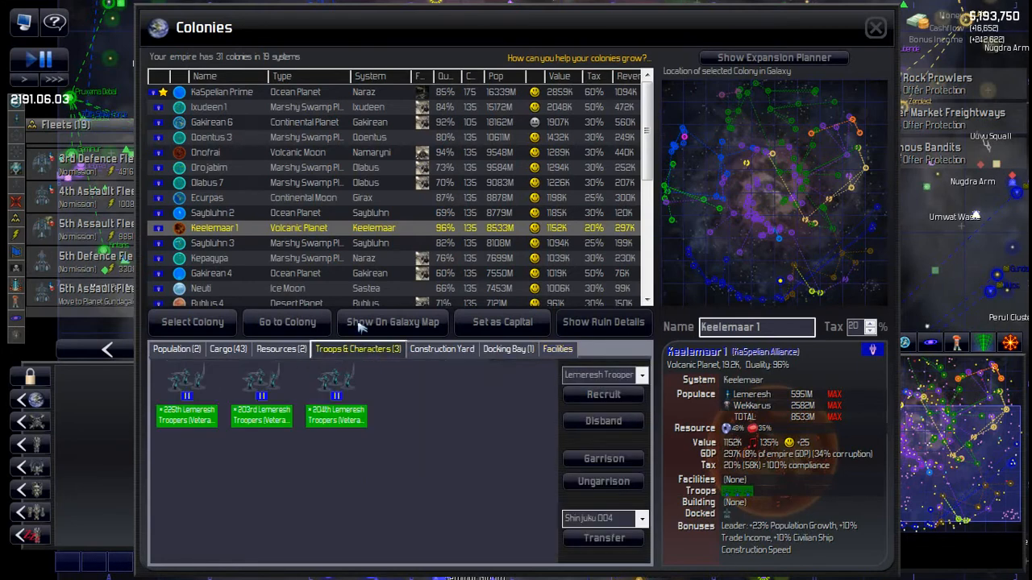
pyautogui.click(213, 242)
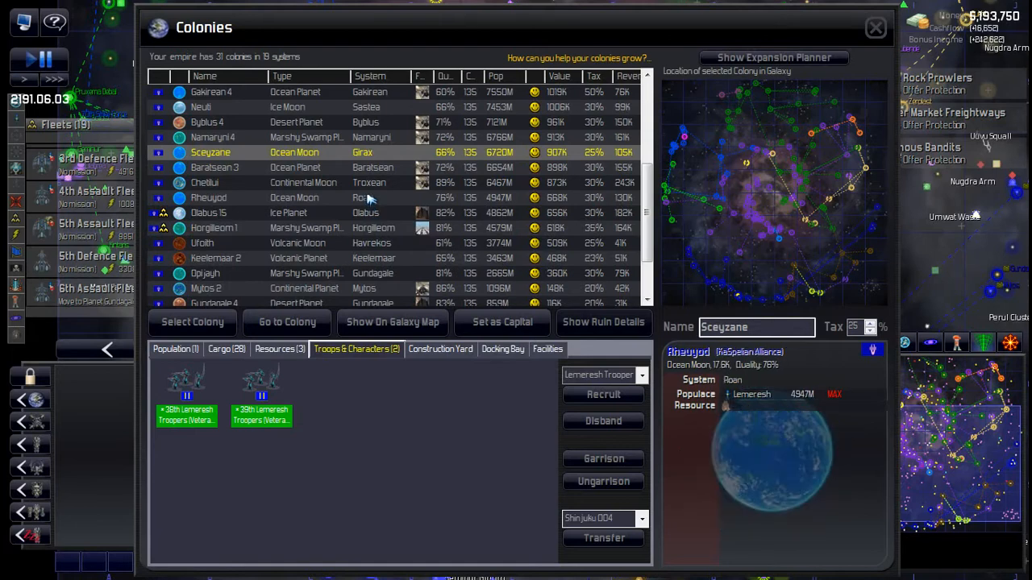
# Check Rheuyod and Olabus 15's facilities, then select Horglleem 1 to view its Regional Capital and Naval Academy.
pyautogui.click(209, 196)
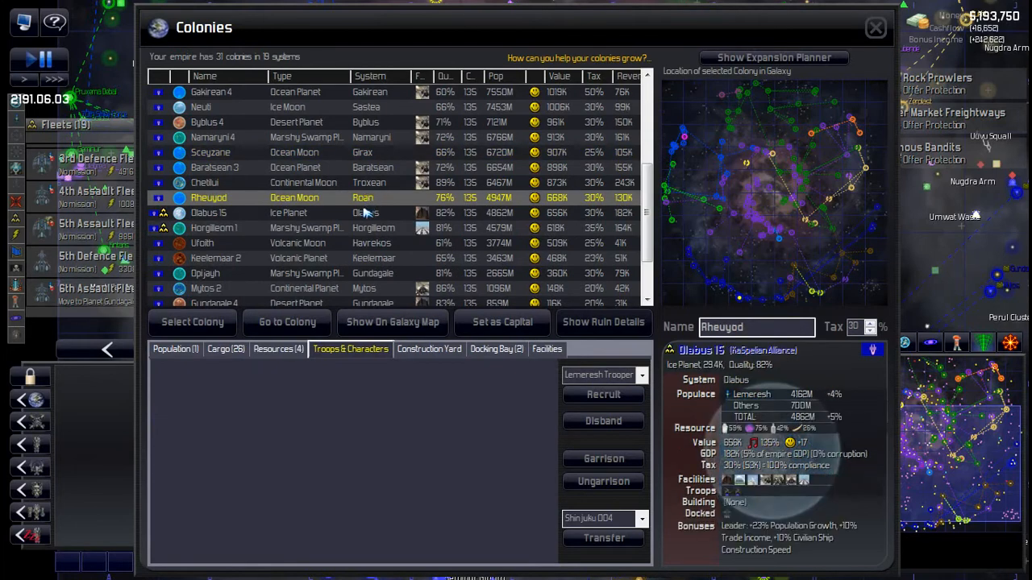
pyautogui.click(208, 213)
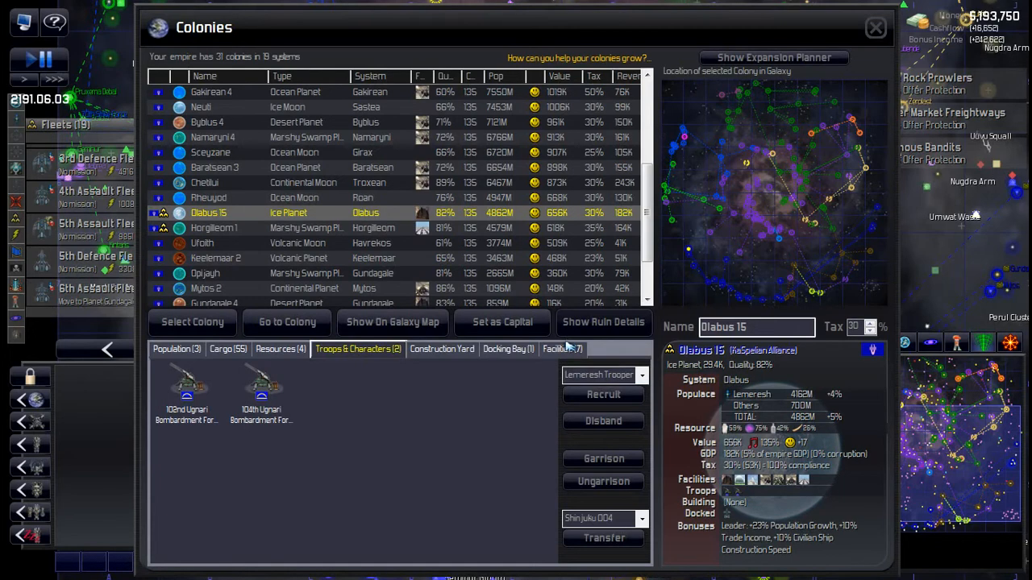
pyautogui.click(561, 349)
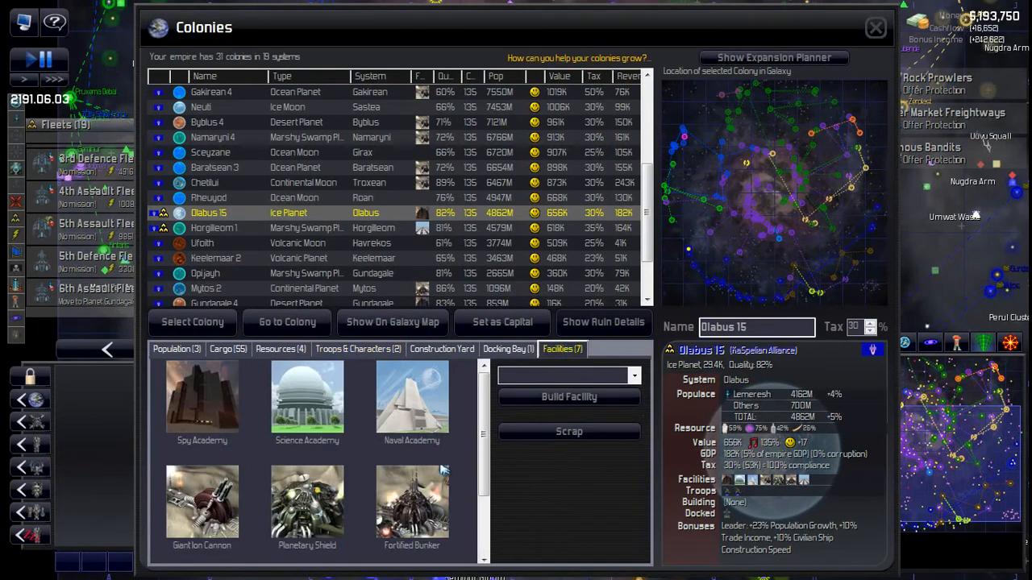
pyautogui.click(213, 229)
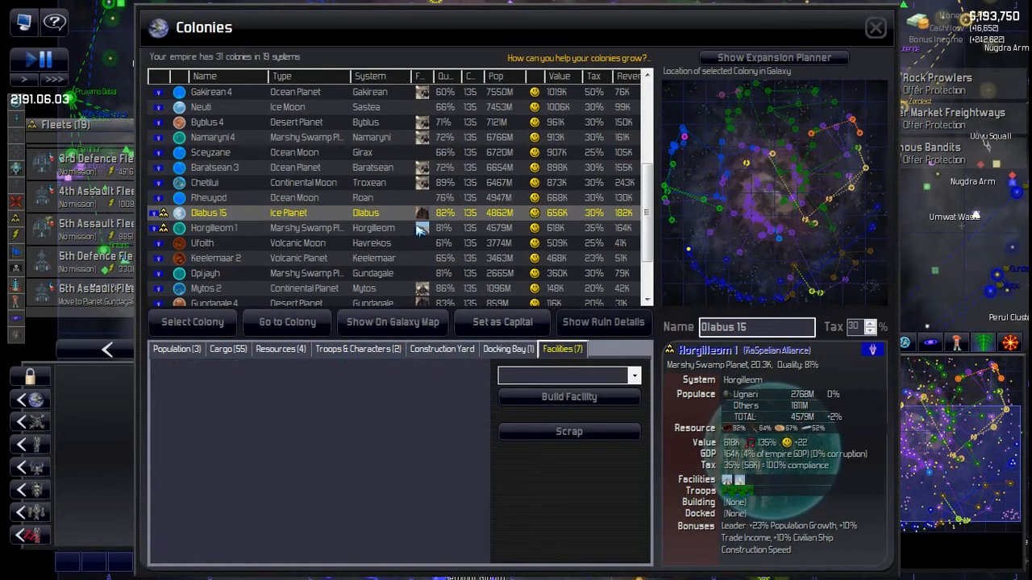
pyautogui.click(213, 229)
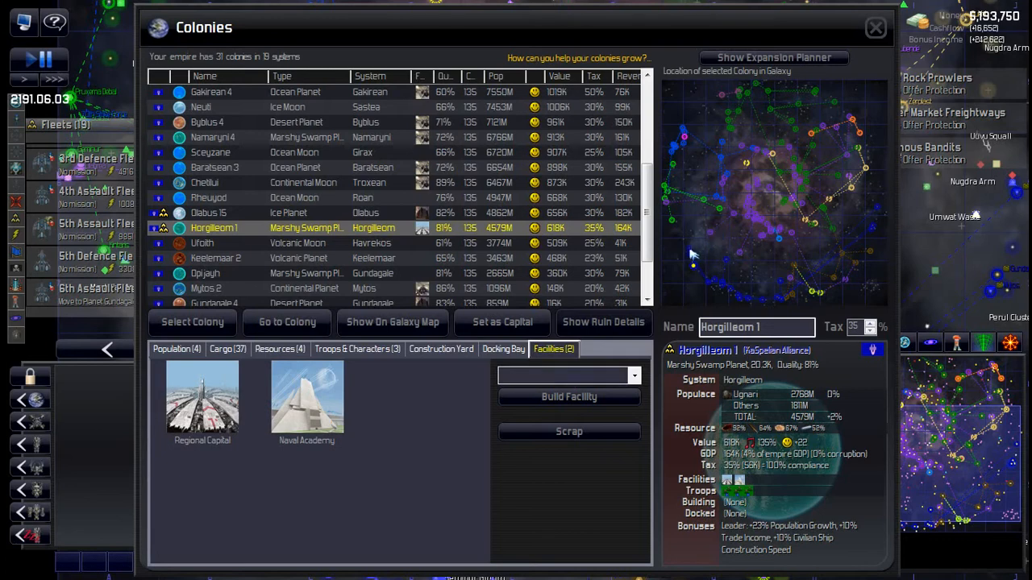
pyautogui.moveTo(686, 262)
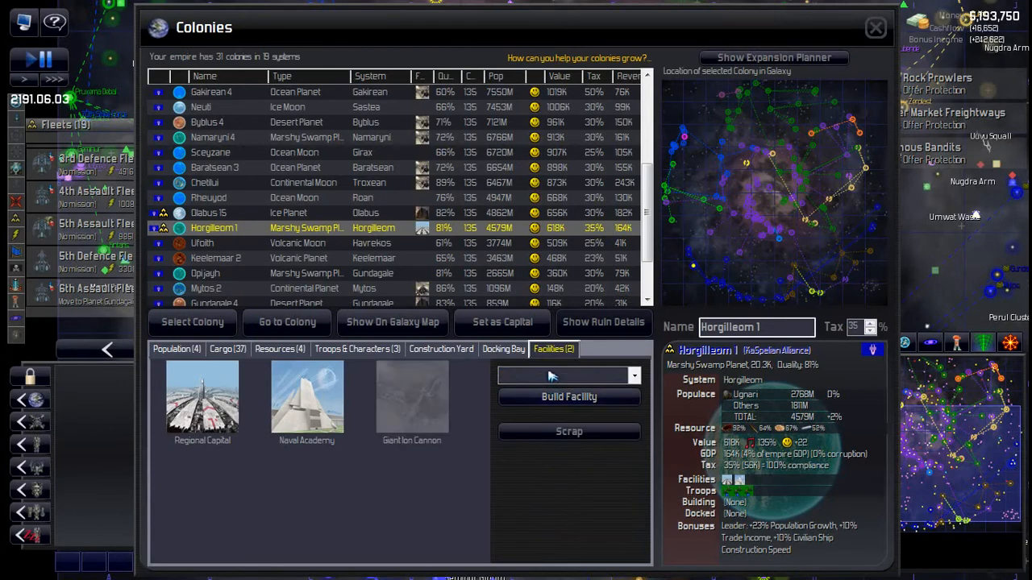
# Queue a Planetary Shield at Horglleem 1, view its troops, then switch to Ufolth's garrison.
pyautogui.click(567, 376)
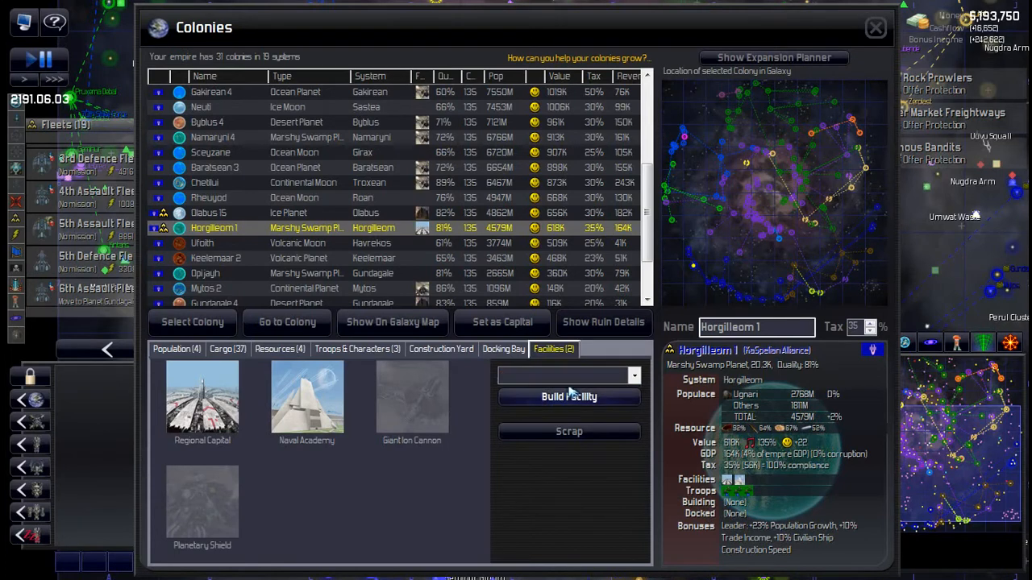
pyautogui.click(358, 348)
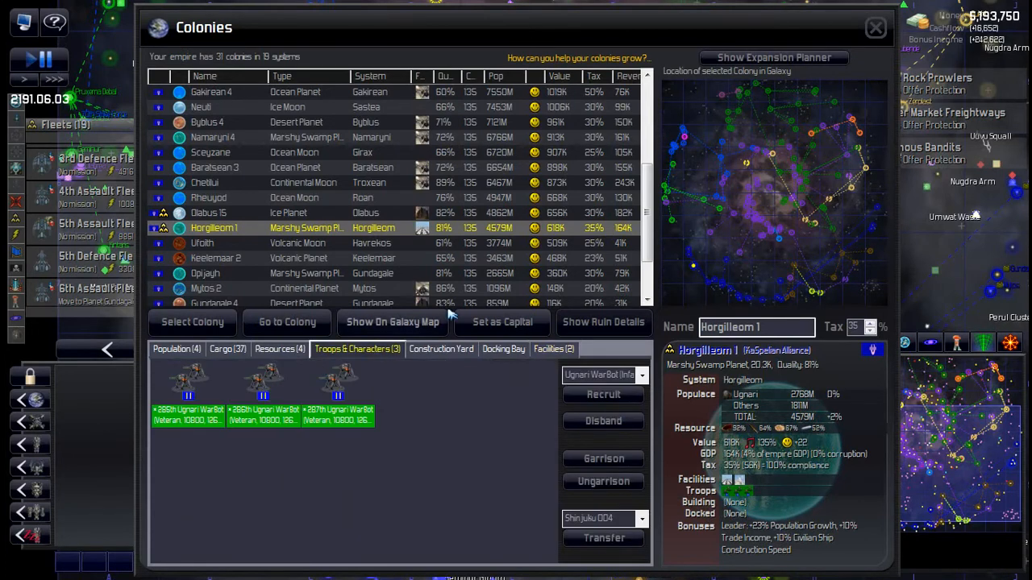
pyautogui.click(202, 242)
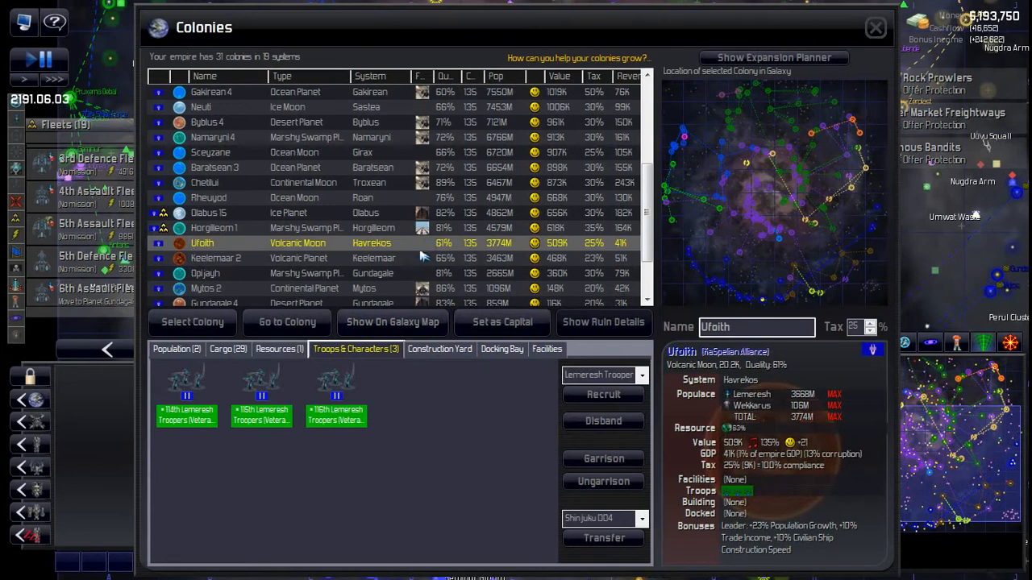
# Review Keelemaar 2's facilities, then build a defensive facility at Opjuyh.
pyautogui.click(216, 258)
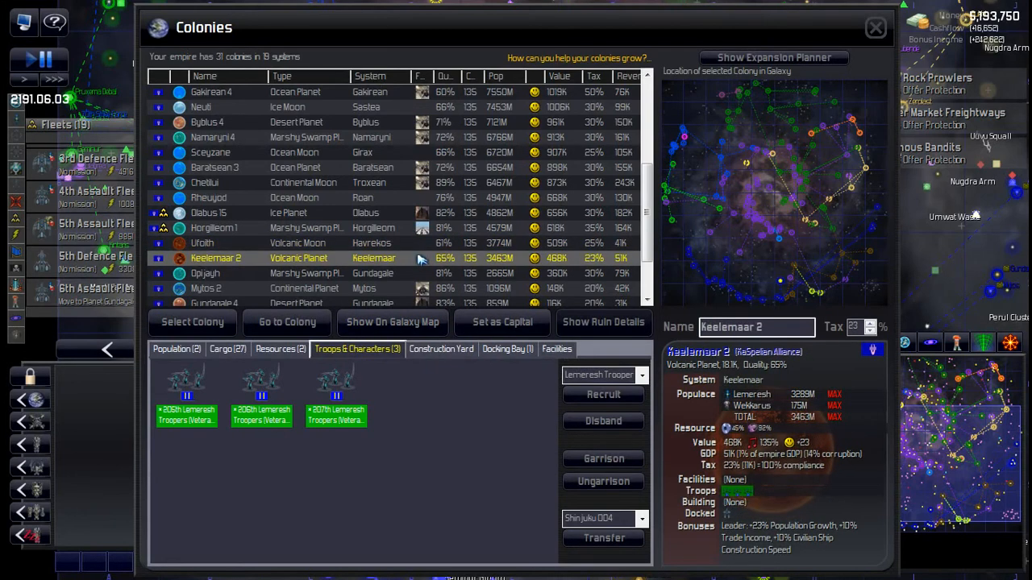
pyautogui.click(558, 348)
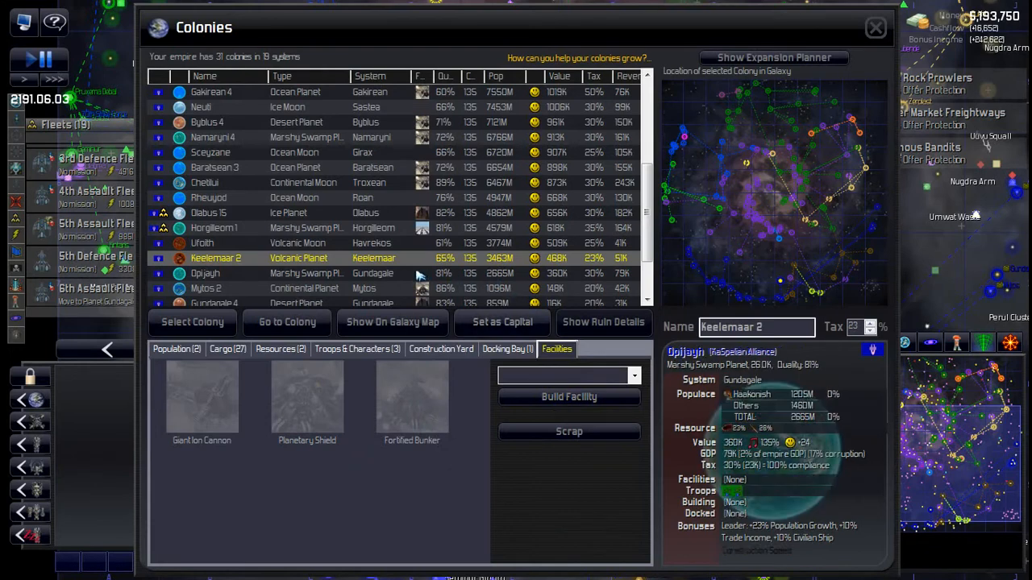
pyautogui.click(205, 275)
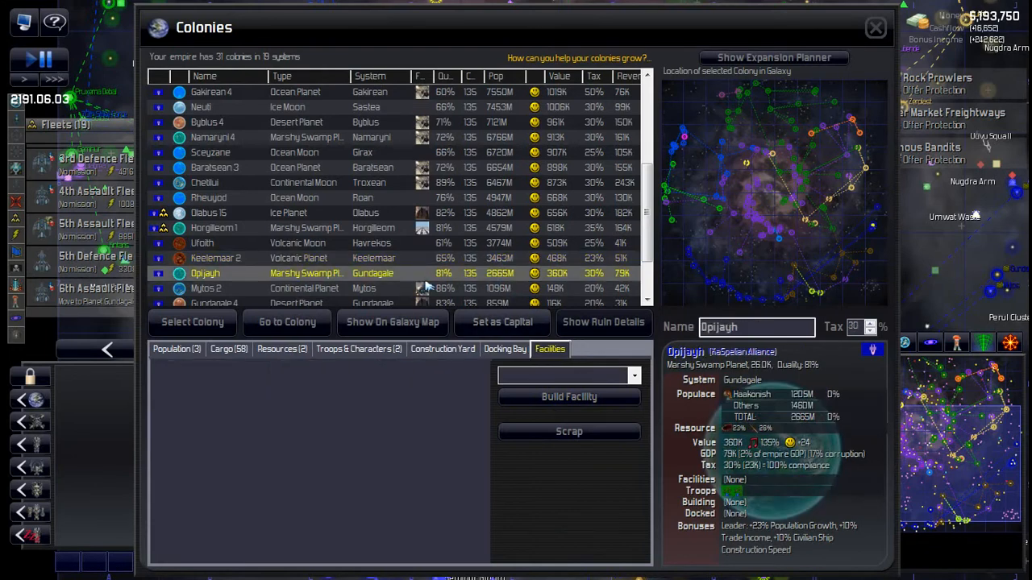
pyautogui.scroll(-3)
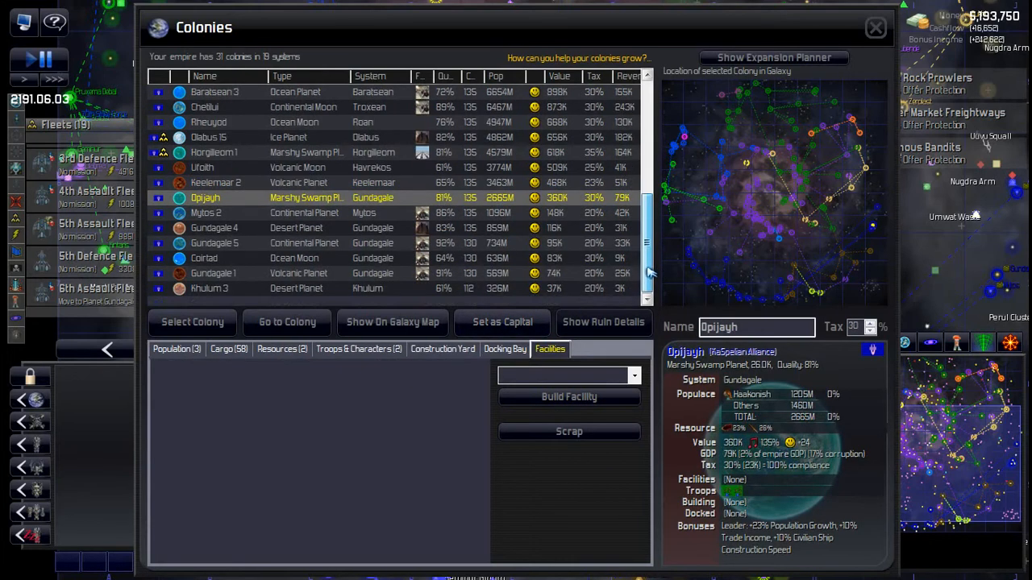
pyautogui.moveTo(863, 224)
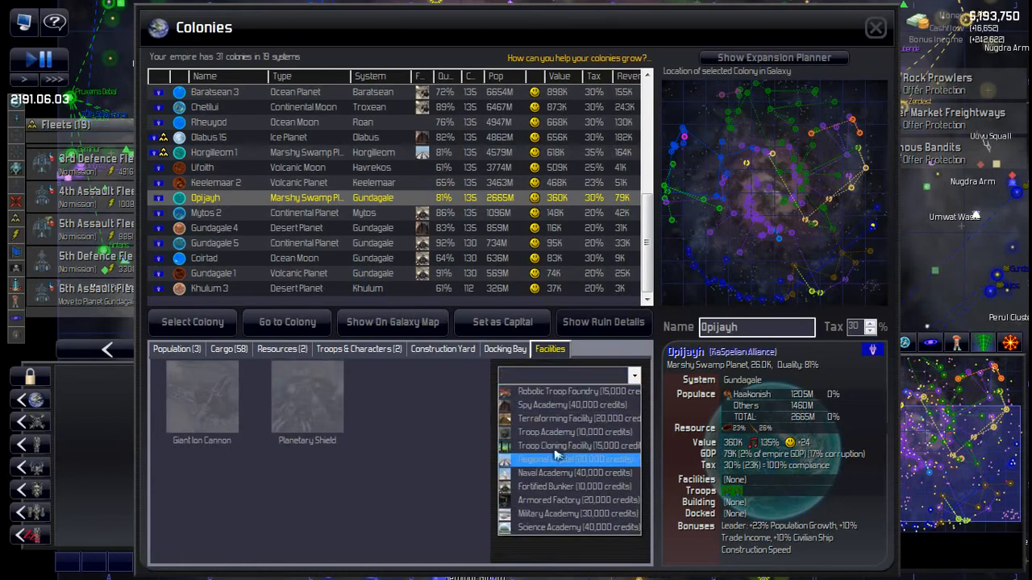
pyautogui.click(567, 459)
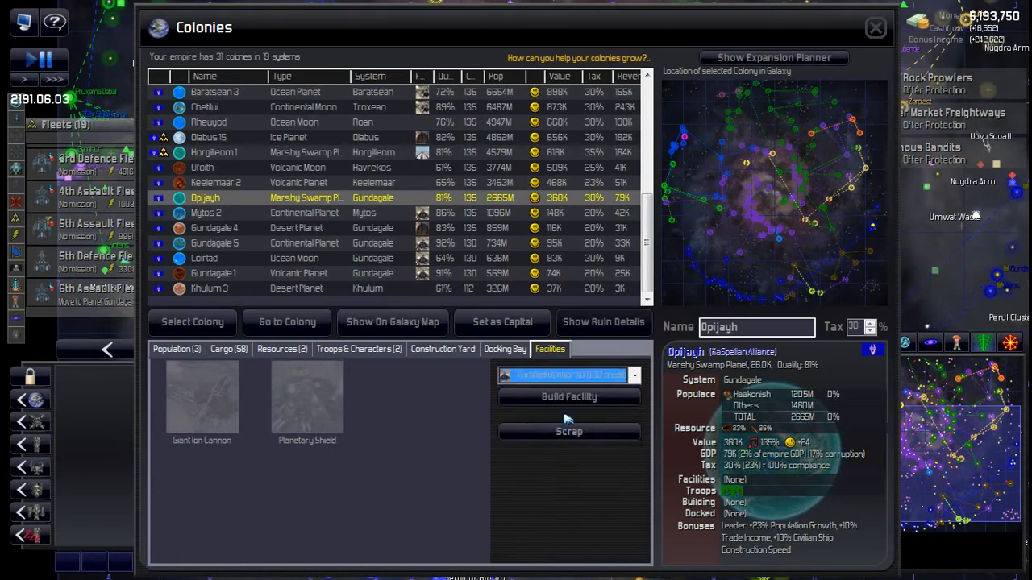
pyautogui.click(358, 349)
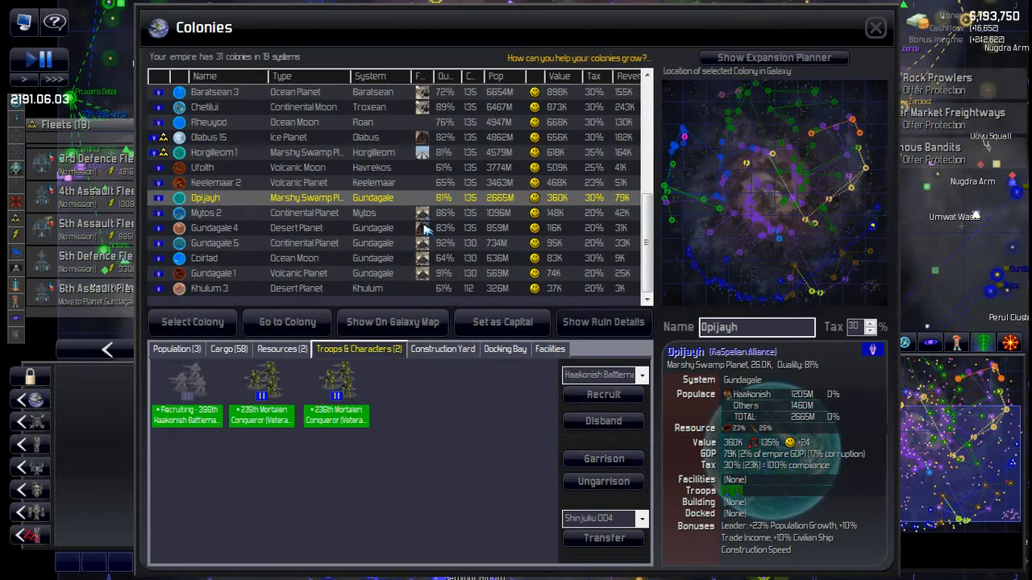
# Look over Gundagale 4, Coirtad and Gundagale 1, returning to Gundagale 4.
pyautogui.click(213, 229)
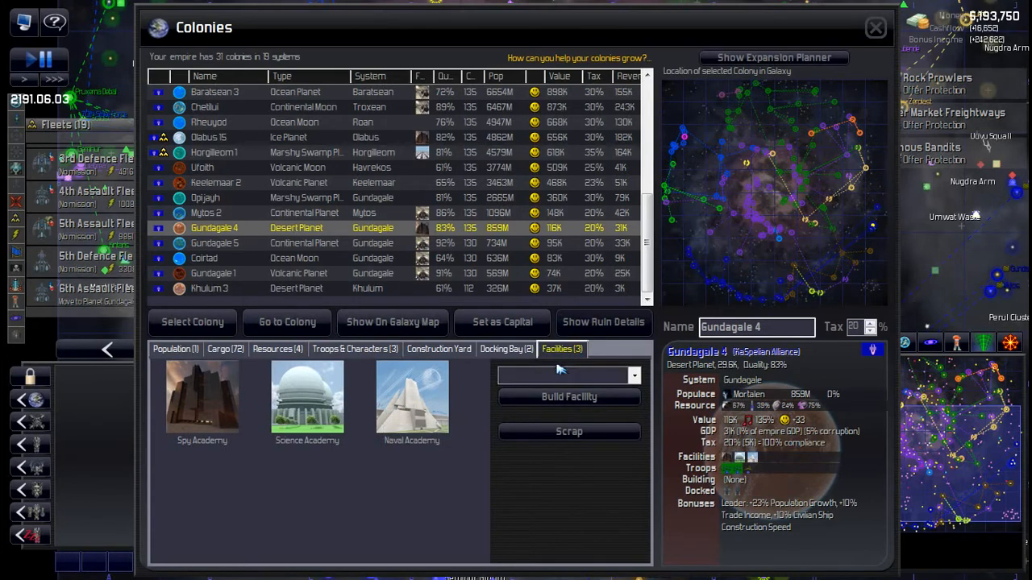
pyautogui.click(214, 242)
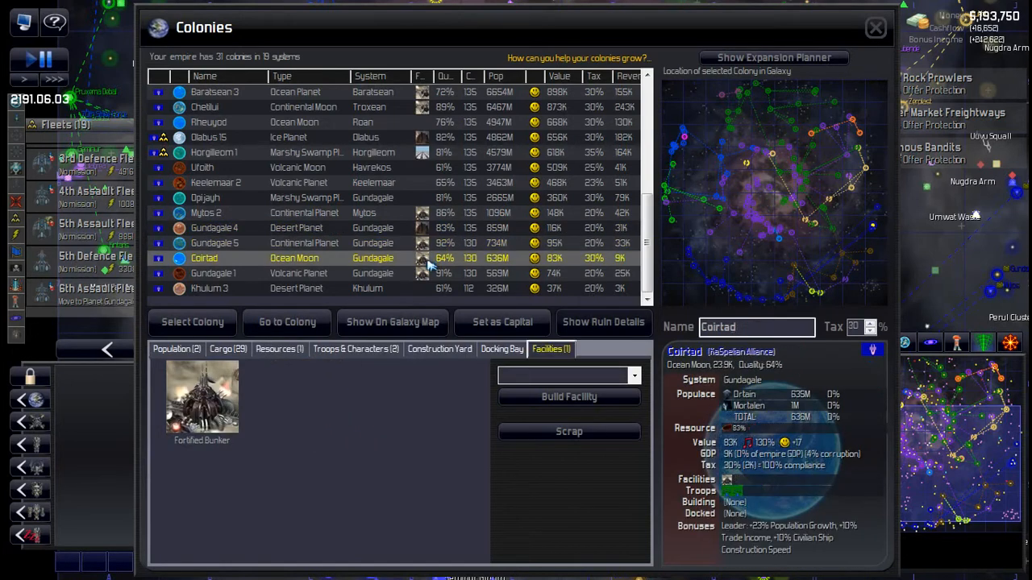
pyautogui.click(213, 275)
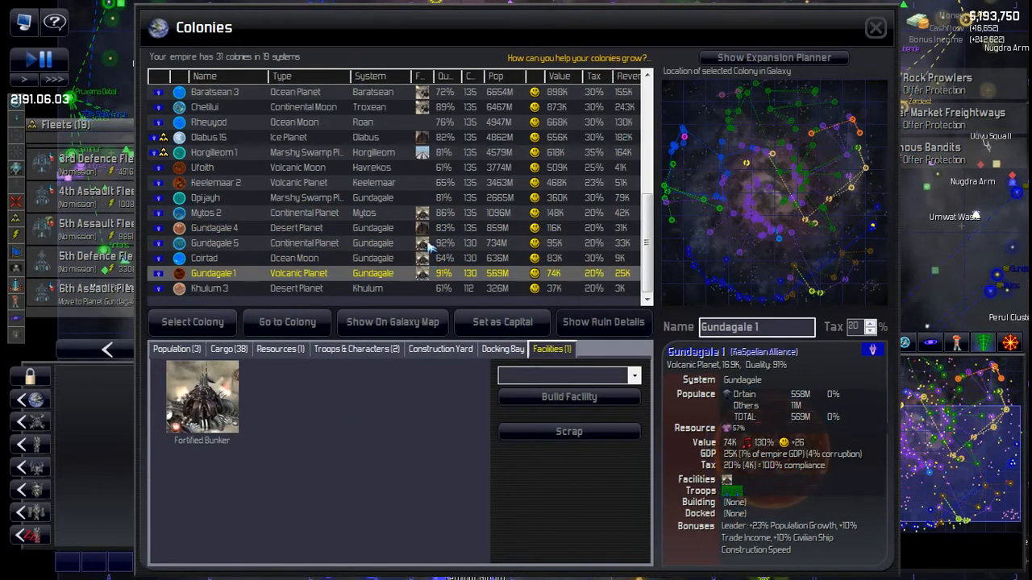
pyautogui.click(215, 227)
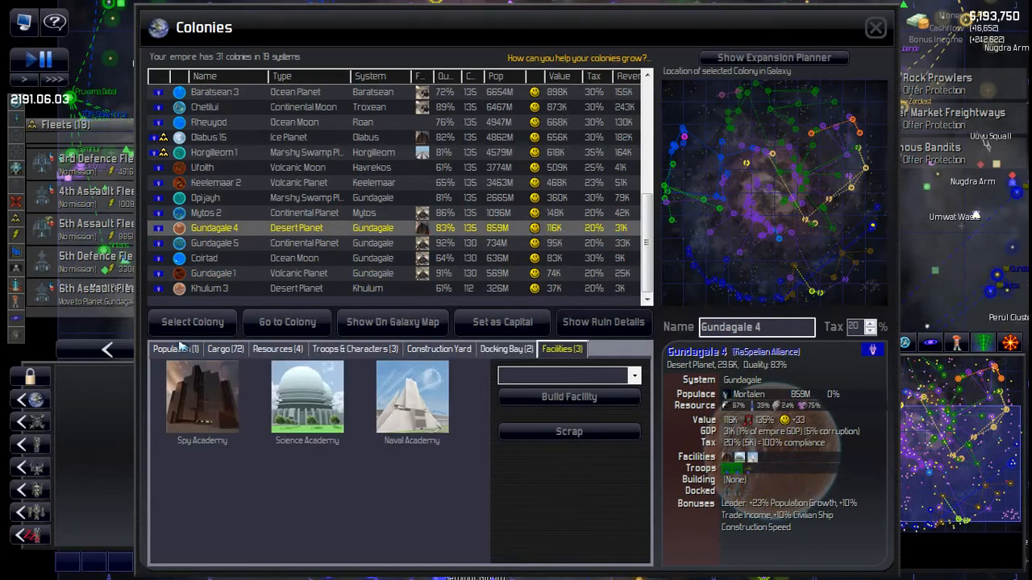
# Check Gundagale 4's population happiness and lower its tax rate to 15%.
pyautogui.click(175, 348)
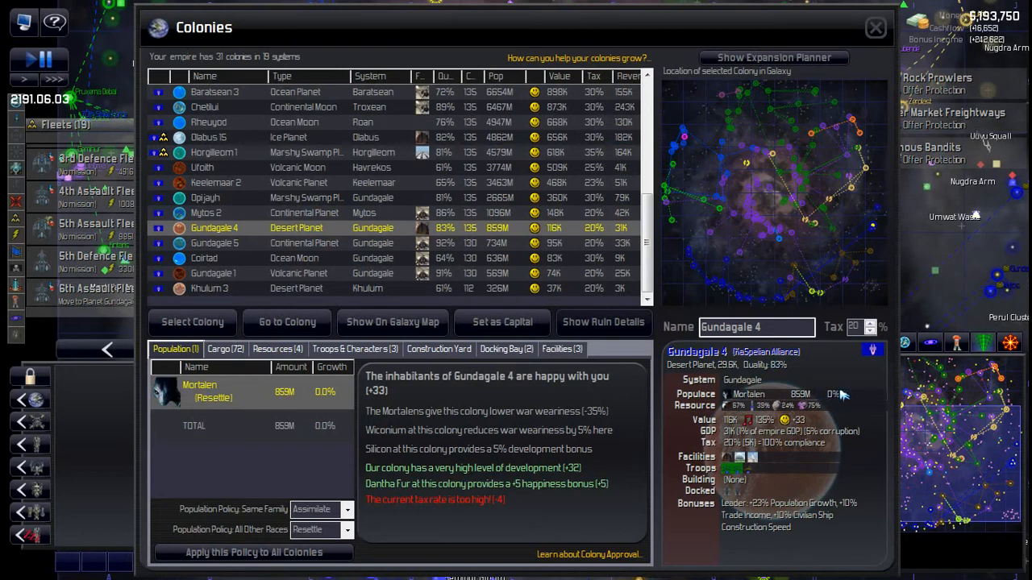
pyautogui.moveTo(724, 382)
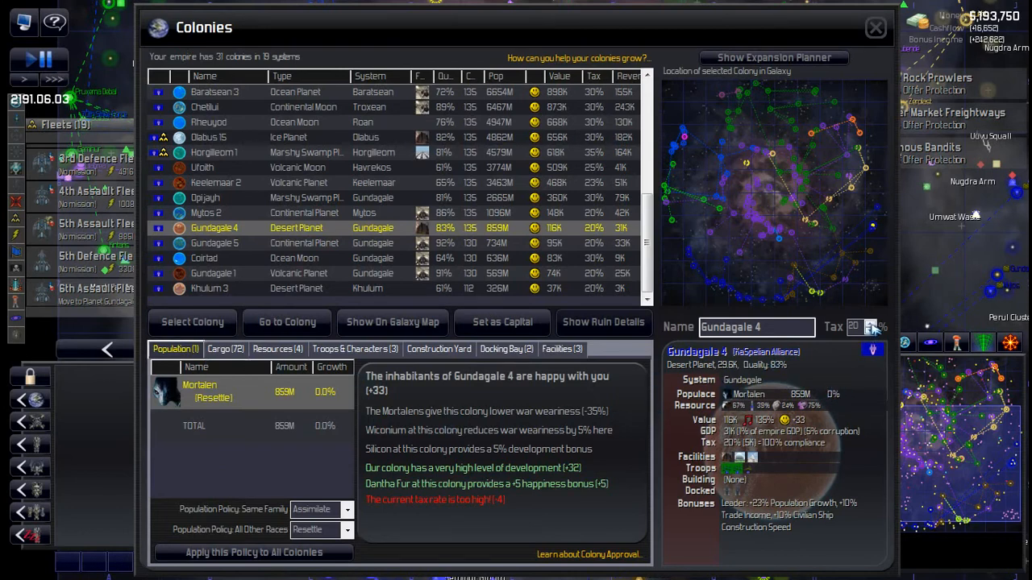
pyautogui.click(876, 331)
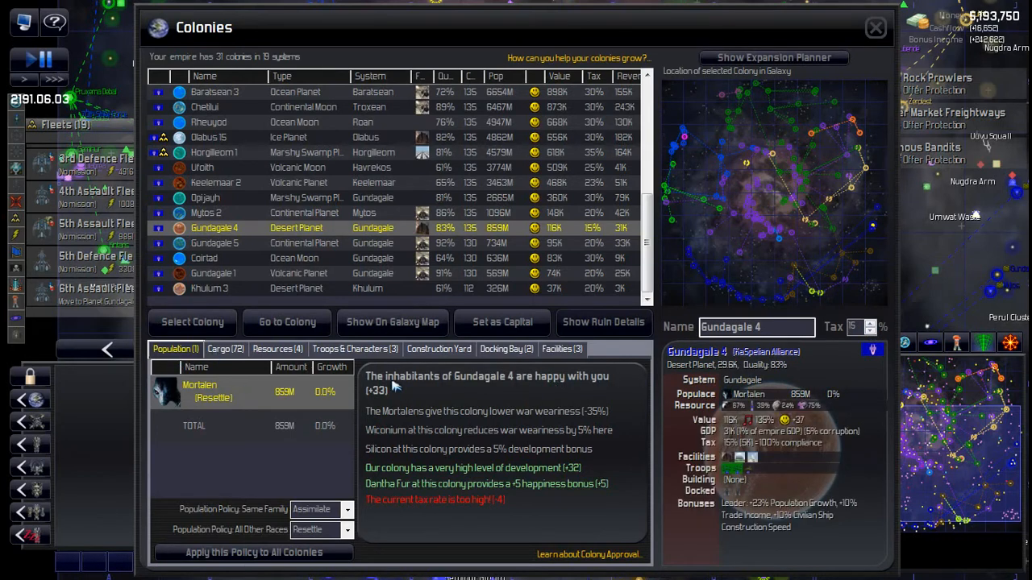
pyautogui.moveTo(397, 394)
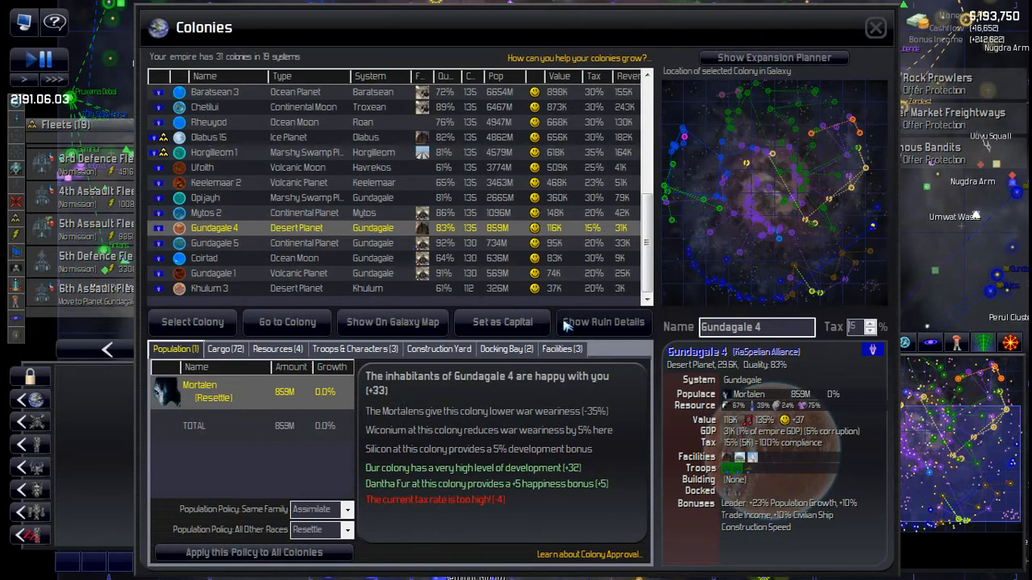
# Scrap the Science Academy at Gundagale 4 and confirm.
pyautogui.click(561, 348)
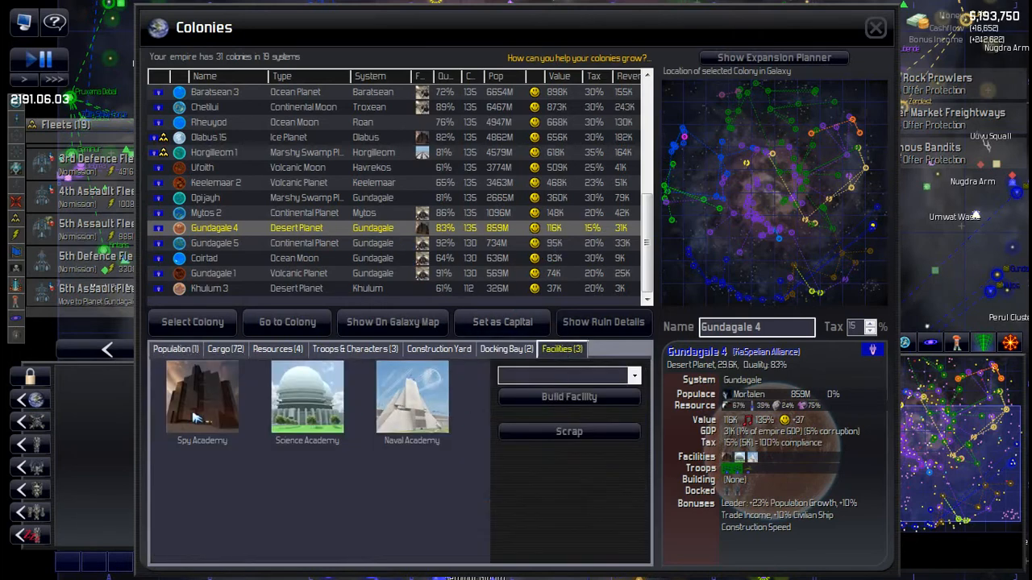
pyautogui.moveTo(307, 400)
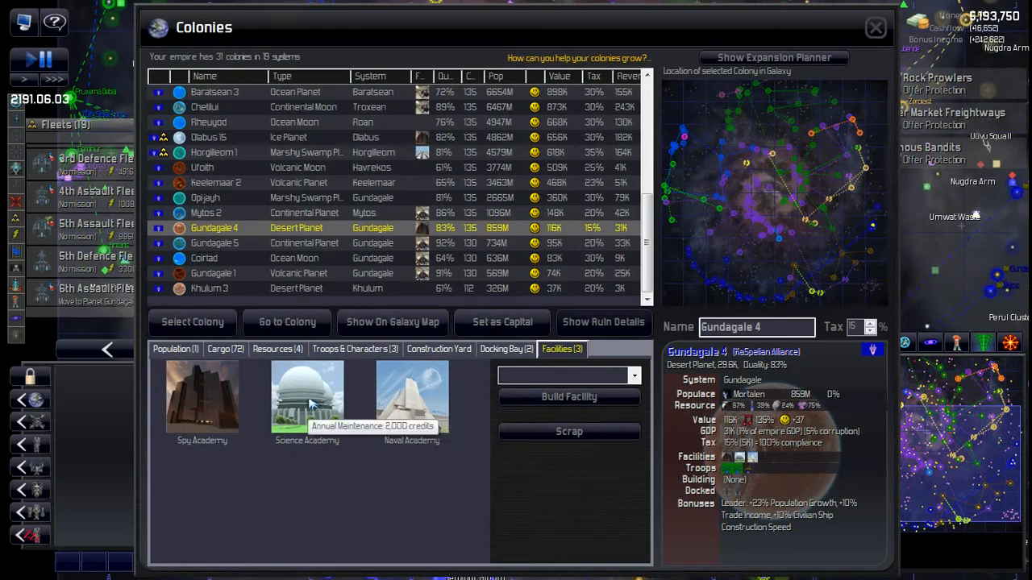
pyautogui.click(306, 395)
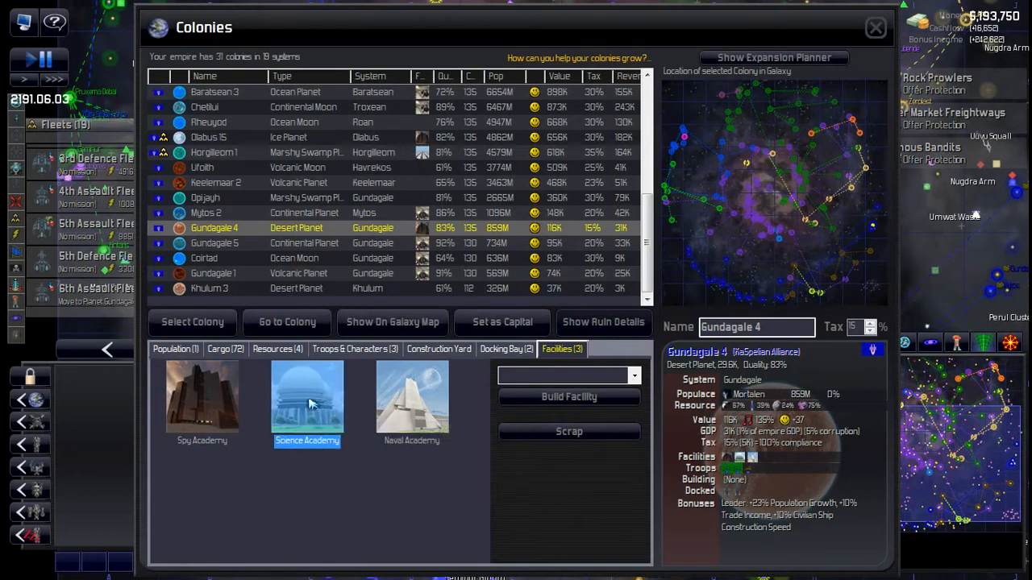
pyautogui.click(567, 432)
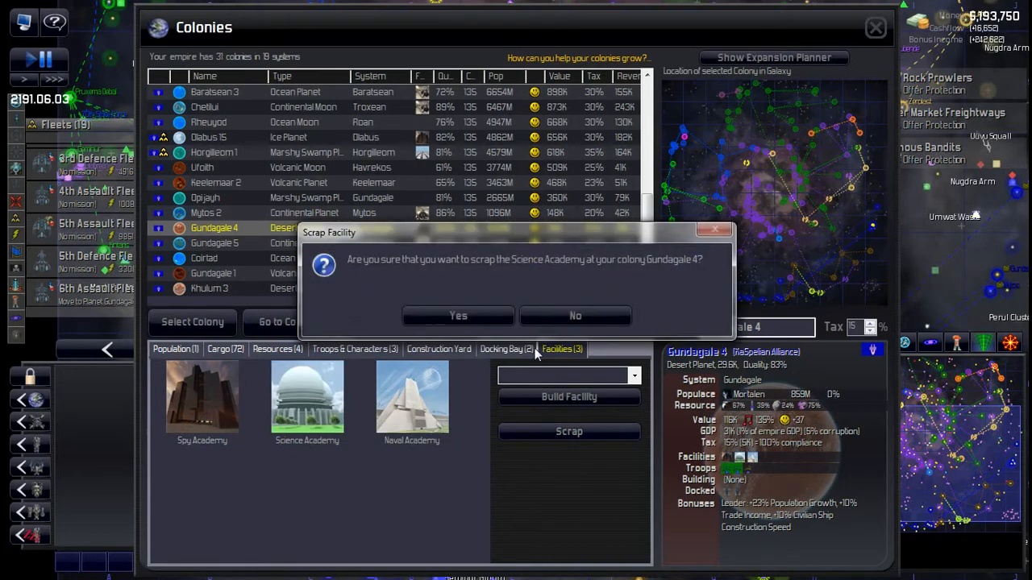
pyautogui.click(457, 315)
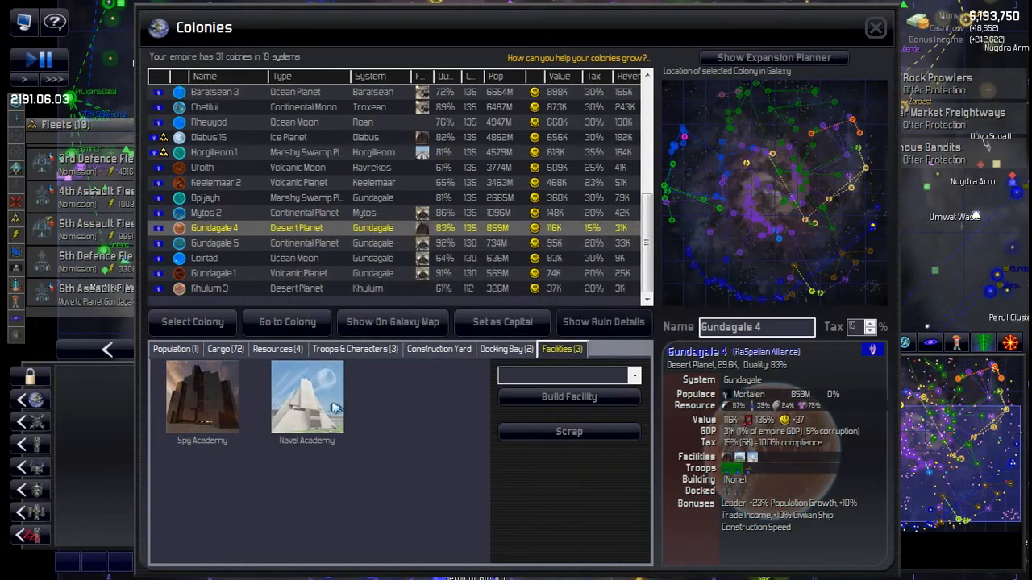
pyautogui.moveTo(306, 403)
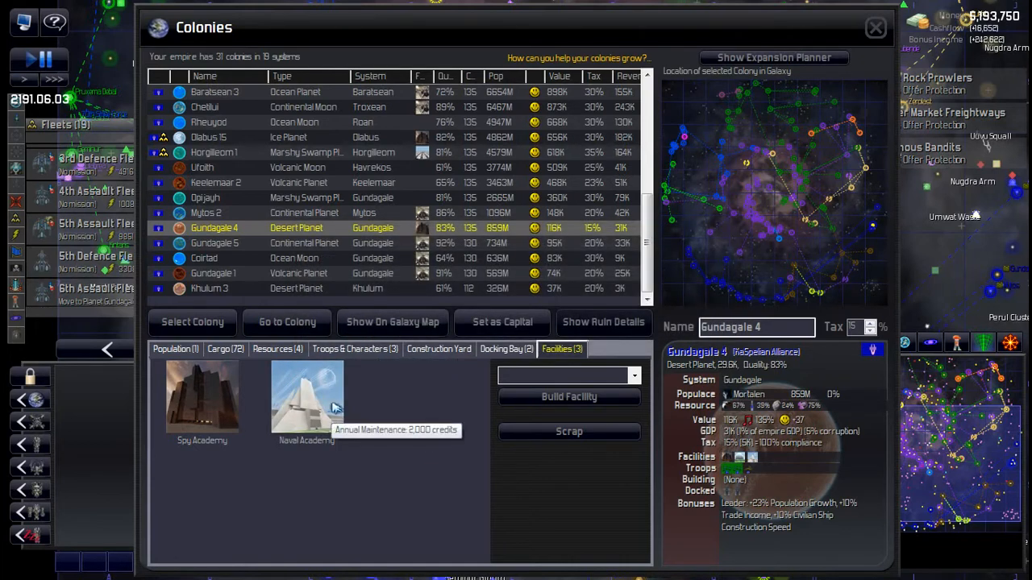
# Scrap Gundagale 4's Naval Academy and Spy Academy, confirming each.
pyautogui.click(306, 400)
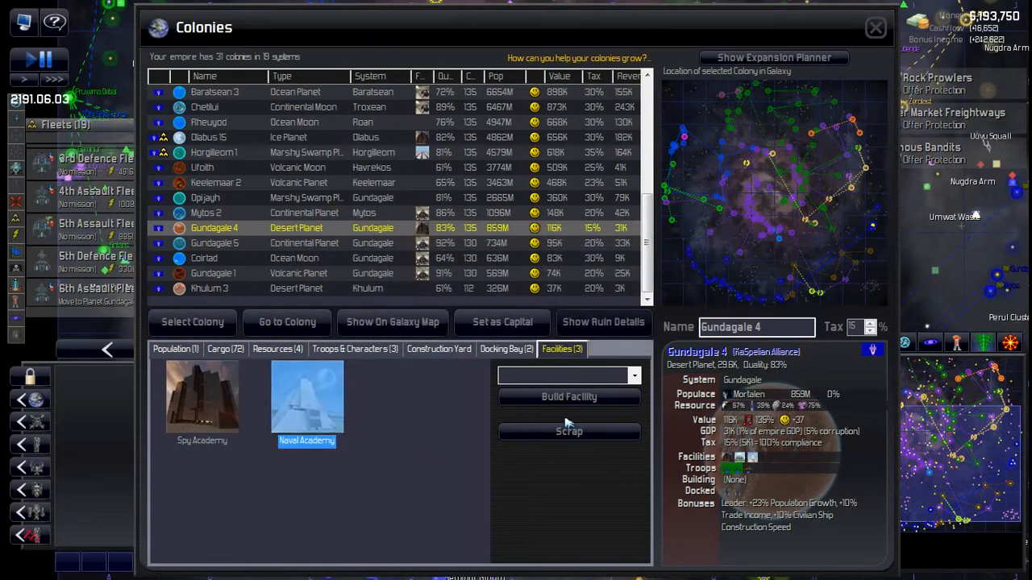
pyautogui.click(569, 433)
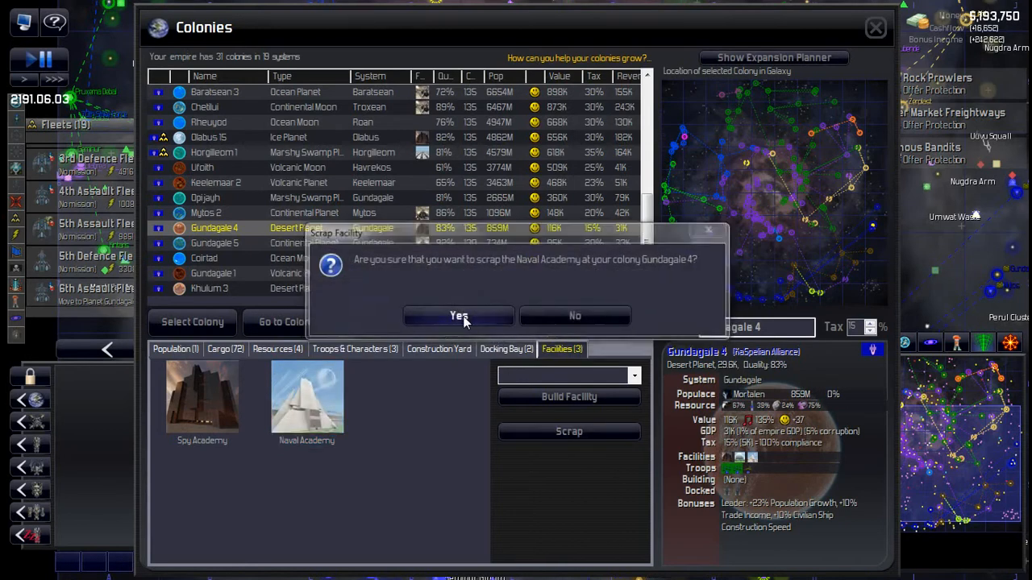
pyautogui.click(458, 314)
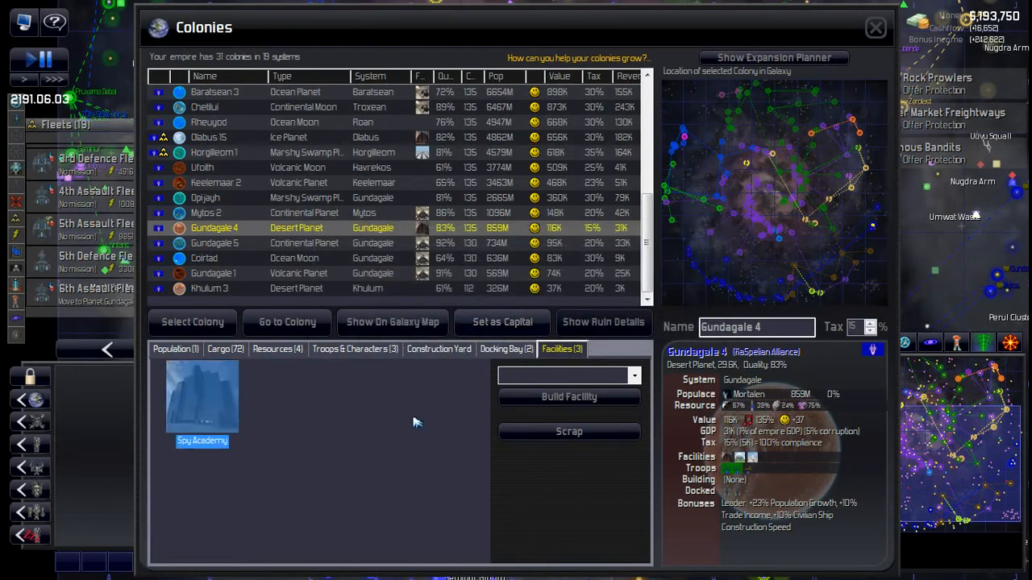
pyautogui.moveTo(193, 403)
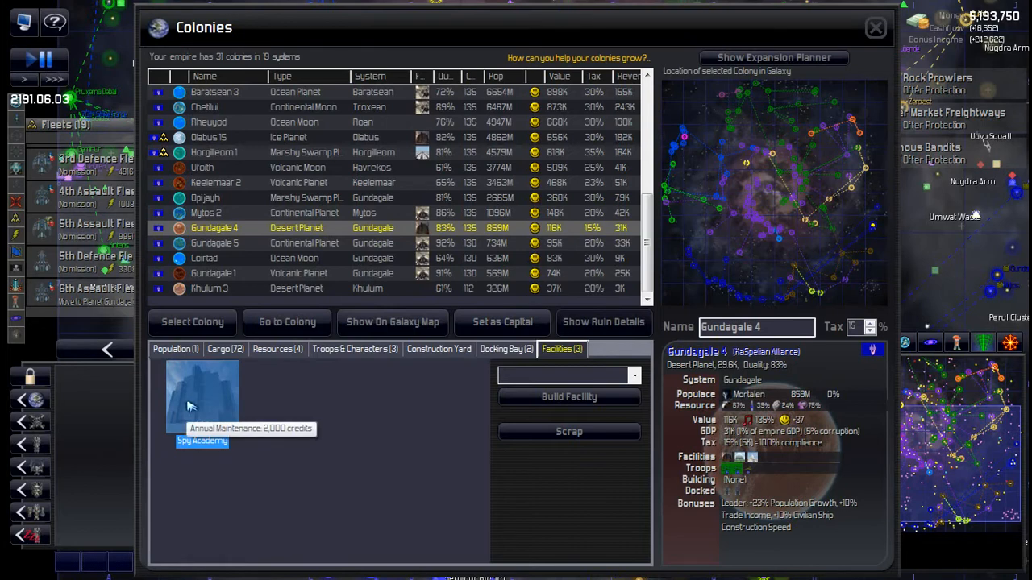
pyautogui.moveTo(197, 461)
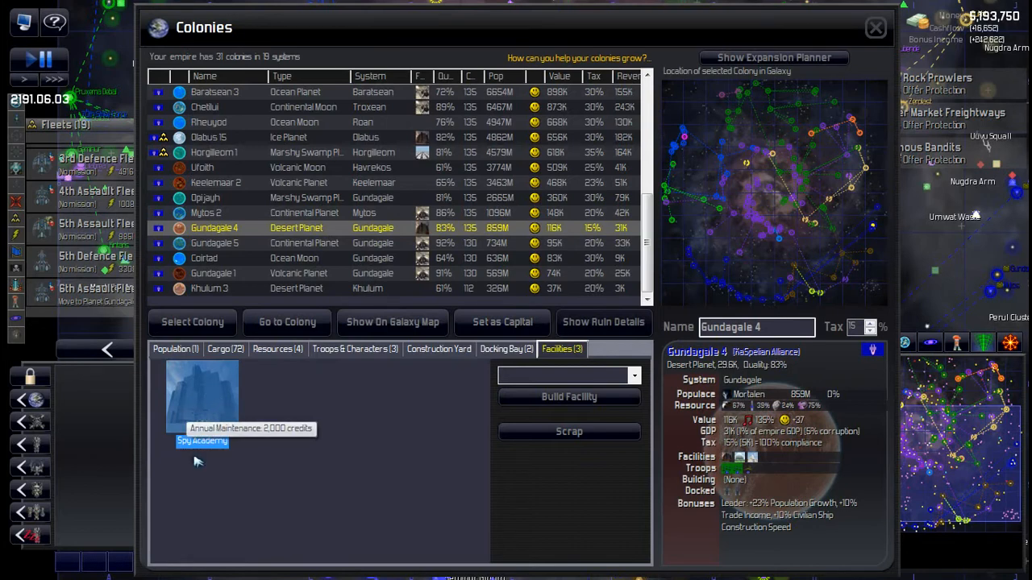
pyautogui.moveTo(206, 395)
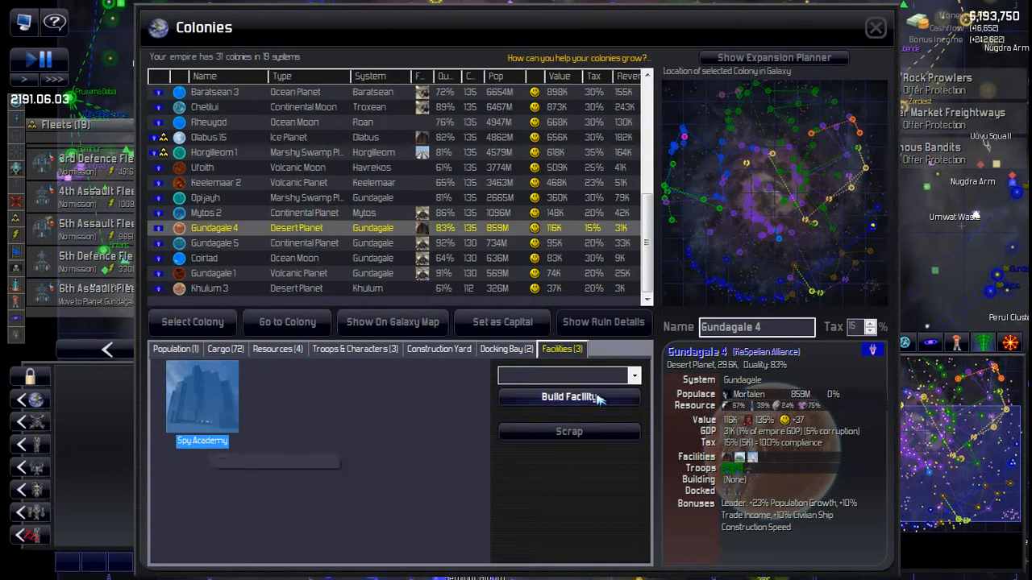
pyautogui.click(568, 432)
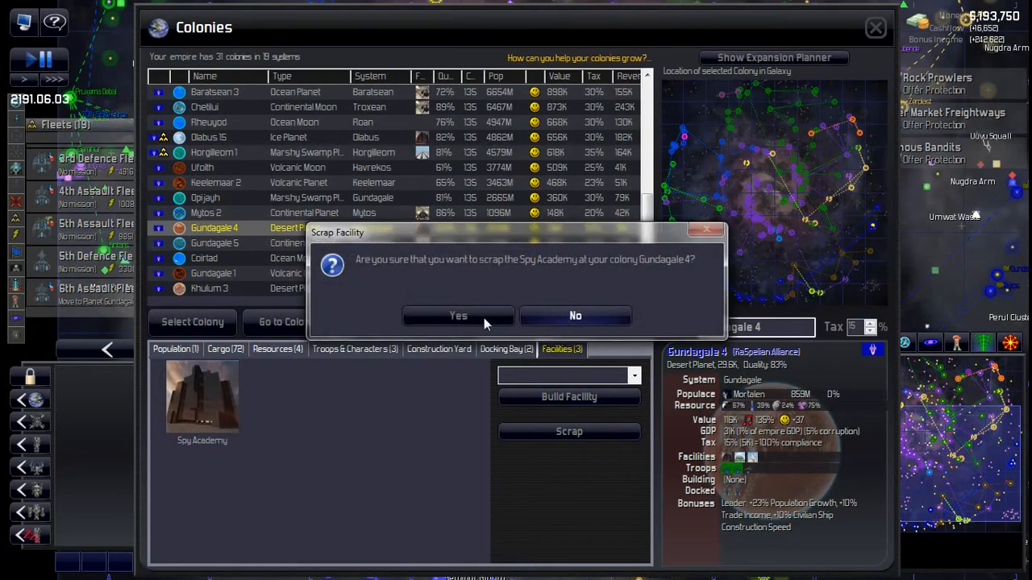
pyautogui.click(458, 314)
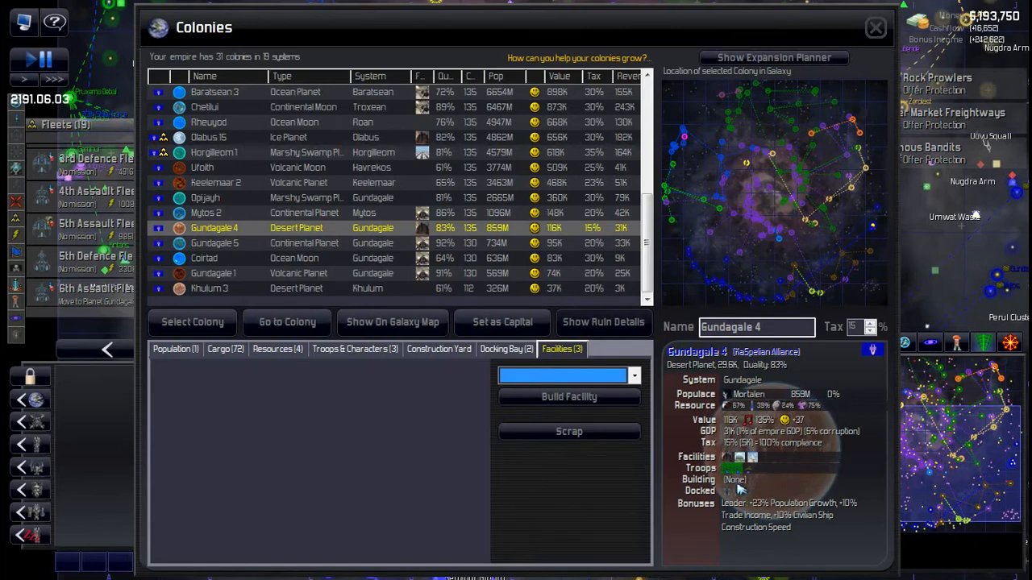
pyautogui.moveTo(738, 471)
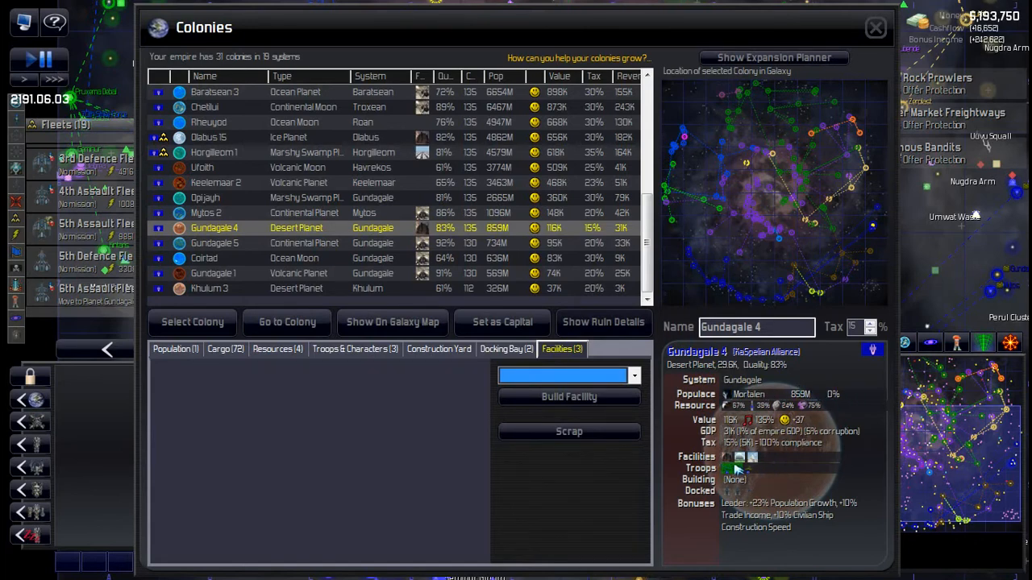
# Browse Gundagale 5, Coirlad and Khulum 3, queuing a Giantlion Cannon, Planetary Shield and Fortified Bunker at Khulum 3.
pyautogui.click(216, 242)
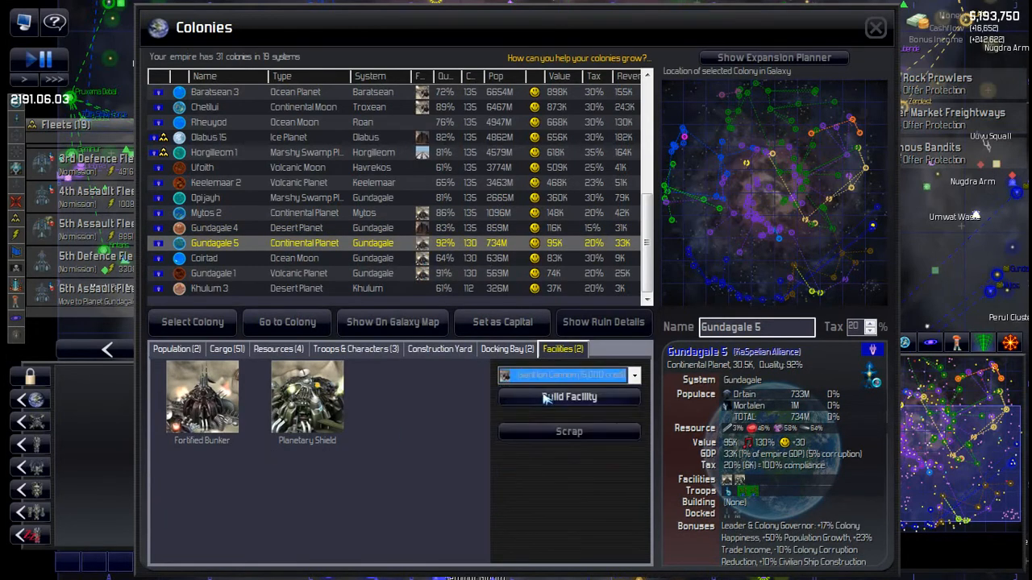
pyautogui.click(203, 258)
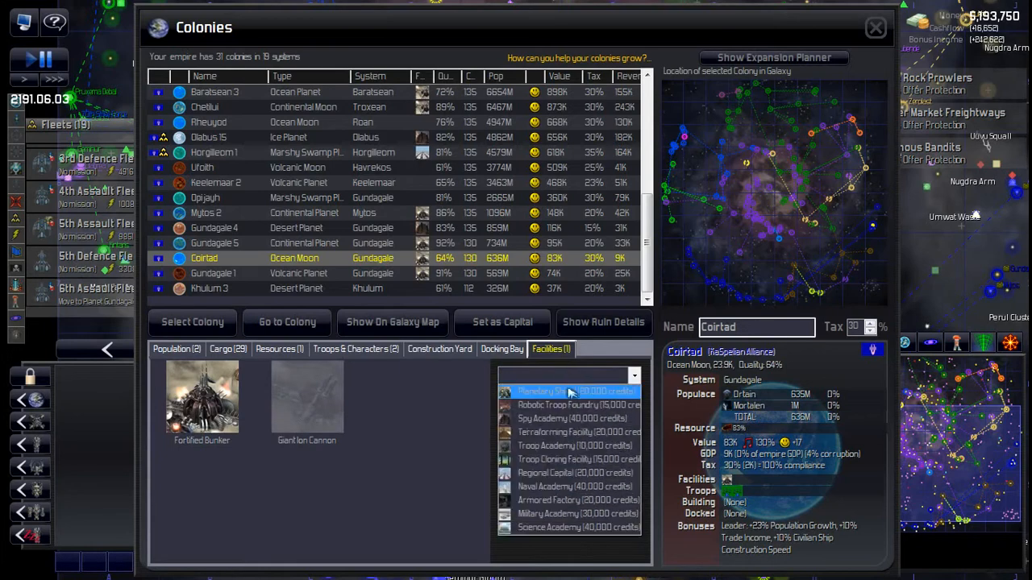
pyautogui.click(213, 274)
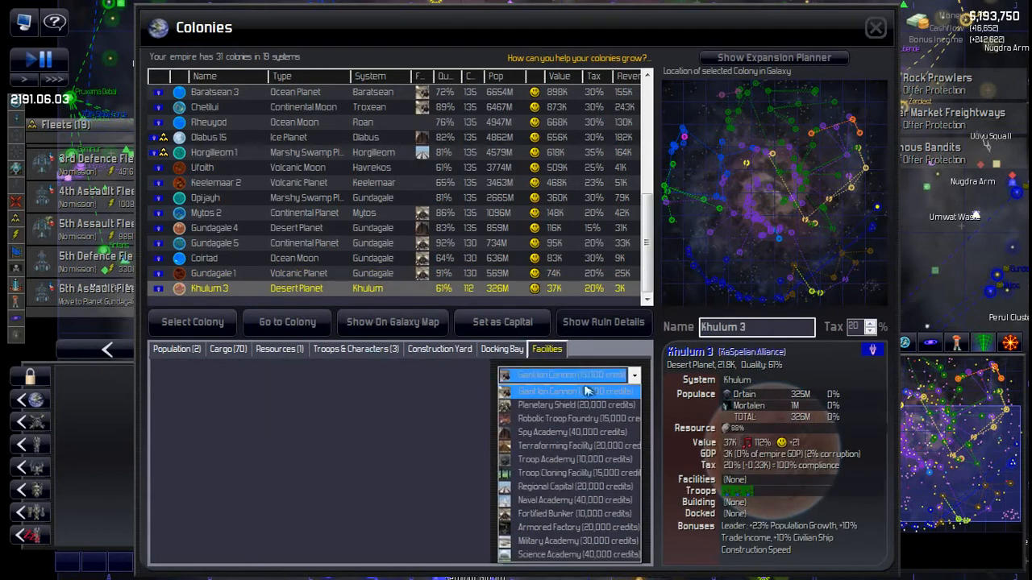
pyautogui.click(570, 375)
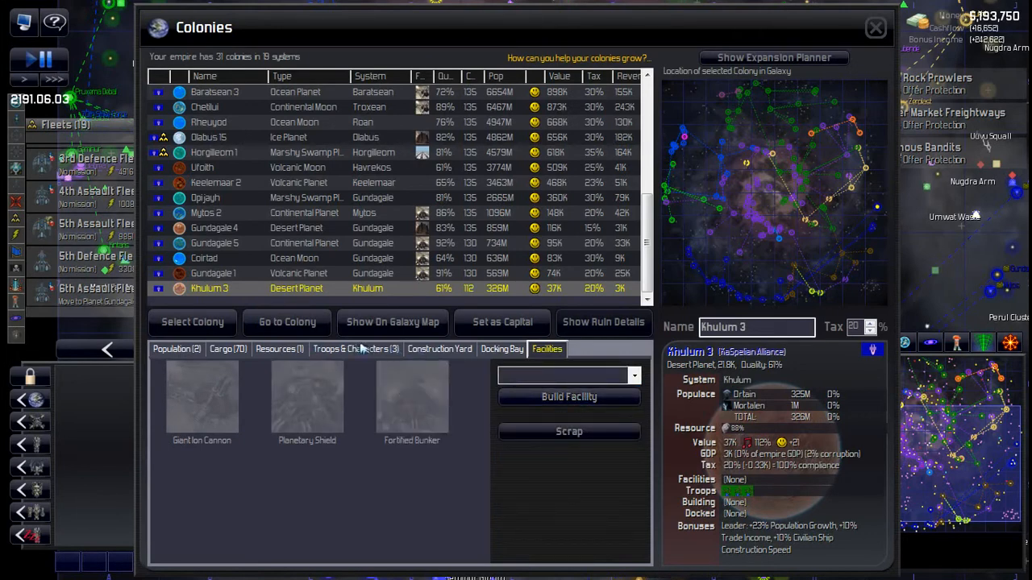
# Check the troops stationed at Khulum 3 and close the colony overview.
pyautogui.click(355, 348)
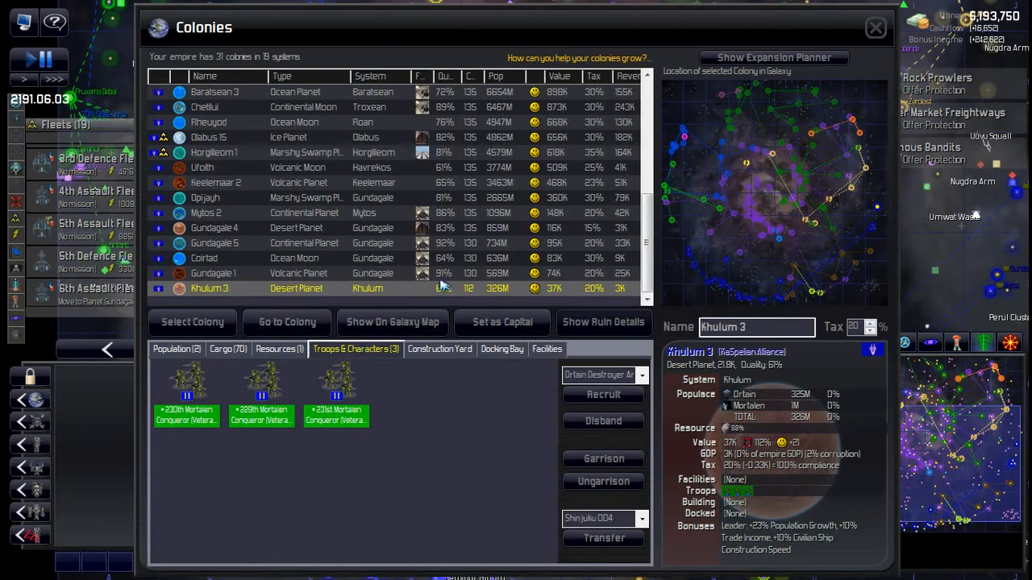
pyautogui.moveTo(451, 258)
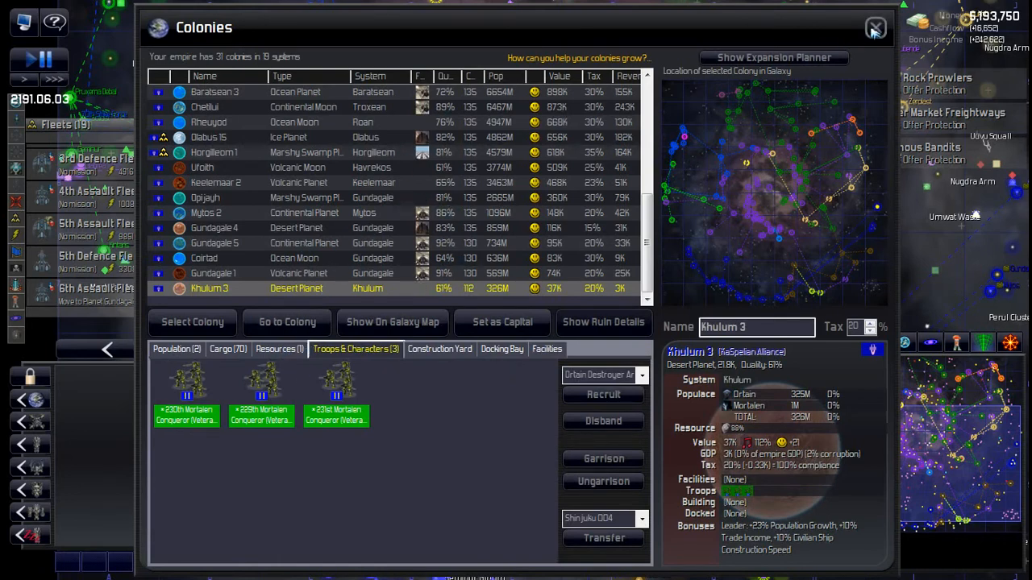
pyautogui.click(875, 28)
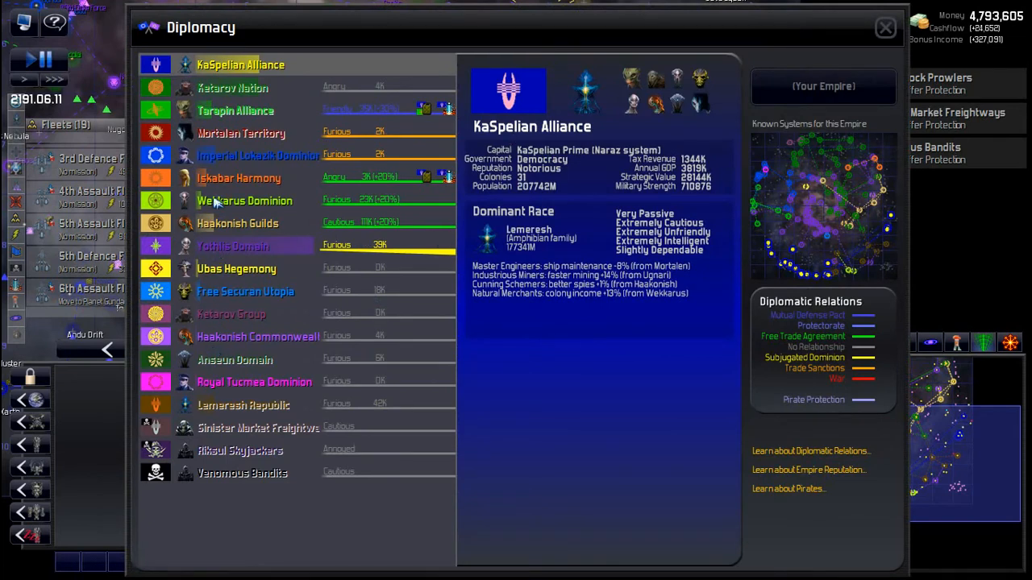
# Read the Wekkarus Dominion's relationship grievances and close the diplomacy overview.
pyautogui.click(245, 200)
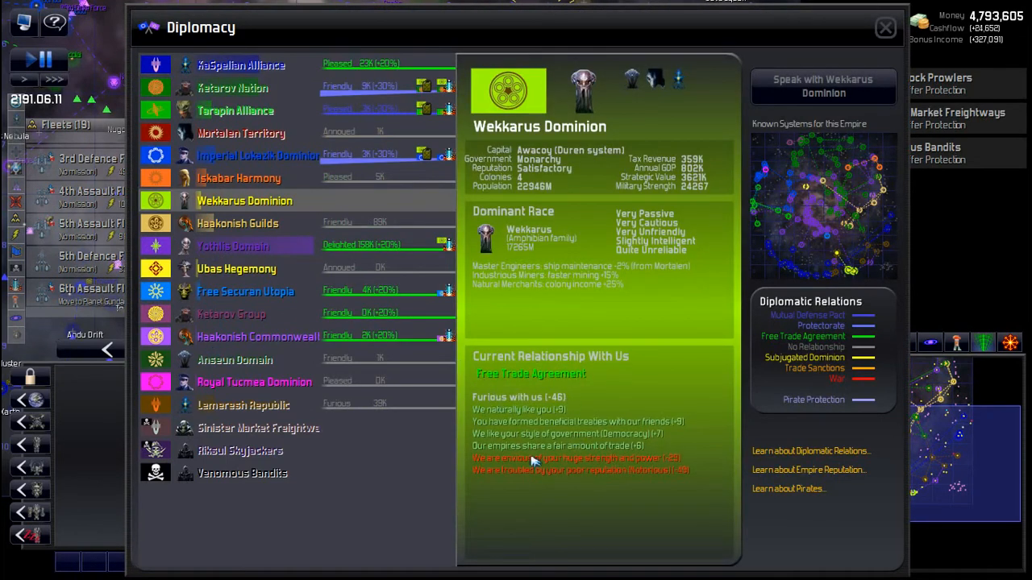
pyautogui.moveTo(674, 476)
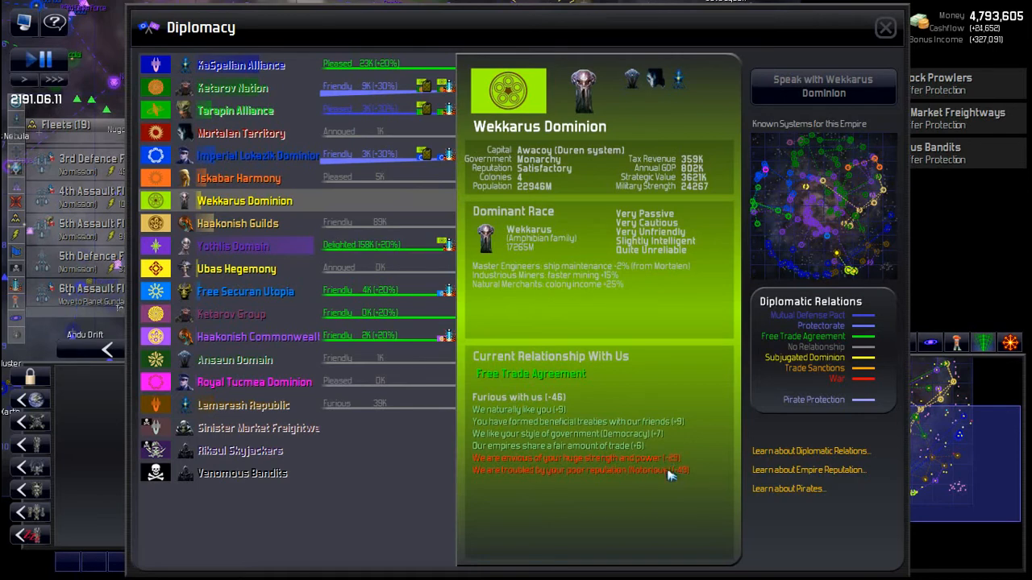
pyautogui.moveTo(690, 471)
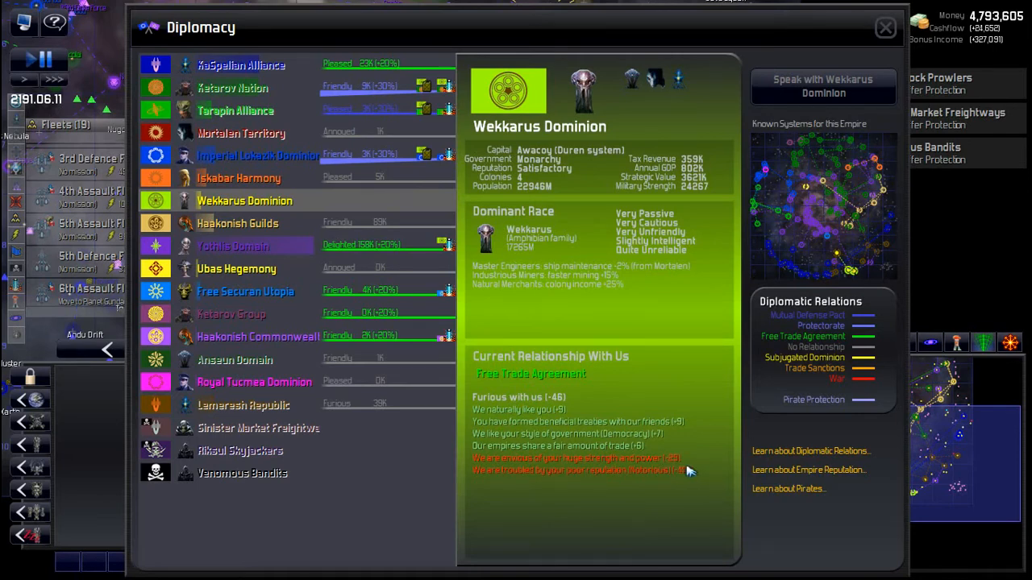
pyautogui.moveTo(542, 405)
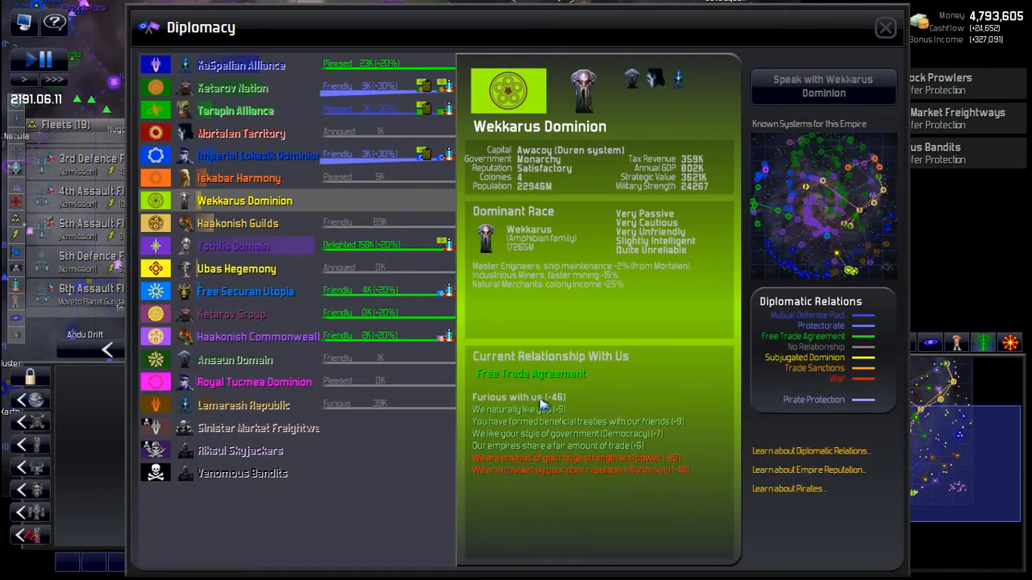
pyautogui.moveTo(564, 397)
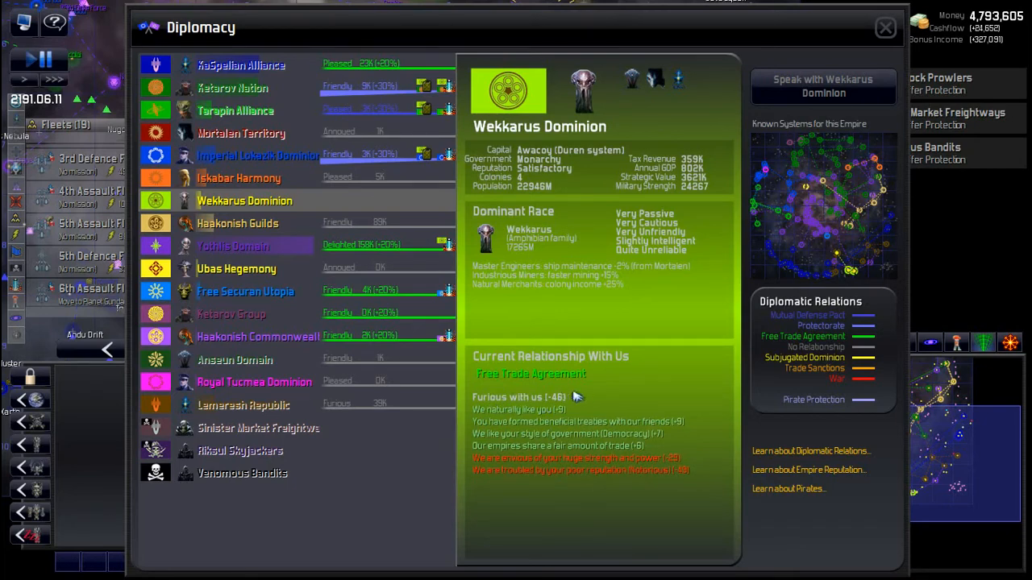
pyautogui.moveTo(596, 319)
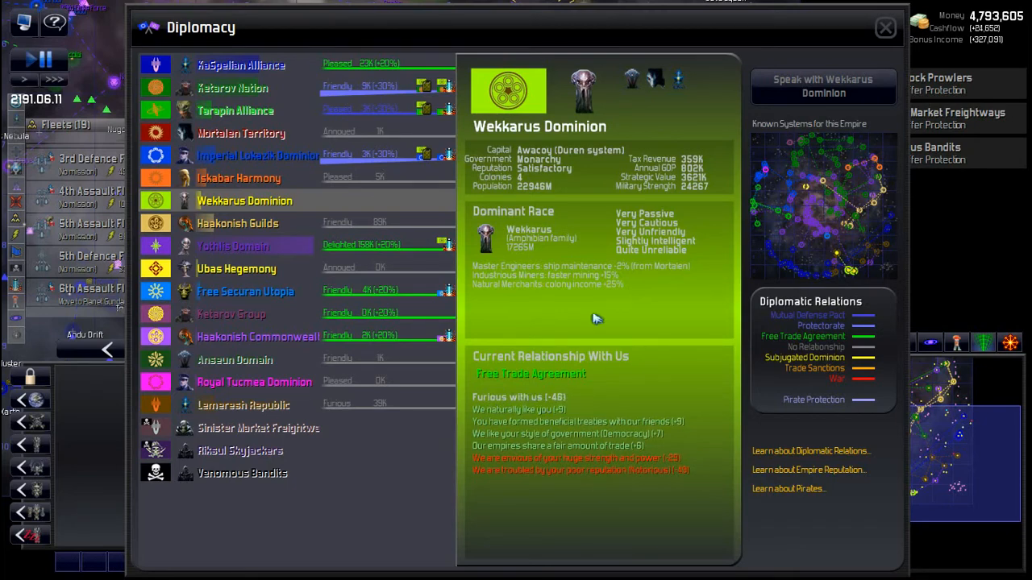
pyautogui.moveTo(822, 87)
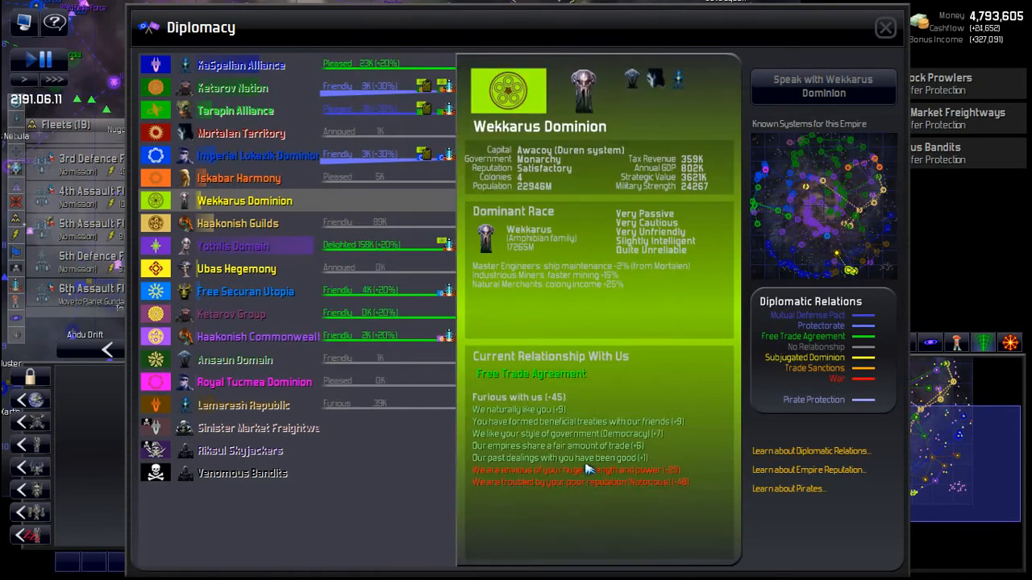
pyautogui.moveTo(693, 427)
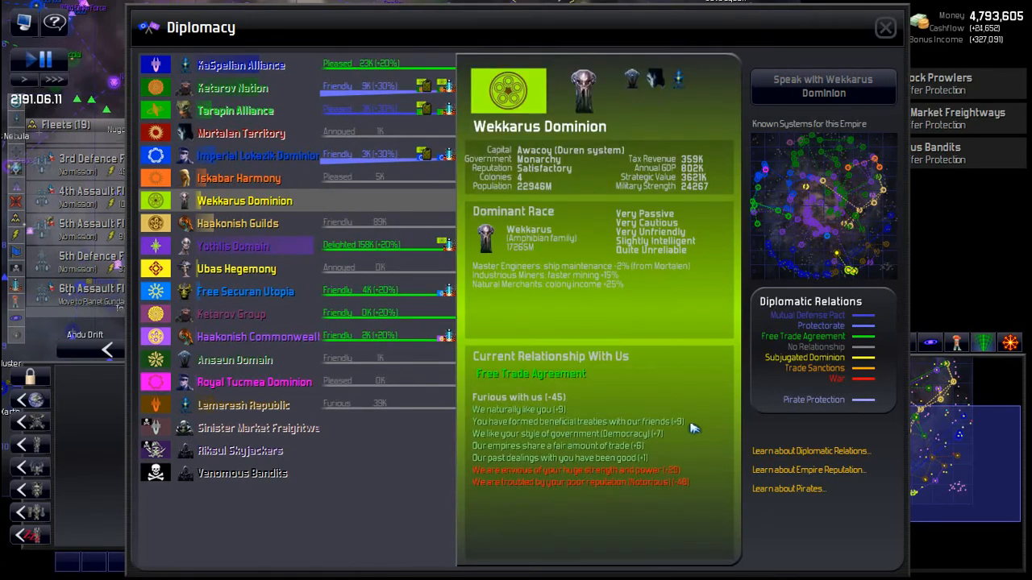
pyautogui.moveTo(734, 249)
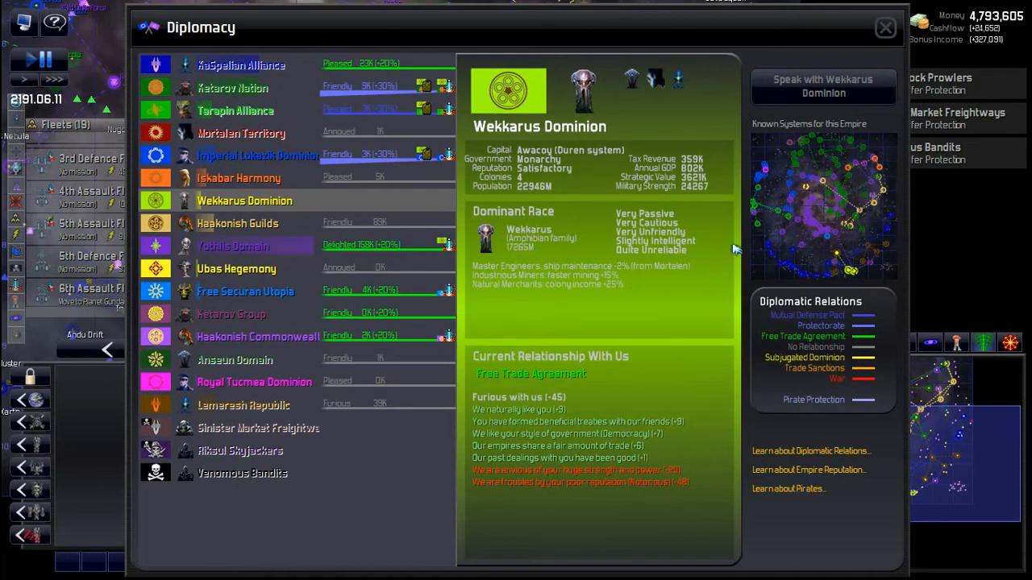
pyautogui.click(883, 26)
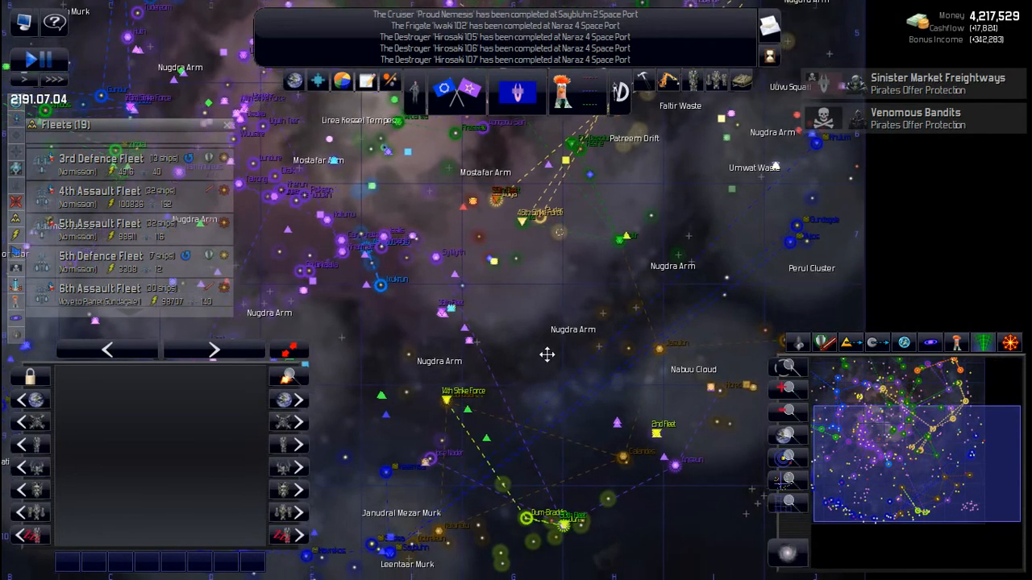
# Filter Ships and Bases to Defensive Bases to confirm none exist, then close the list.
pyautogui.moveTo(548, 355); pyautogui.dragTo(520, 360)
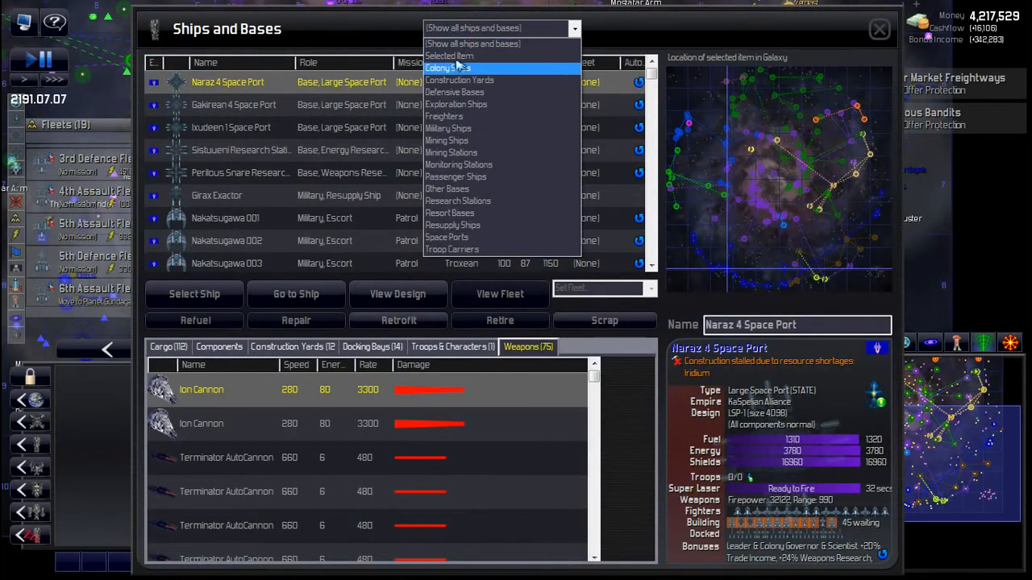
pyautogui.click(455, 92)
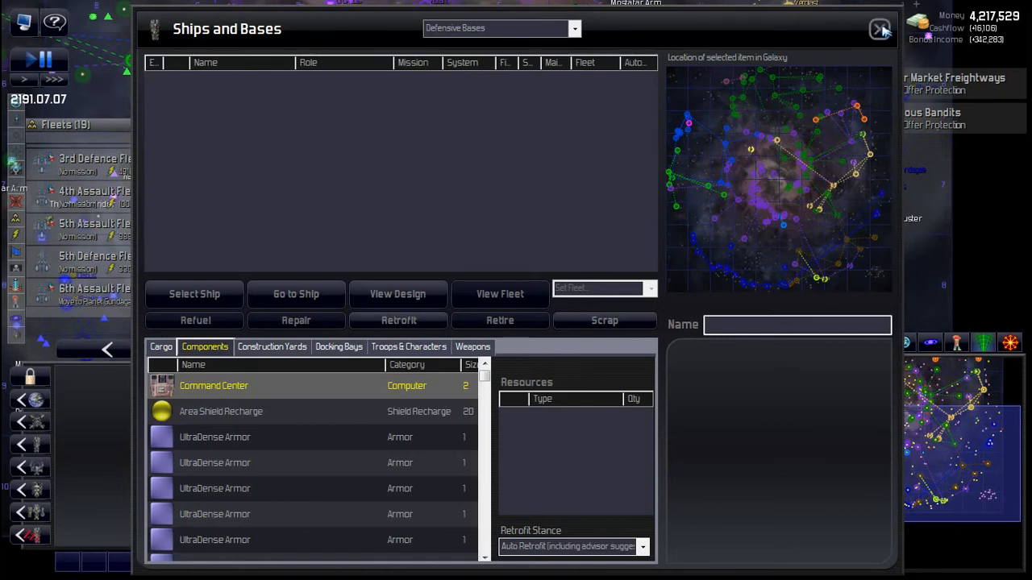
pyautogui.click(879, 29)
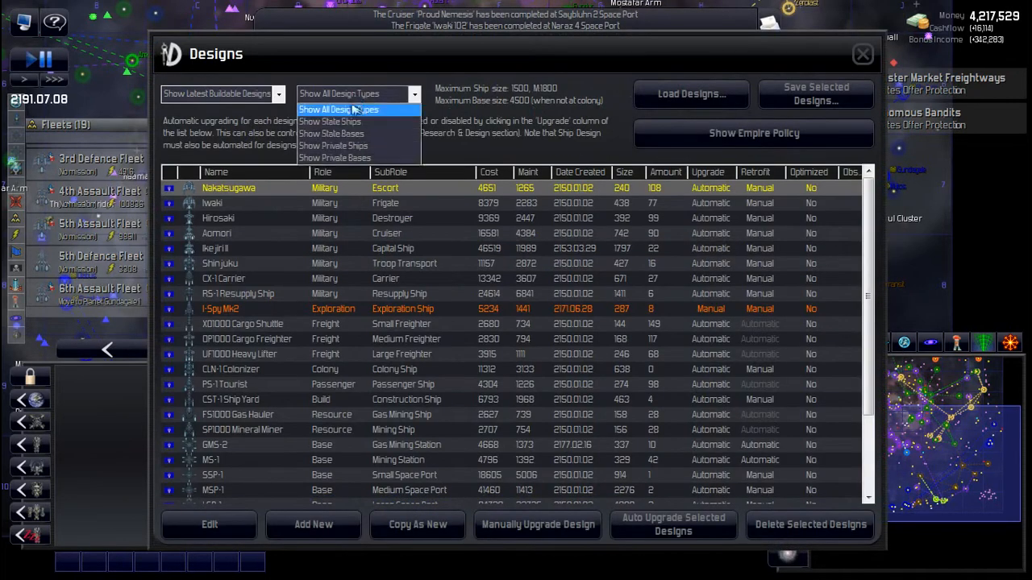
# Filter the Designs list to Show State Bases, inspect them and close the window.
pyautogui.click(332, 132)
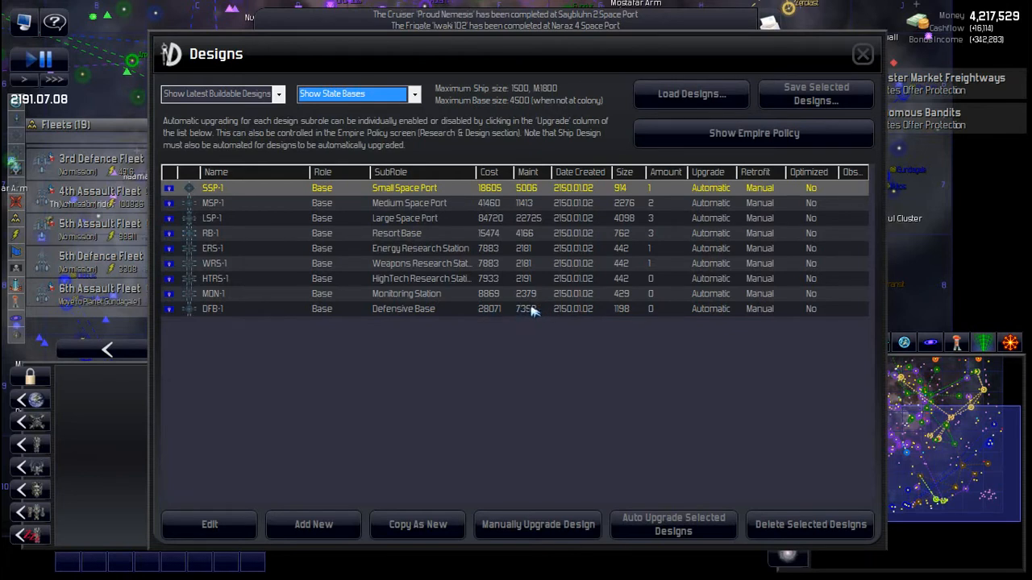
pyautogui.moveTo(528, 310)
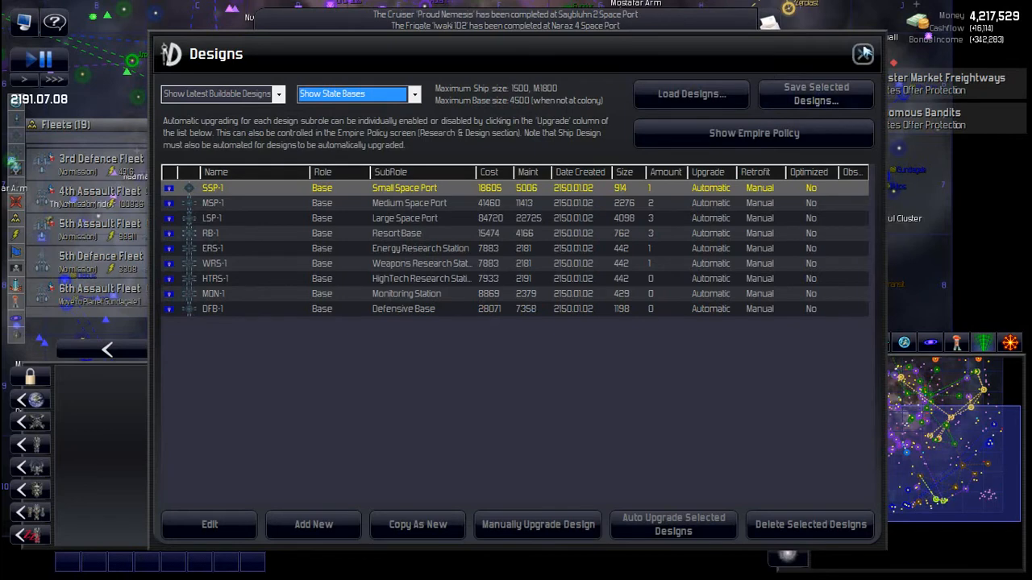
pyautogui.click(863, 53)
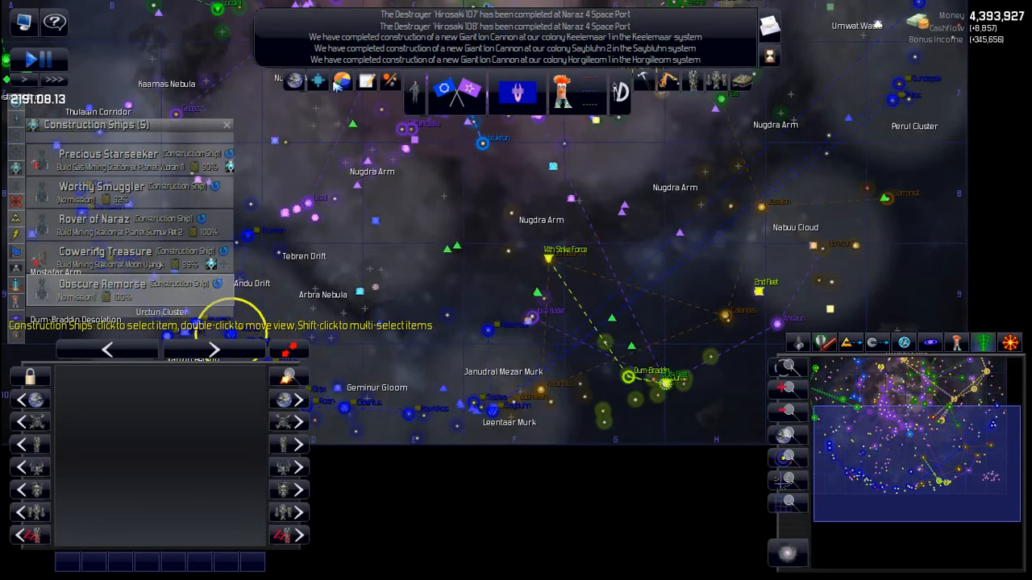
pyautogui.moveTo(320, 81)
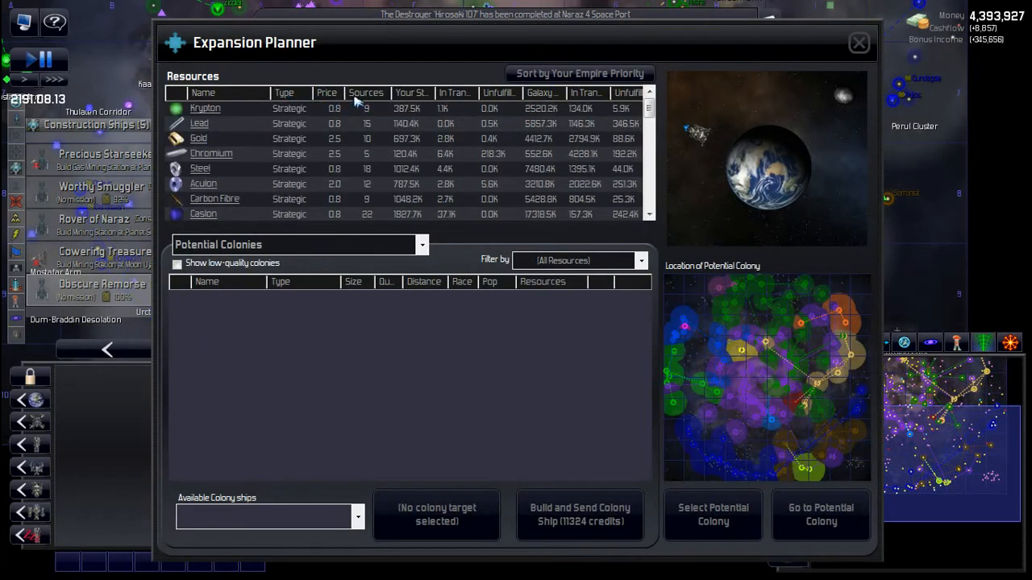
pyautogui.moveTo(348, 139)
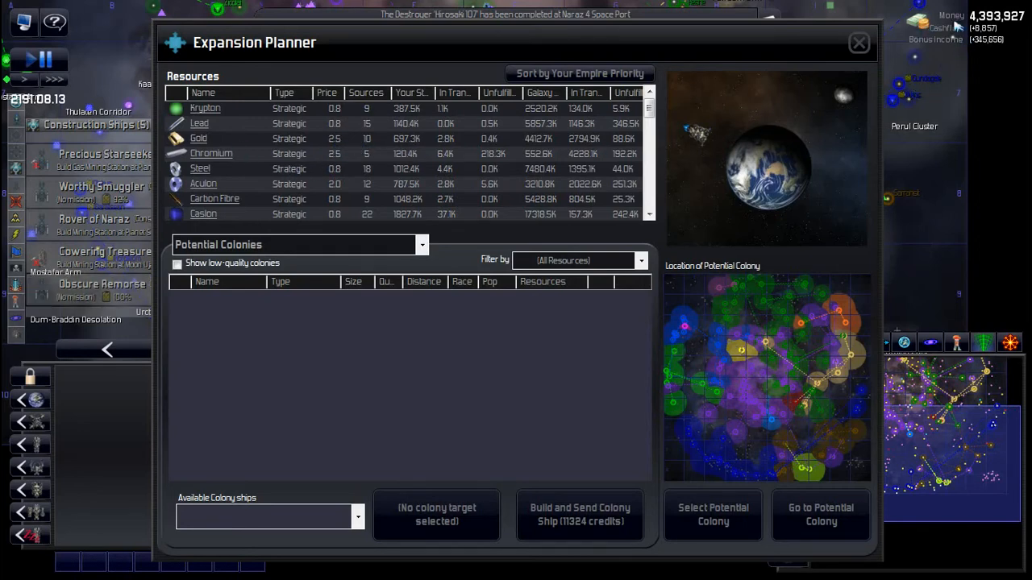
pyautogui.moveTo(307, 139)
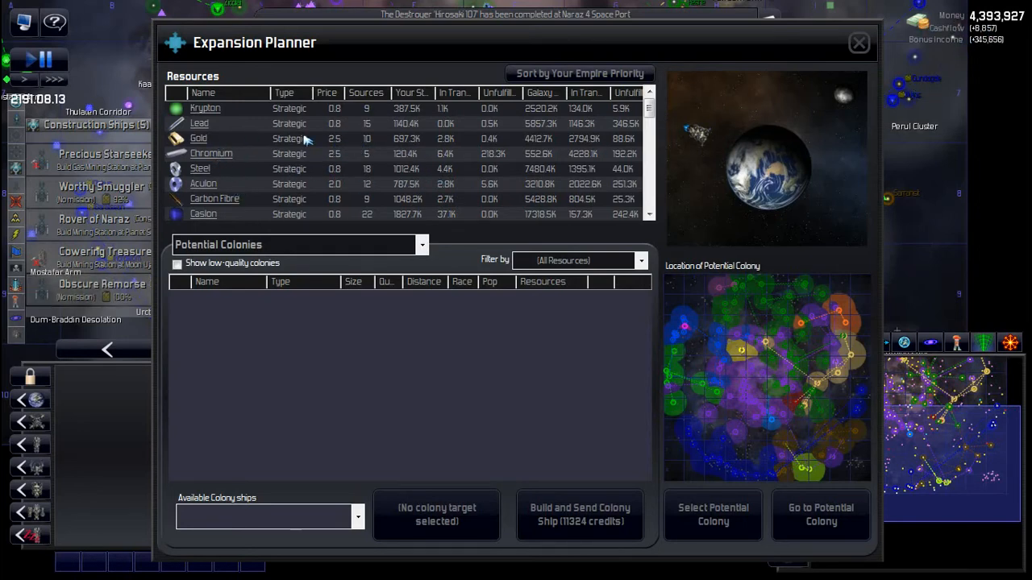
pyautogui.moveTo(337, 139)
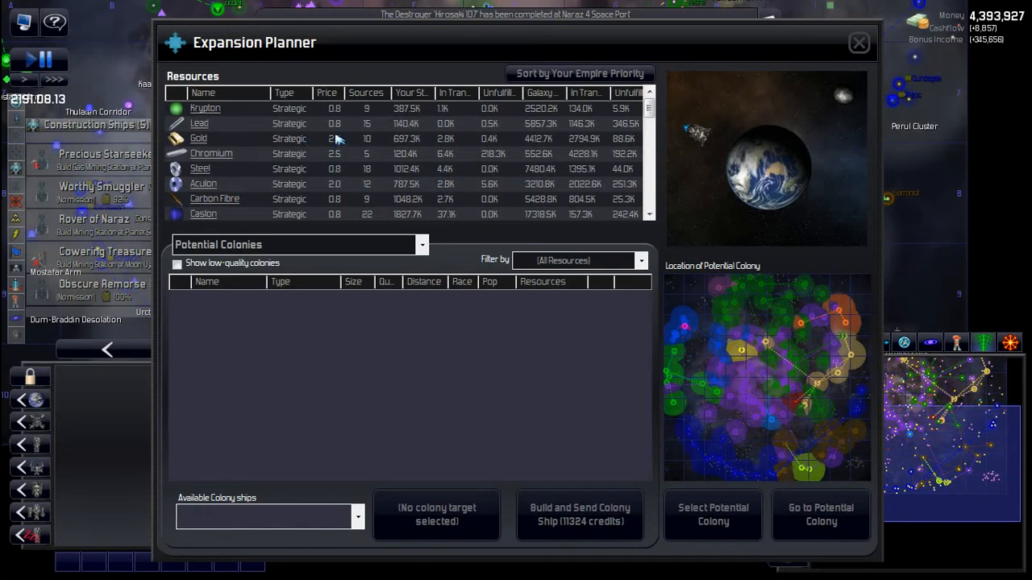
pyautogui.moveTo(337, 153)
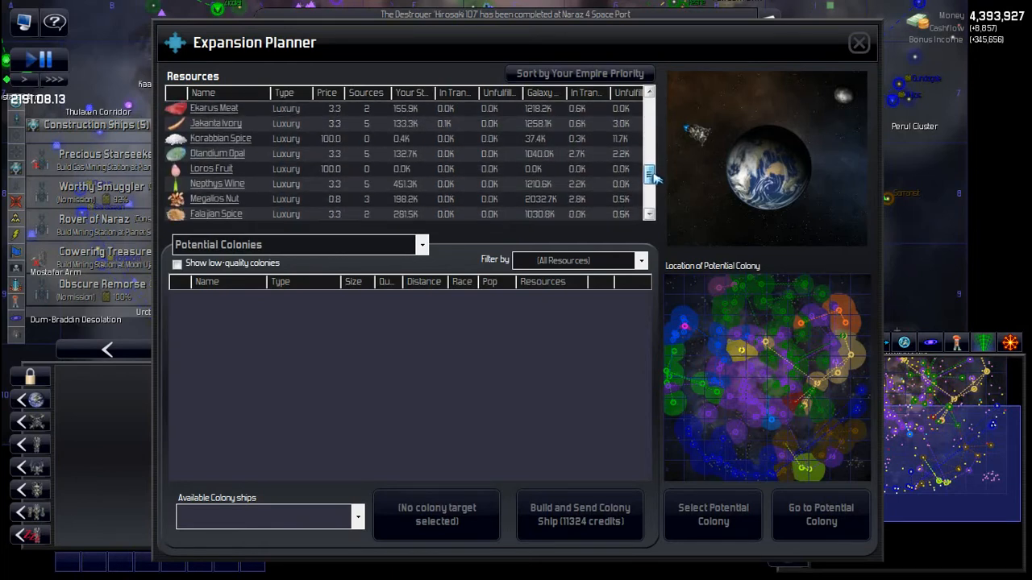
# Scroll through the strategic and luxury resource table, then close the Expansion Planner.
pyautogui.scroll(-3)
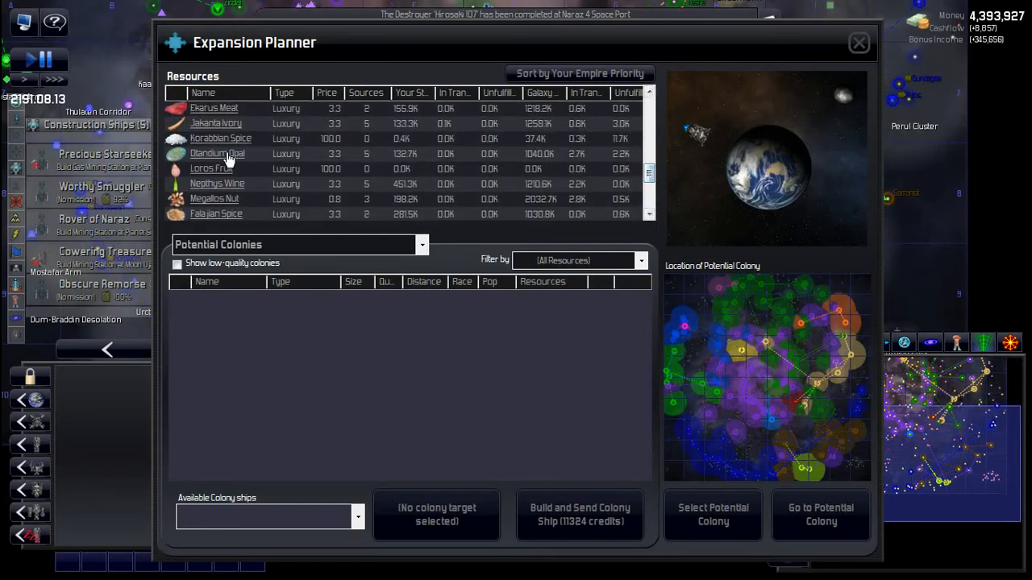
pyautogui.moveTo(398, 155)
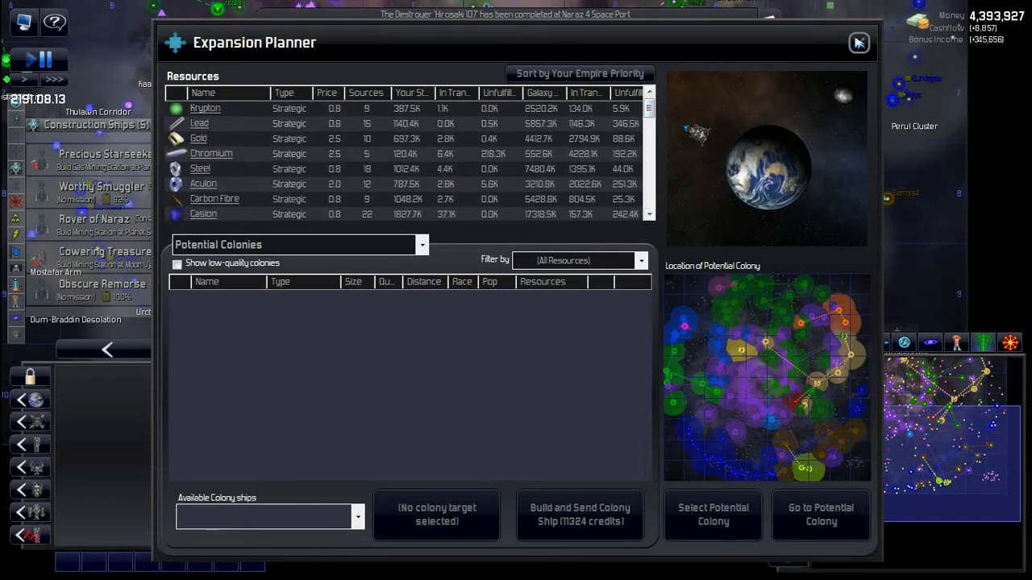
pyautogui.click(858, 42)
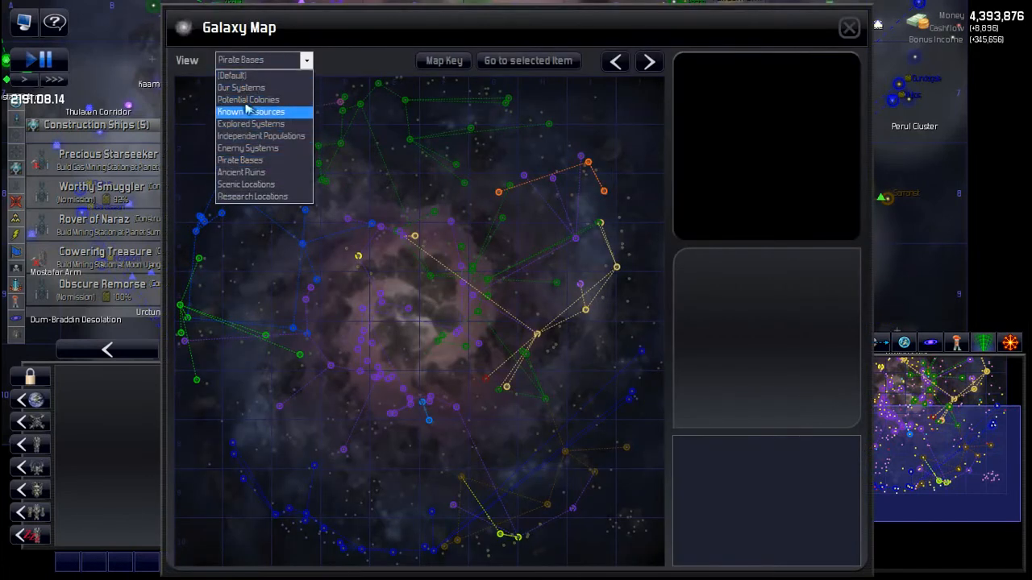
# Show Known Resources for Korabban Spice on the galaxy map and inspect the Korabbia moon in Lundure.
pyautogui.click(252, 111)
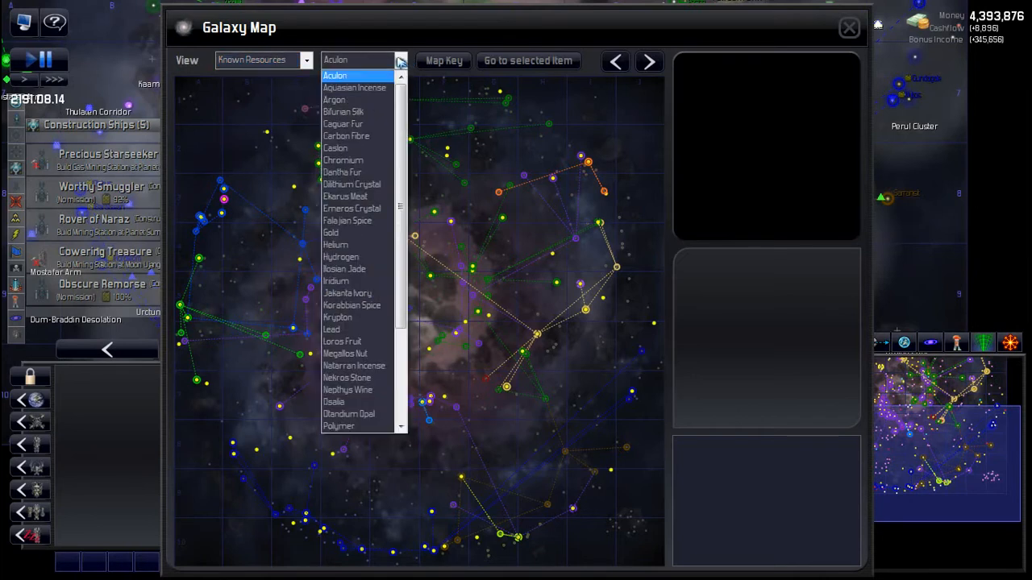
pyautogui.moveTo(358, 293)
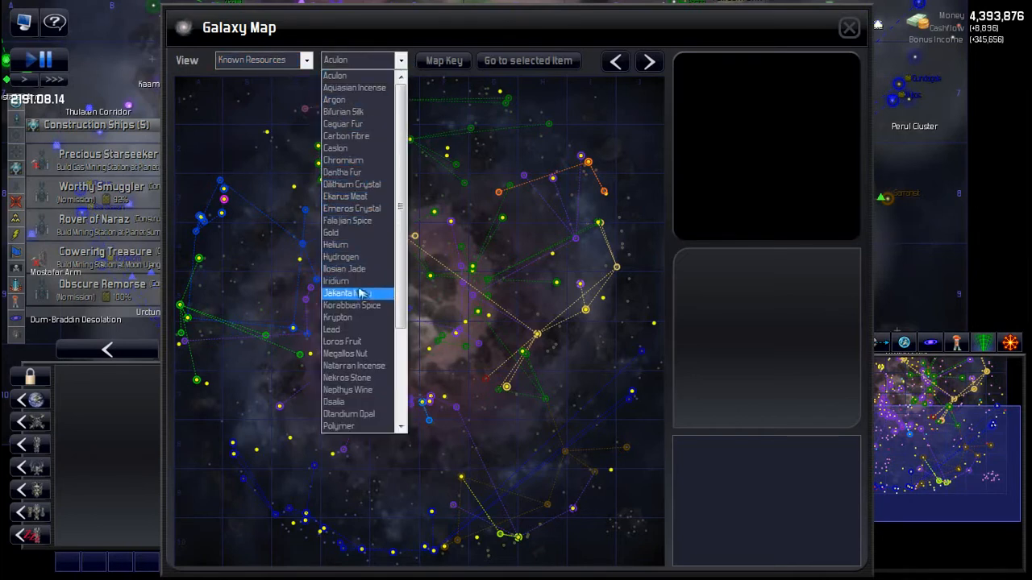
pyautogui.click(352, 304)
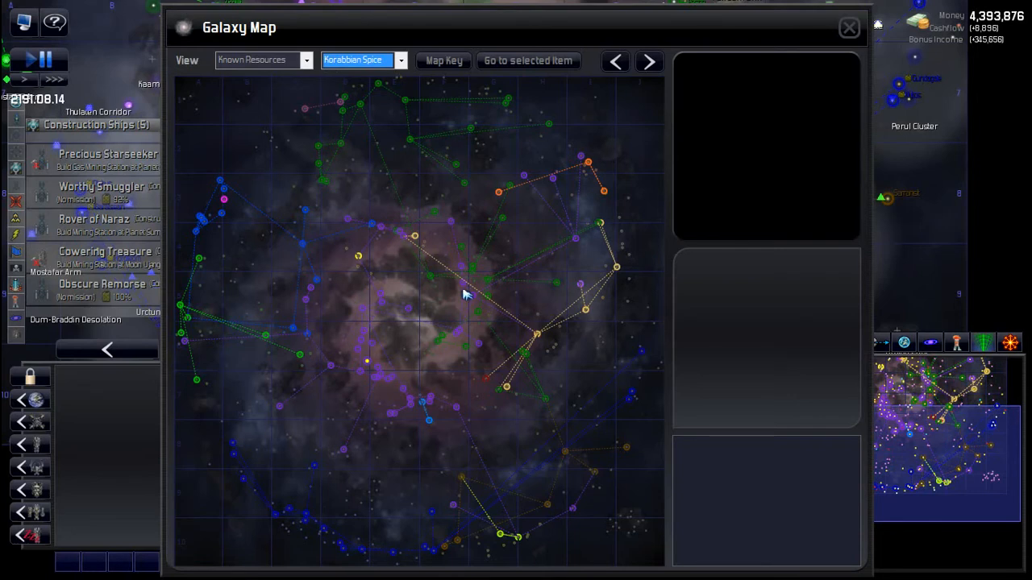
pyautogui.moveTo(371, 361)
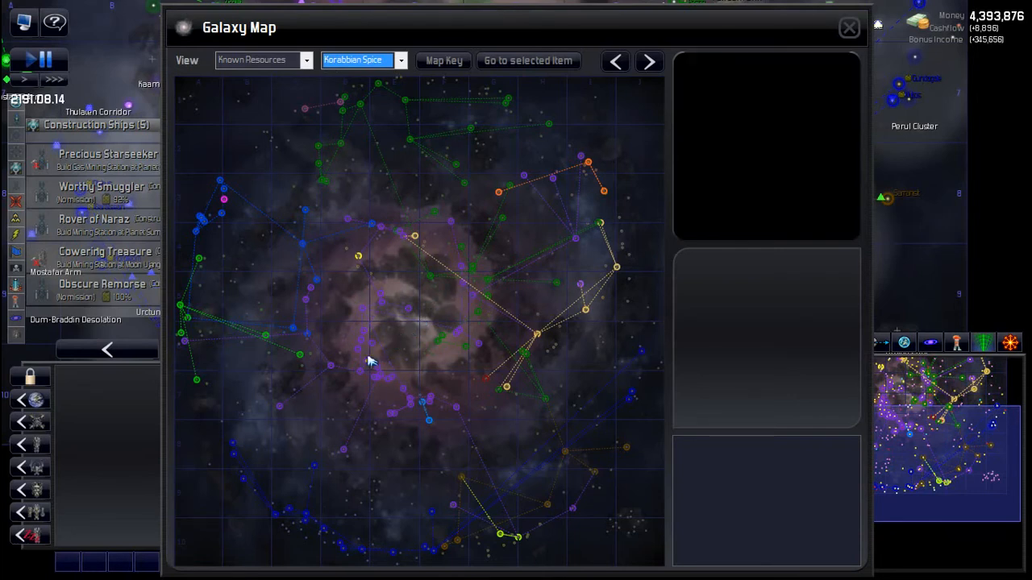
pyautogui.click(369, 358)
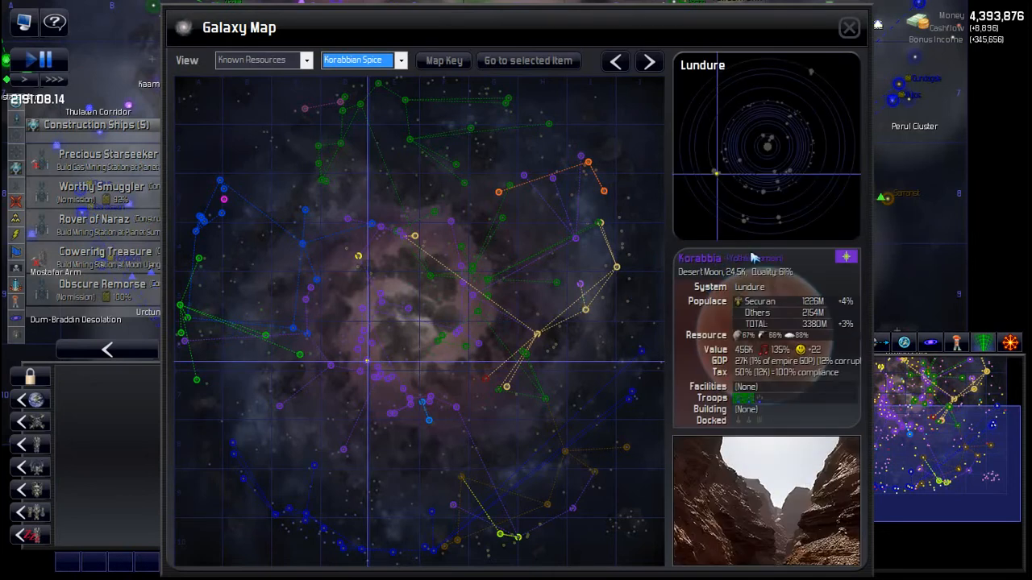
pyautogui.moveTo(712, 259)
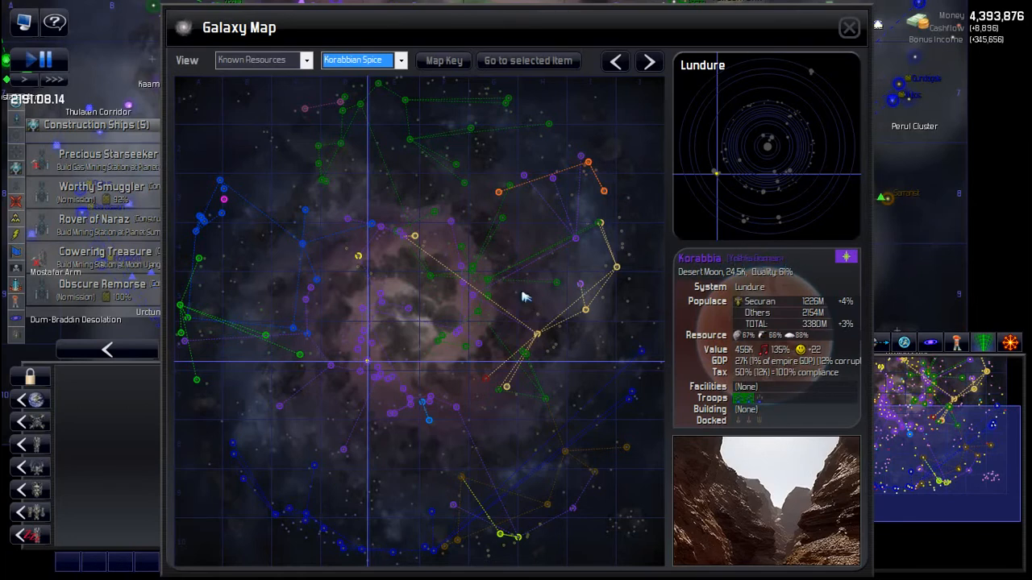
pyautogui.moveTo(345, 432)
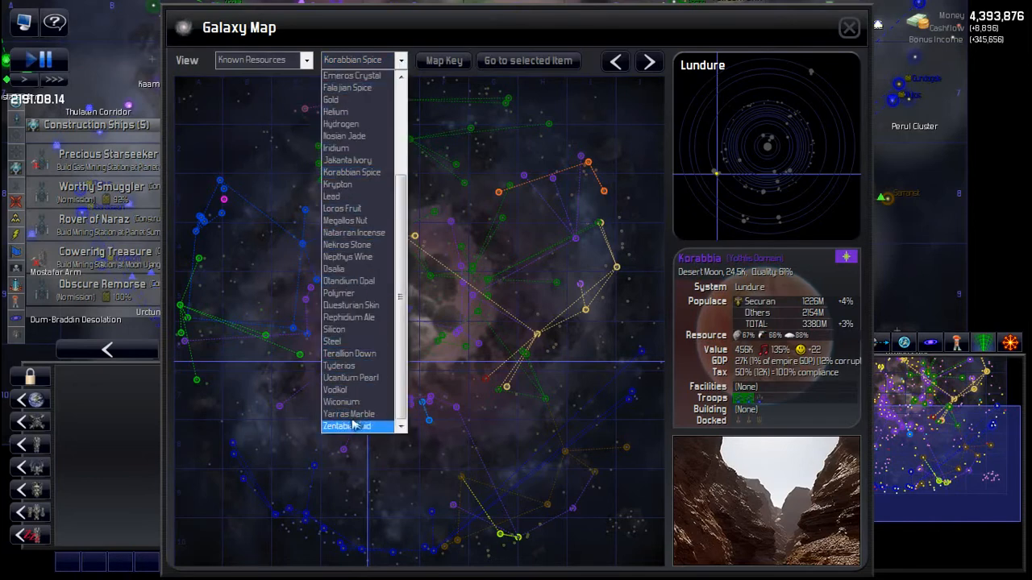
# Switch the galaxy map's resource highlight to Zentabia Fluid sources.
pyautogui.click(354, 426)
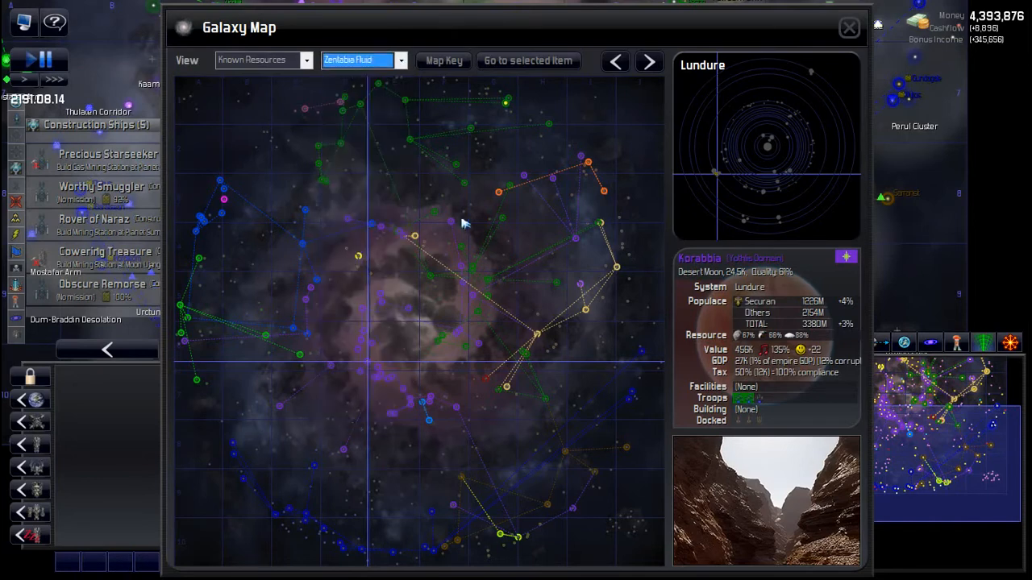
pyautogui.moveTo(262, 267)
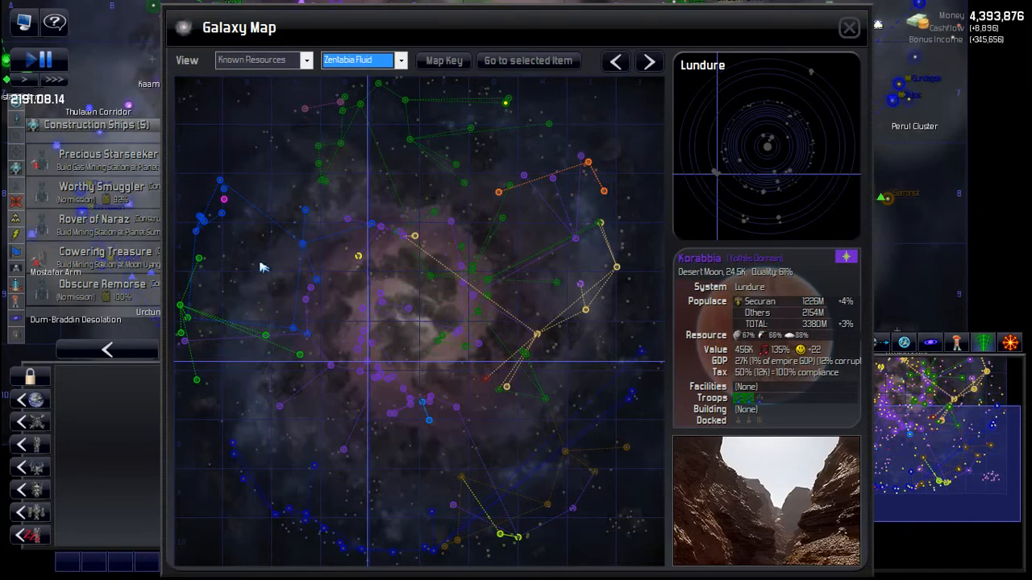
pyautogui.moveTo(355, 347)
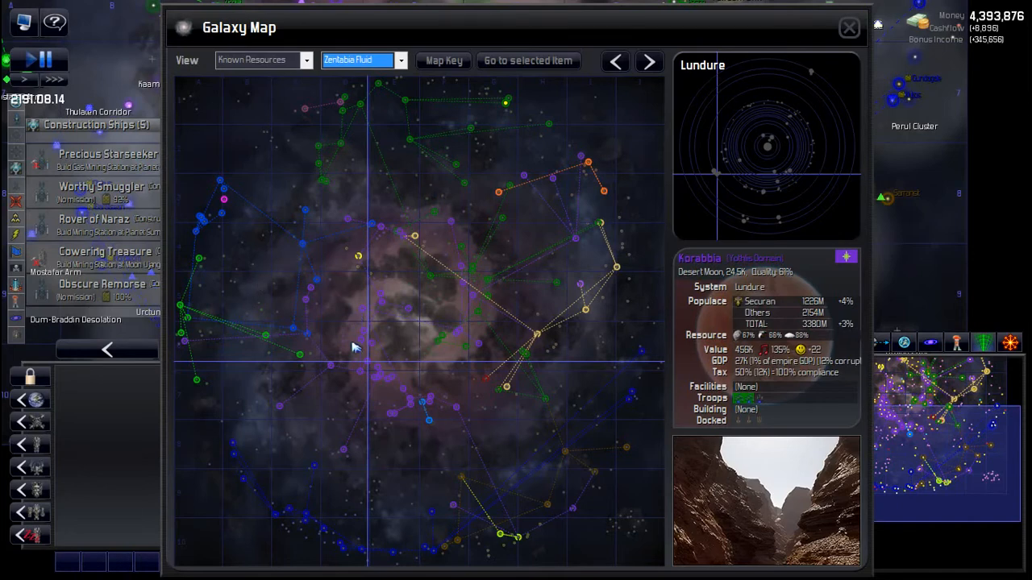
pyautogui.moveTo(609, 361)
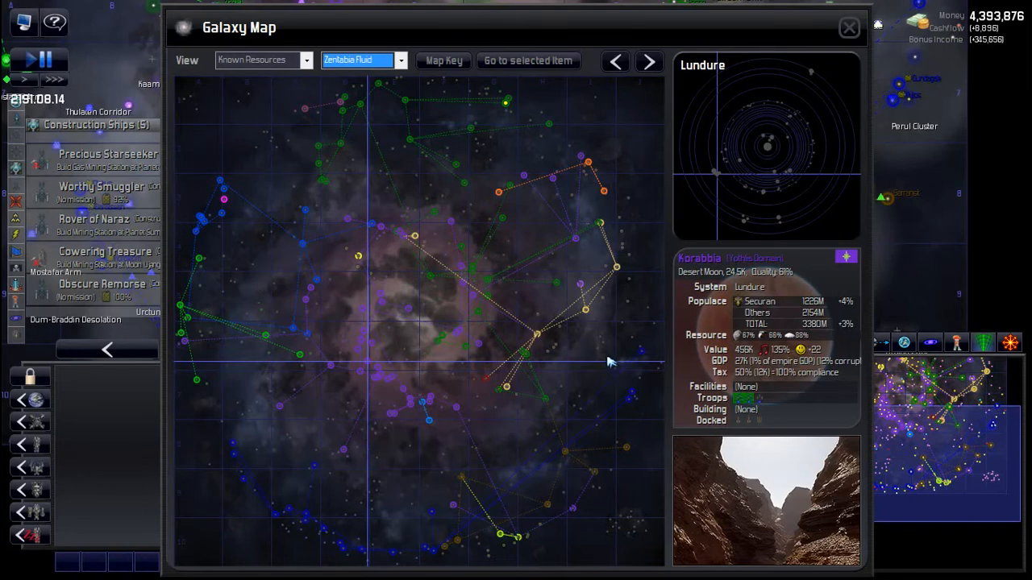
pyautogui.moveTo(514, 110)
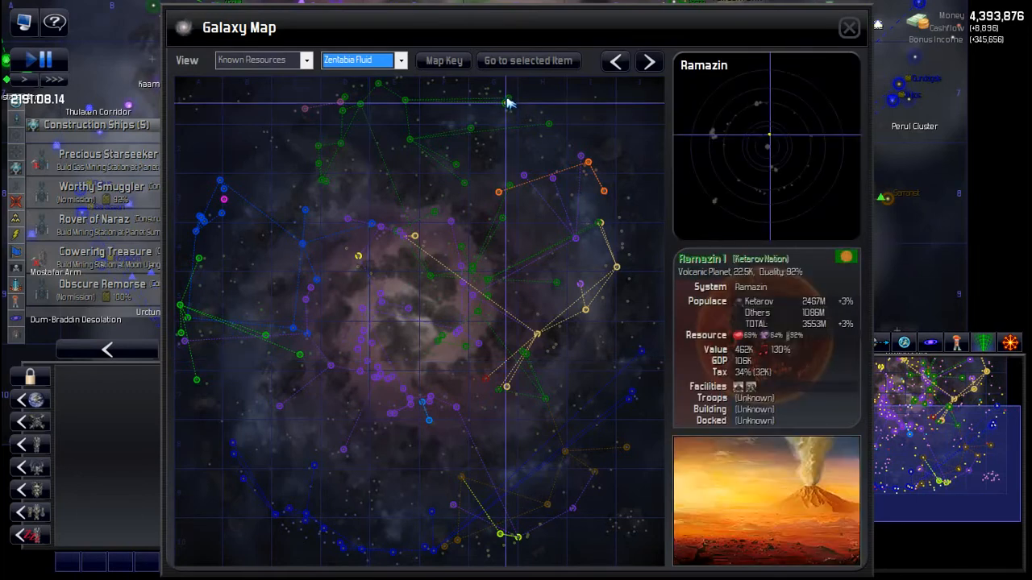
pyautogui.moveTo(761, 258)
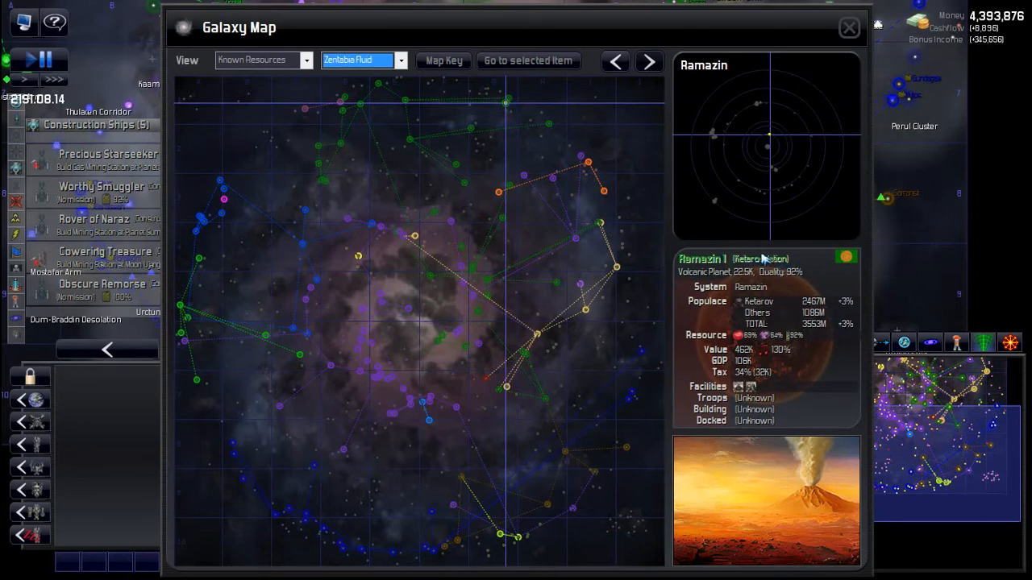
pyautogui.moveTo(804, 334)
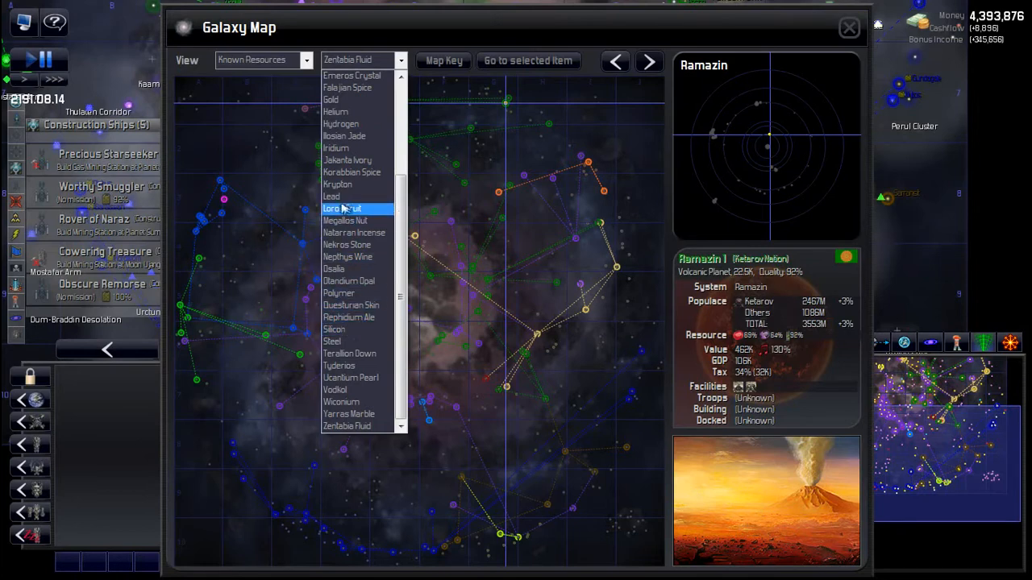
# Switch the galaxy map's resource highlight to Loros Fruit sources.
pyautogui.click(342, 208)
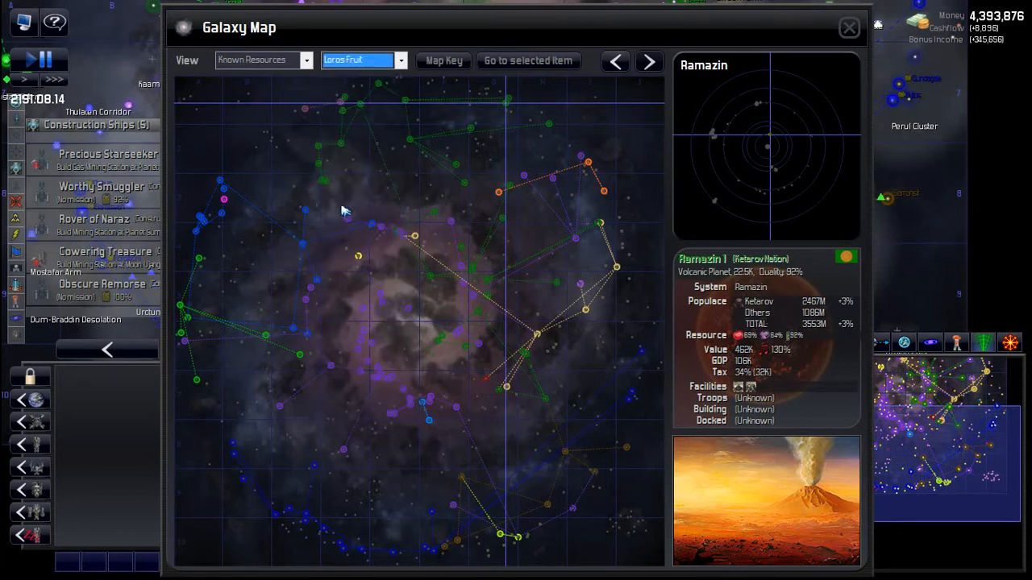
pyautogui.moveTo(288, 438)
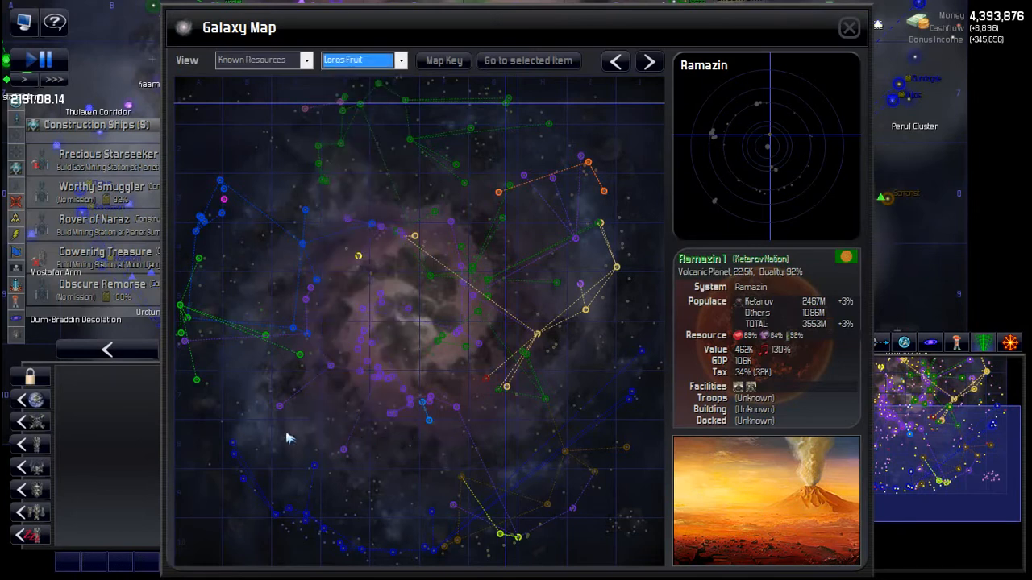
pyautogui.moveTo(345, 268)
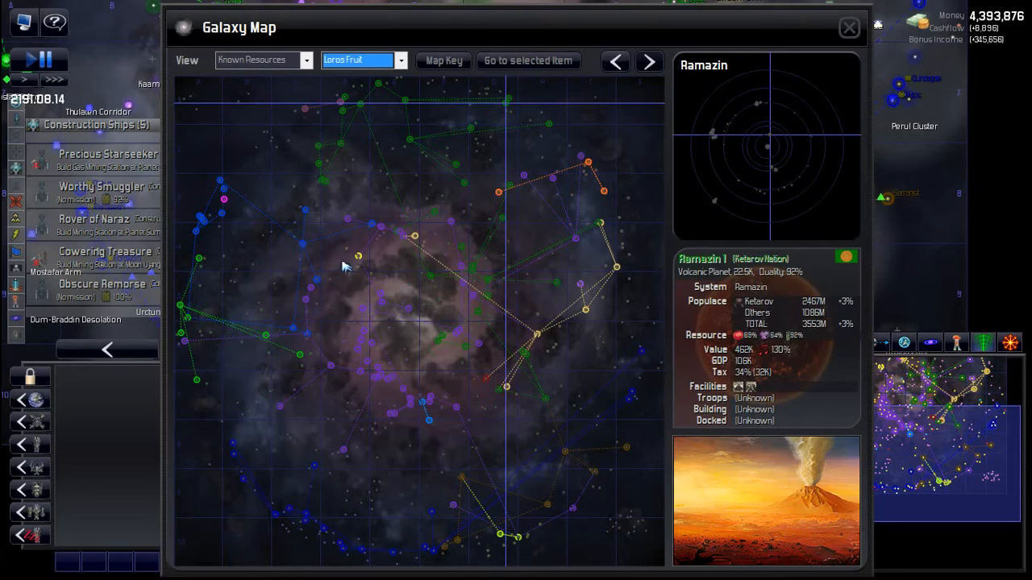
pyautogui.moveTo(516, 203)
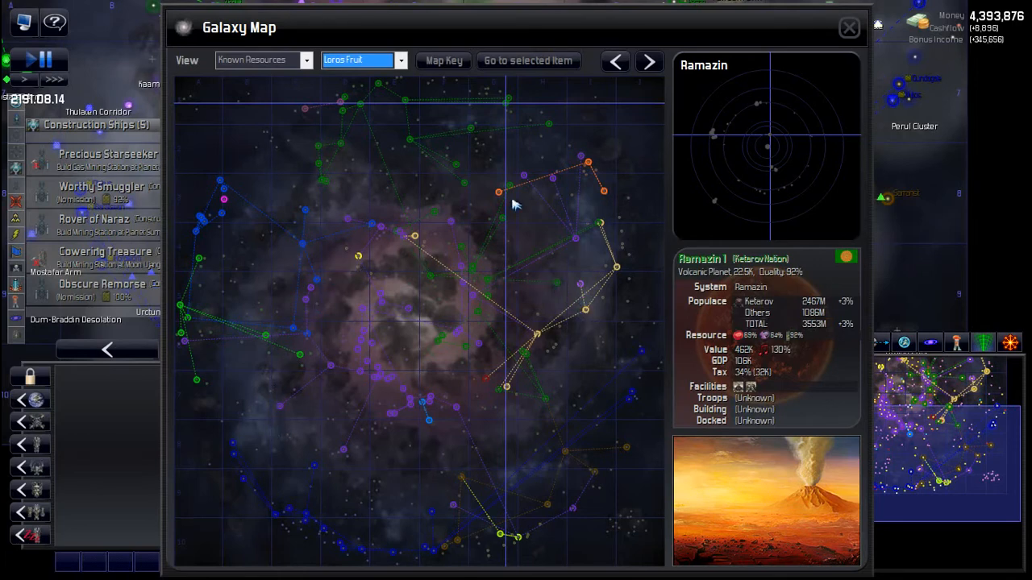
pyautogui.moveTo(586, 503)
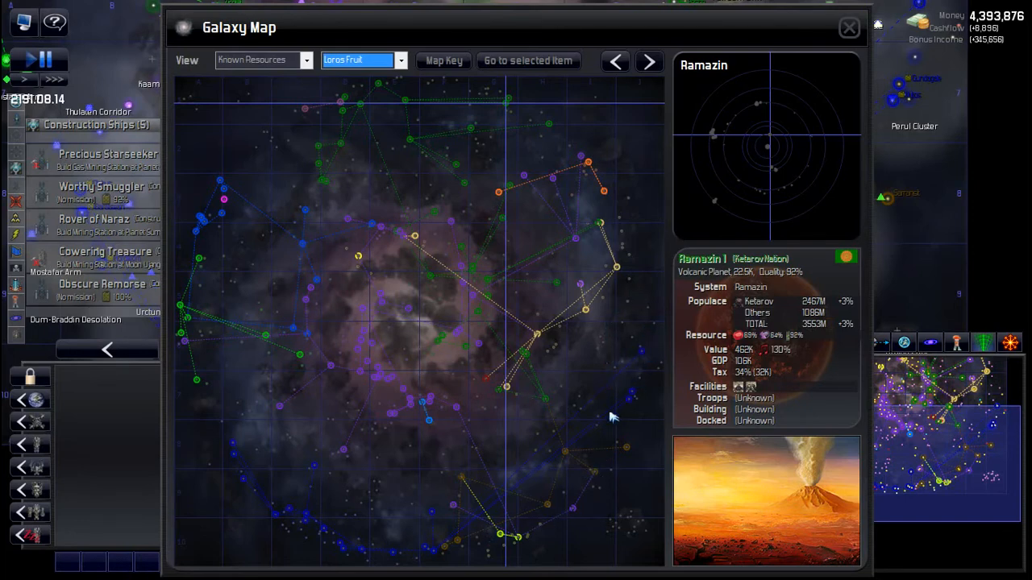
pyautogui.moveTo(358, 513)
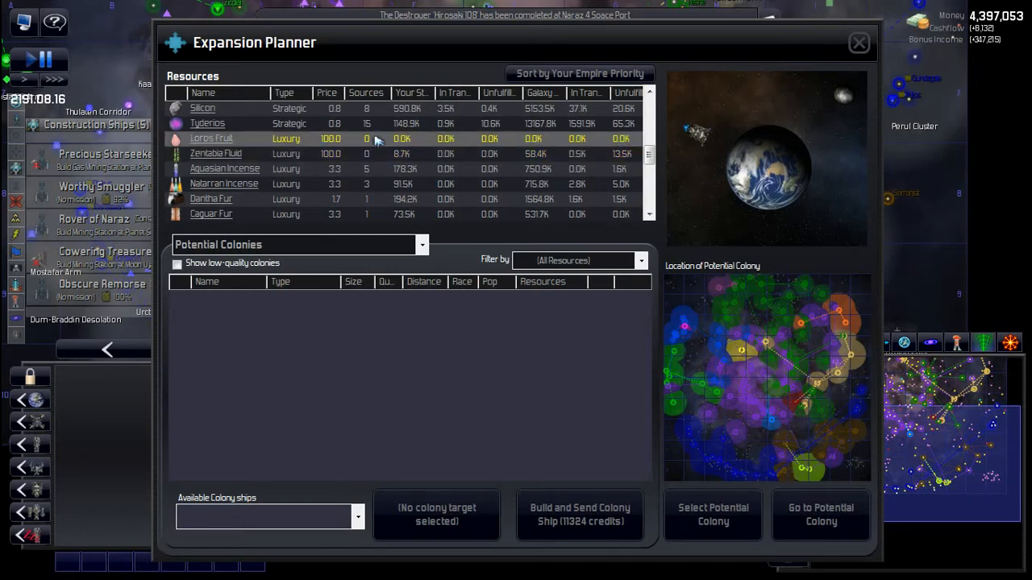
pyautogui.moveTo(858, 42)
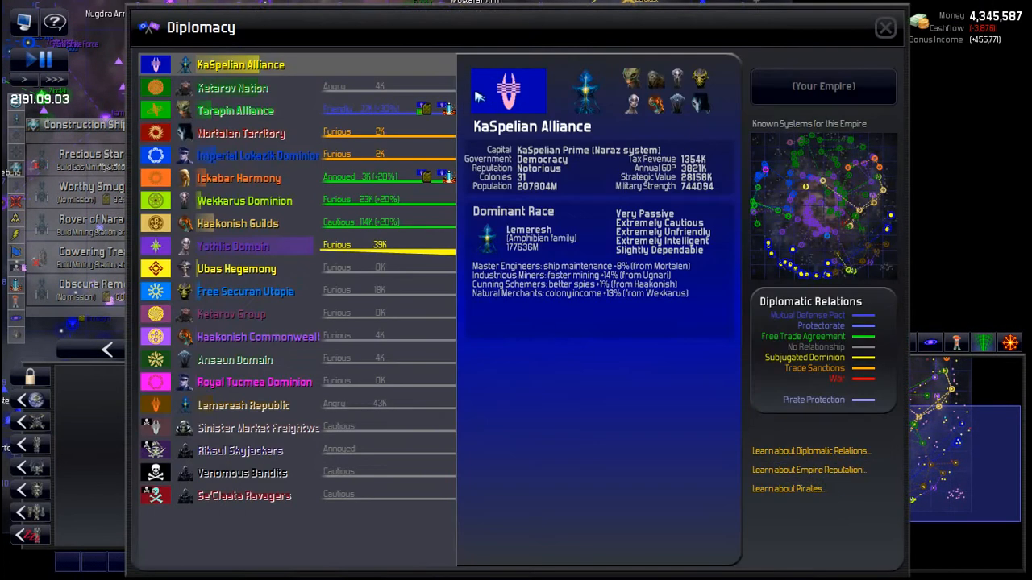
pyautogui.moveTo(556, 167)
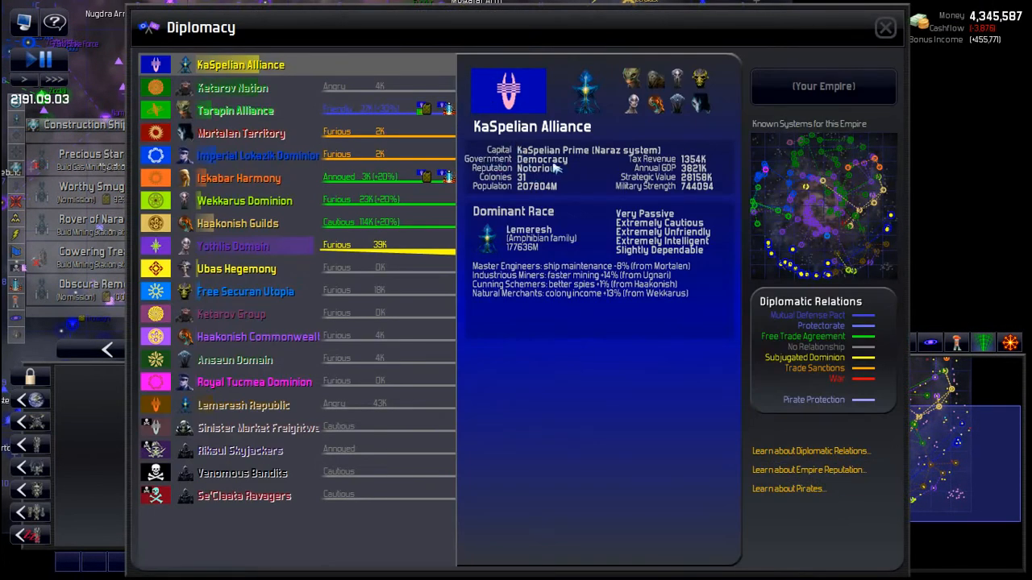
pyautogui.moveTo(574, 169)
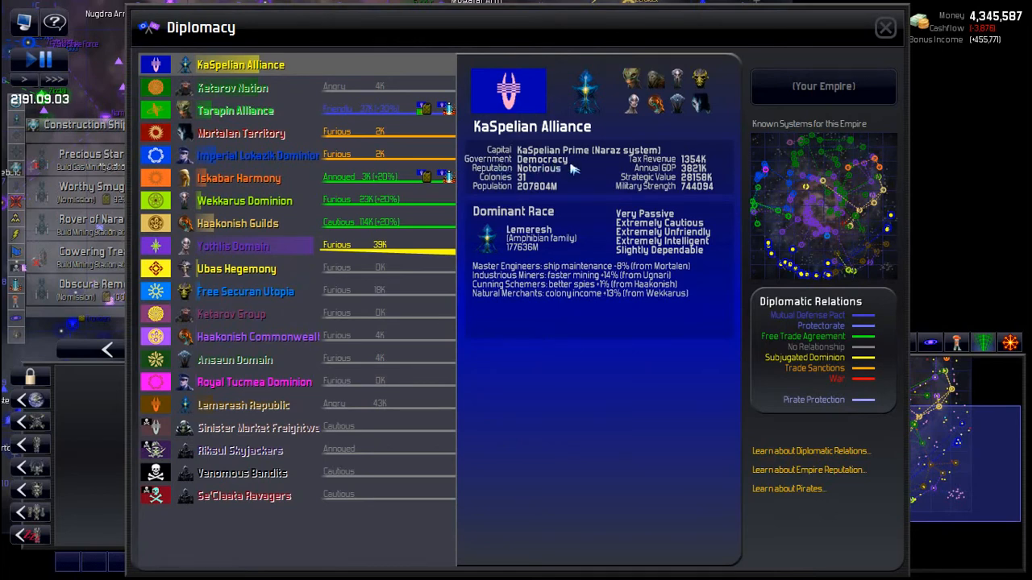
pyautogui.moveTo(900, 39)
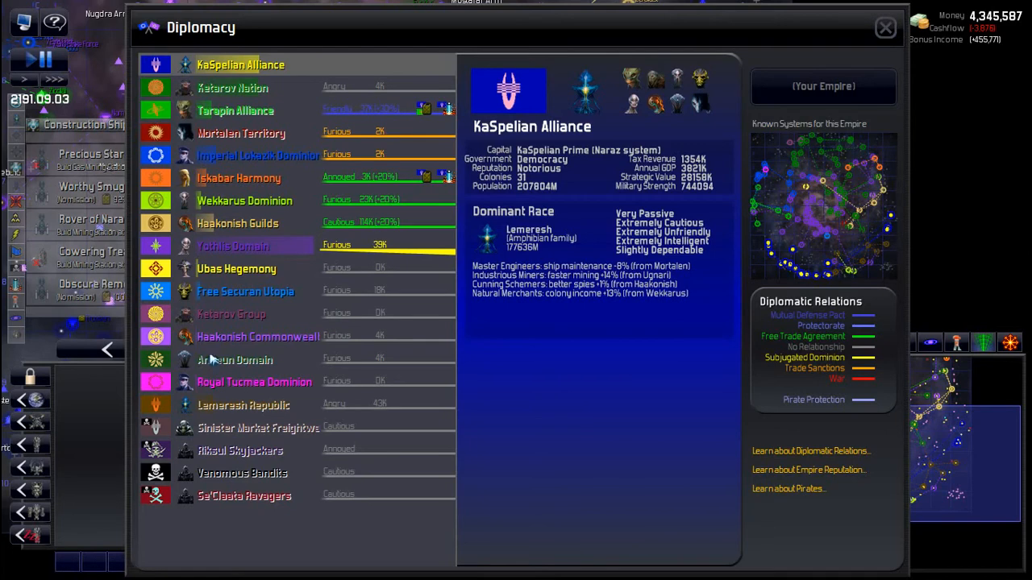
# Read the Lemeresh Republic's relationship grievances and close the diplomacy overview.
pyautogui.click(242, 405)
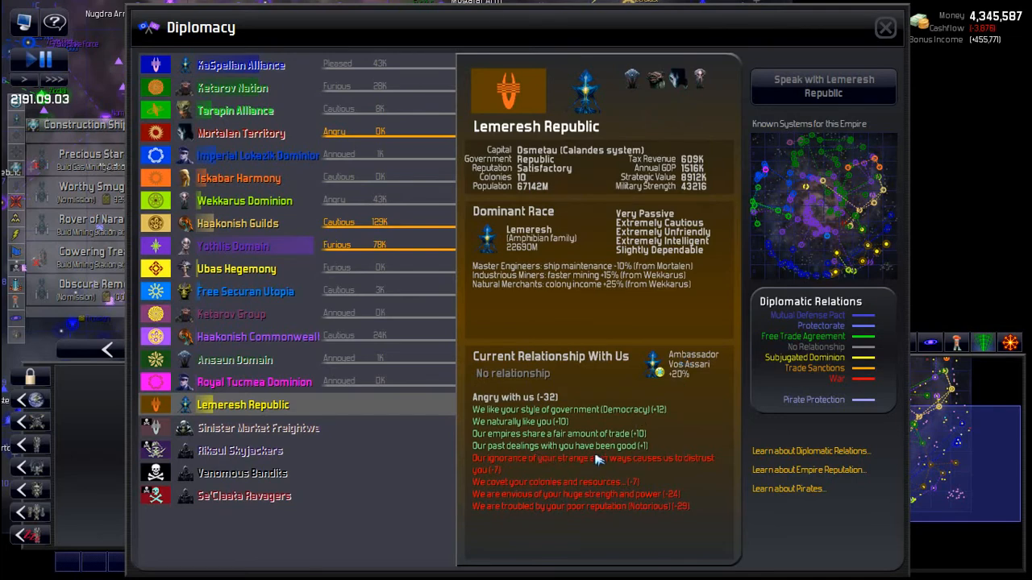
pyautogui.moveTo(568, 461)
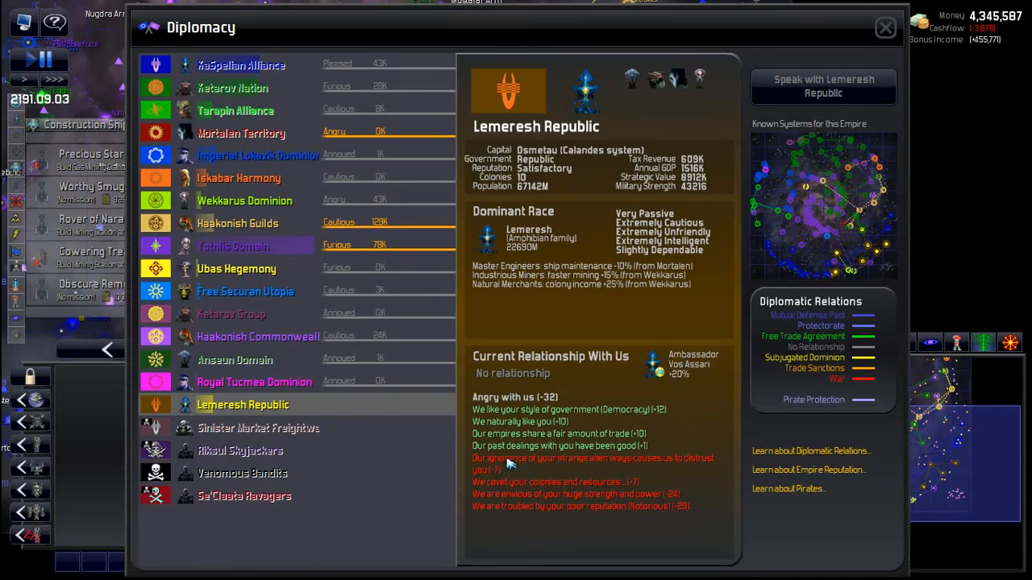
pyautogui.moveTo(632, 475)
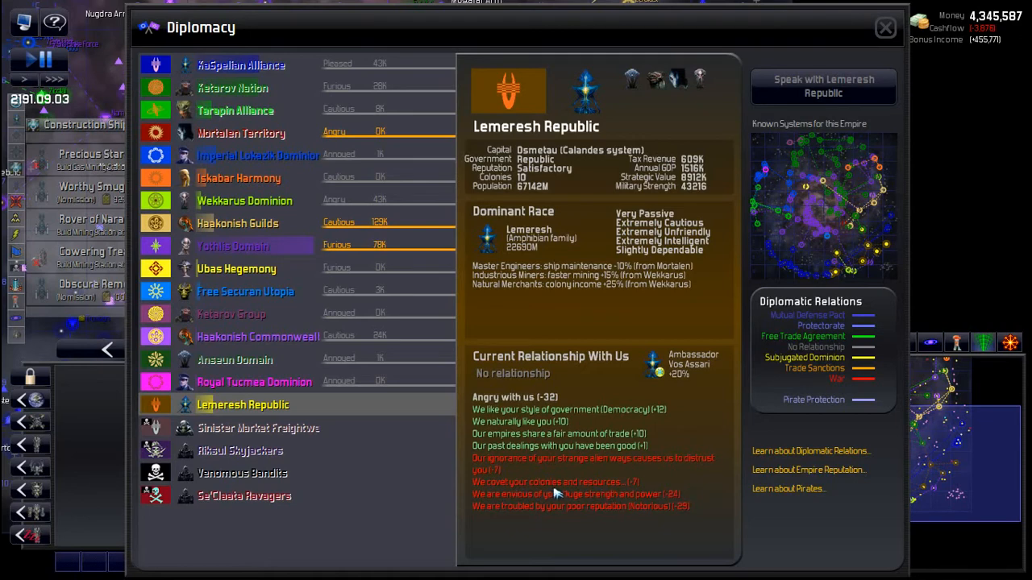
pyautogui.moveTo(575, 506)
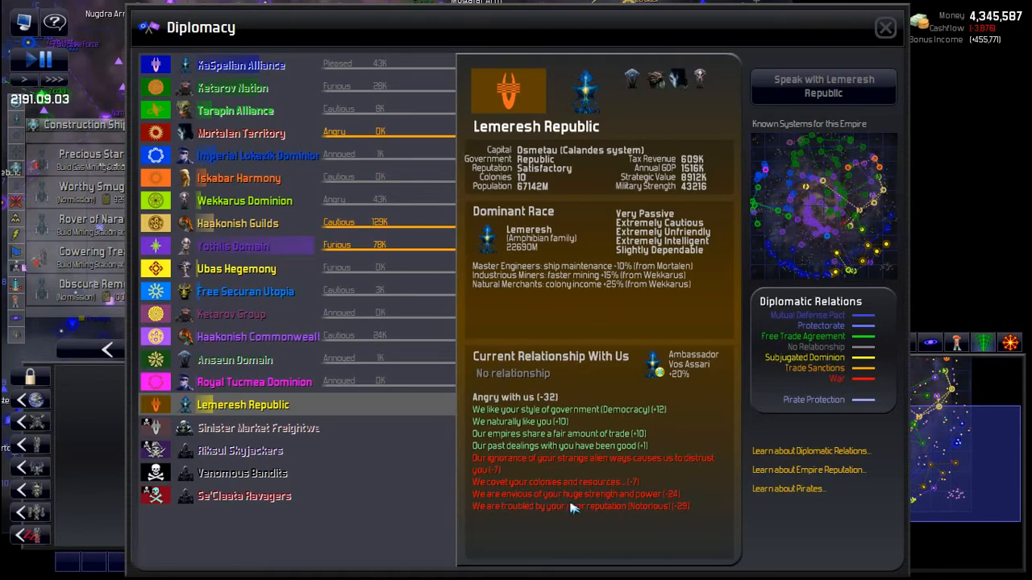
pyautogui.moveTo(692, 506)
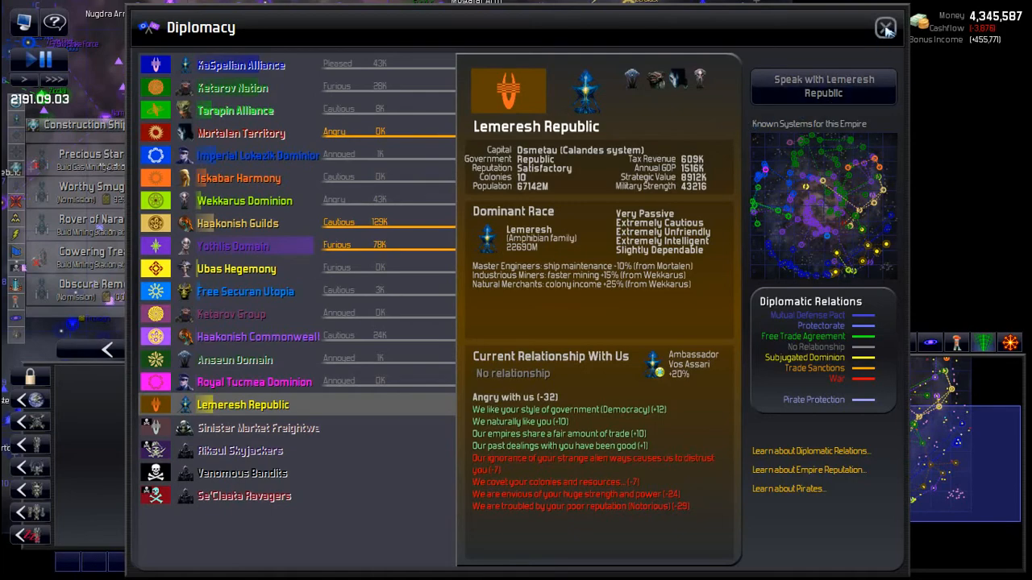
pyautogui.click(886, 27)
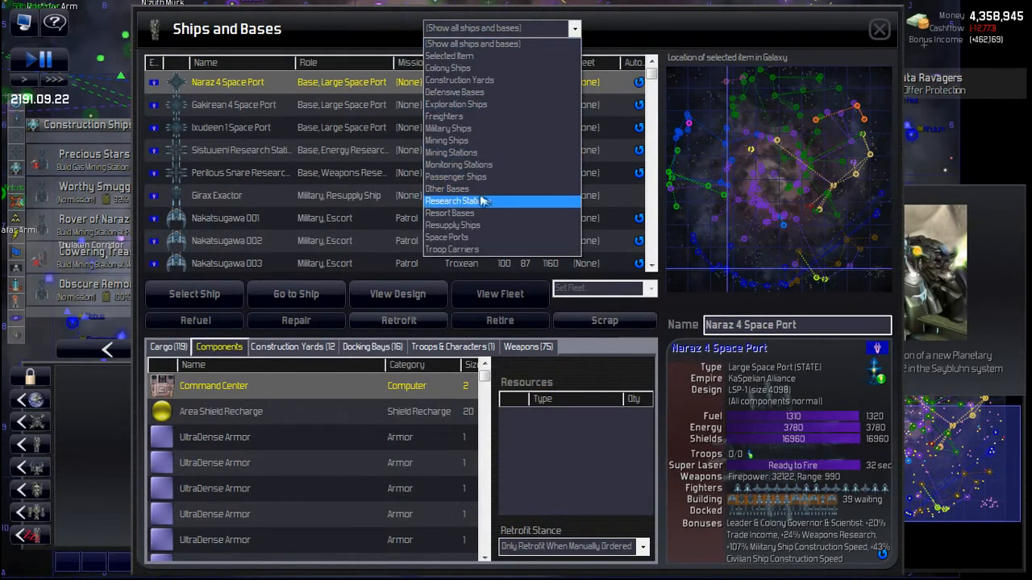
# Filter Ships and Bases to the empire's four Research Stations, then close the list.
pyautogui.click(453, 200)
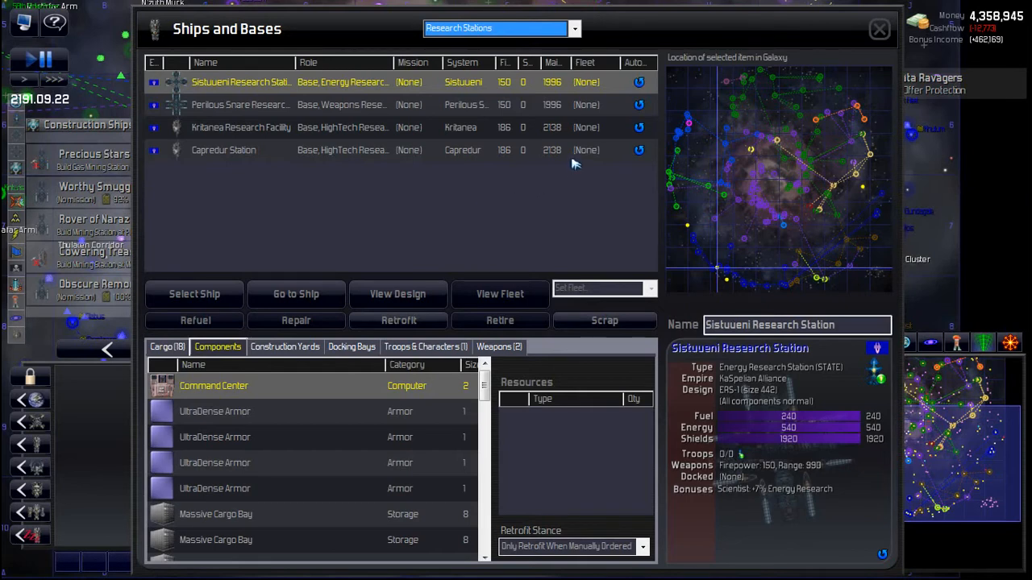
pyautogui.moveTo(324, 150)
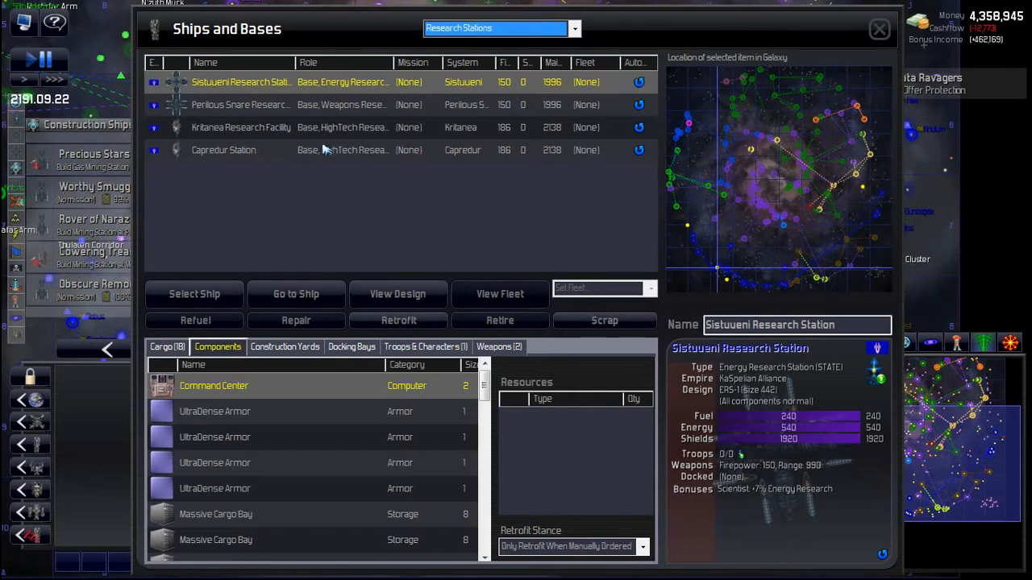
pyautogui.moveTo(325, 83)
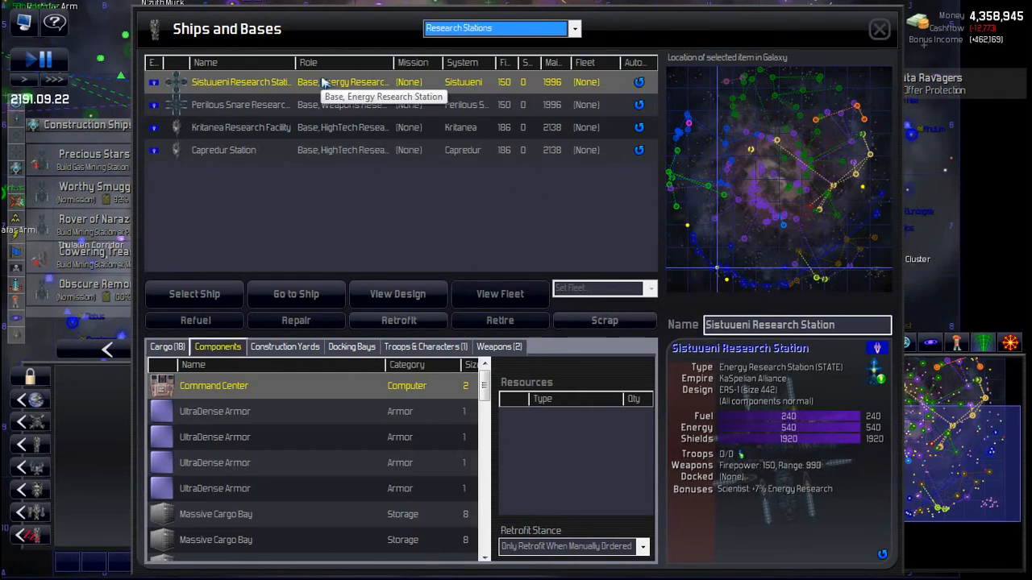
pyautogui.moveTo(433, 129)
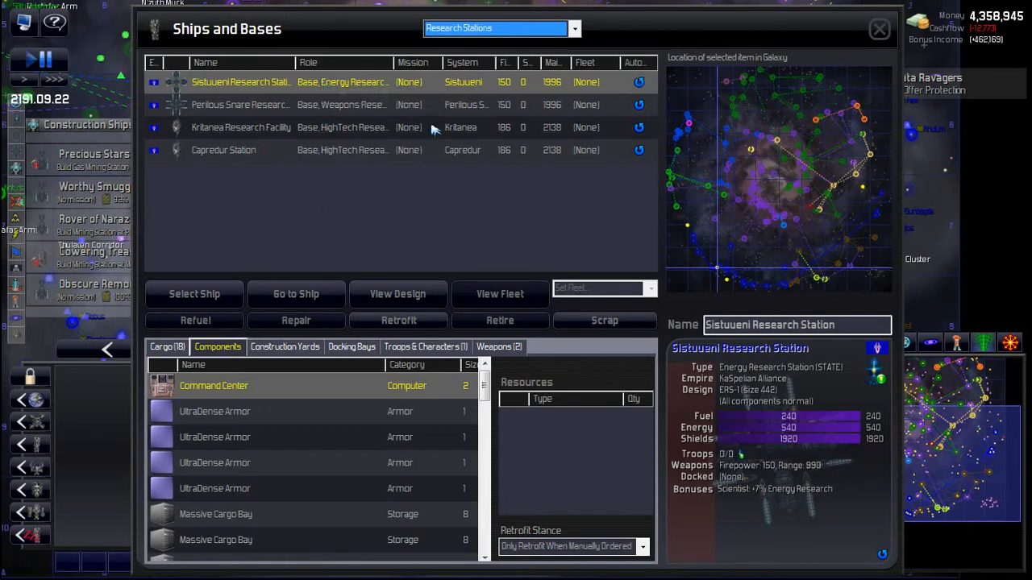
pyautogui.moveTo(454, 143)
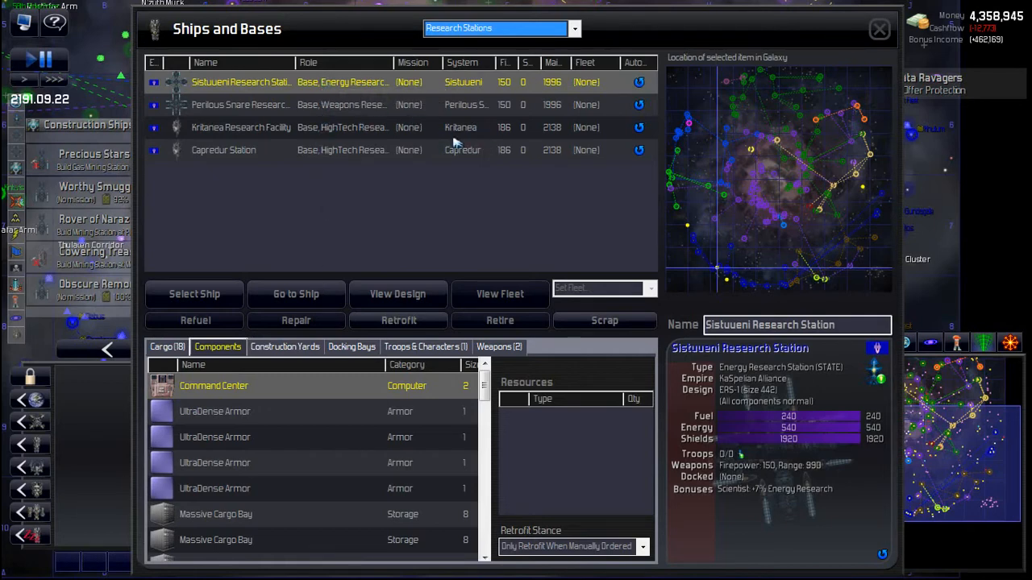
pyautogui.click(879, 29)
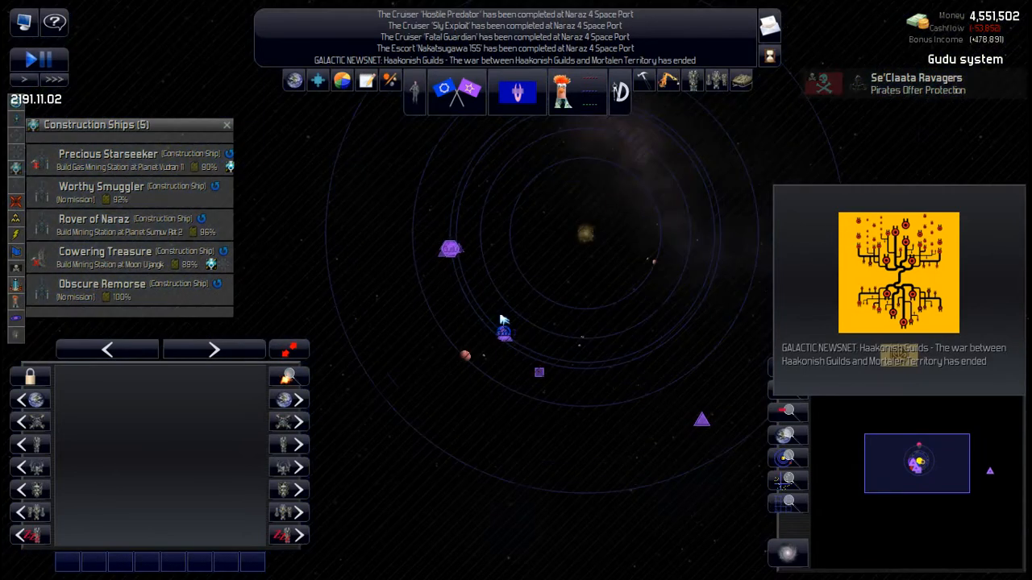
# Jump from the galaxy view via the message bar to the Horecani system and its gathered warships.
pyautogui.click(503, 326)
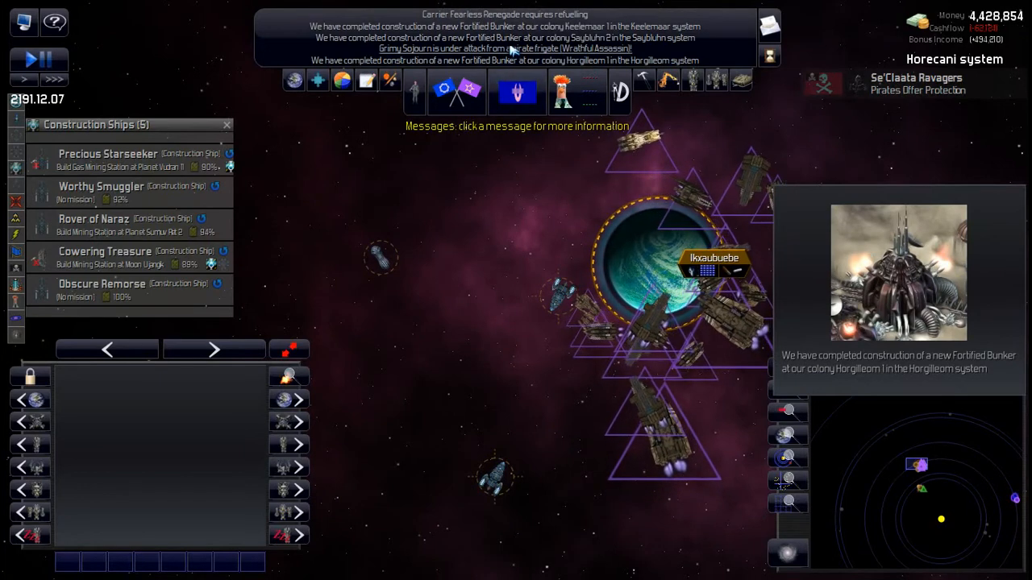
pyautogui.click(517, 48)
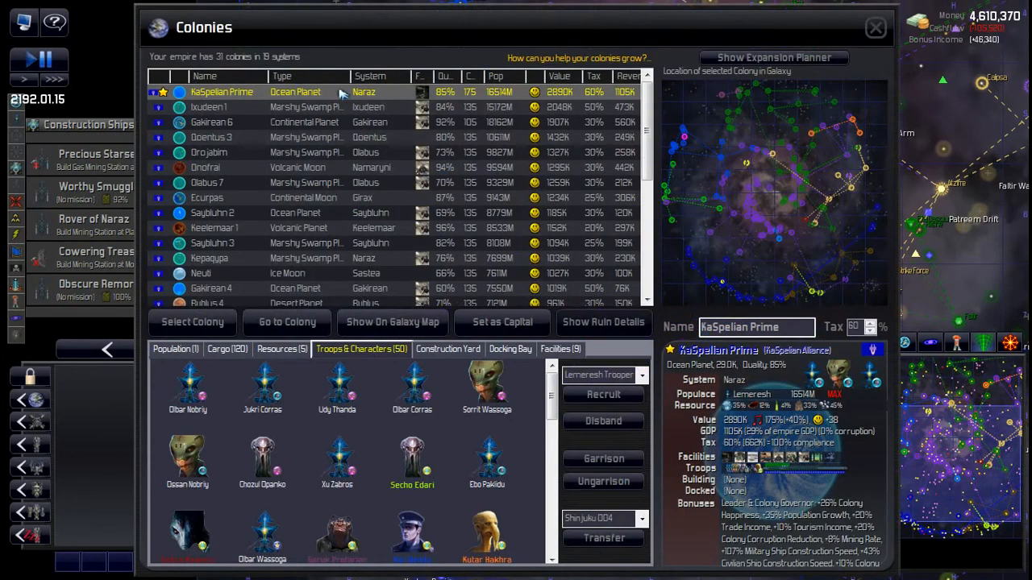
# Review built facilities for KaSpelian Prime, Ixudeen 1, Goentus 3, Ecurpas, Saybluhn 2, Gakirean 4 and Namaryni 4, then return to the map.
pyautogui.click(559, 348)
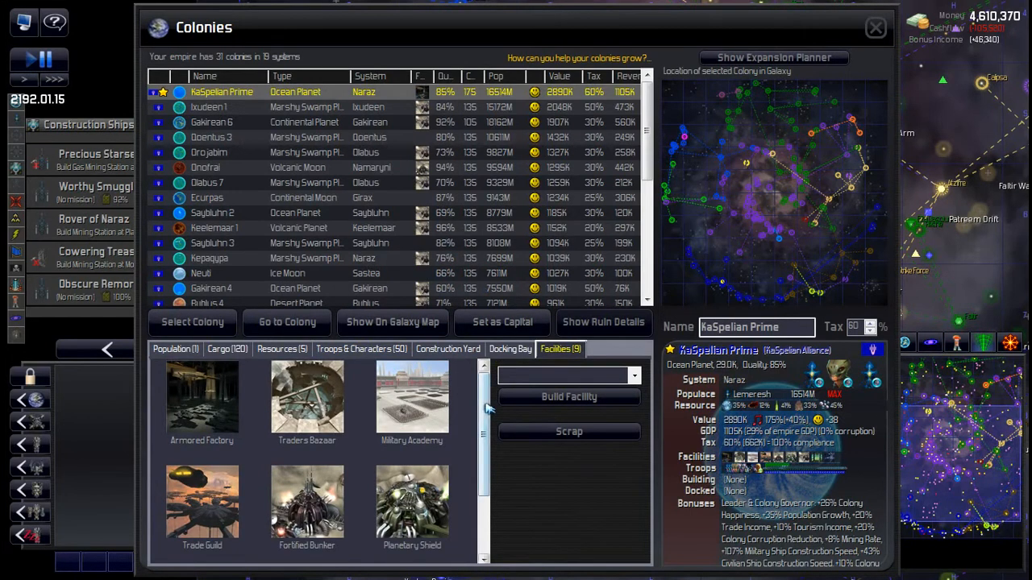
pyautogui.scroll(-3)
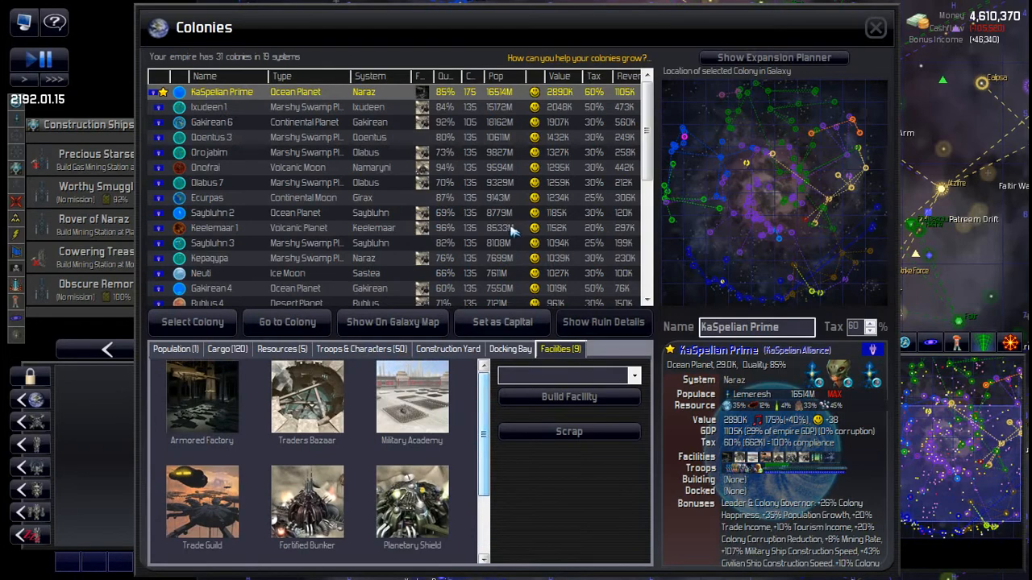
pyautogui.click(210, 106)
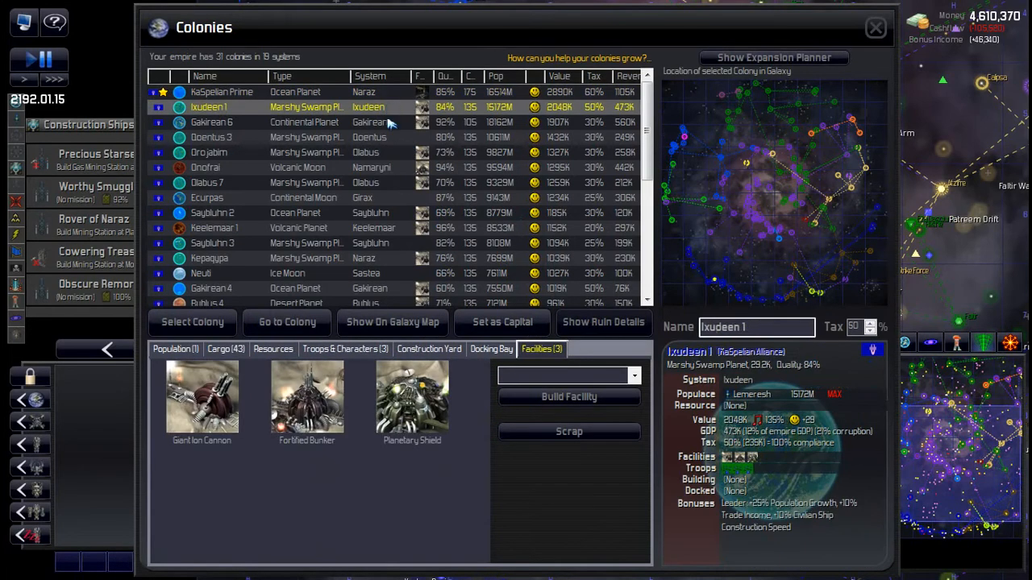
pyautogui.click(211, 137)
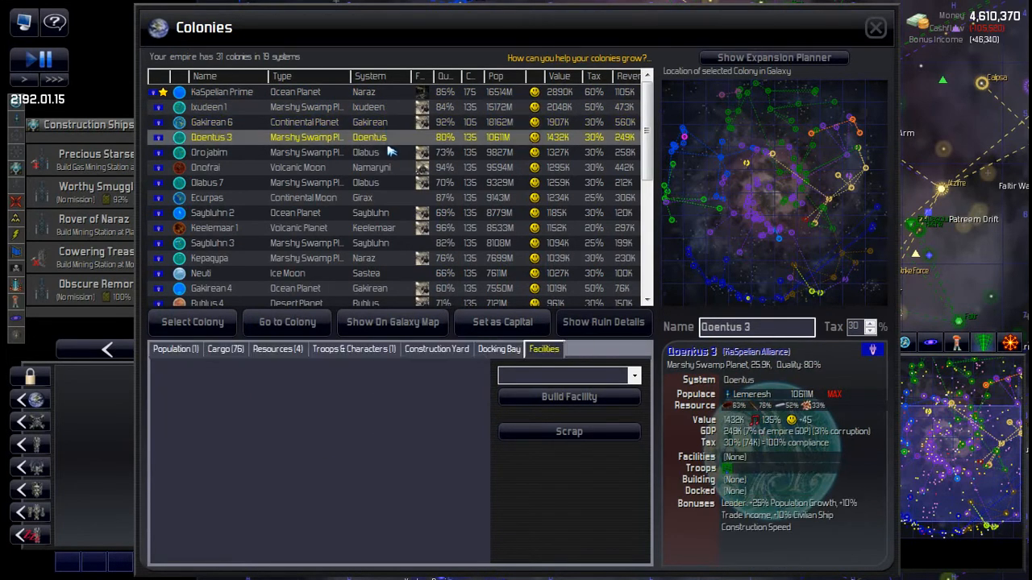
pyautogui.click(207, 197)
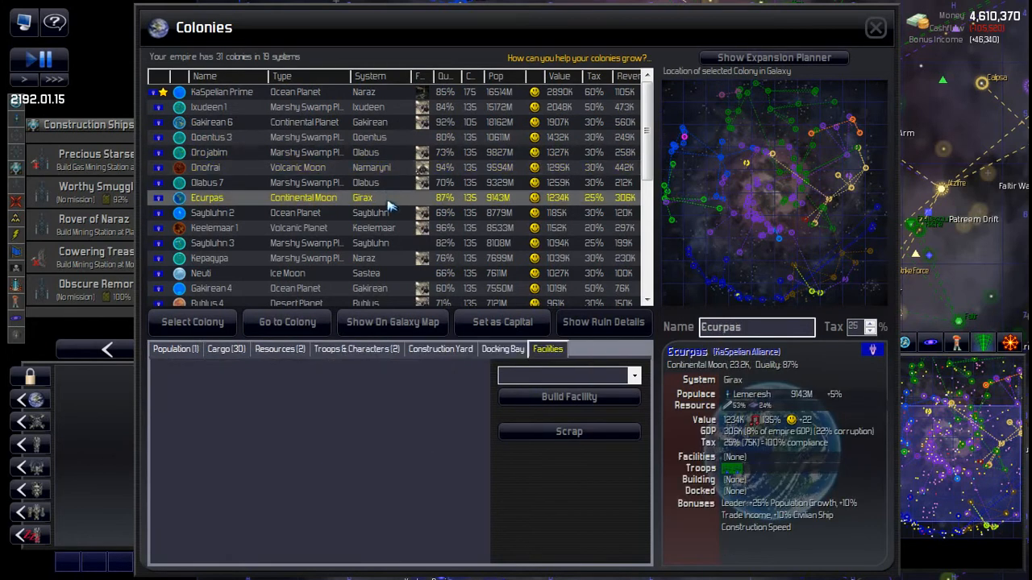
pyautogui.click(213, 213)
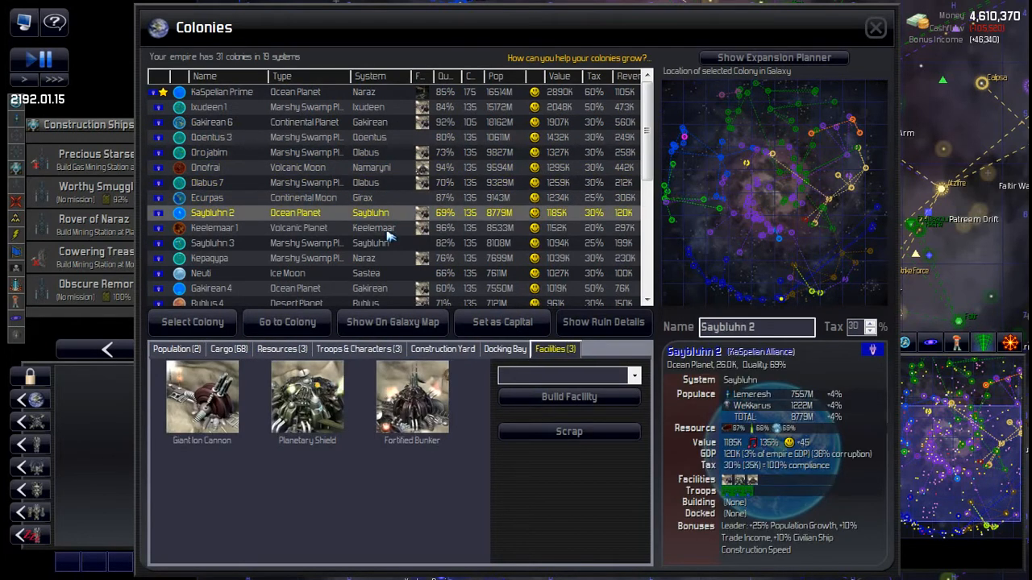
pyautogui.click(209, 258)
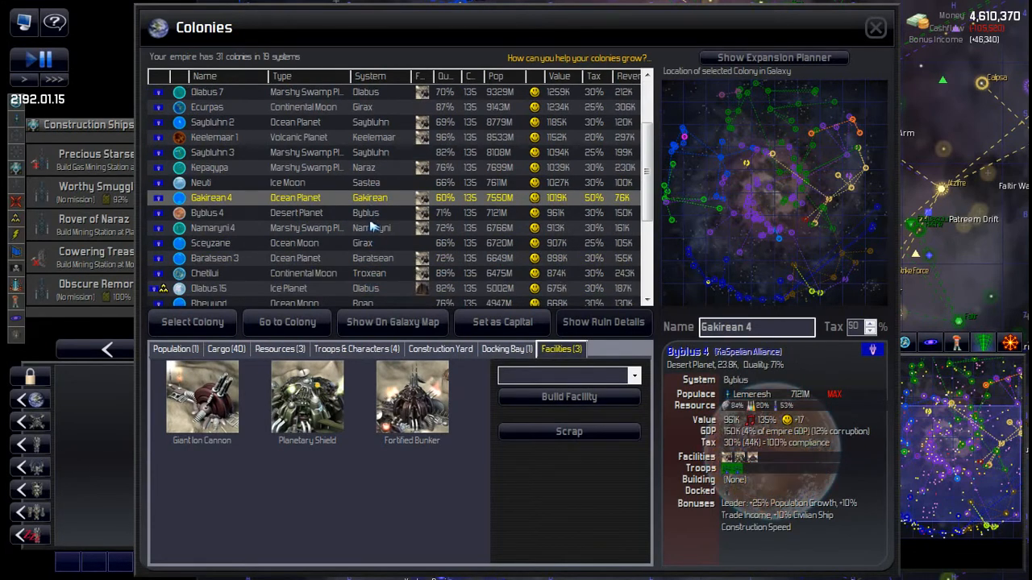
pyautogui.click(213, 229)
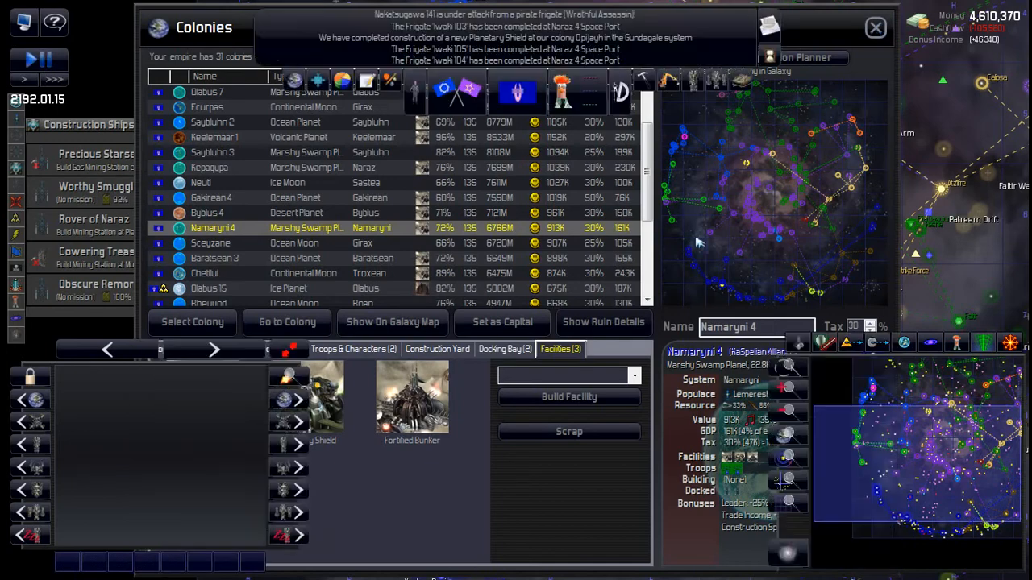
pyautogui.click(876, 28)
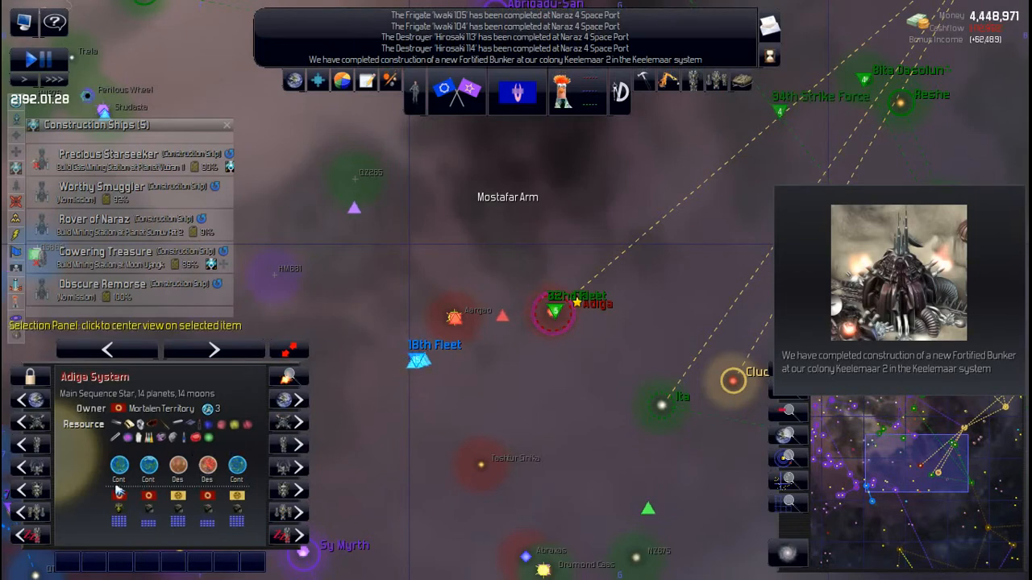
# Review relations with the Mortalen Territory and the Yothlis Domain in the diplomacy overview.
pyautogui.click(455, 90)
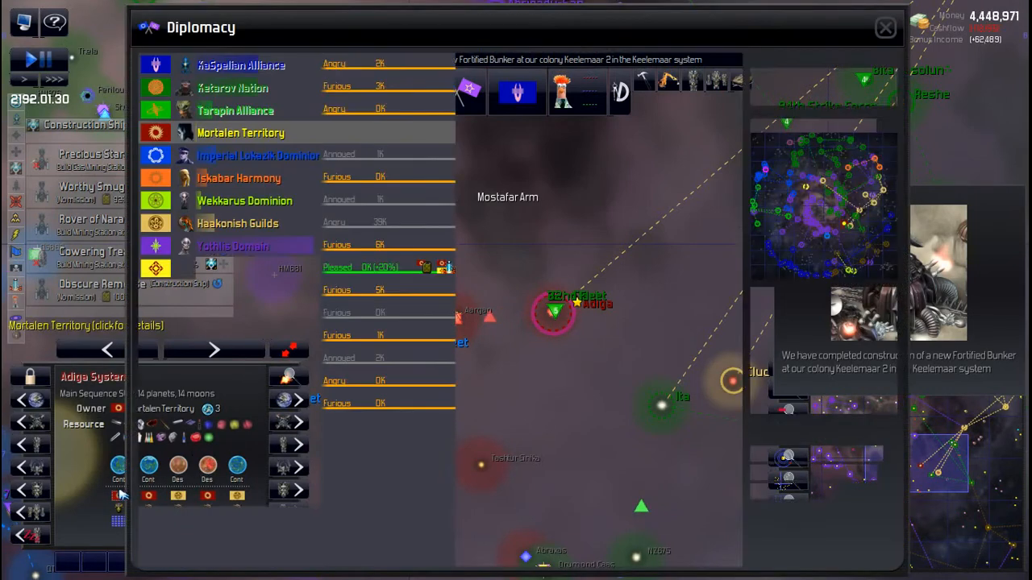
pyautogui.click(240, 133)
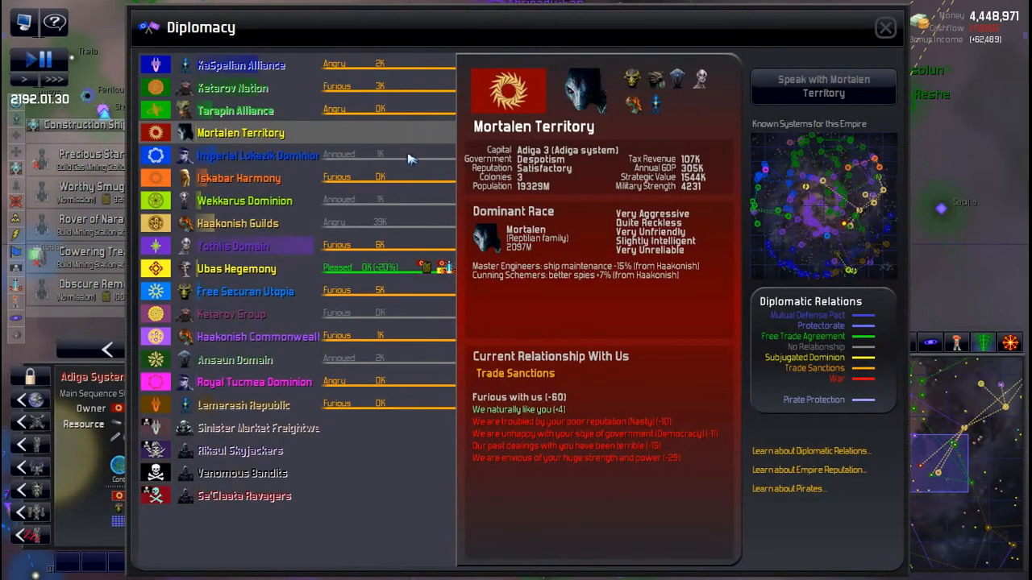
pyautogui.moveTo(570, 452)
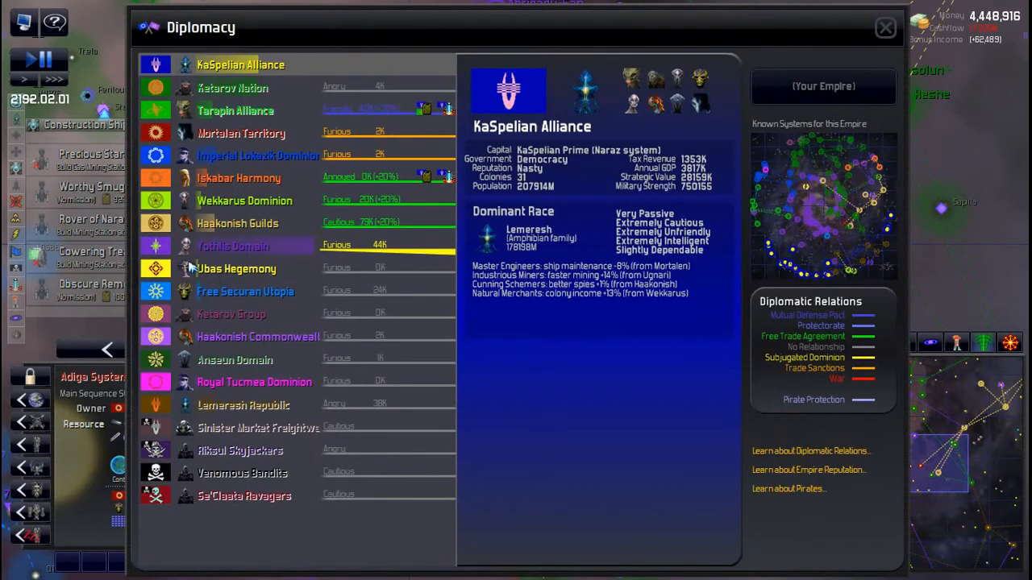
pyautogui.click(232, 245)
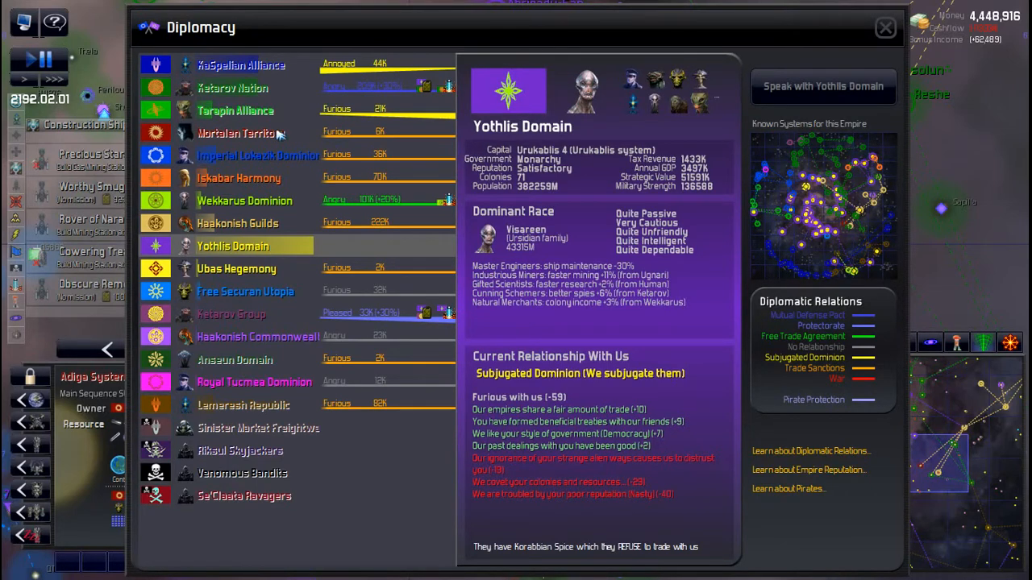
pyautogui.moveTo(241, 133)
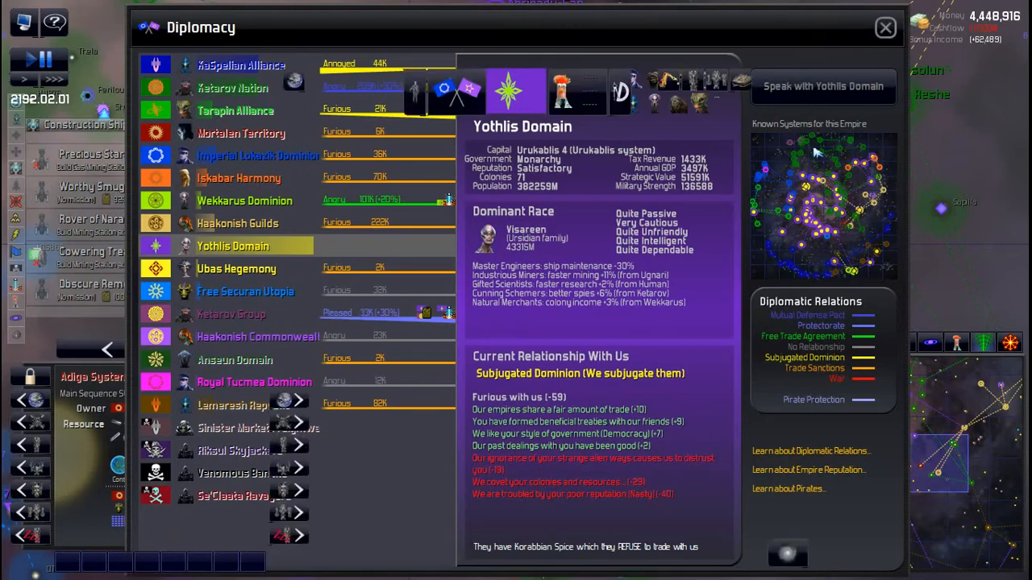
pyautogui.click(883, 26)
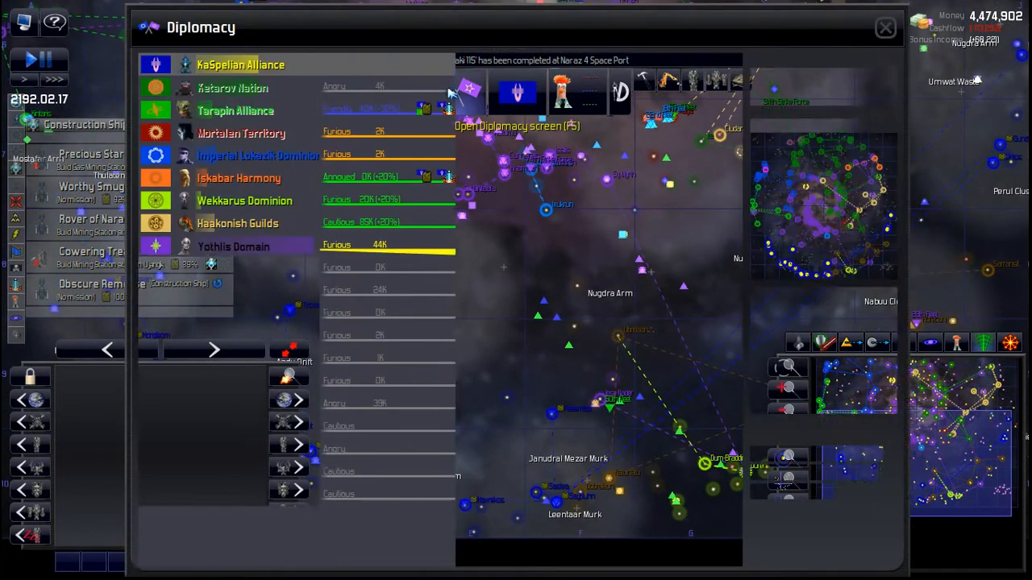
pyautogui.click(240, 64)
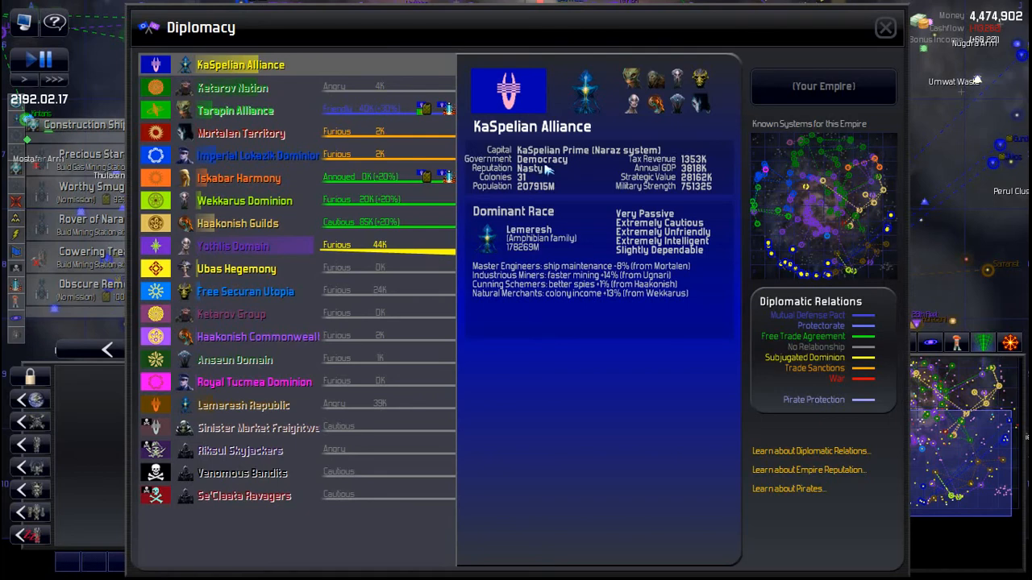
pyautogui.moveTo(546, 171)
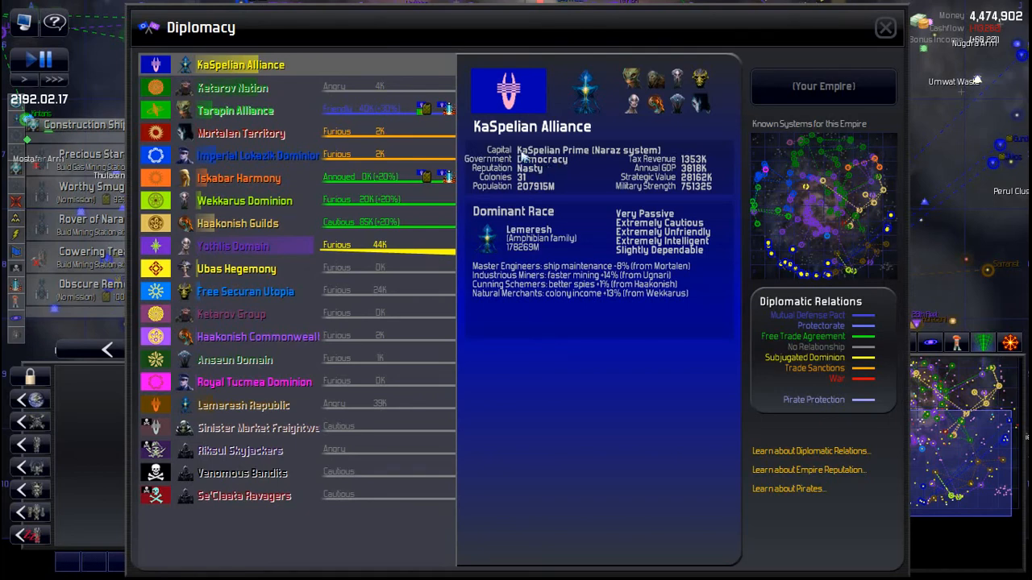
pyautogui.moveTo(203, 404)
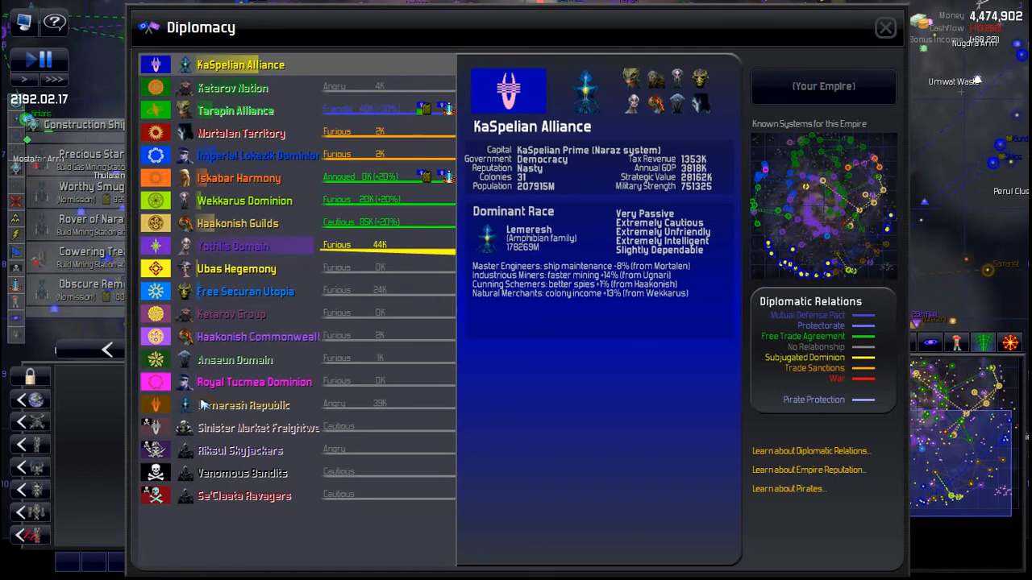
pyautogui.click(242, 404)
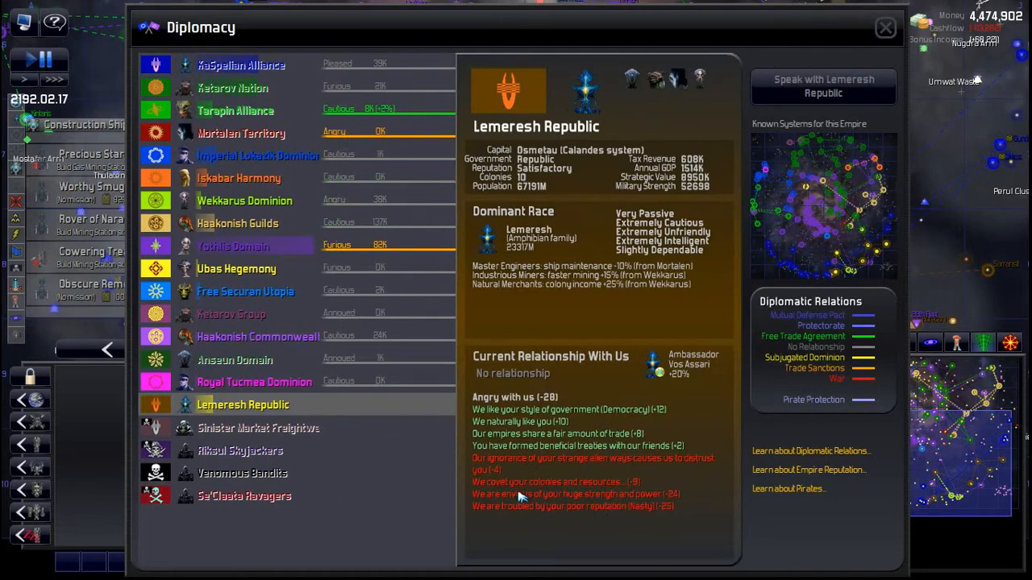
pyautogui.moveTo(669, 507)
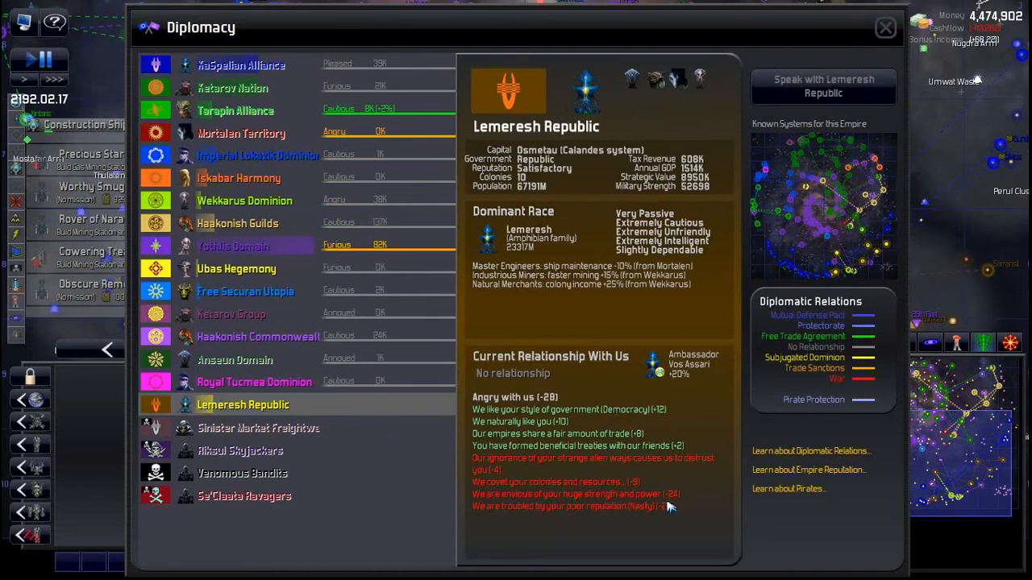
pyautogui.moveTo(550, 397)
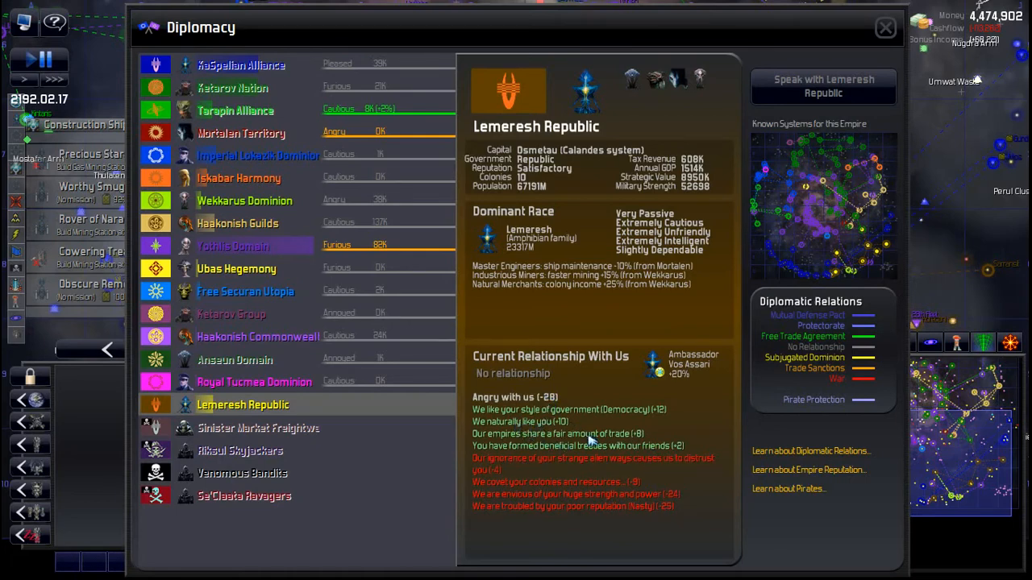
pyautogui.moveTo(685, 448)
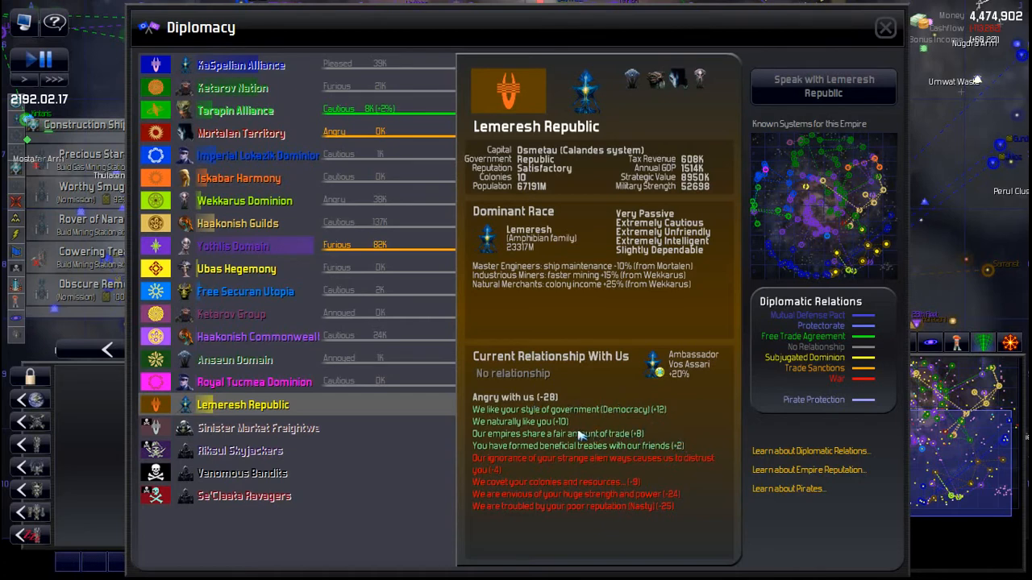
pyautogui.moveTo(789, 229)
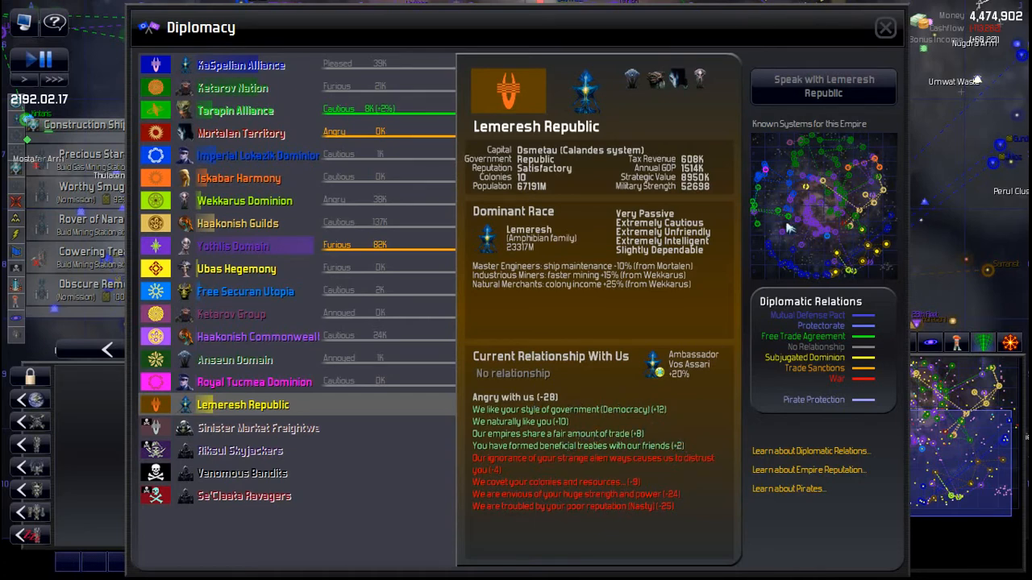
pyautogui.click(822, 87)
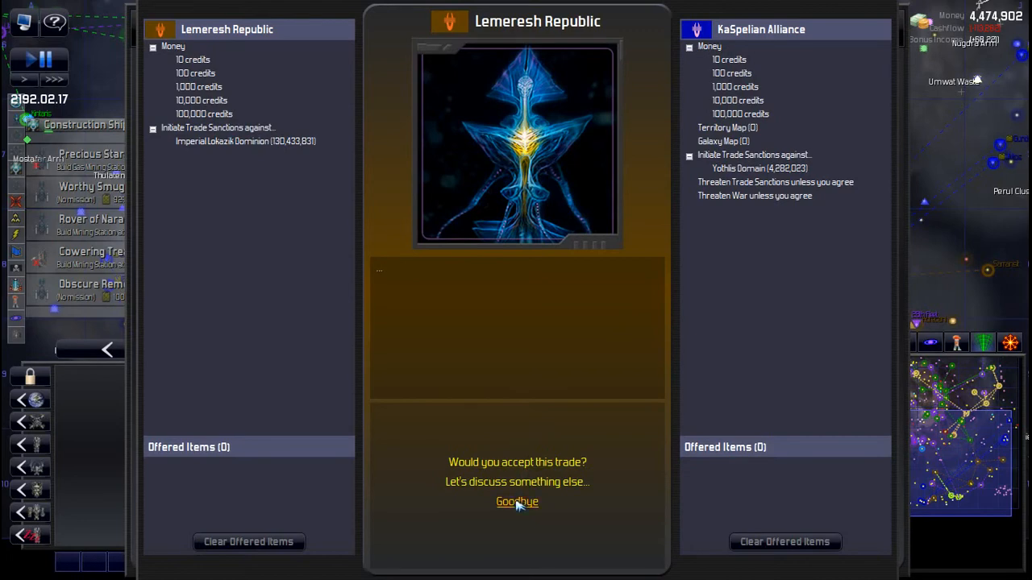
pyautogui.click(516, 502)
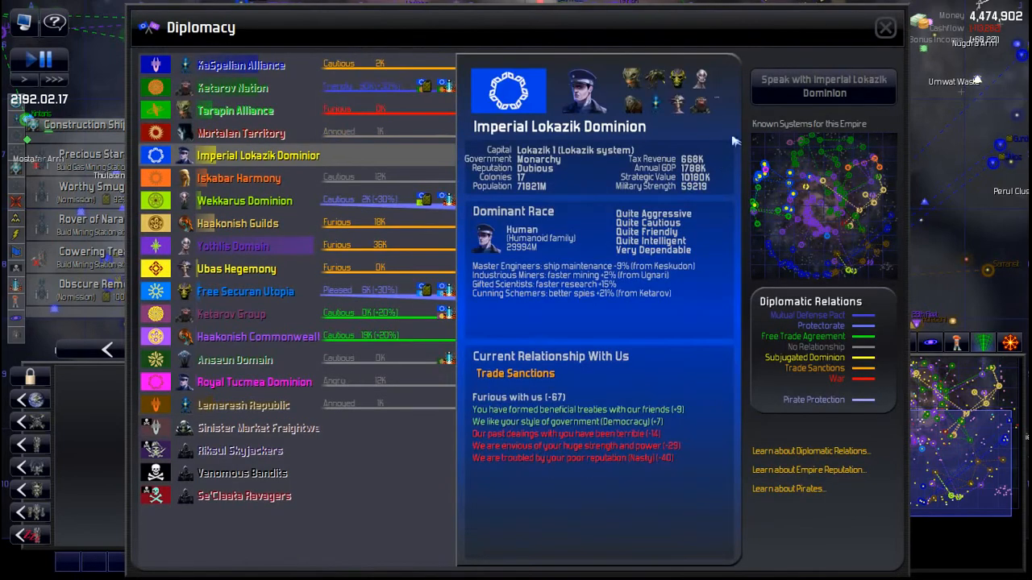
pyautogui.click(822, 87)
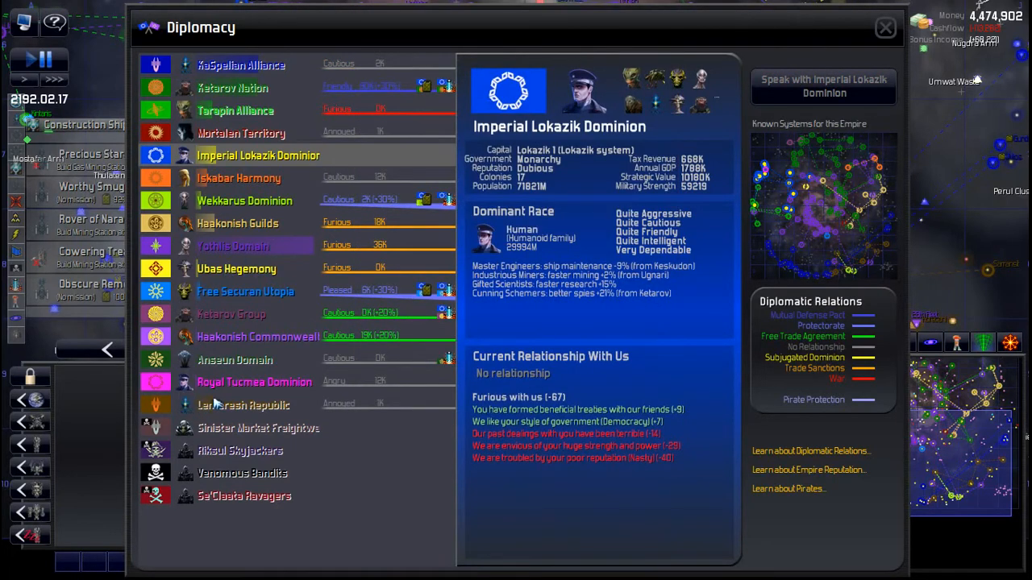
# Propose a deal with Lemeresh Republic: their credits in exchange for sanctions against the Yothlis Domain.
pyautogui.click(242, 403)
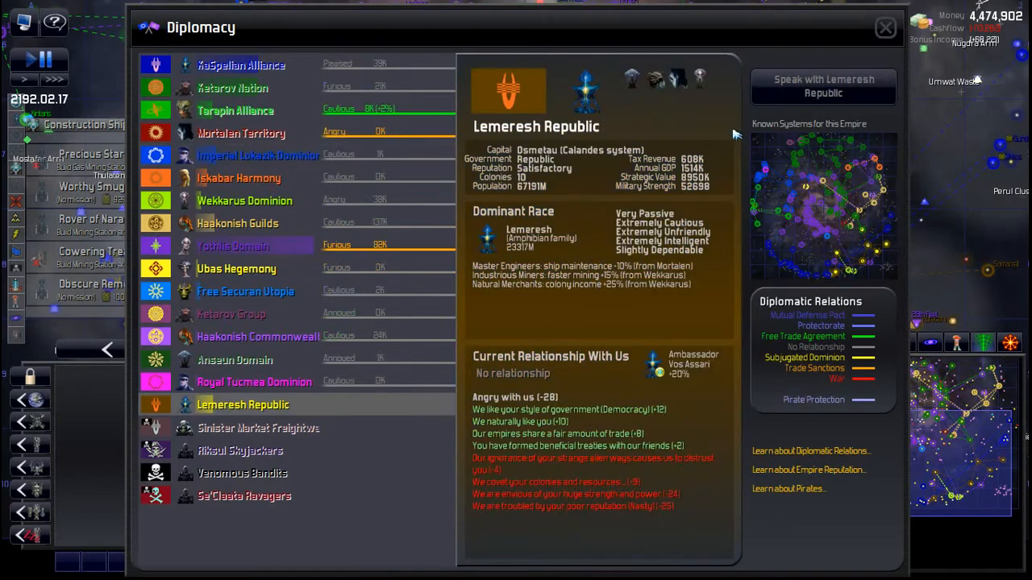
pyautogui.click(822, 87)
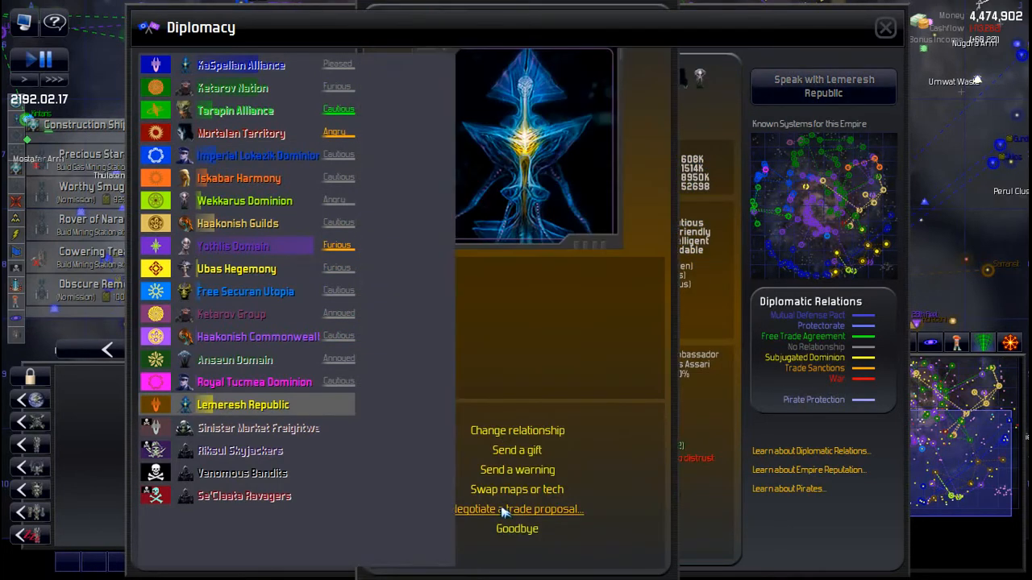
pyautogui.click(517, 509)
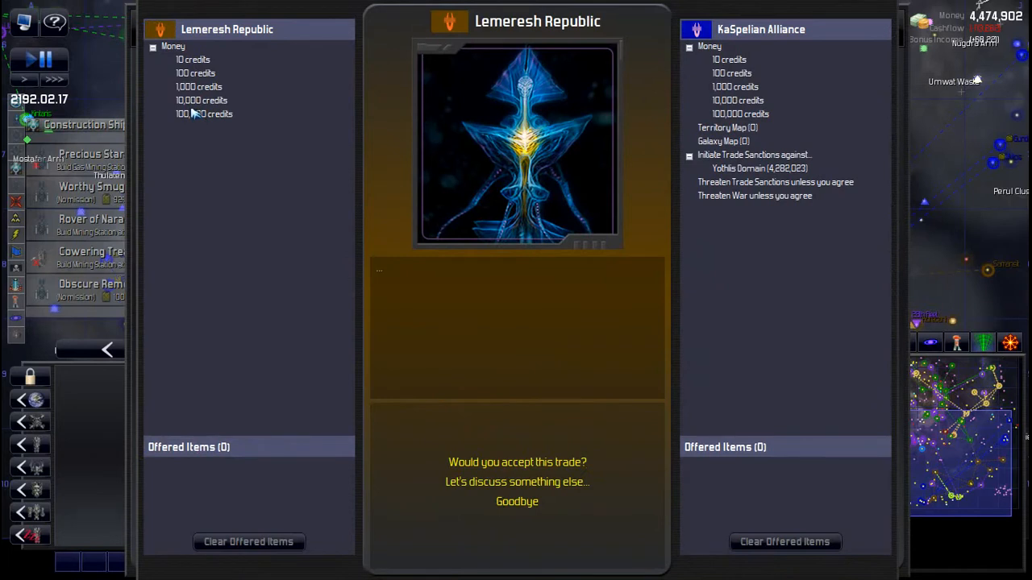
pyautogui.click(203, 112)
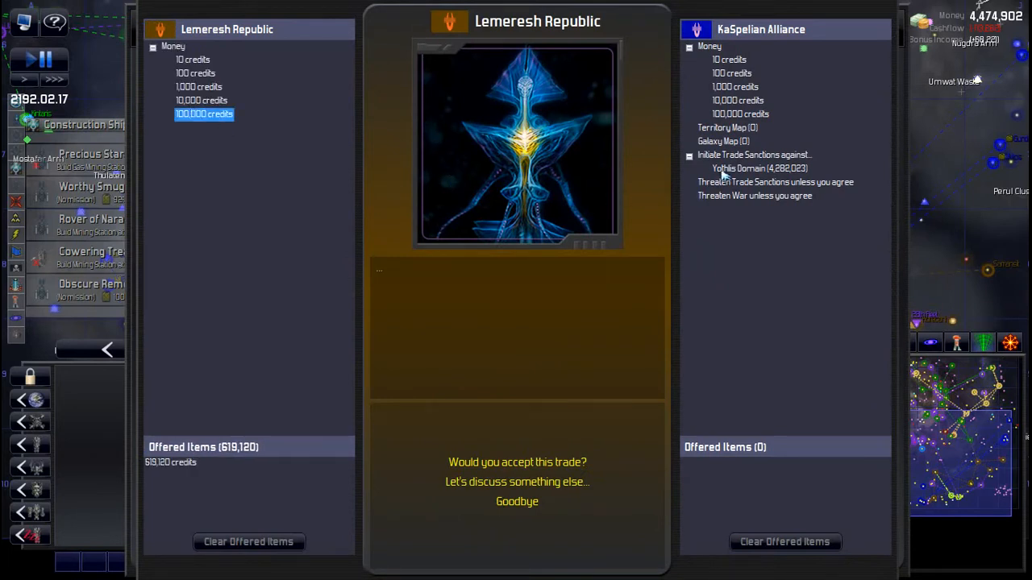
pyautogui.click(758, 168)
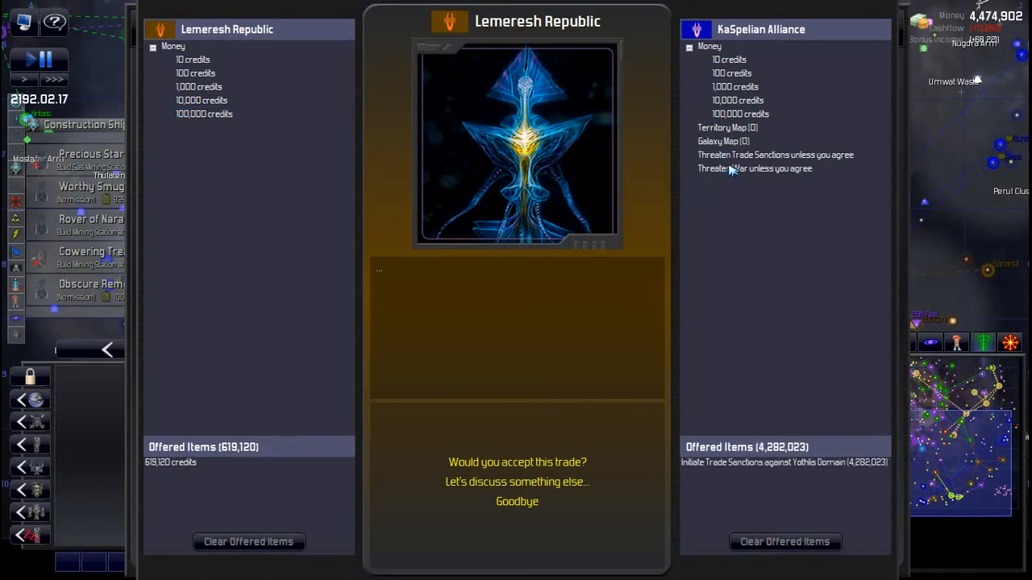
pyautogui.moveTo(516, 461)
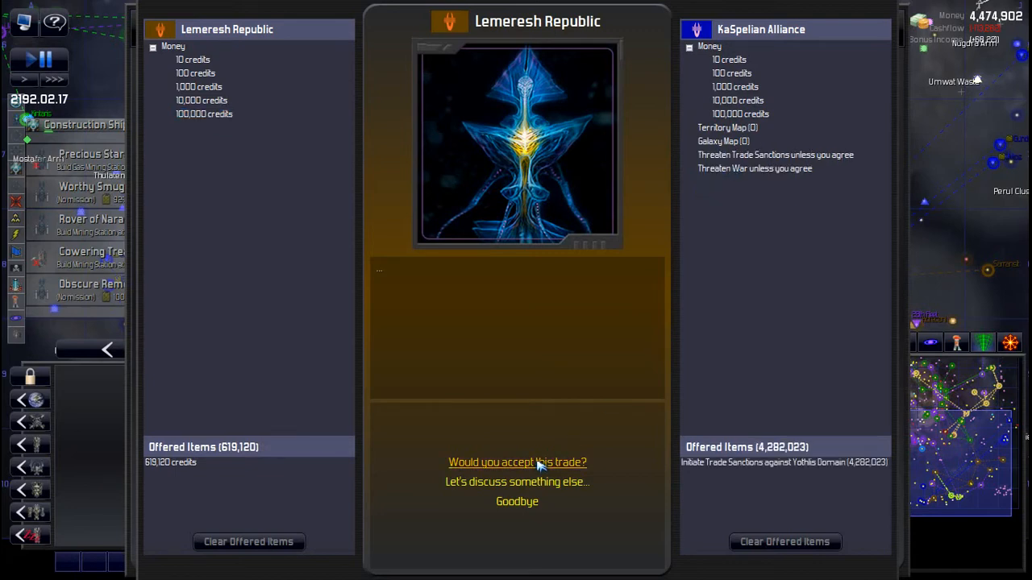
pyautogui.click(516, 461)
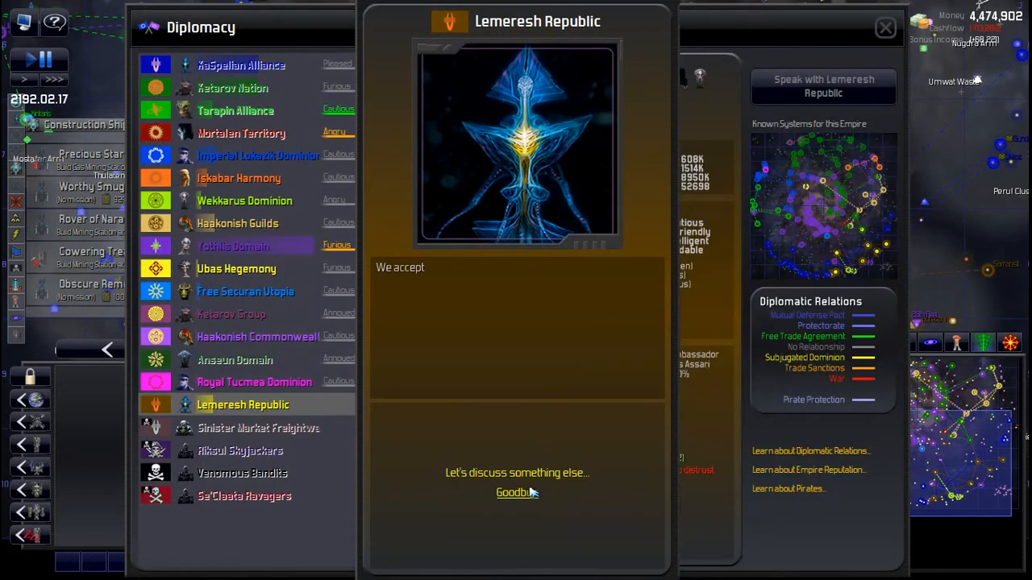
# Send the Lemeresh Republic a large gift from the diplomatic options.
pyautogui.click(516, 474)
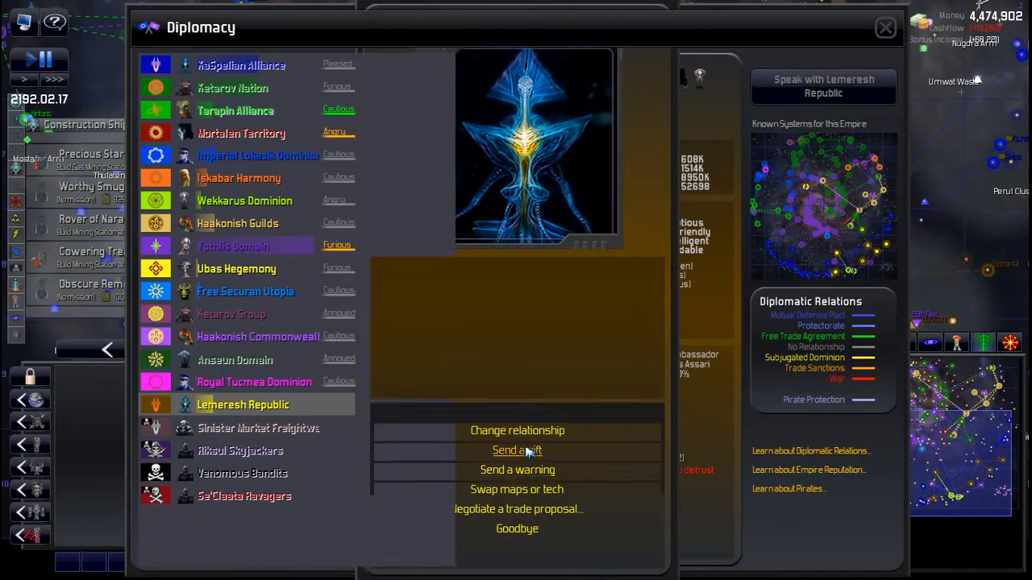
pyautogui.click(516, 450)
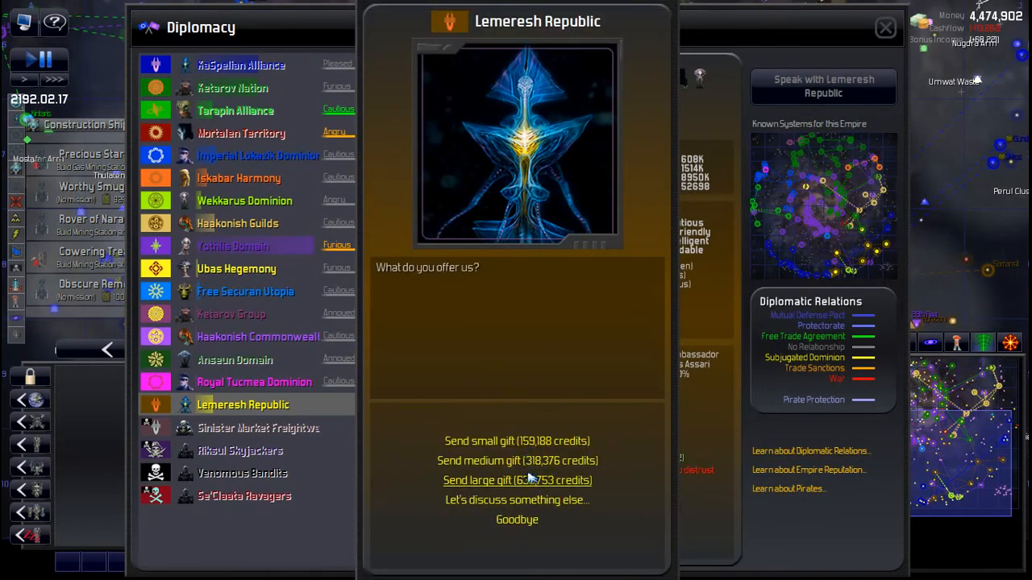
pyautogui.click(516, 500)
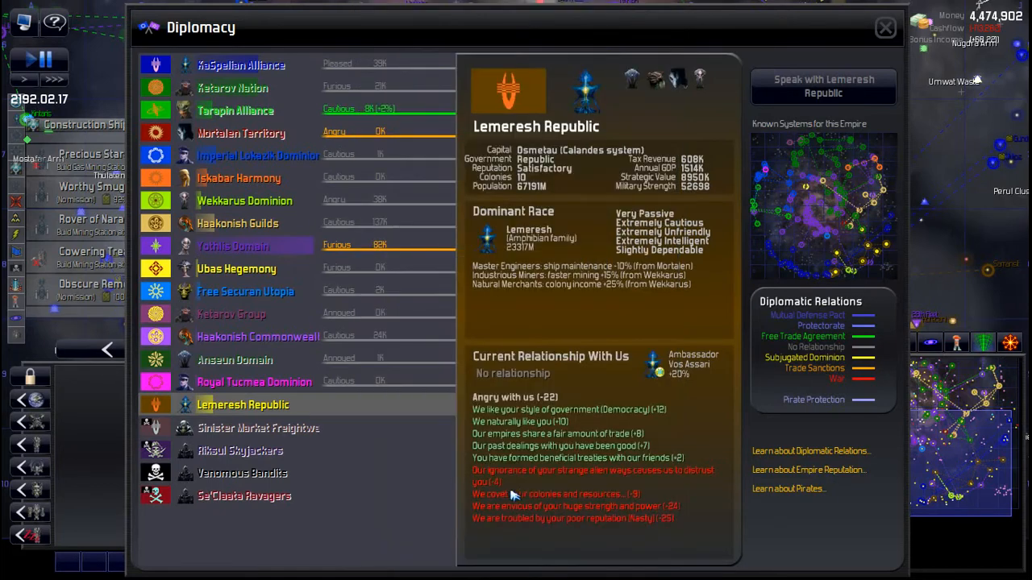
pyautogui.moveTo(653, 445)
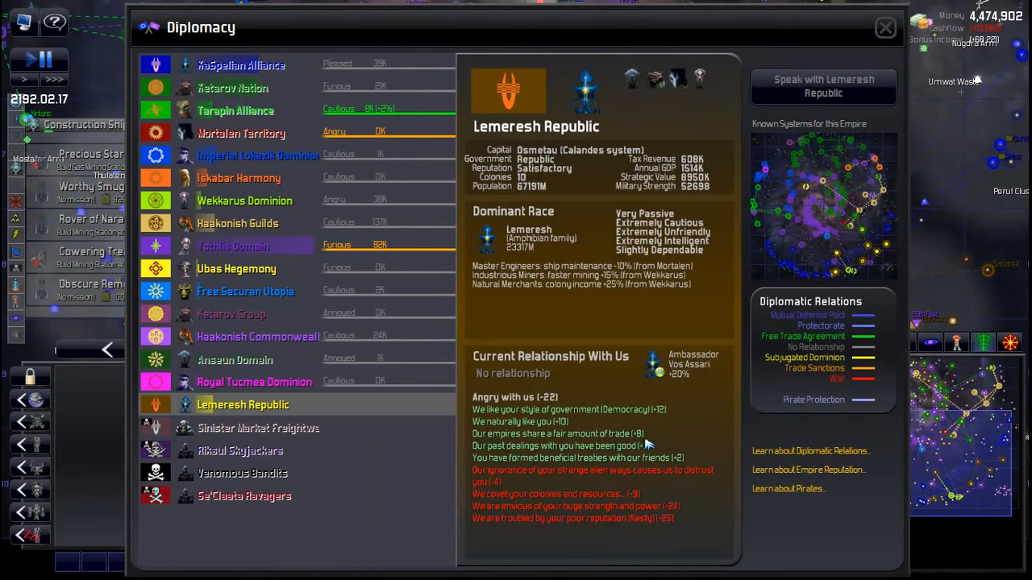
pyautogui.moveTo(545, 448)
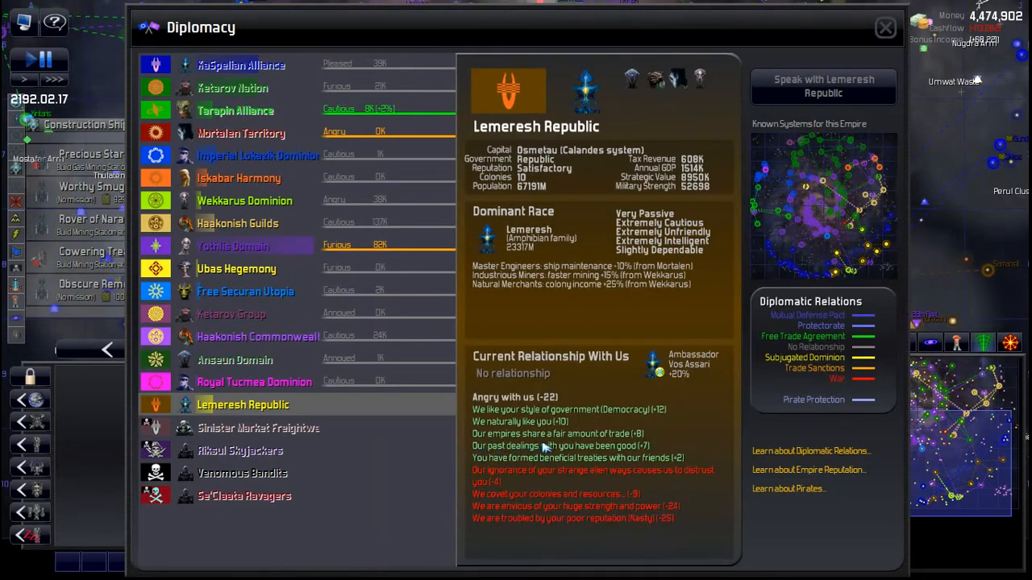
pyautogui.moveTo(653, 448)
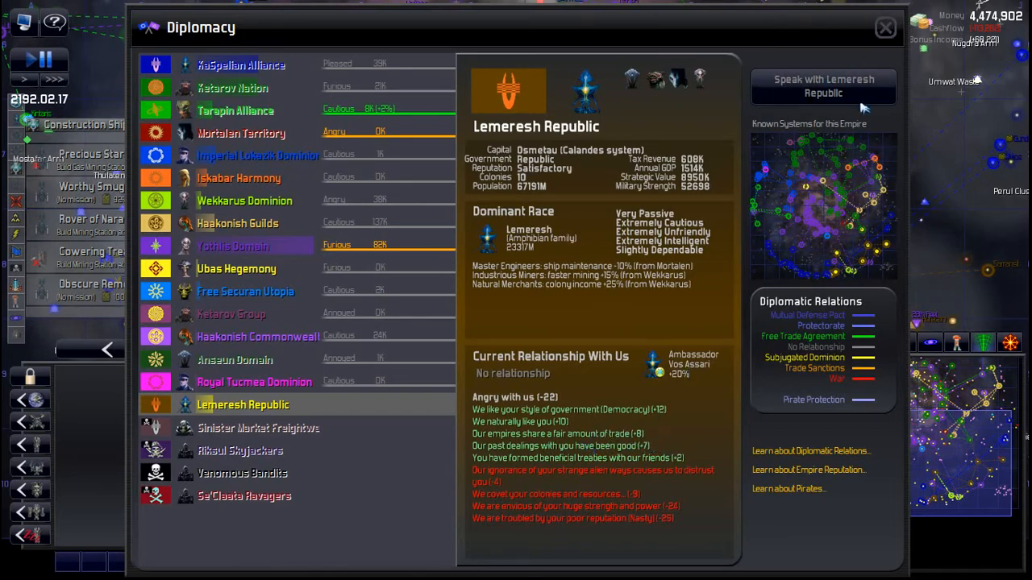
# Close diplomacy and select the Prudent Trader in the Exploration Ships list.
pyautogui.click(885, 26)
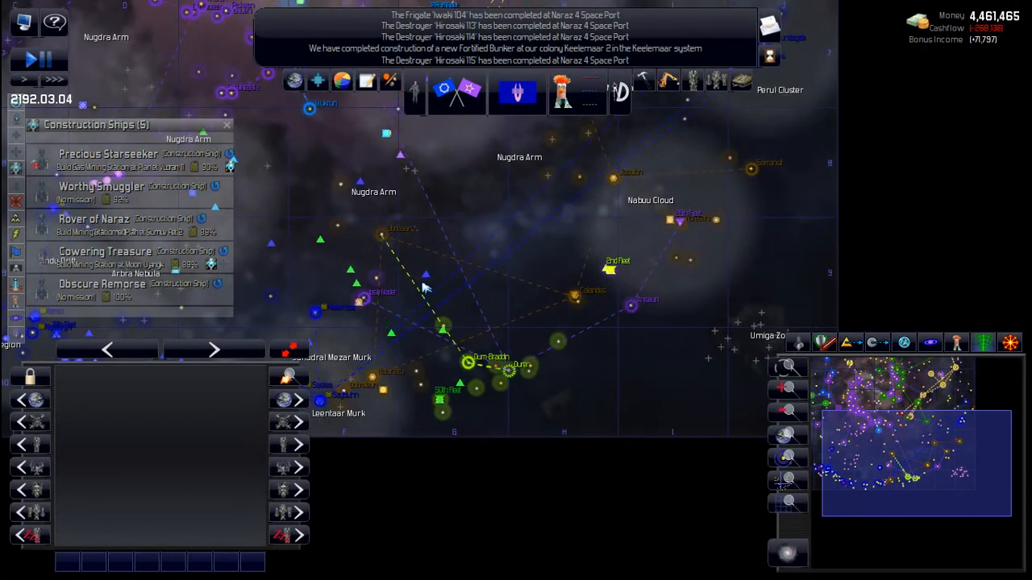
pyautogui.moveTo(460, 208)
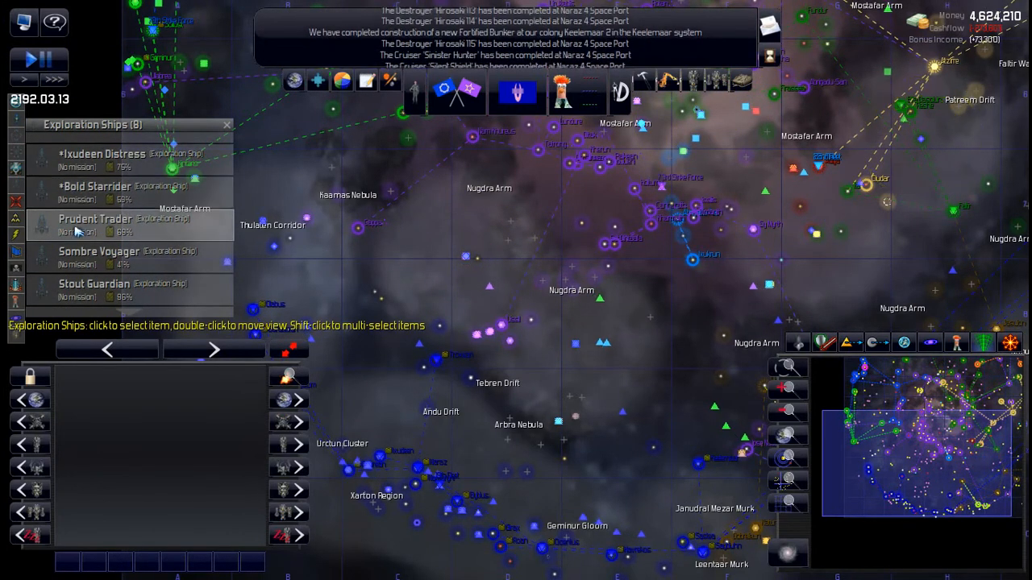
pyautogui.click(95, 220)
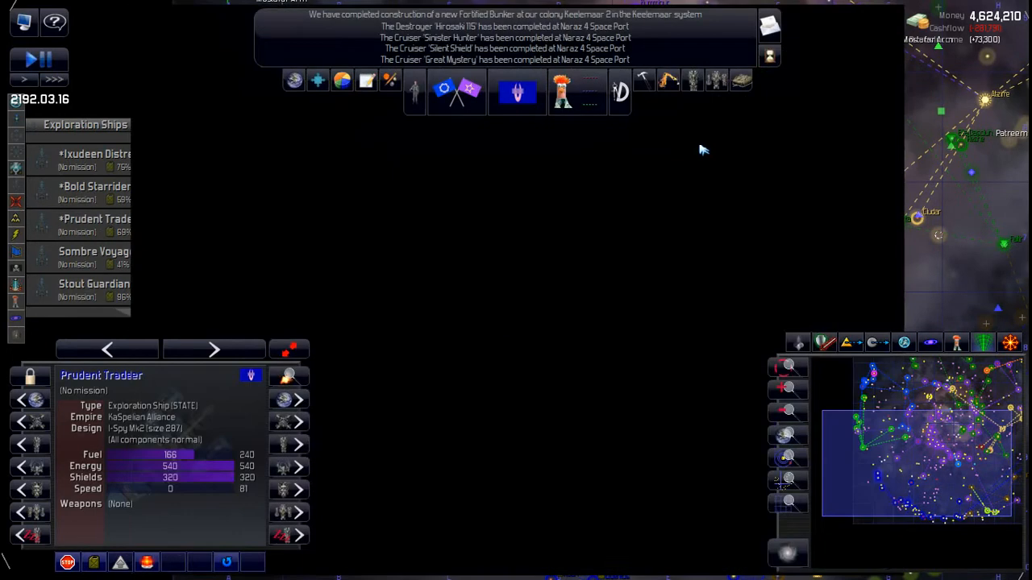
# Check the Sombre Voyager's full details, then select and view the Stout Guardian before returning to the map.
pyautogui.click(98, 252)
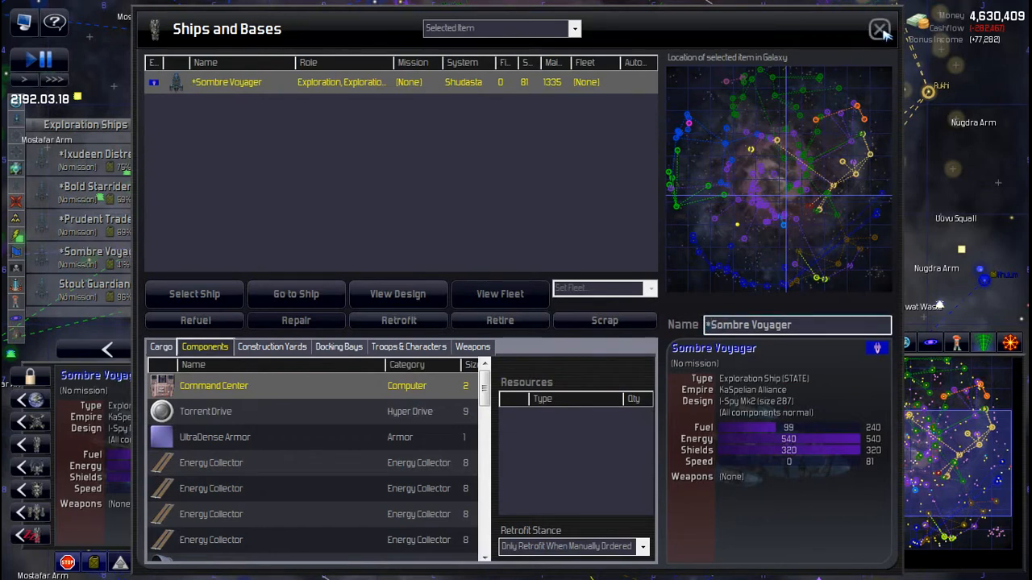
pyautogui.click(879, 29)
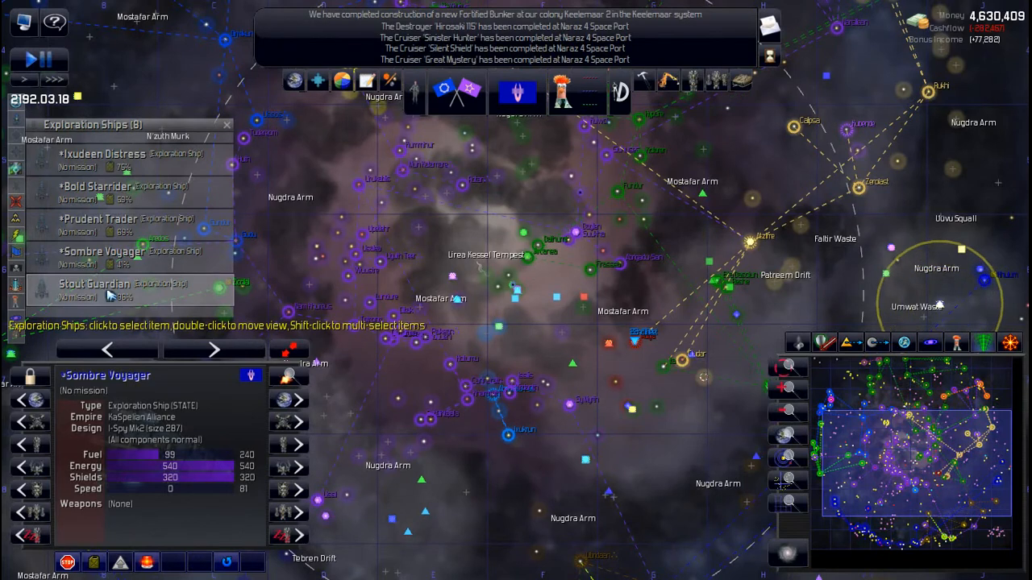
pyautogui.click(94, 283)
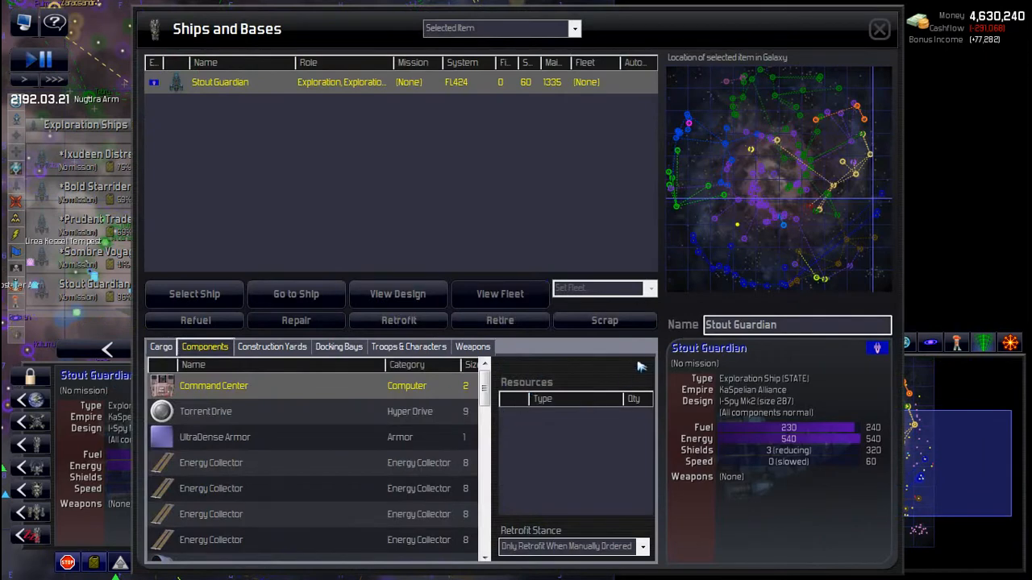
pyautogui.moveTo(358, 329)
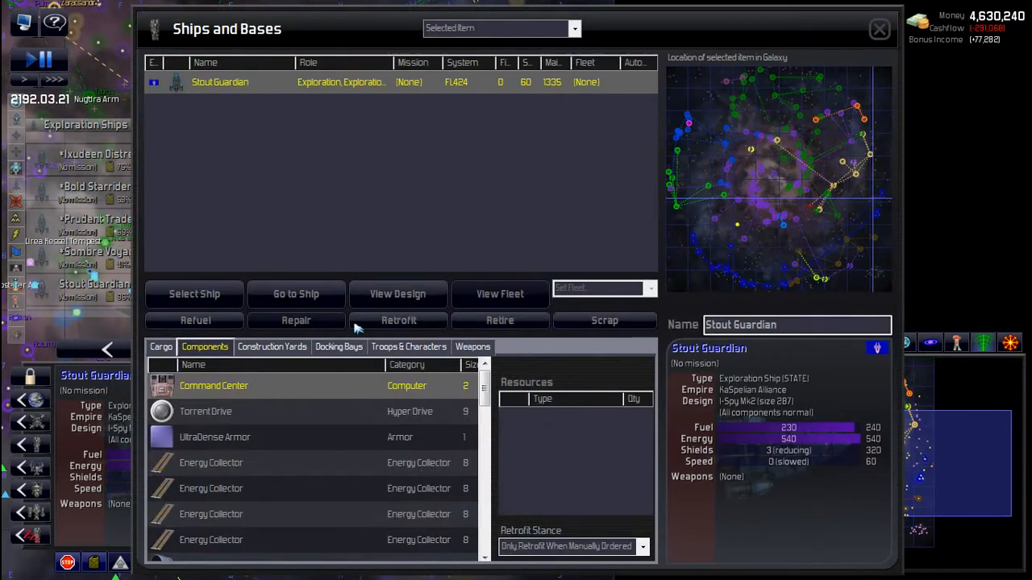
pyautogui.moveTo(123, 477)
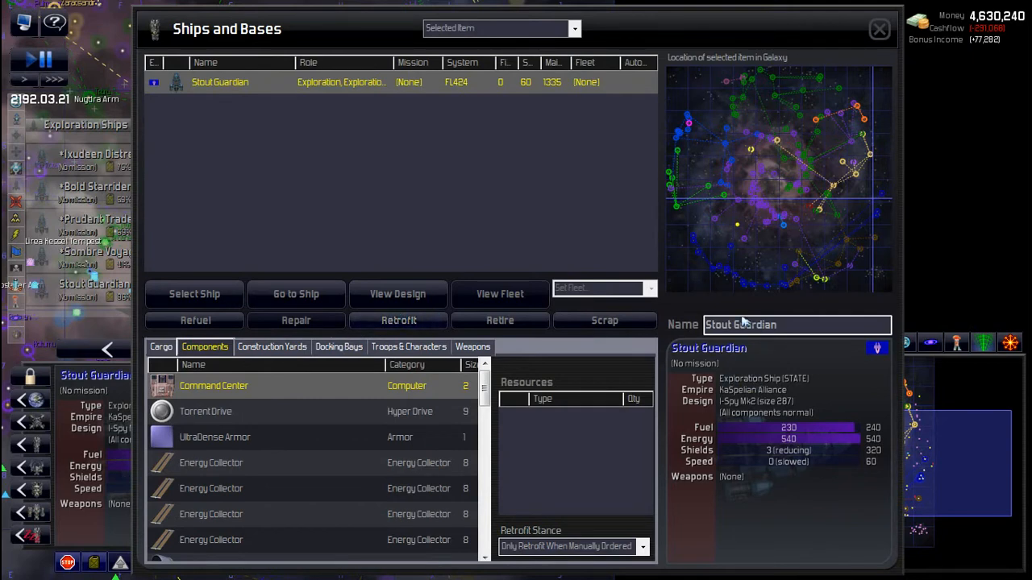
pyautogui.click(796, 324)
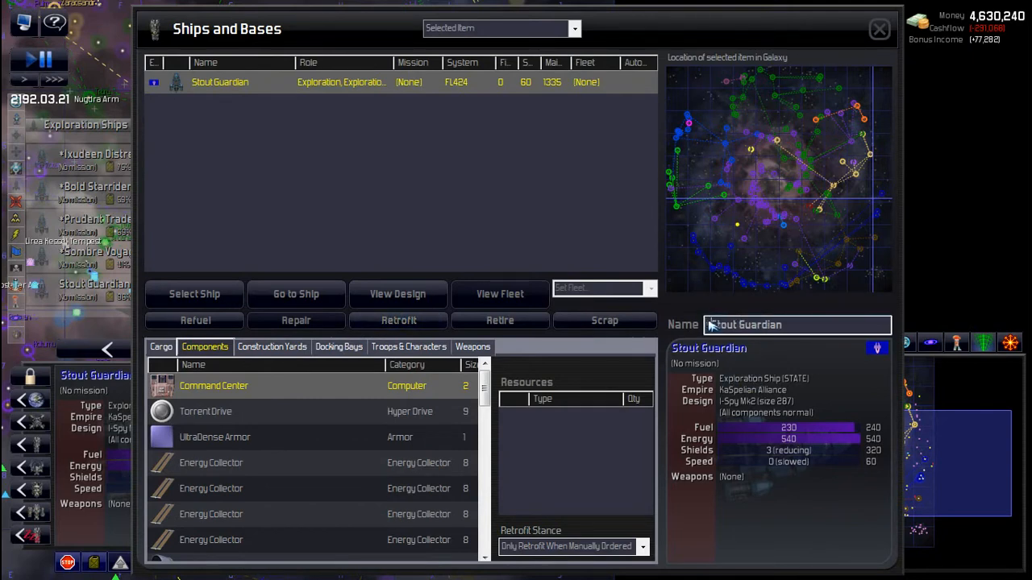
pyautogui.click(879, 29)
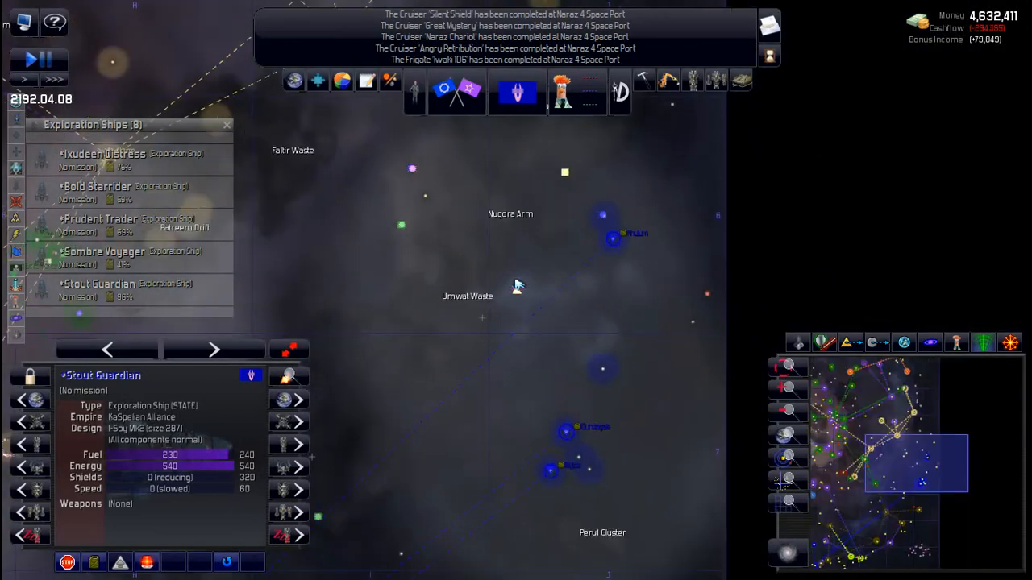
# Order the Stout Guardian to move to the chosen spot on the galaxy map.
pyautogui.rightClick(516, 284)
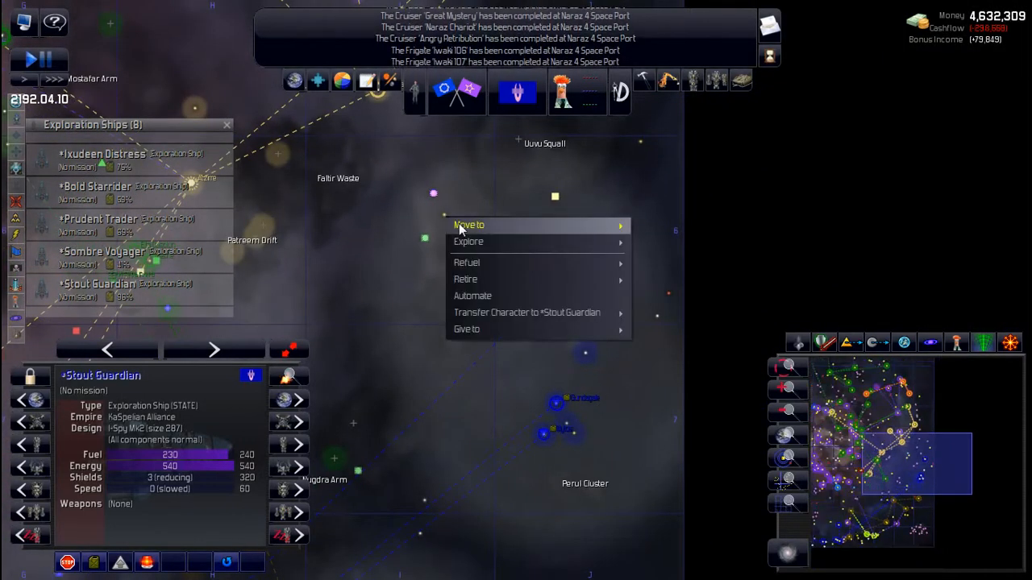
pyautogui.click(470, 226)
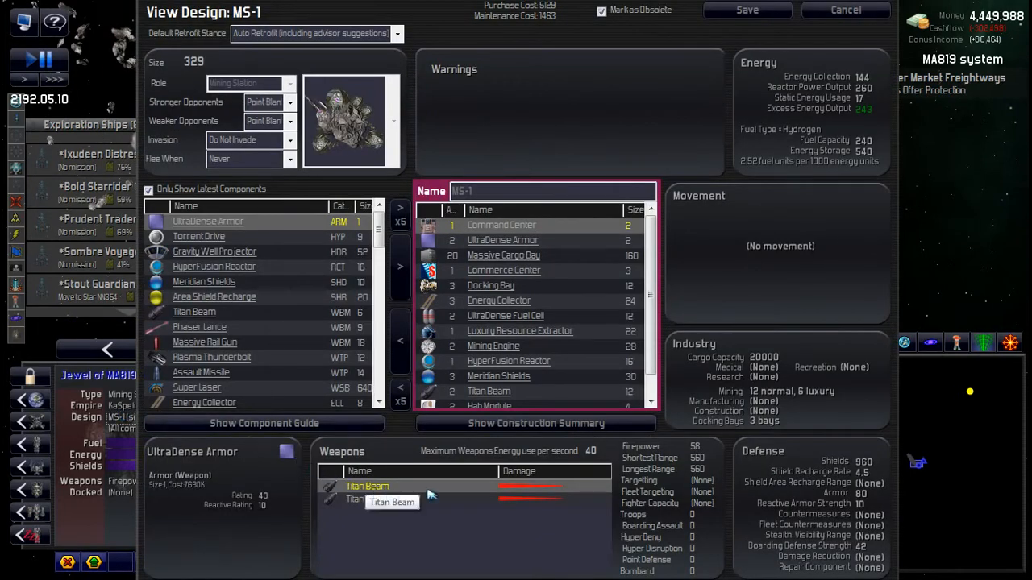
pyautogui.moveTo(556, 493)
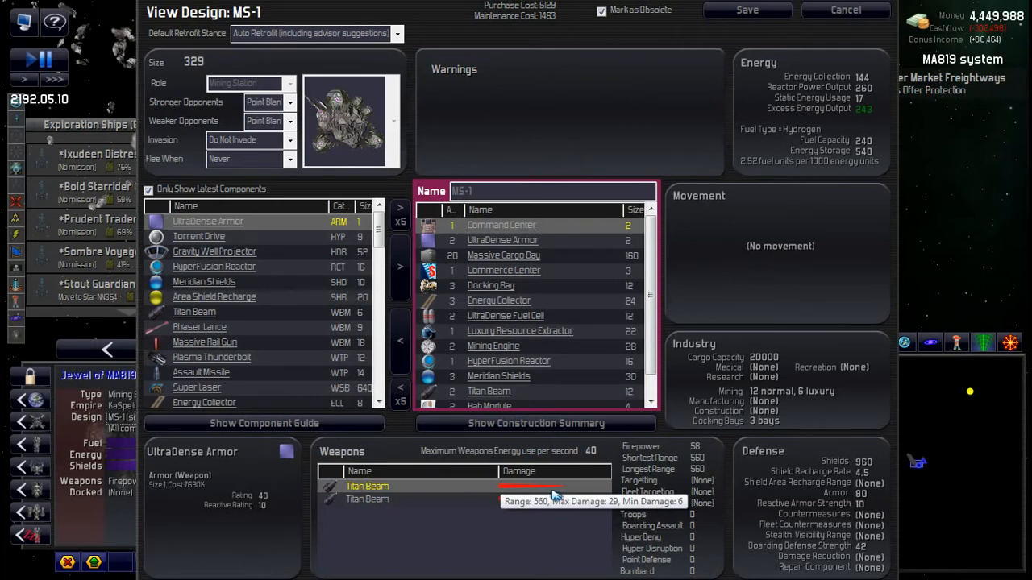
pyautogui.moveTo(542, 354)
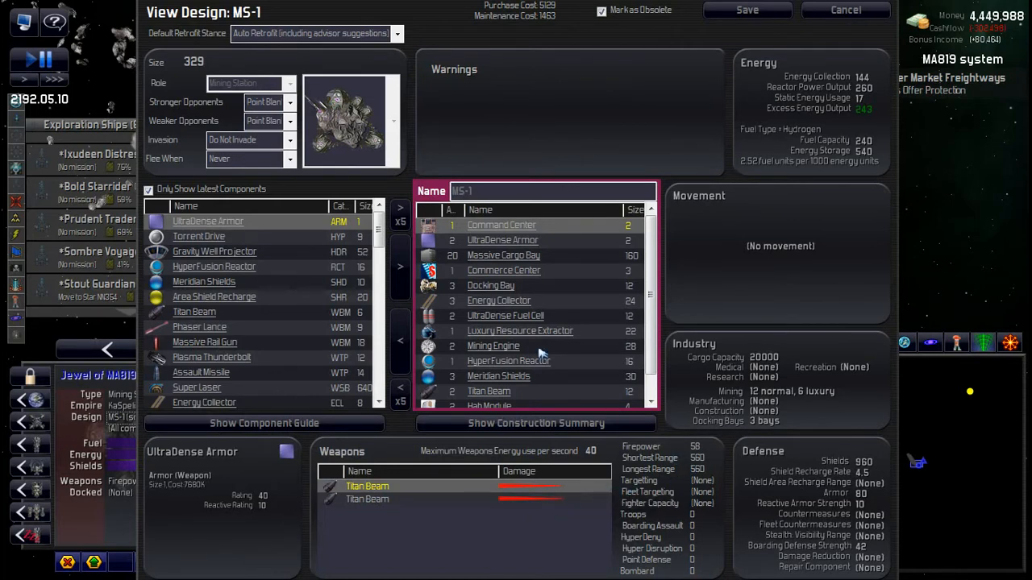
pyautogui.click(845, 9)
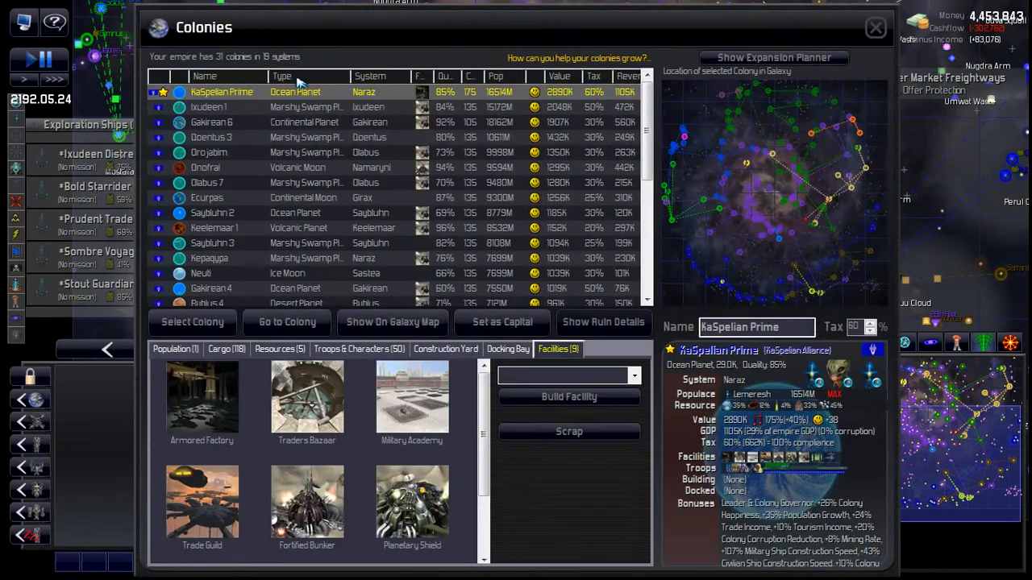
pyautogui.moveTo(548, 92)
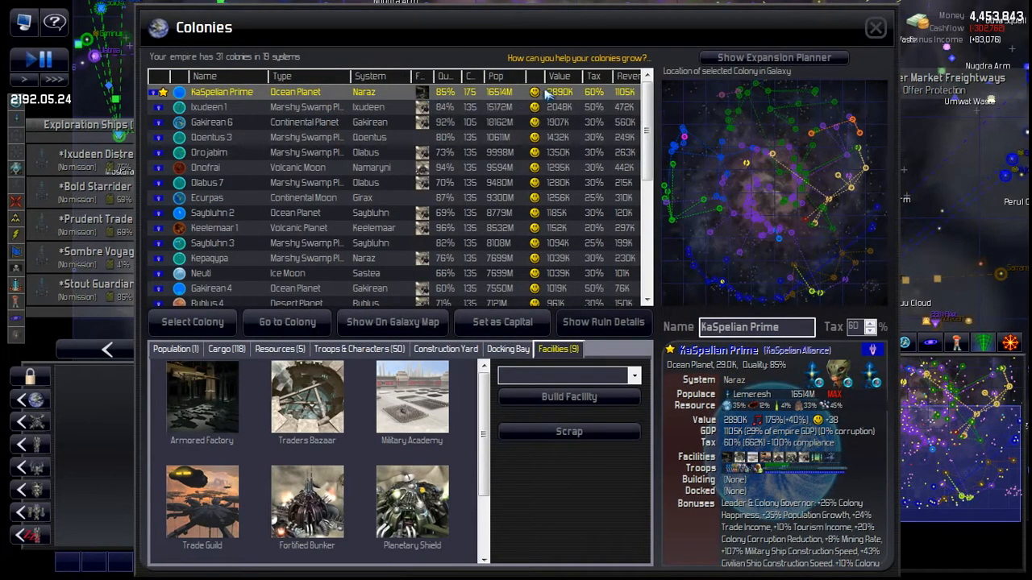
pyautogui.moveTo(522, 187)
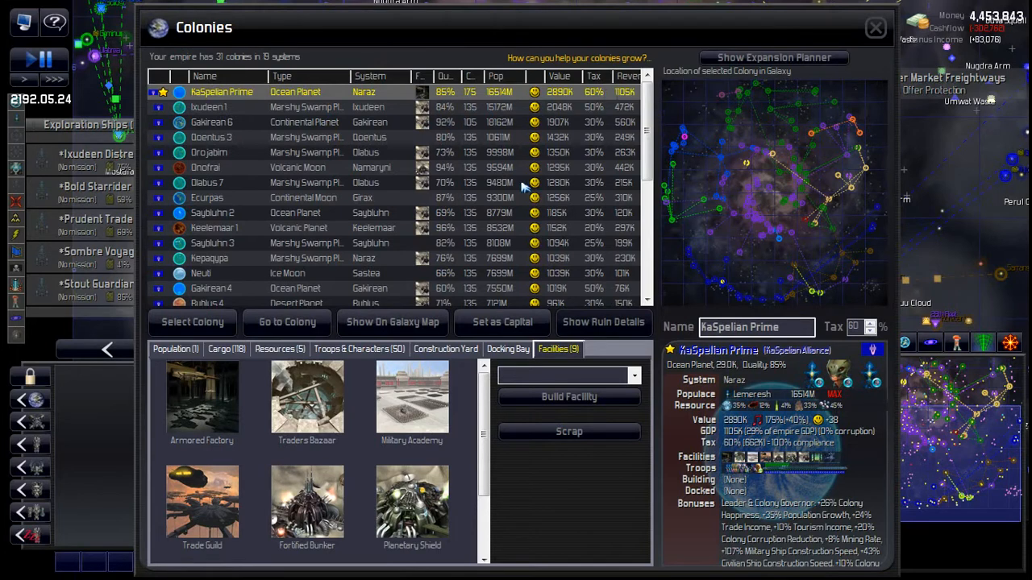
# Show population and happiness details for KaSpelian Prime and Ixudeen 1.
pyautogui.click(174, 349)
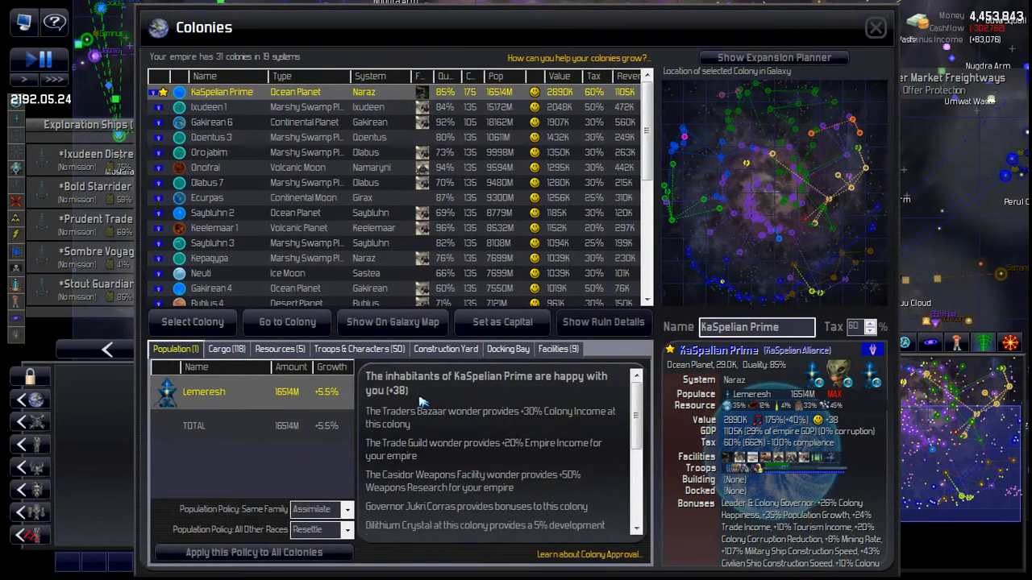
pyautogui.moveTo(411, 400)
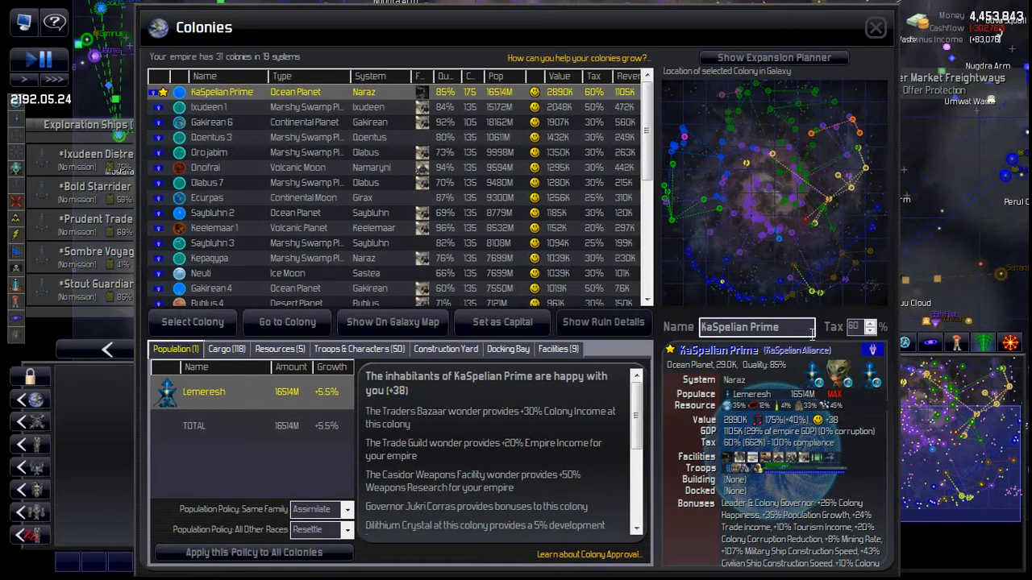
pyautogui.click(872, 323)
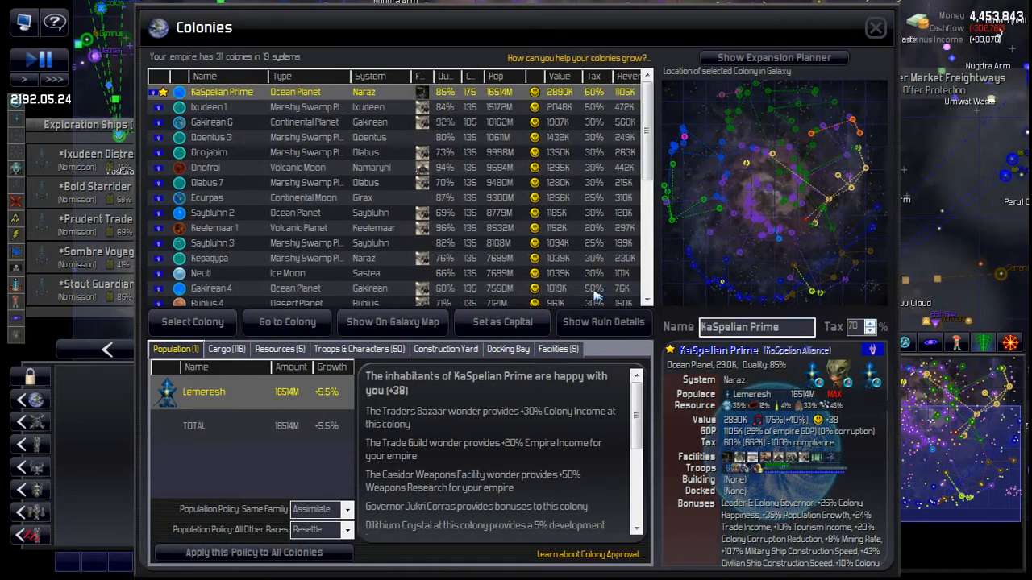
pyautogui.click(209, 106)
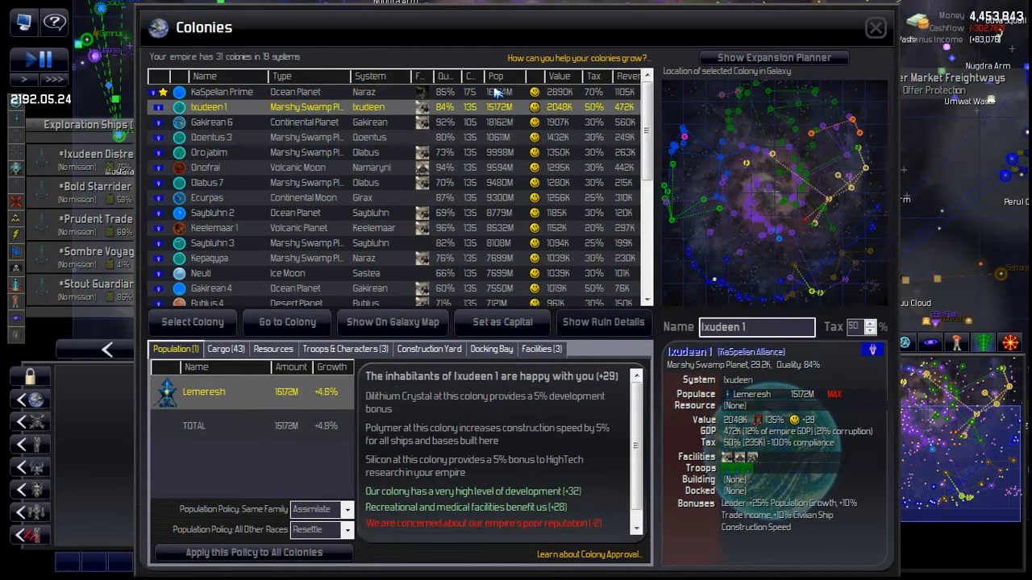
pyautogui.click(223, 90)
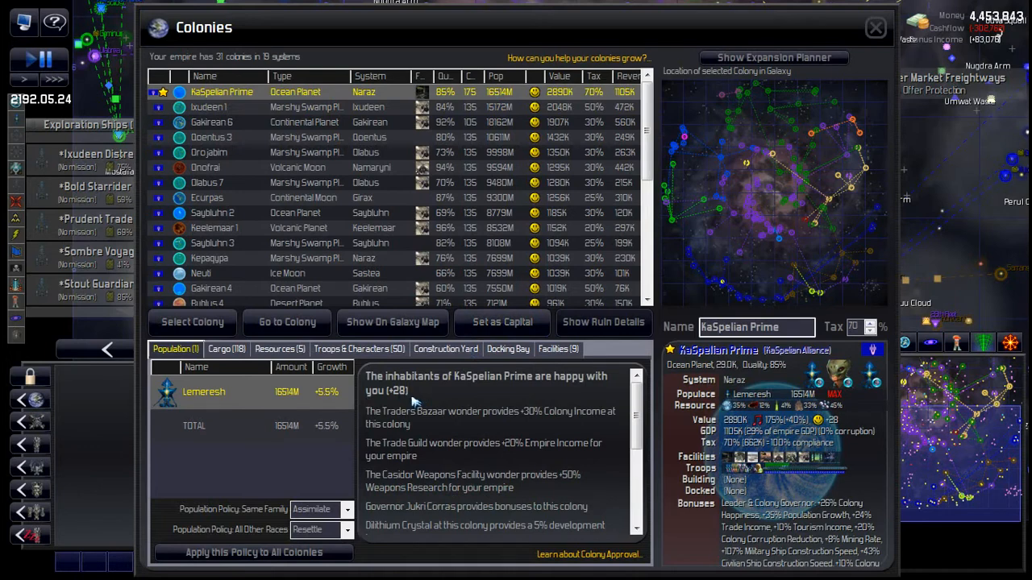
pyautogui.moveTo(589, 166)
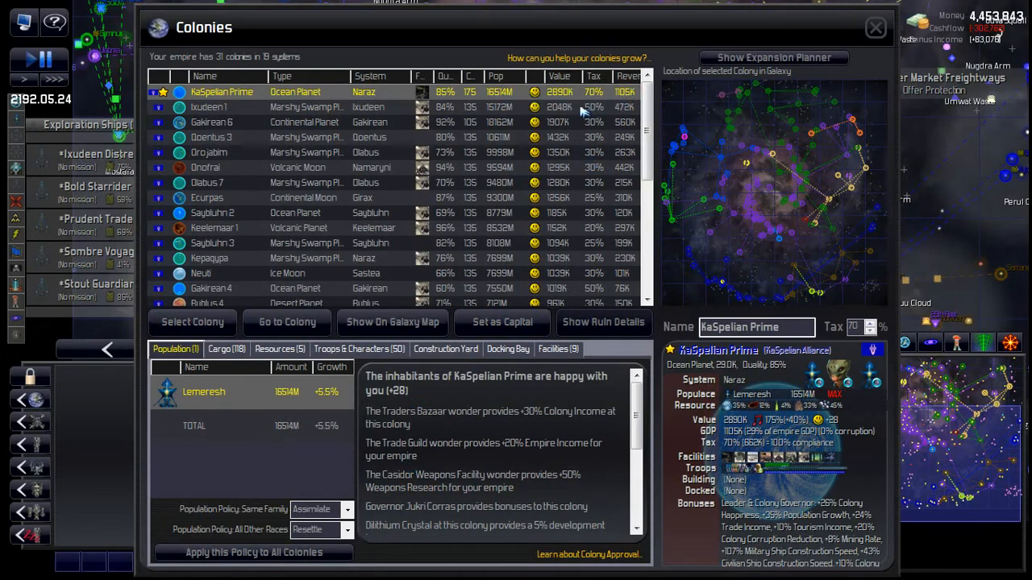
pyautogui.click(209, 107)
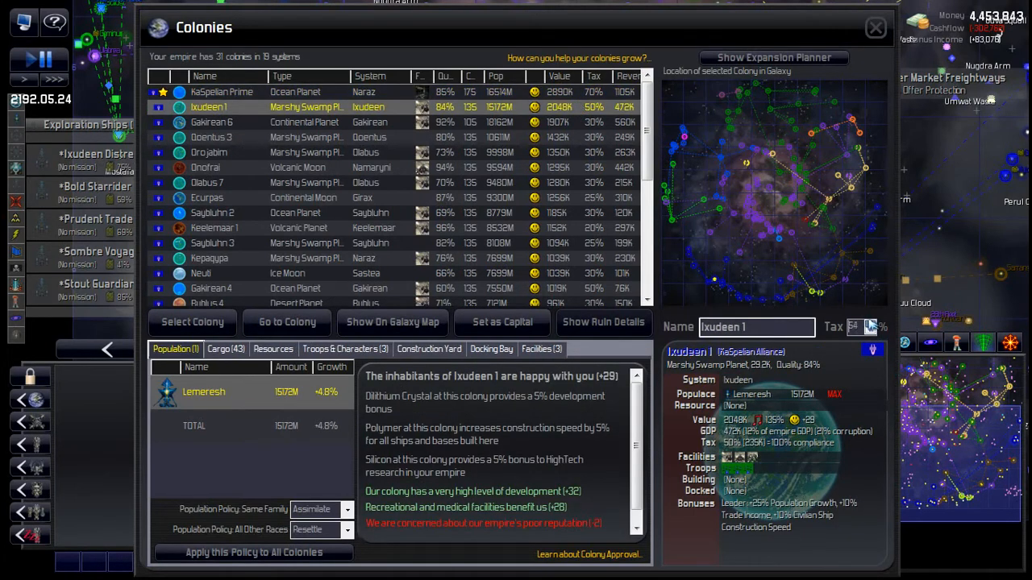
pyautogui.click(877, 326)
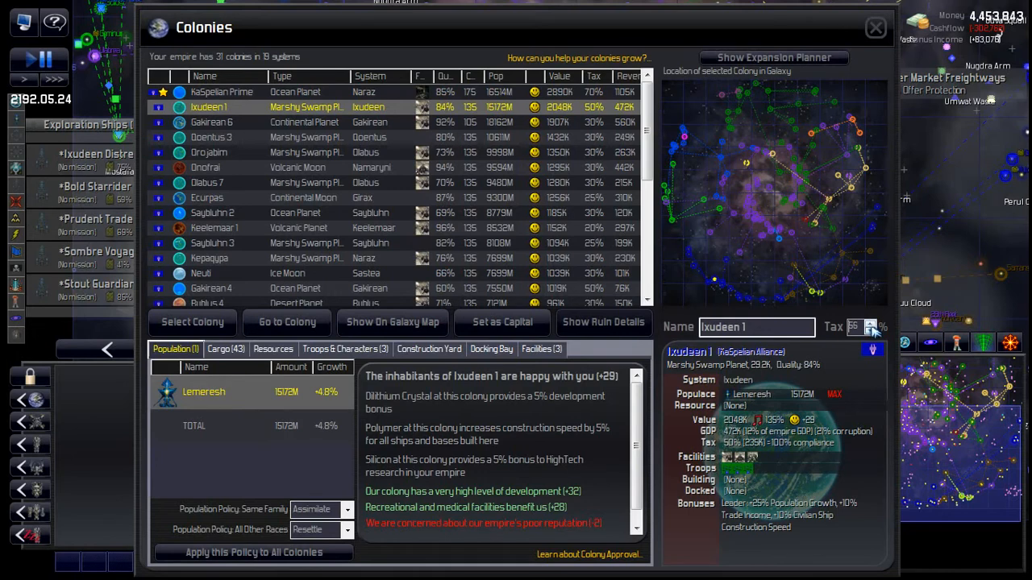
# Step through the happiness breakdowns of Gakirean 6, Doentus 3 and Orojabim.
pyautogui.click(211, 122)
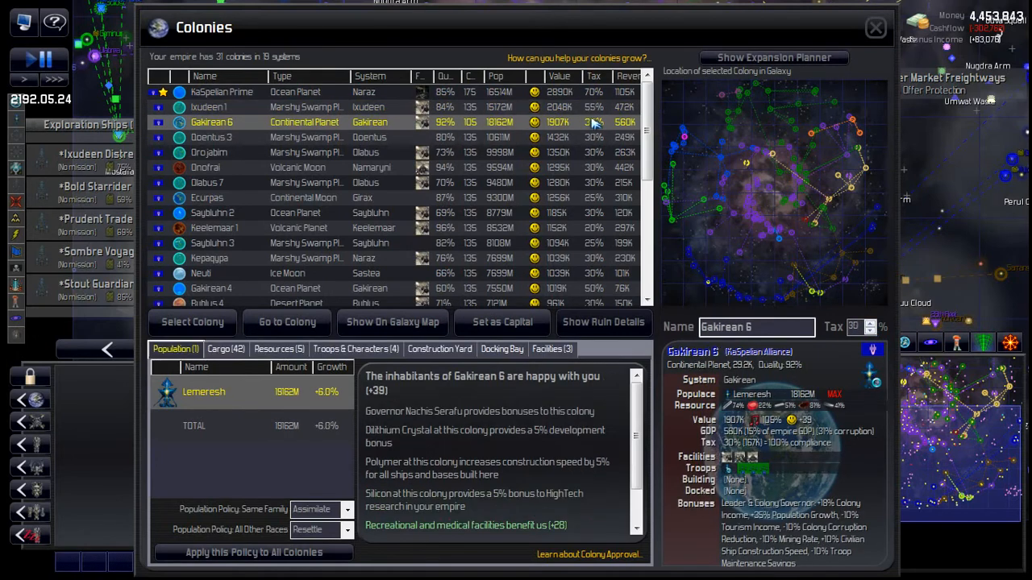
pyautogui.moveTo(371, 395)
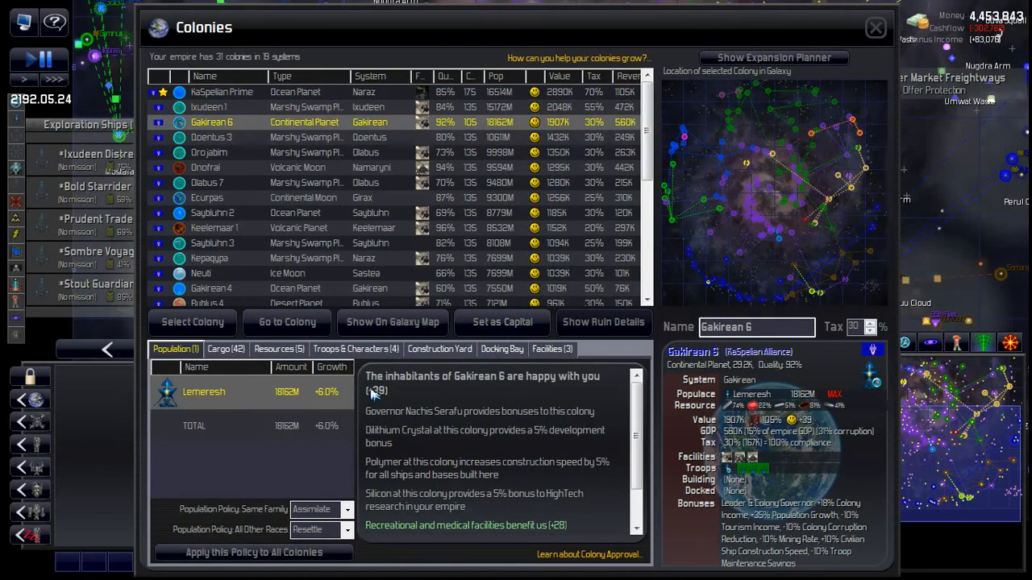
pyautogui.moveTo(383, 394)
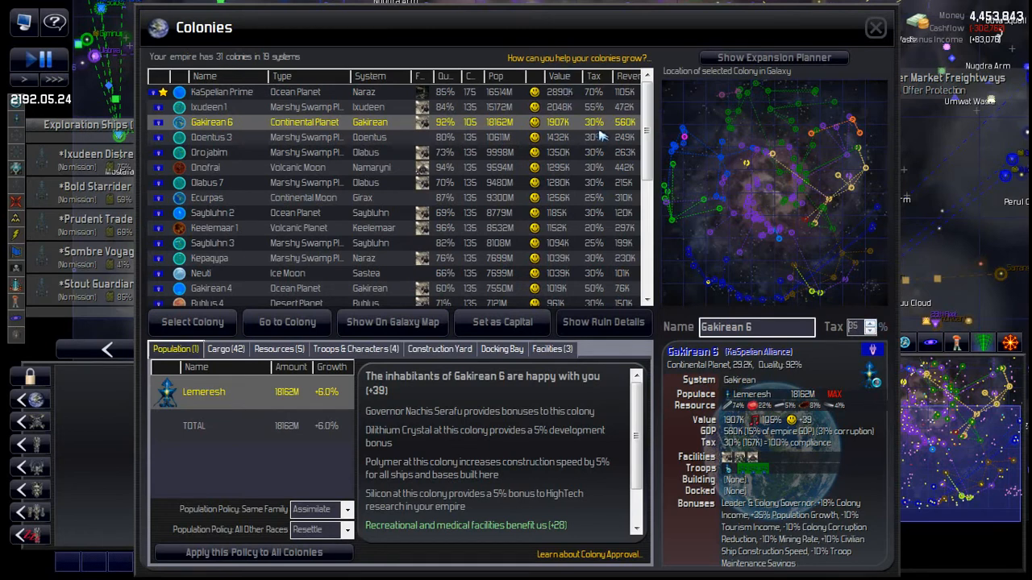
pyautogui.click(211, 137)
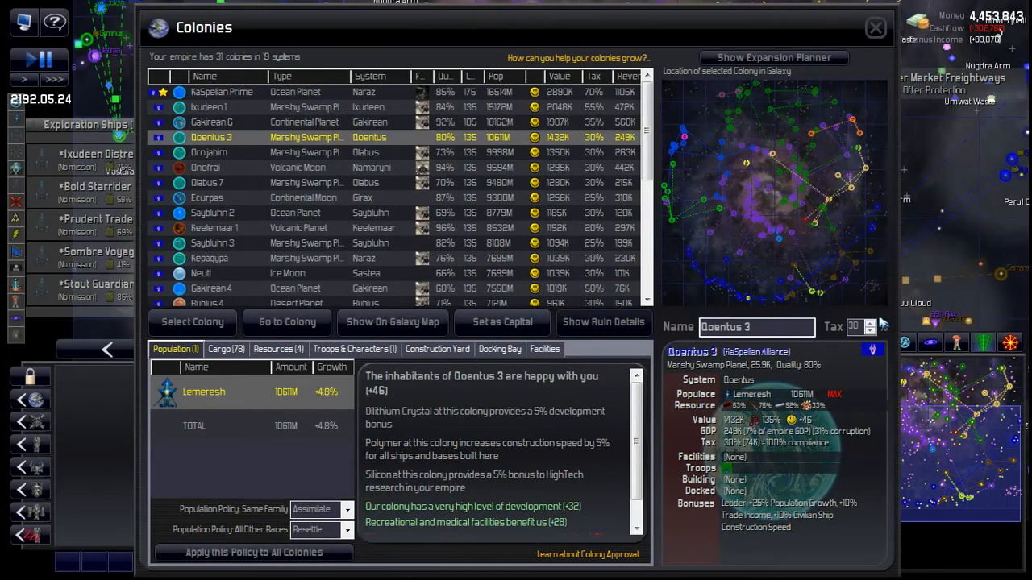
pyautogui.click(870, 323)
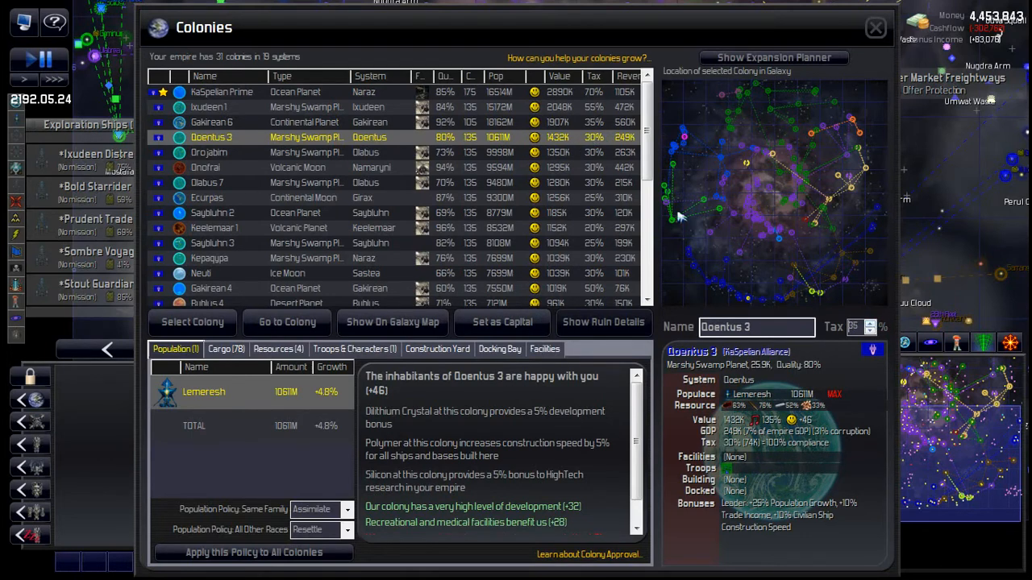
pyautogui.click(210, 152)
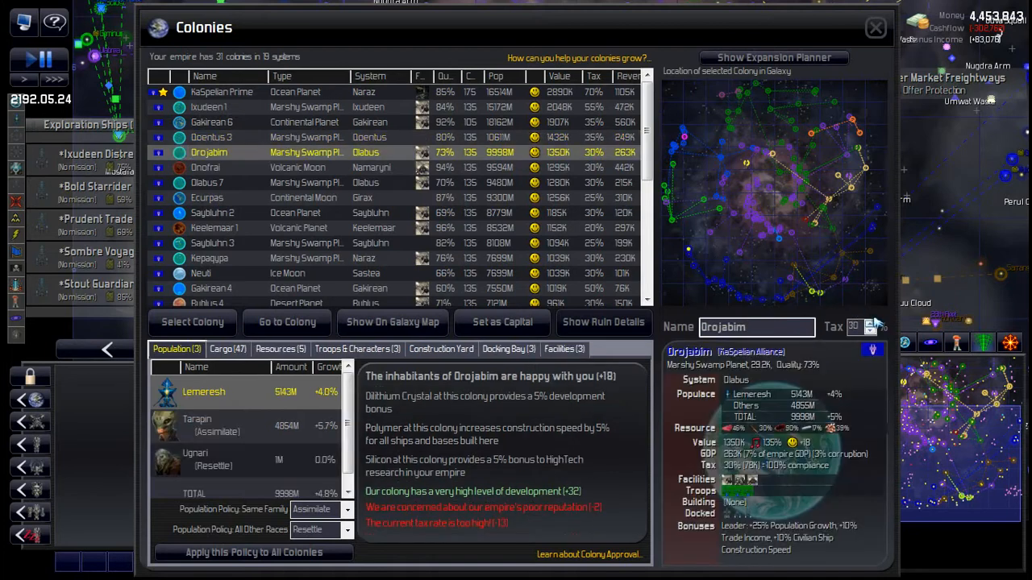
pyautogui.click(870, 323)
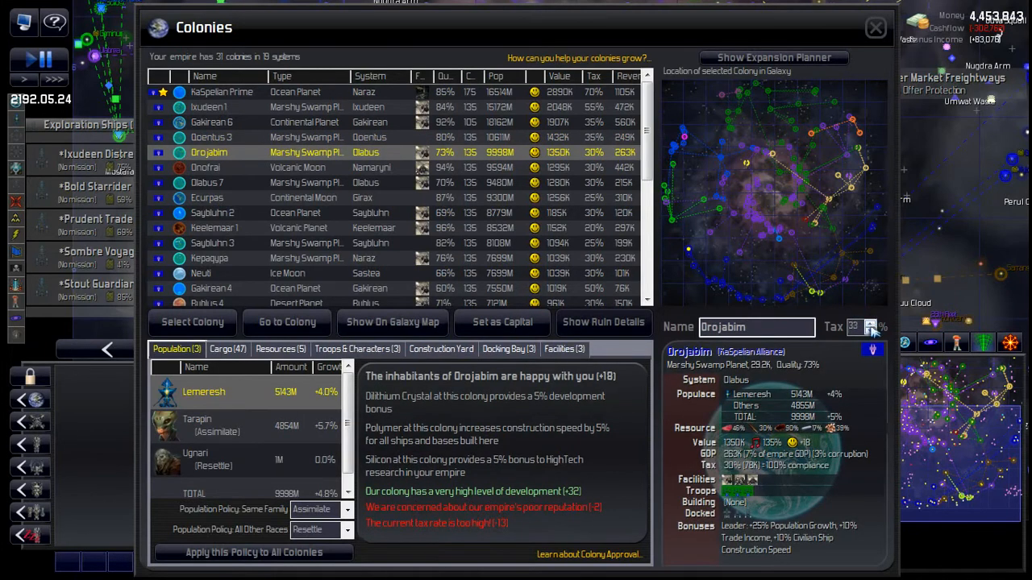
pyautogui.click(869, 332)
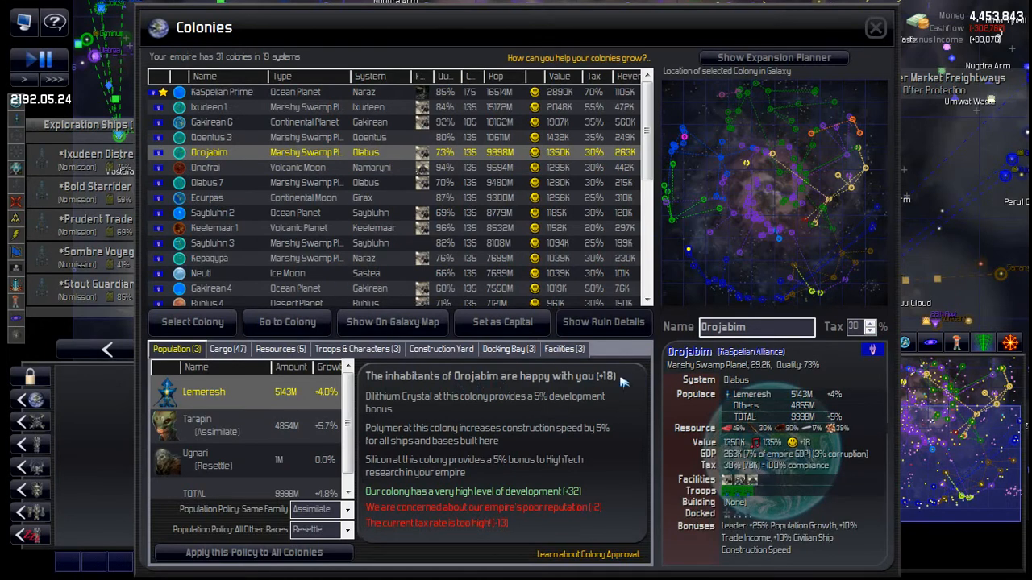
pyautogui.moveTo(548, 484)
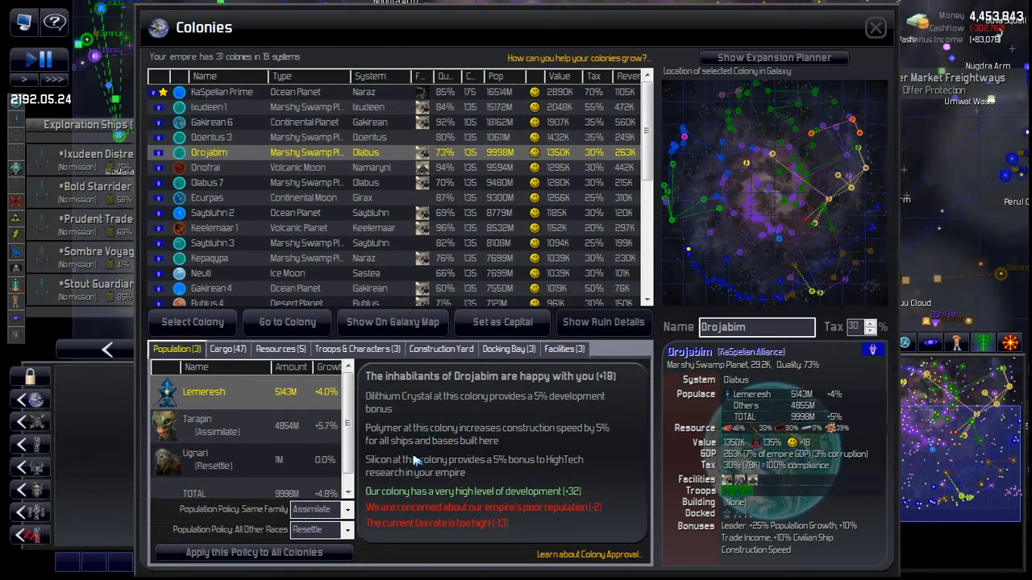
pyautogui.moveTo(422, 377)
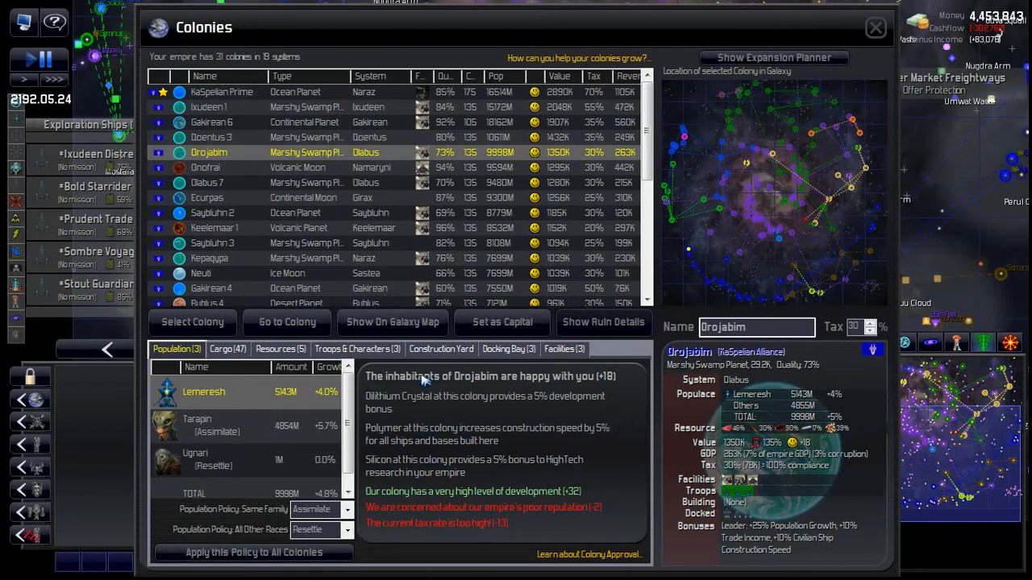
pyautogui.moveTo(571, 202)
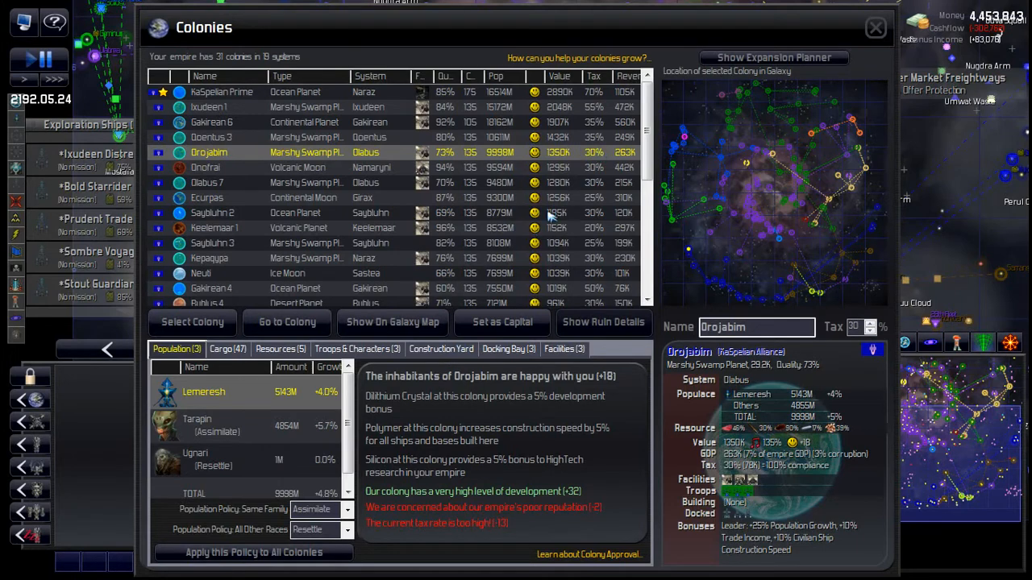
# Continue through Olabus 7, Ecurpas, Keelemaar 1, Saybluhn 3 and the remaining colonies' happiness details.
pyautogui.click(207, 167)
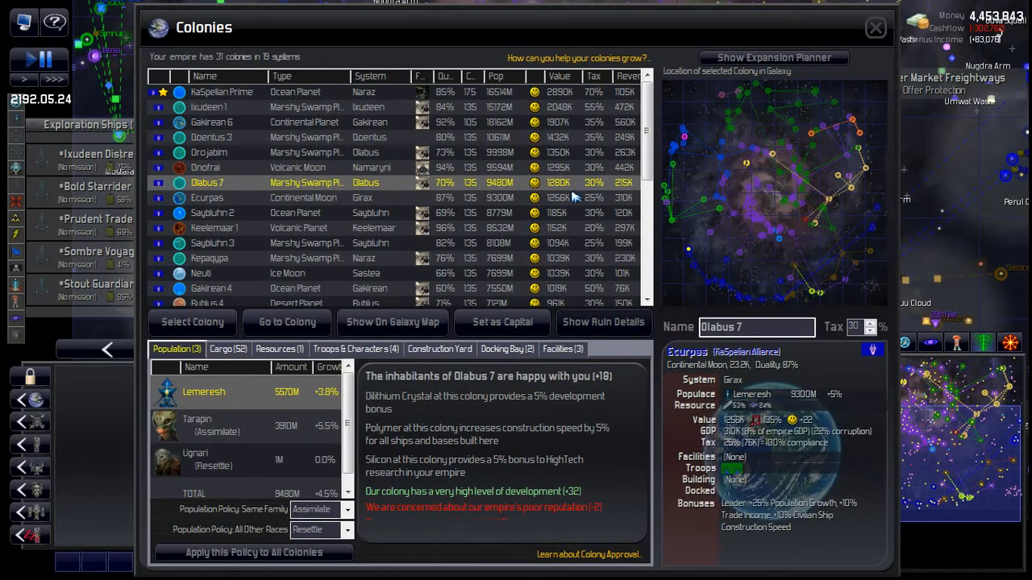
pyautogui.click(206, 197)
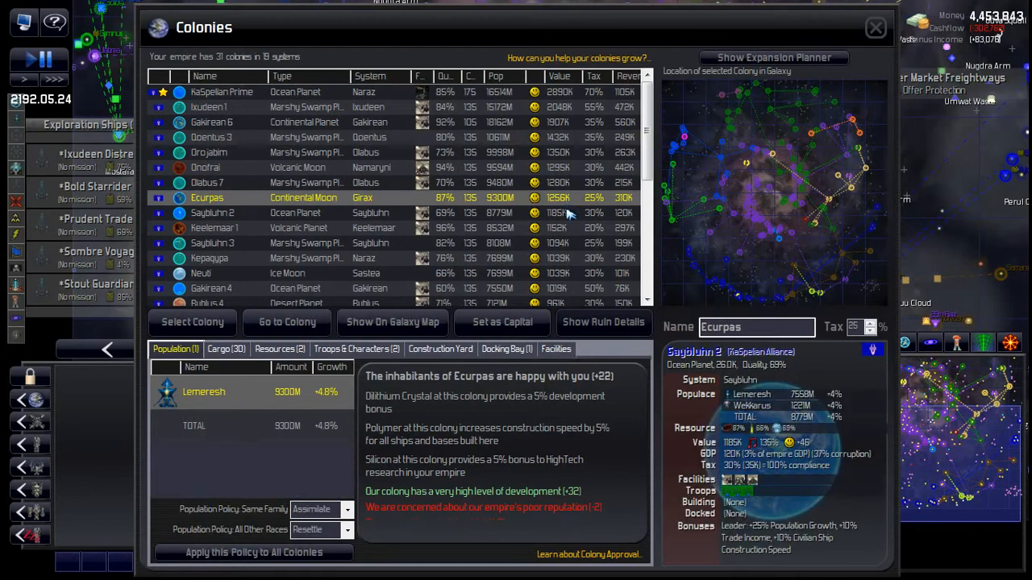
pyautogui.click(212, 213)
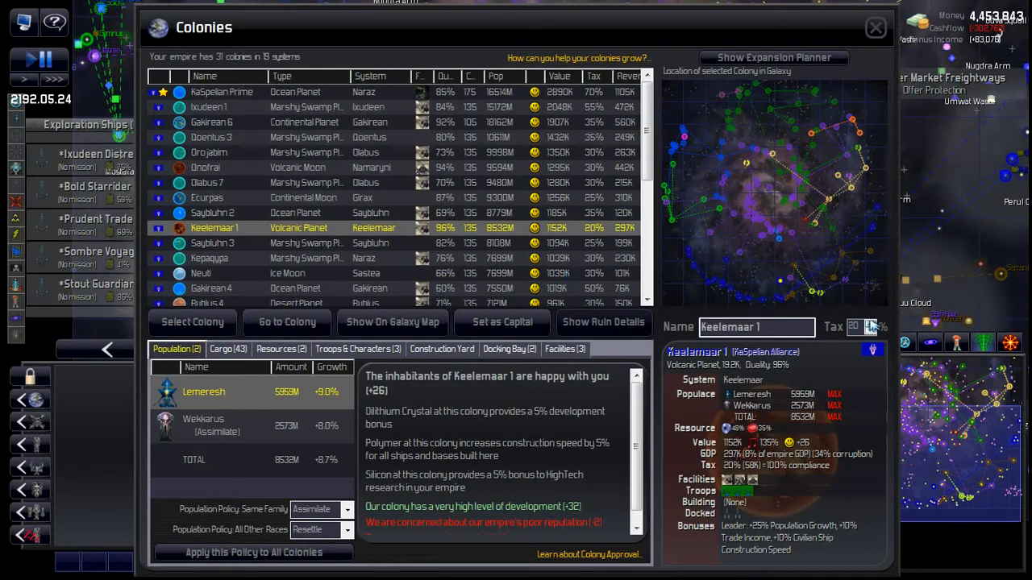
pyautogui.click(871, 322)
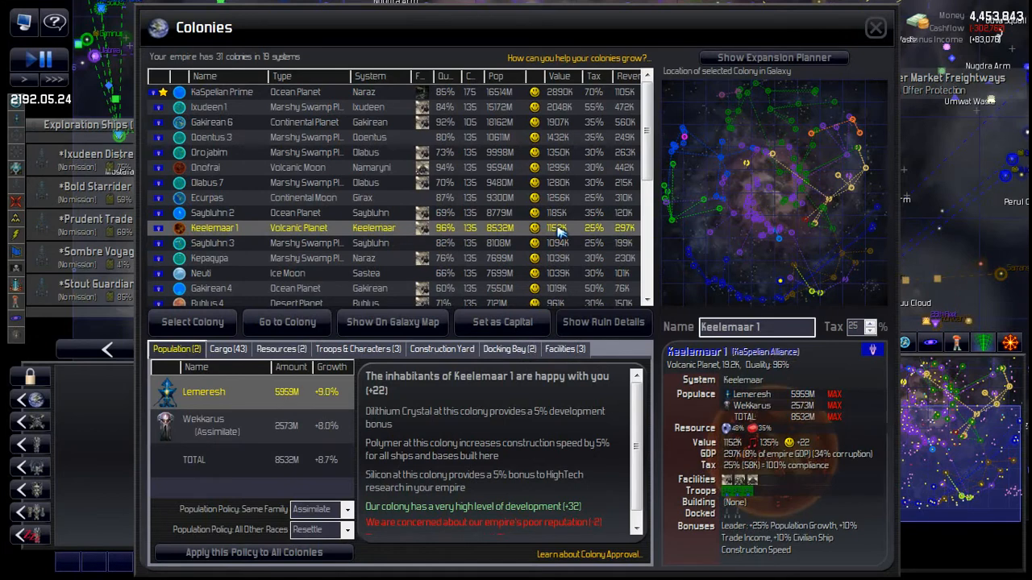
pyautogui.click(213, 242)
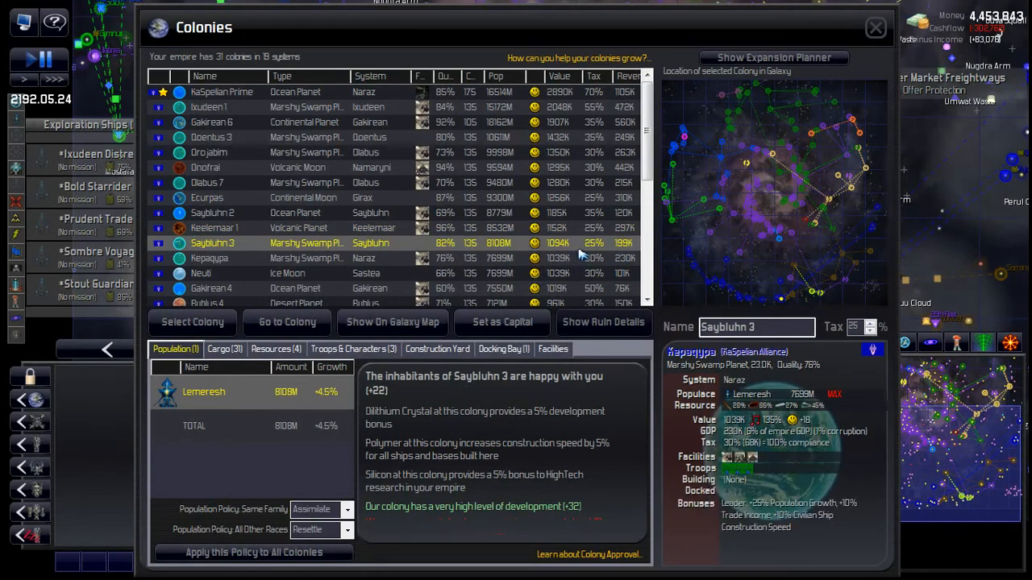
pyautogui.click(209, 258)
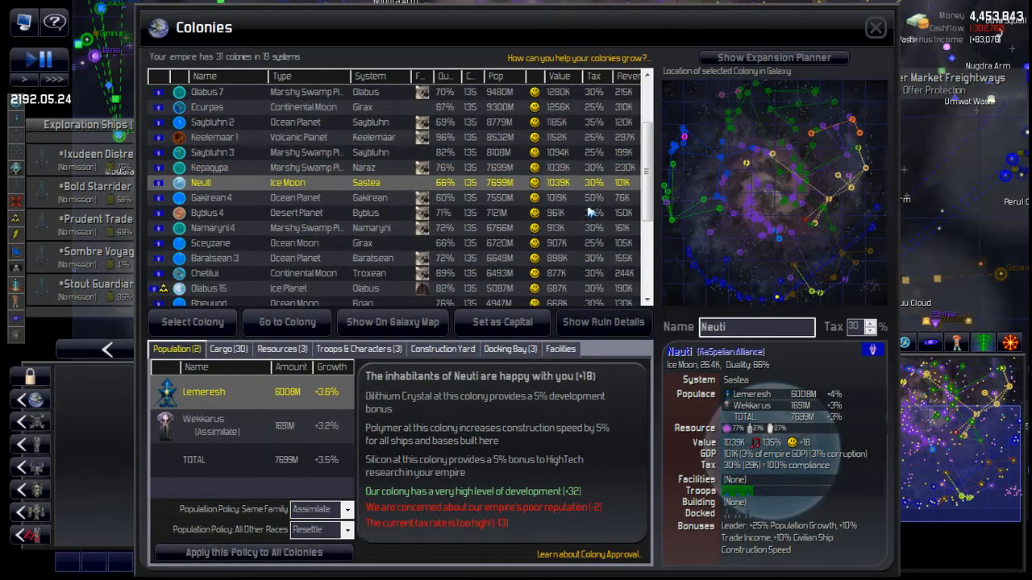
pyautogui.click(211, 197)
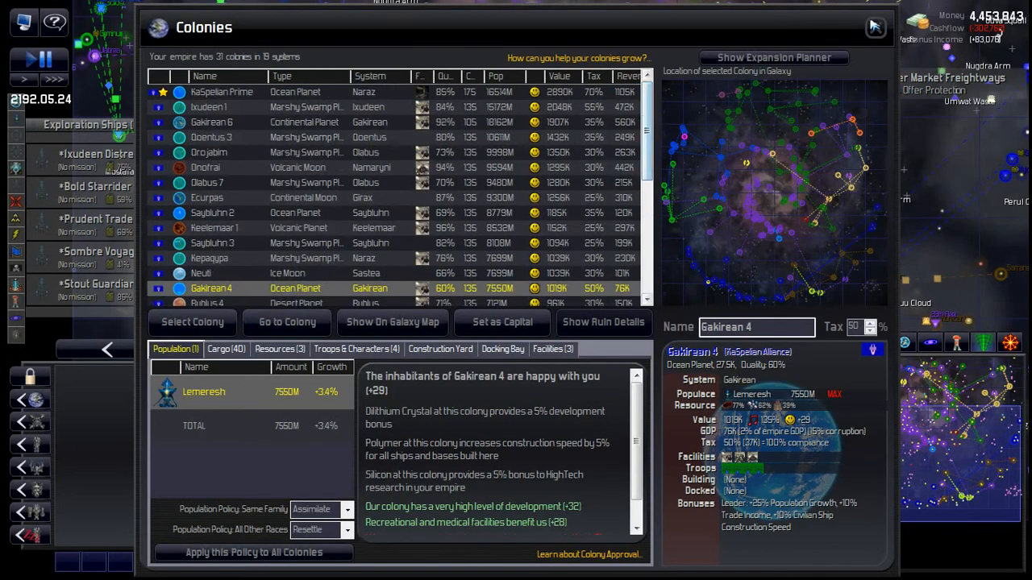
# Review the empire summary's income, expenses and cashflow, then close it.
pyautogui.click(874, 26)
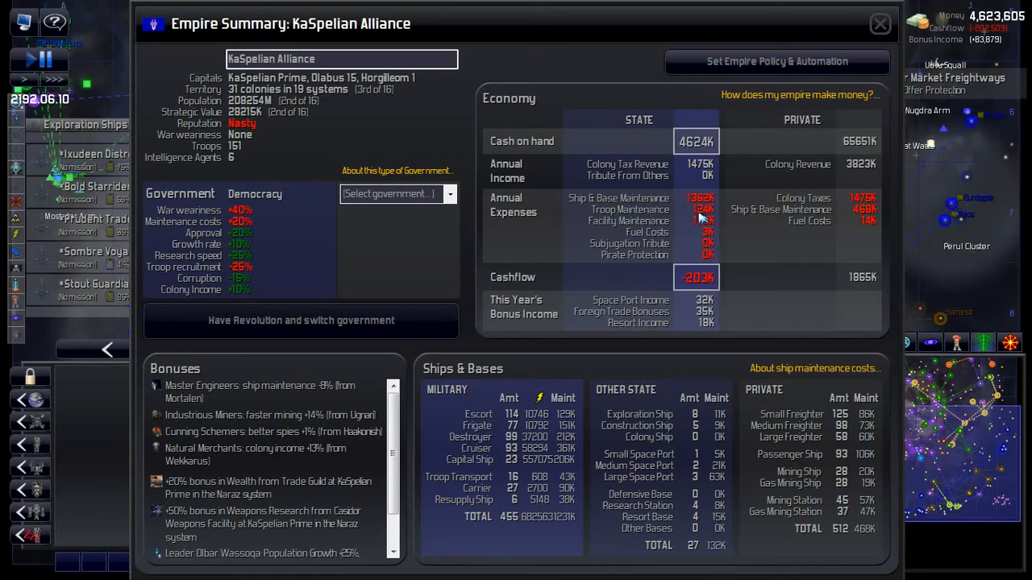
pyautogui.moveTo(736, 198)
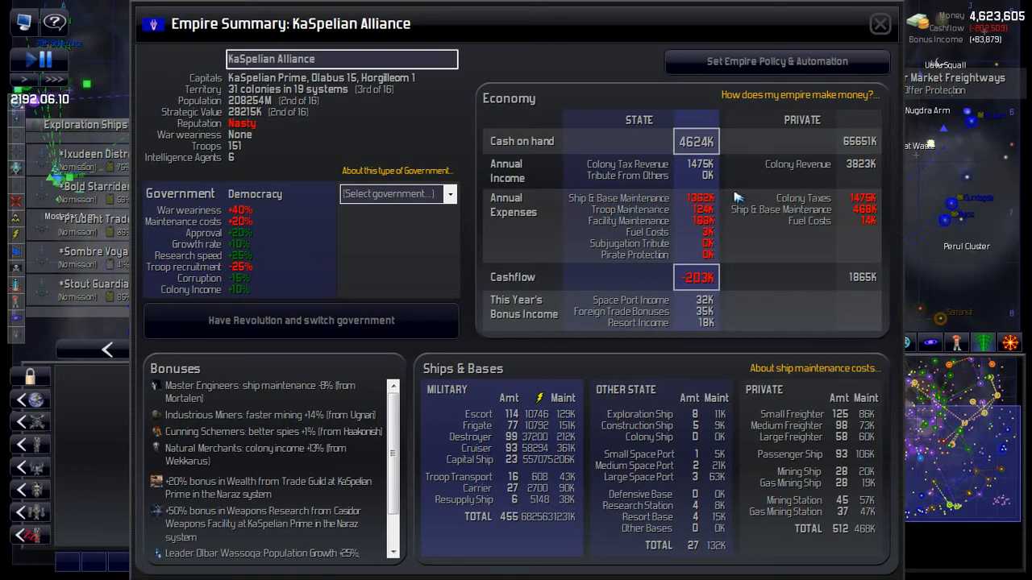
pyautogui.moveTo(616, 273)
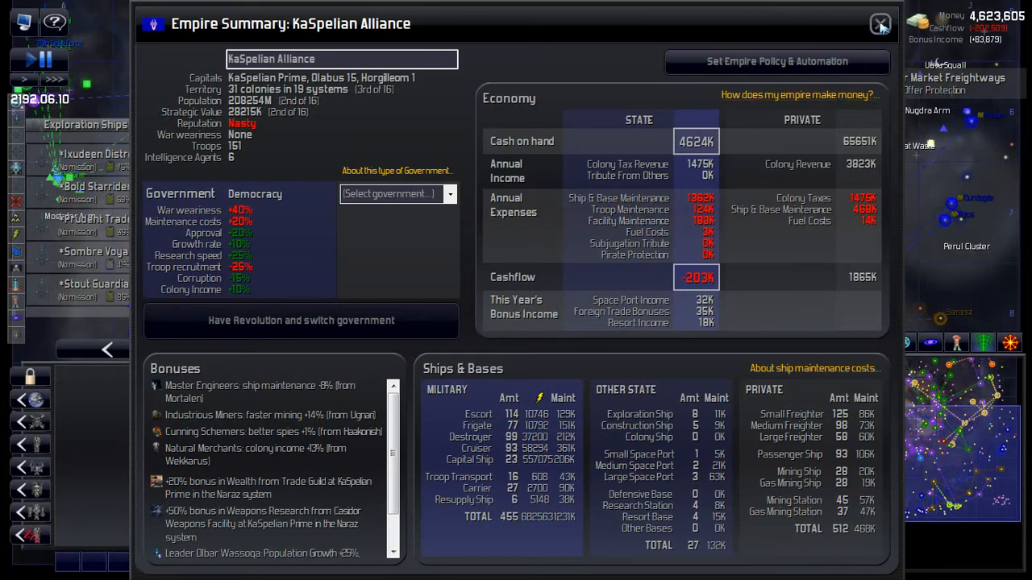
pyautogui.click(880, 24)
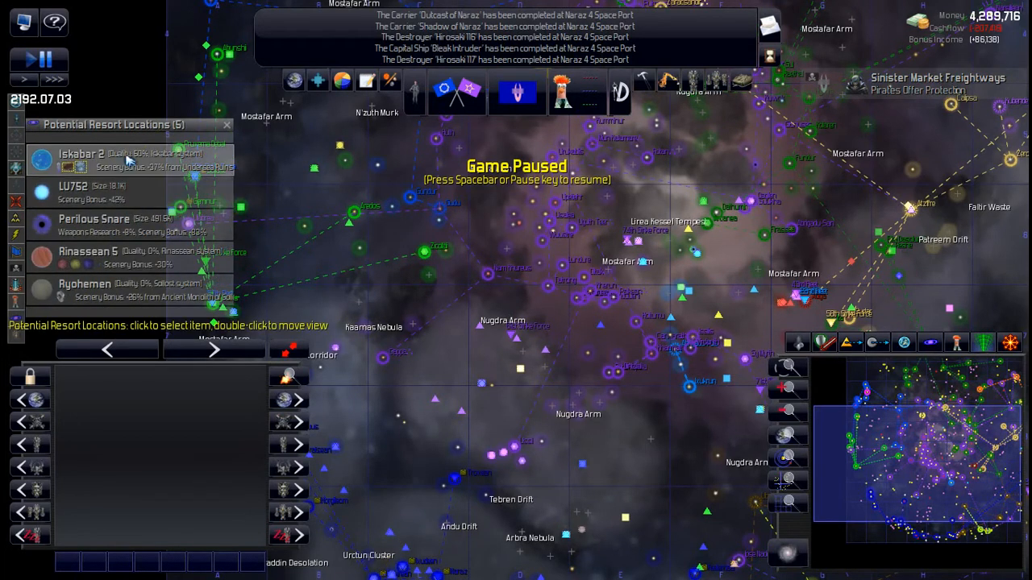
pyautogui.moveTo(129, 161)
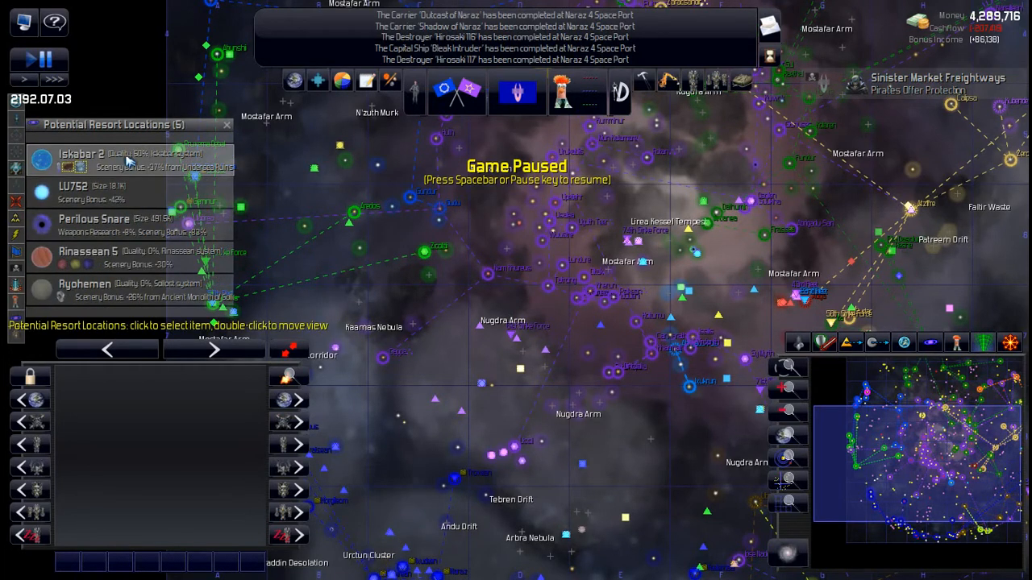
# Inspect Iskabar 2, Perilous Snare and Ryohemen in the Potential Resort Locations list.
pyautogui.click(105, 160)
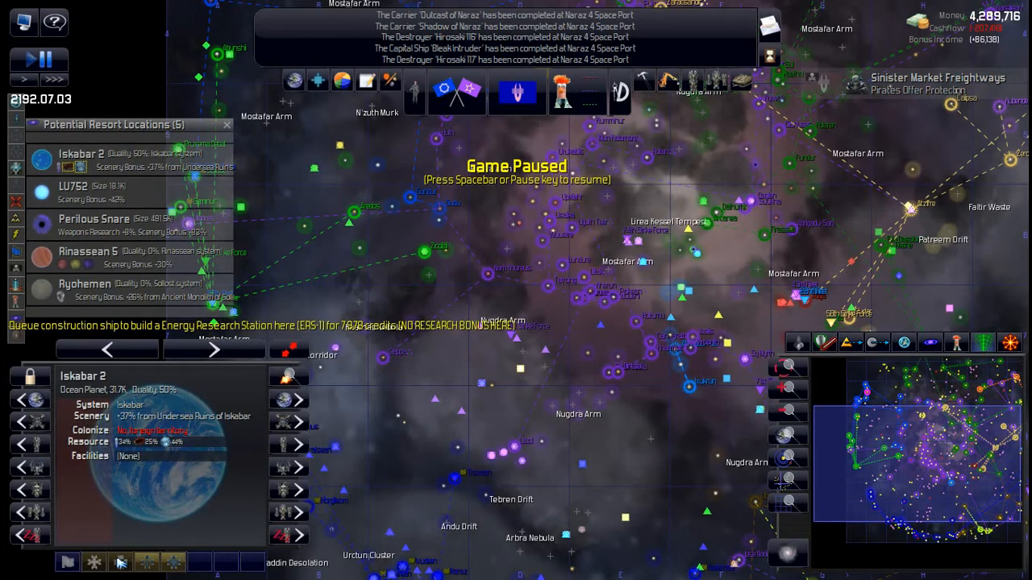
pyautogui.click(147, 562)
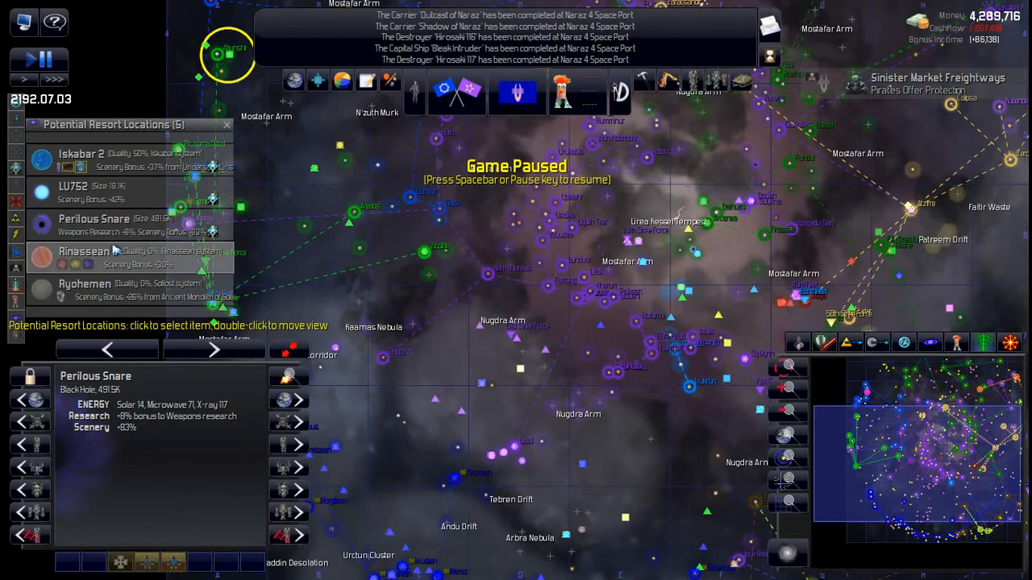
pyautogui.click(97, 256)
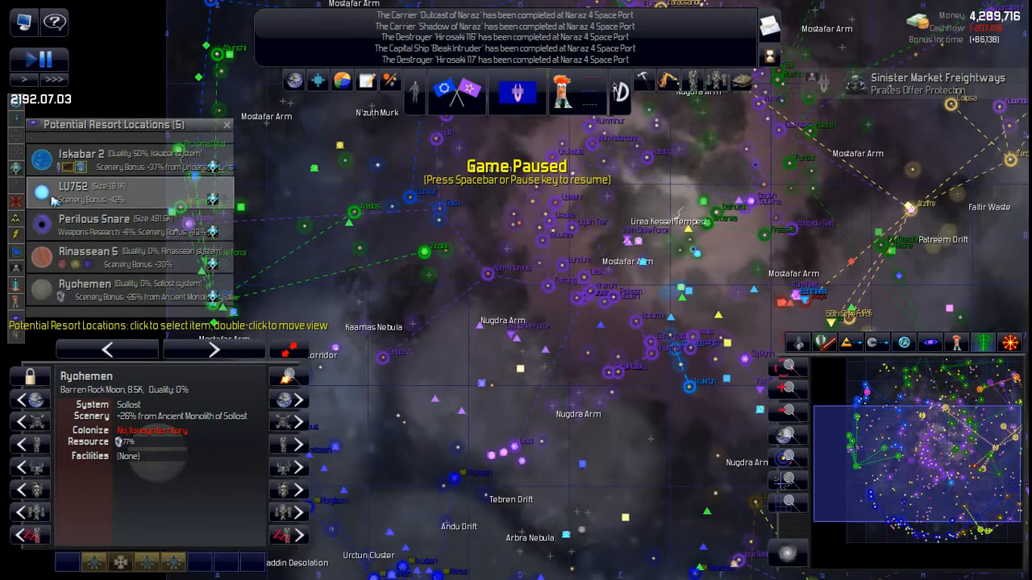
pyautogui.click(17, 168)
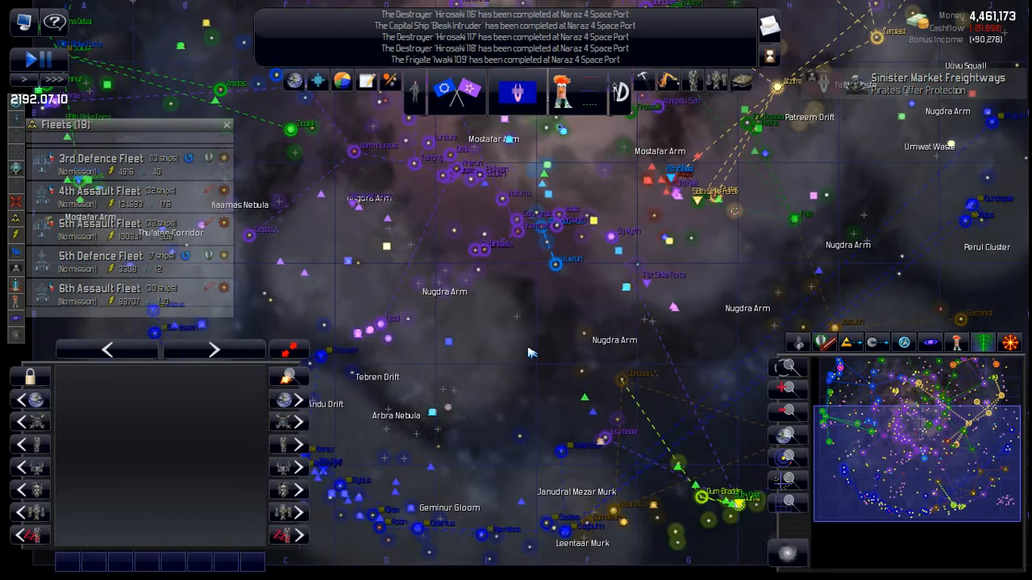
pyautogui.moveTo(547, 298)
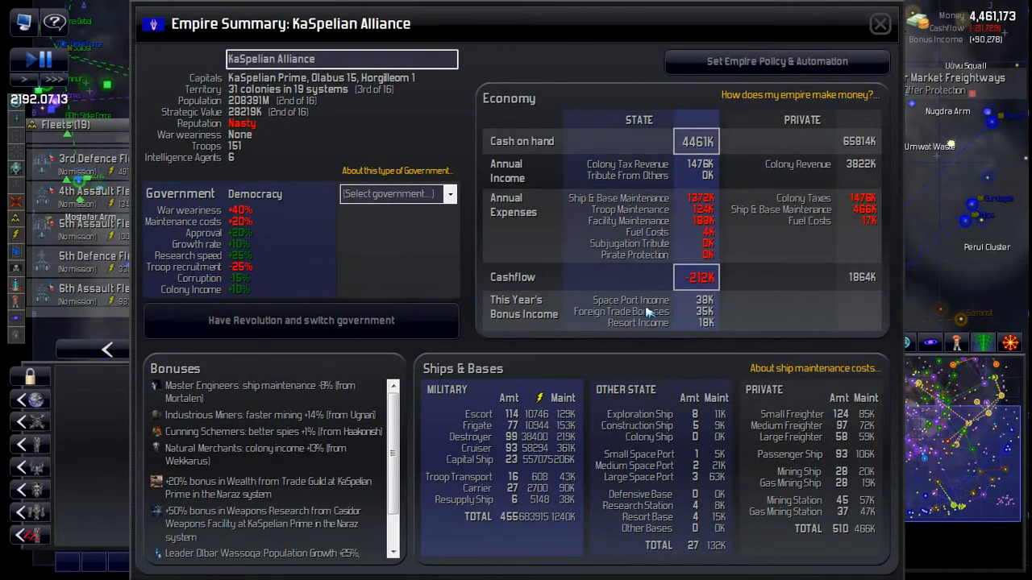
pyautogui.moveTo(708, 322)
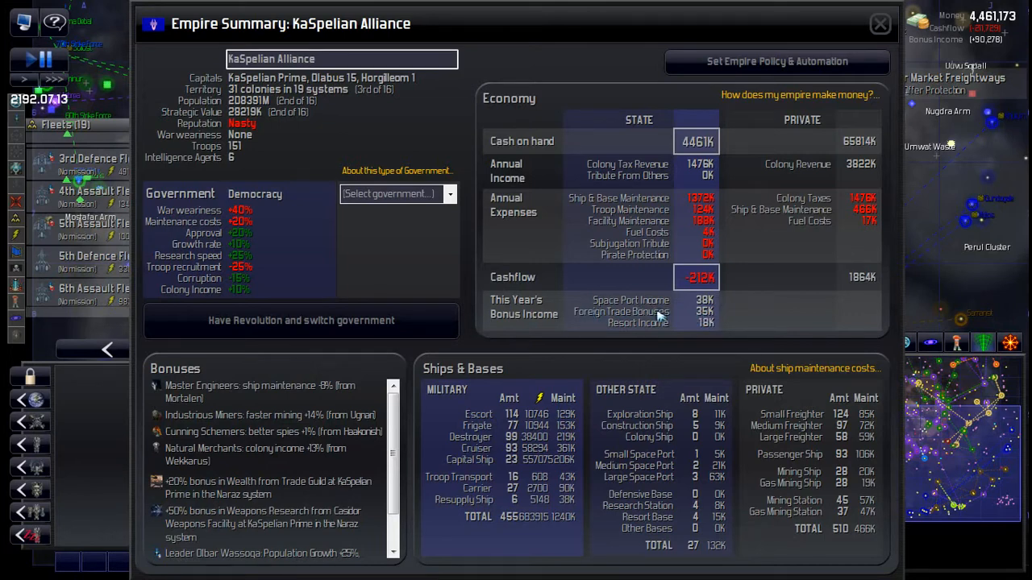
pyautogui.moveTo(674, 310)
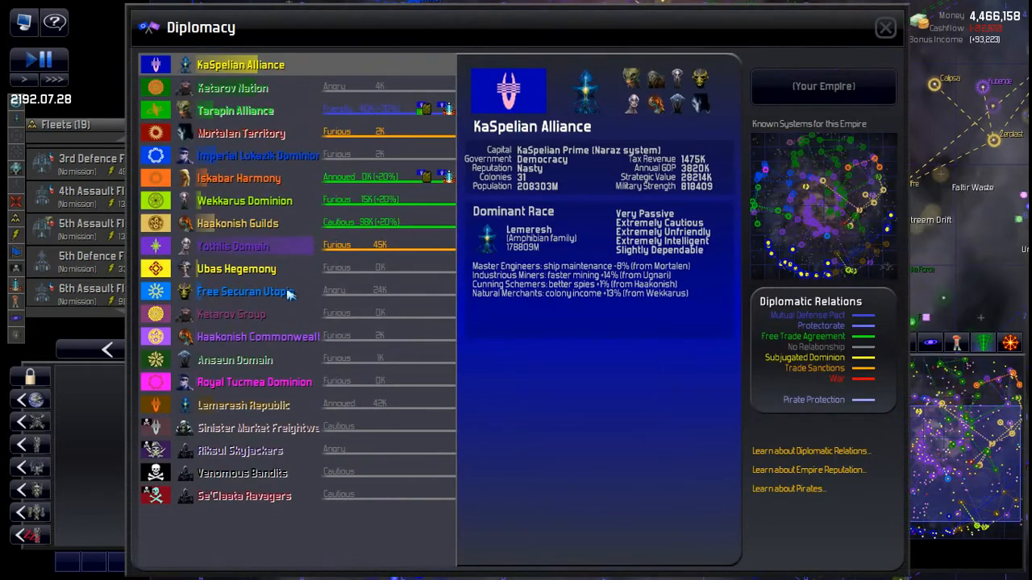
# Read the Imperial Lokazik Dominion's attitude and grievances, then leave diplomacy.
pyautogui.click(258, 155)
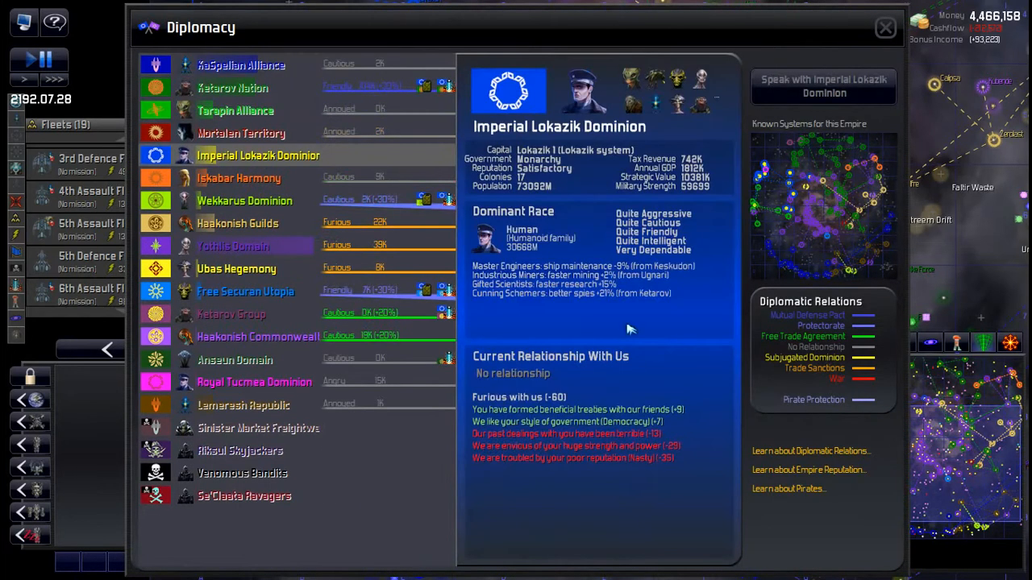
pyautogui.moveTo(568, 400)
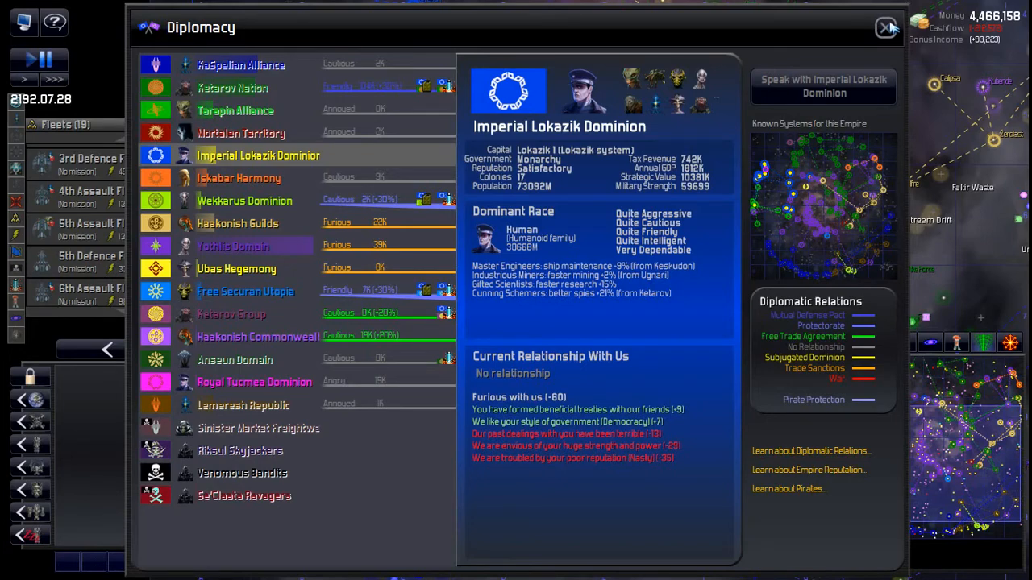
pyautogui.click(887, 26)
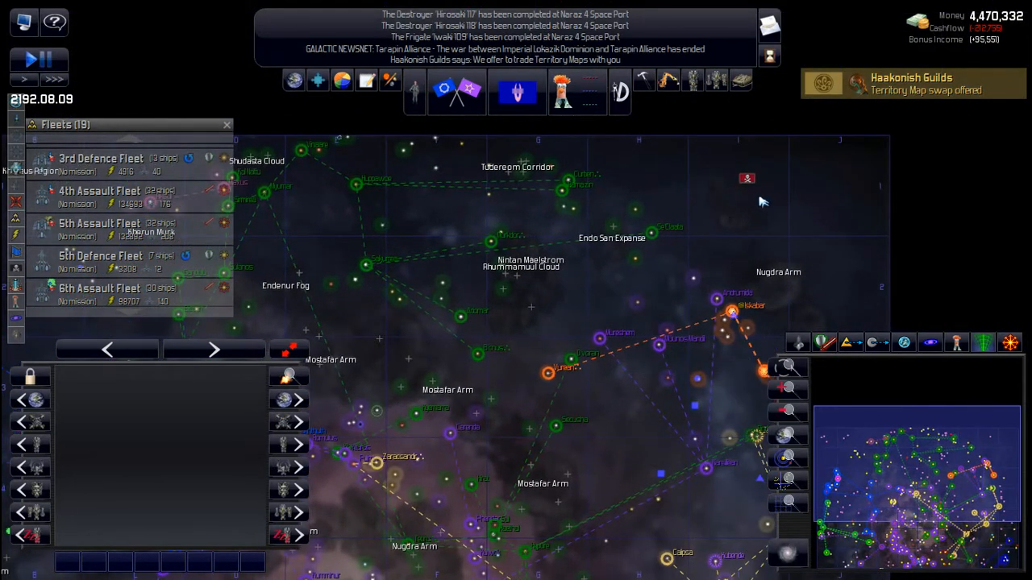
# Check the Se'Claata Ravagers pirate faction's profile in Diplomacy and return to the map.
pyautogui.click(23, 58)
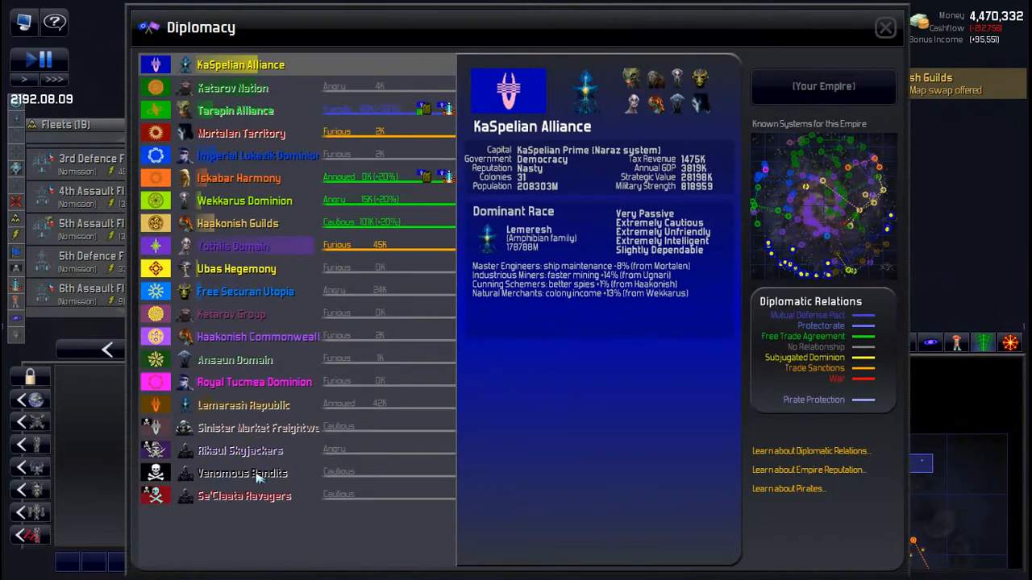
pyautogui.click(243, 496)
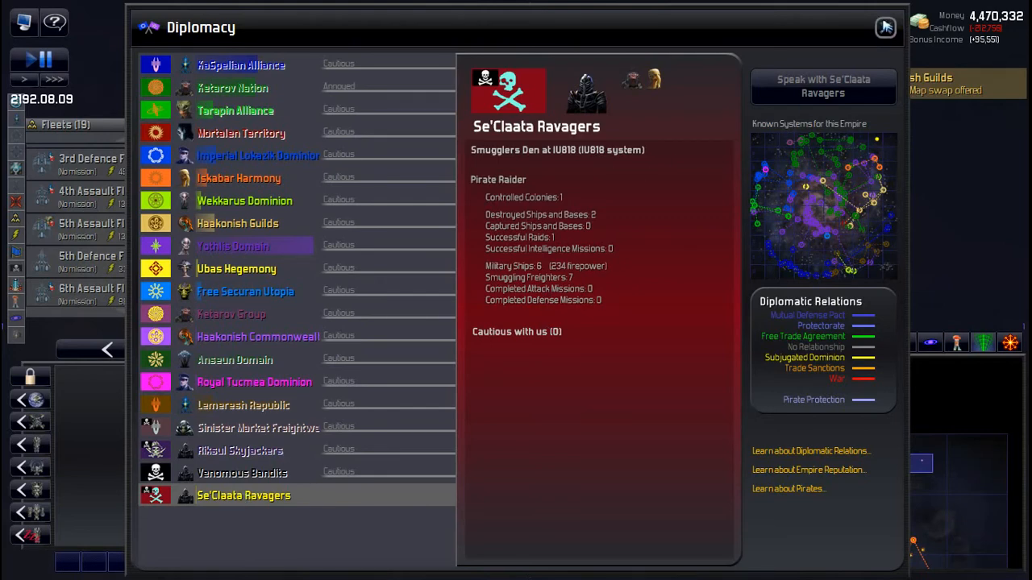
pyautogui.click(884, 26)
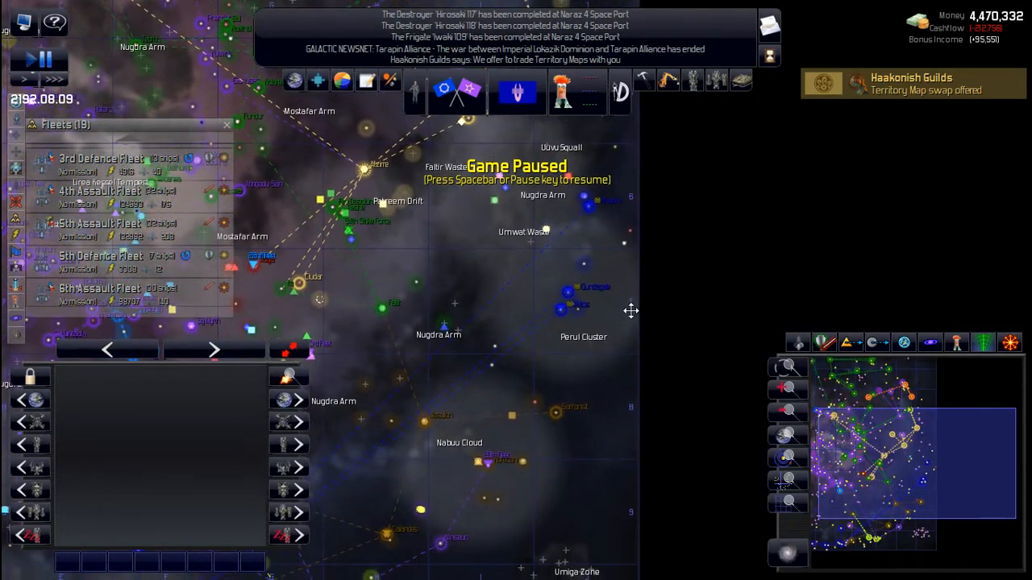
# Select the 30-ship 5th Assault Fleet from the Fleets list to command it.
pyautogui.click(564, 310)
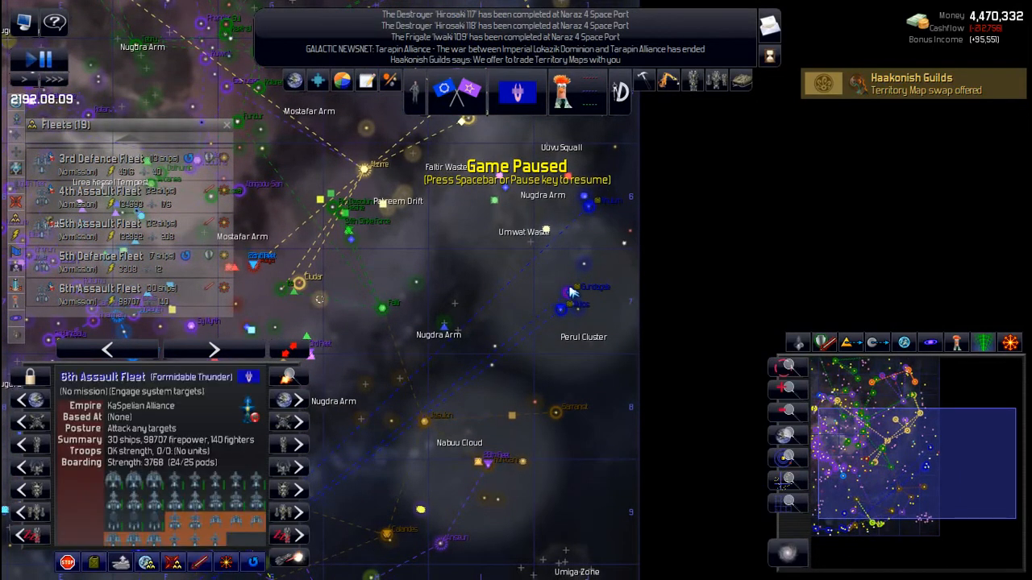
pyautogui.moveTo(616, 365)
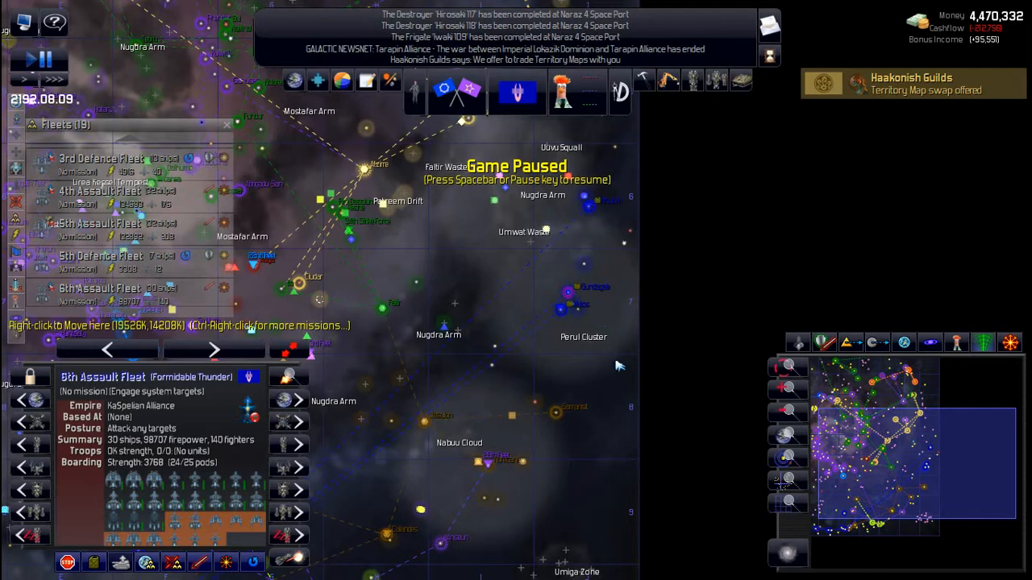
pyautogui.moveTo(694, 171)
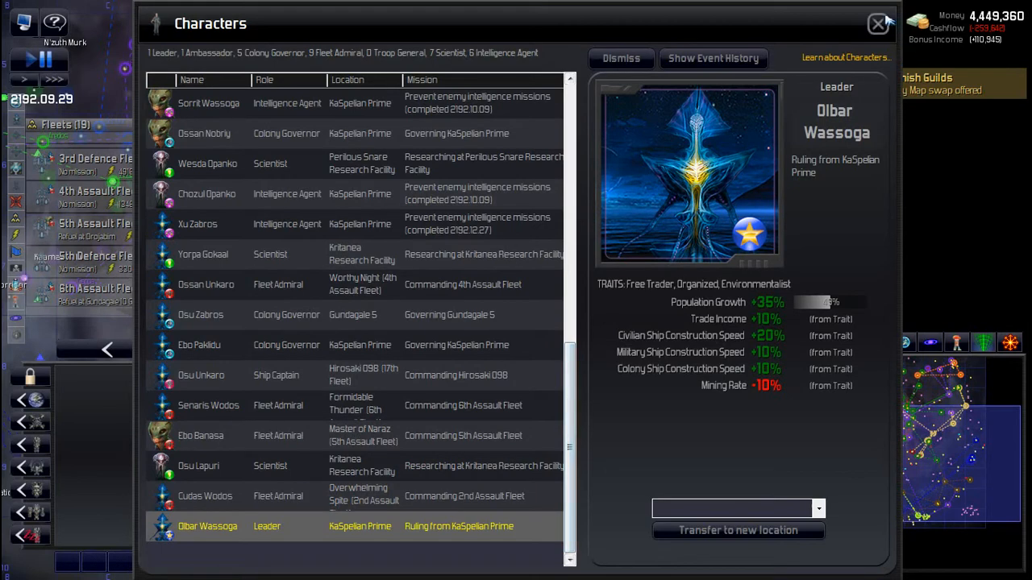
# Close the characters list and turn on travel vectors for state-owned ships.
pyautogui.click(877, 24)
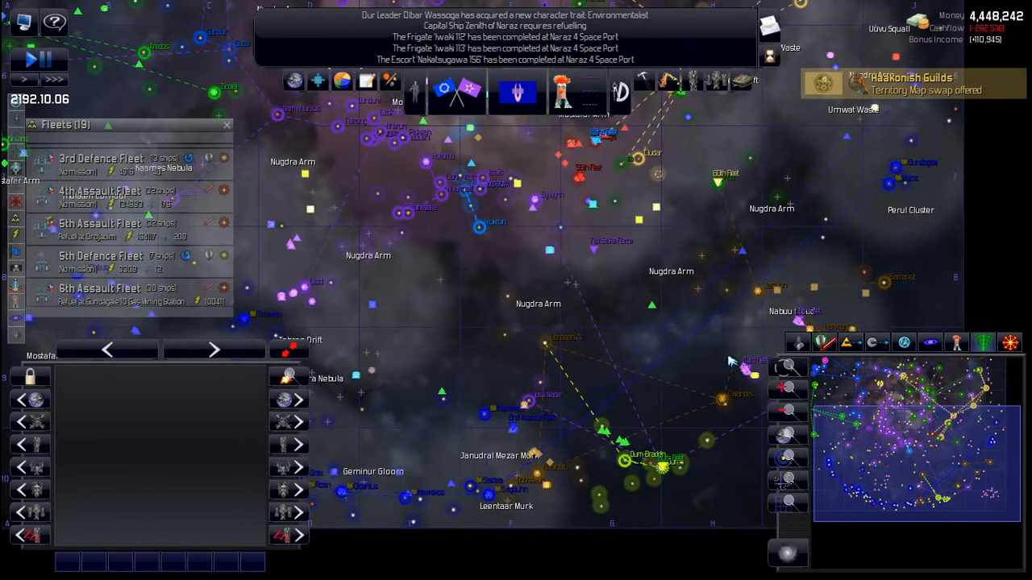
pyautogui.click(851, 342)
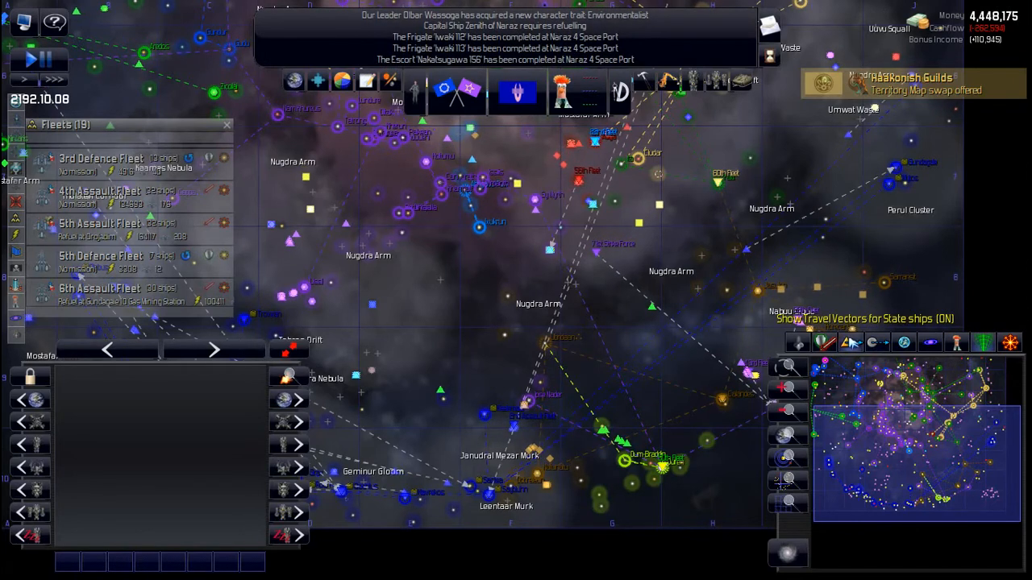